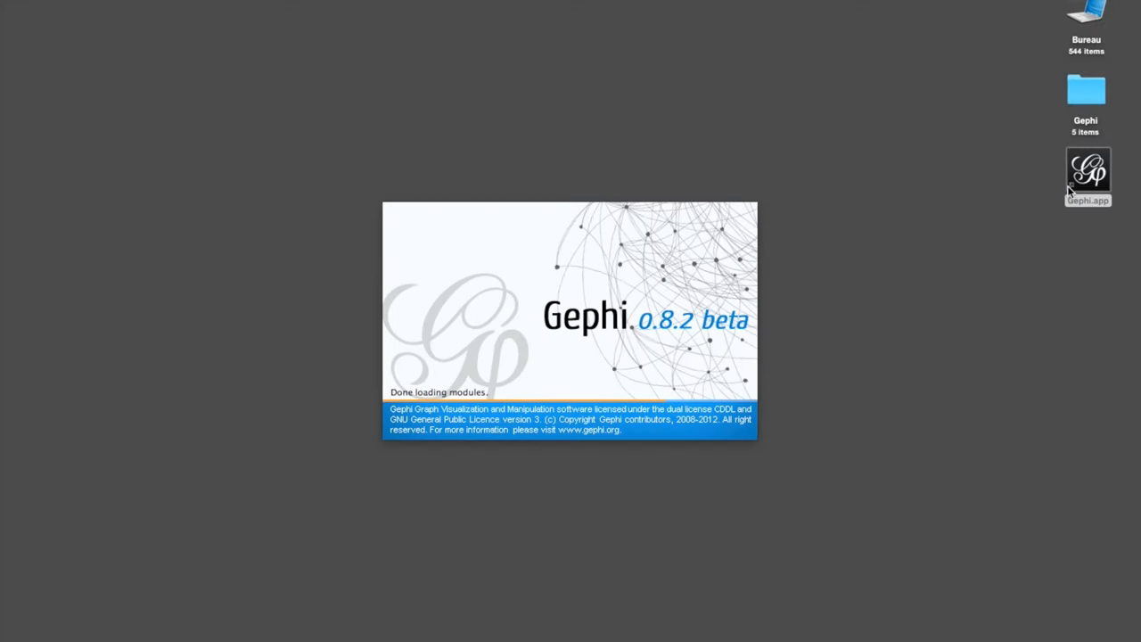
mouse_move(987, 278)
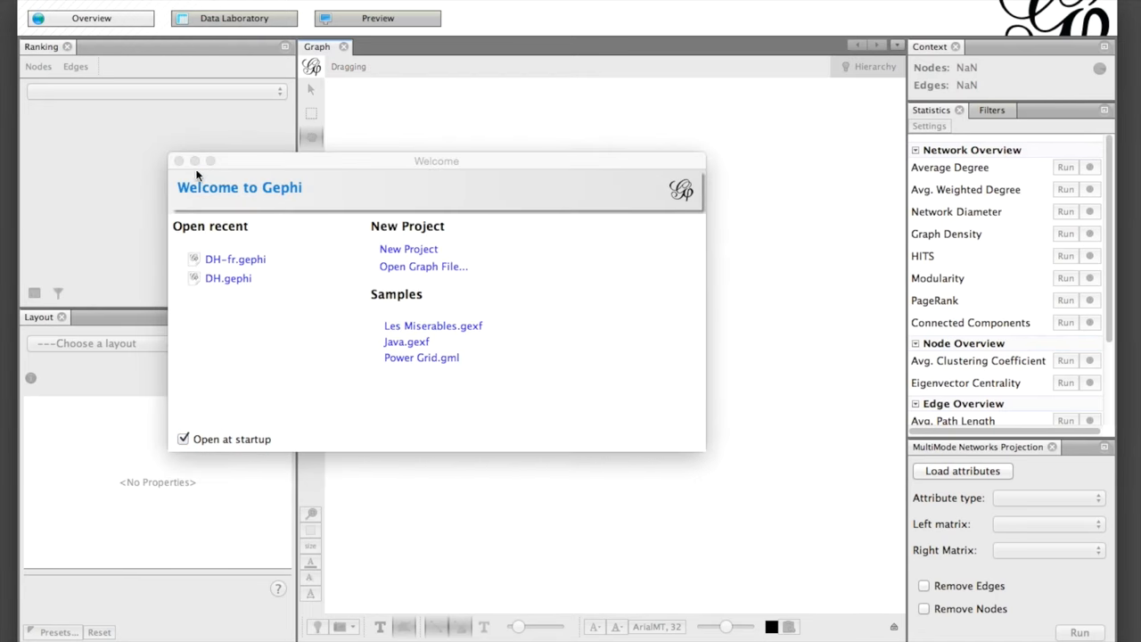
Dismiss the Welcome dialog so Gephi 0.8.2 is ready with the Plugins manager loading.
click(178, 160)
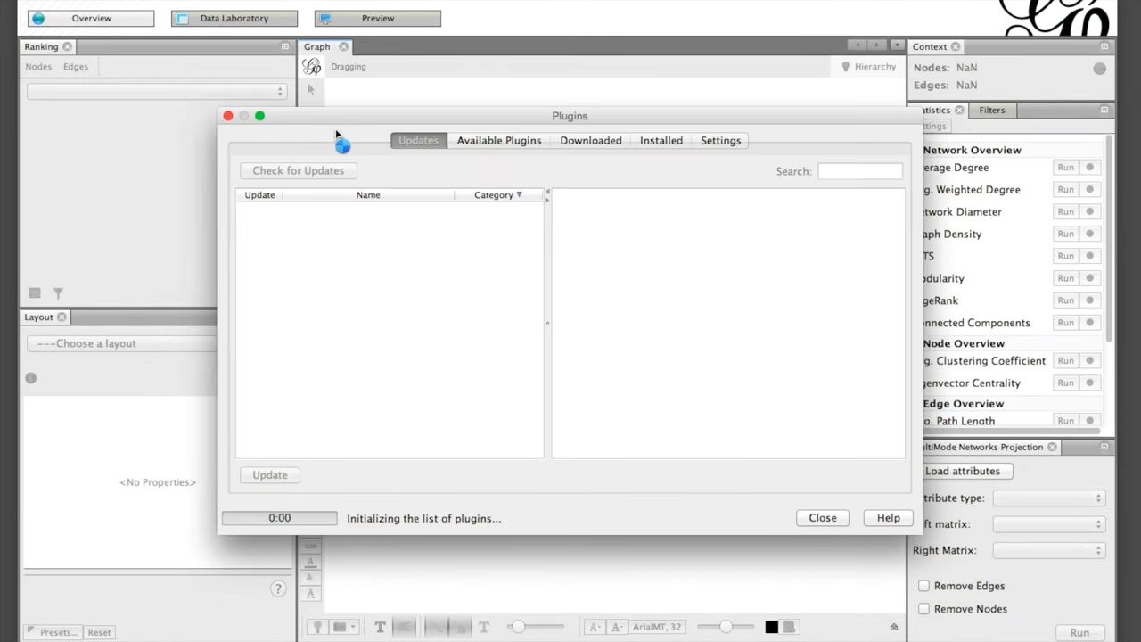
Check for updates, then search the available plugins for 'Noverl' and mark NoverlapLayout for installation.
click(298, 172)
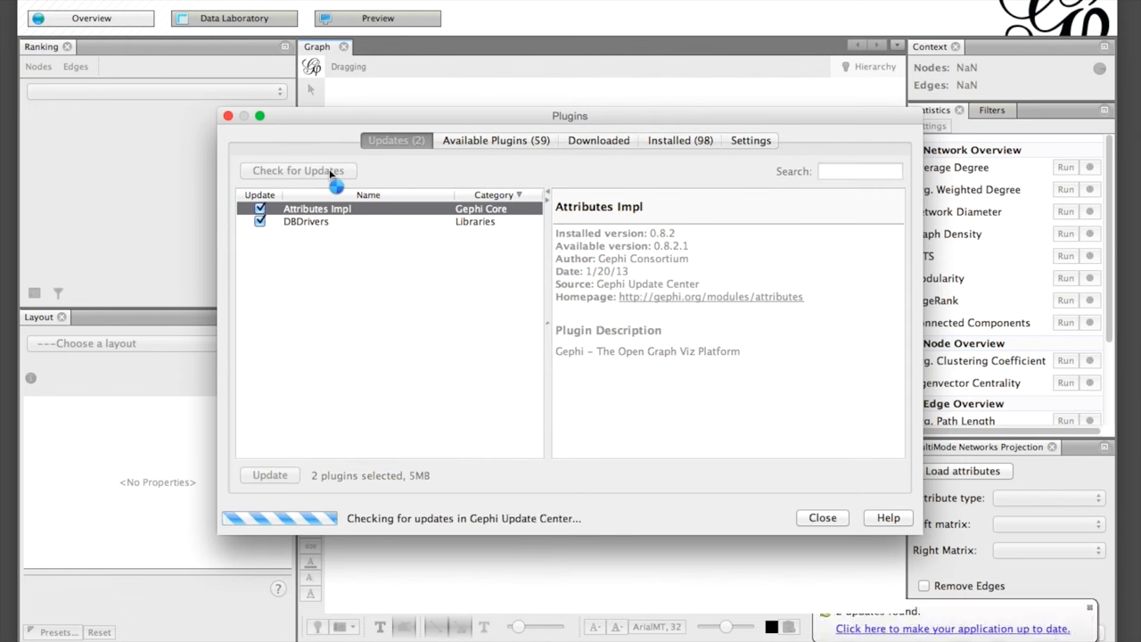
click(495, 139)
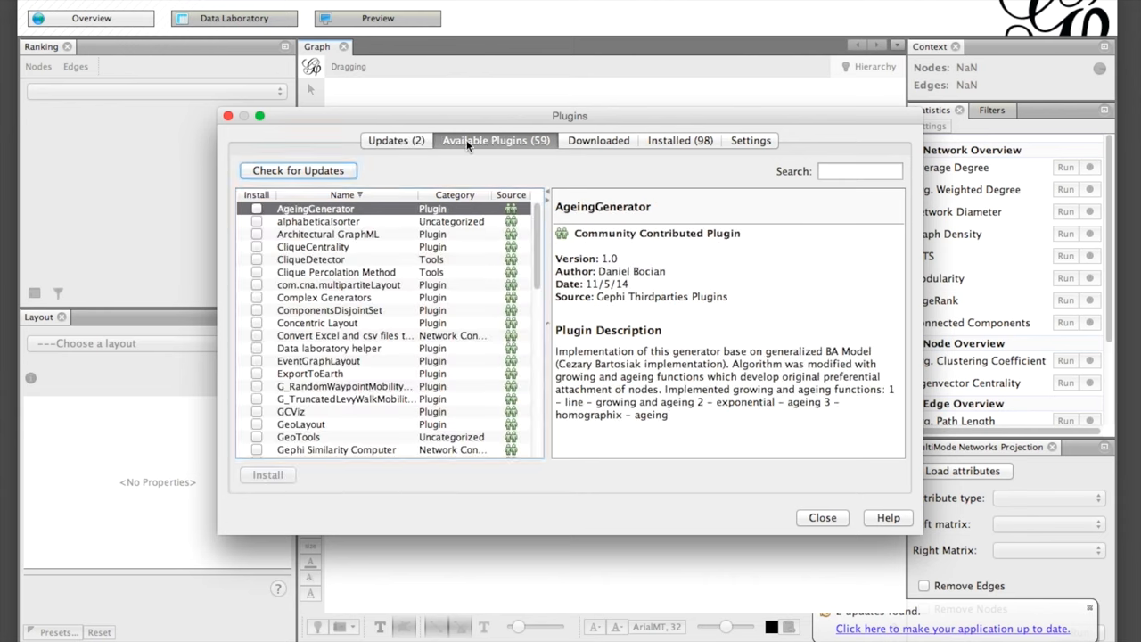
click(859, 171)
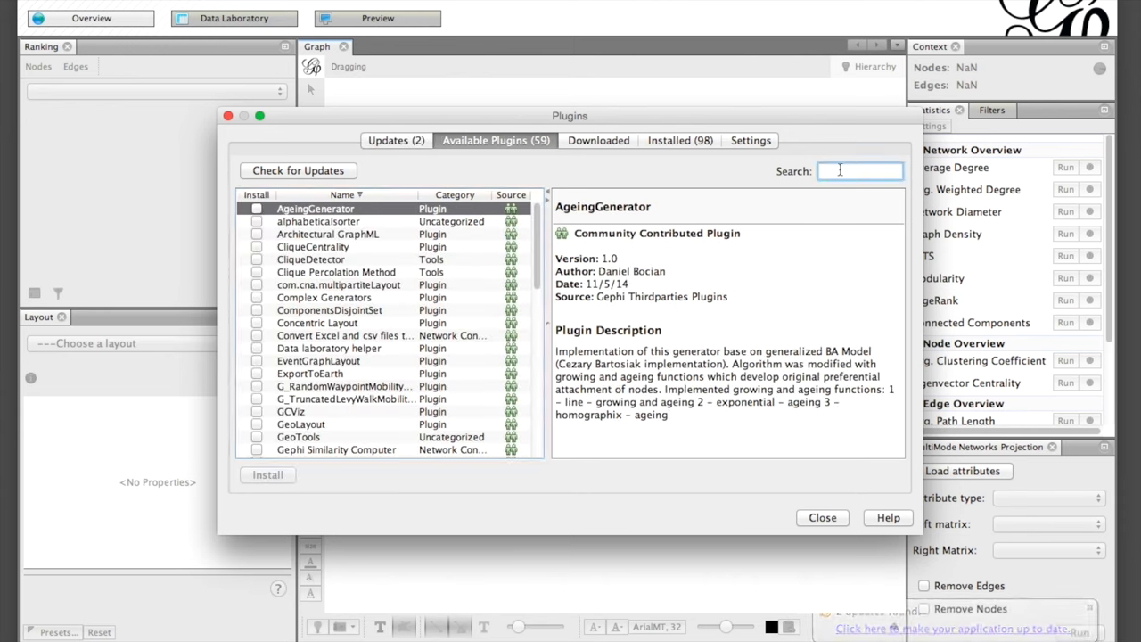
text(Noverl)
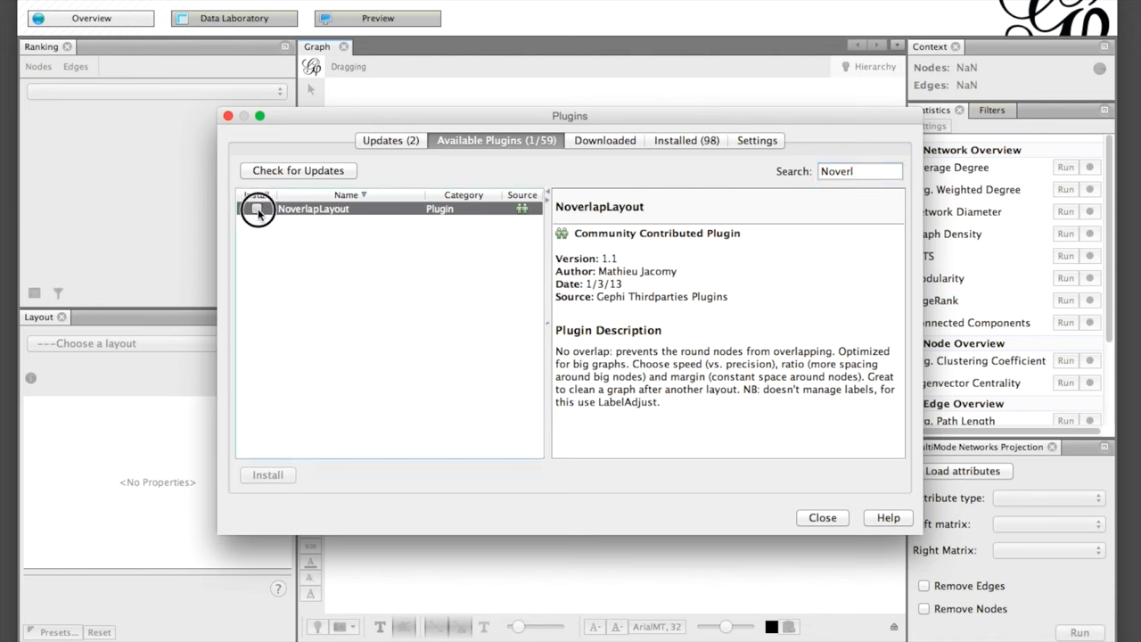
click(256, 208)
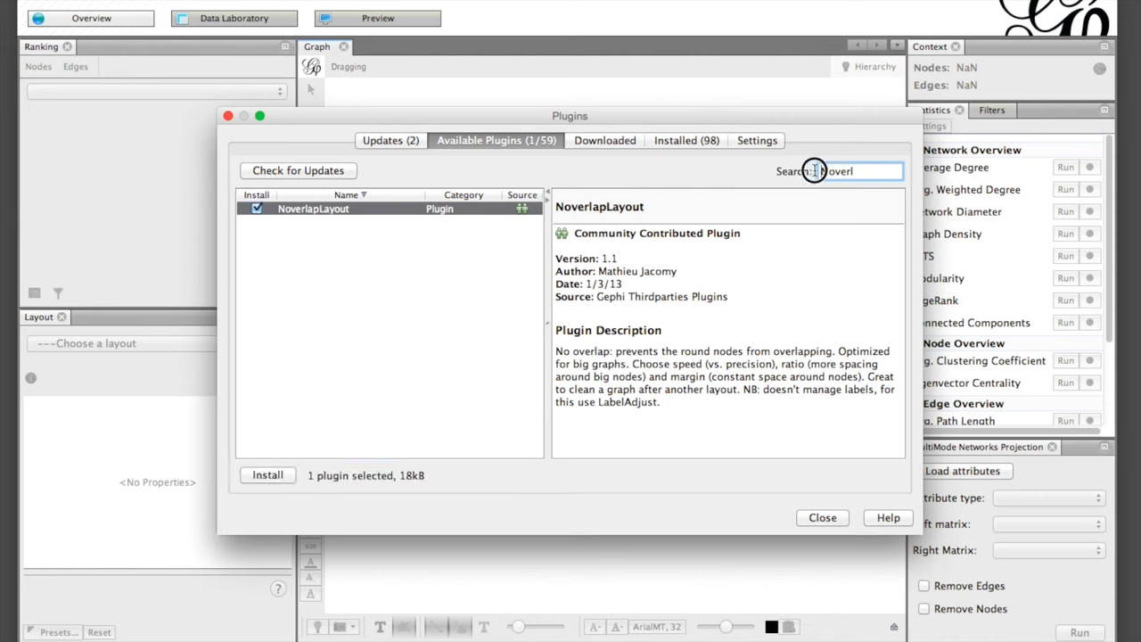
Search for 'Geo' and mark GeoLayout for installation as well.
click(838, 171)
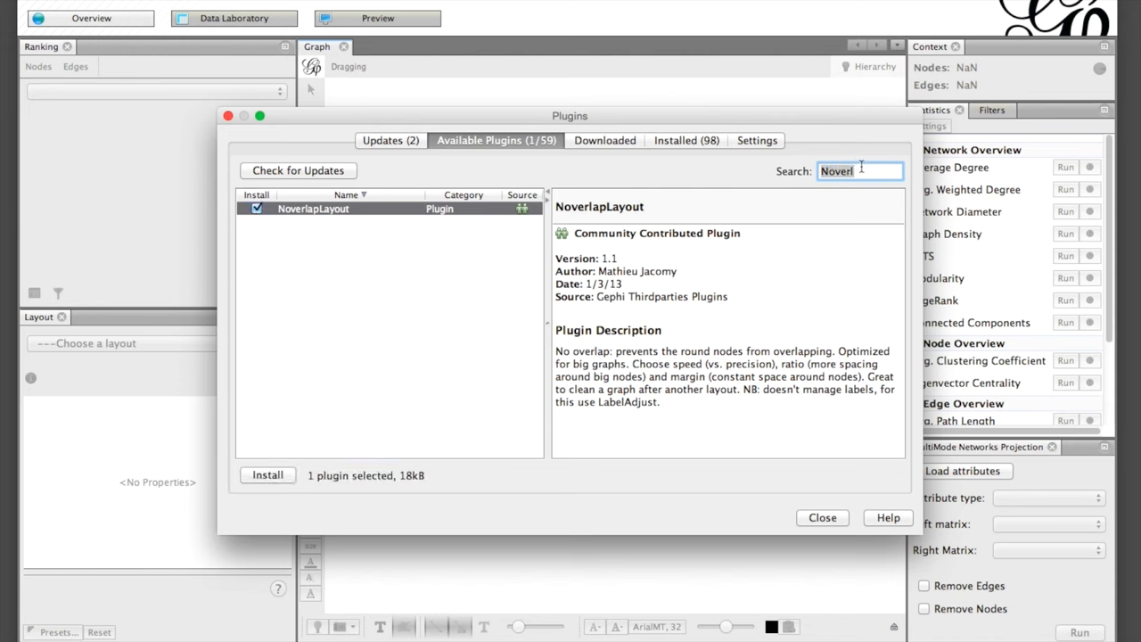
text(Ge)
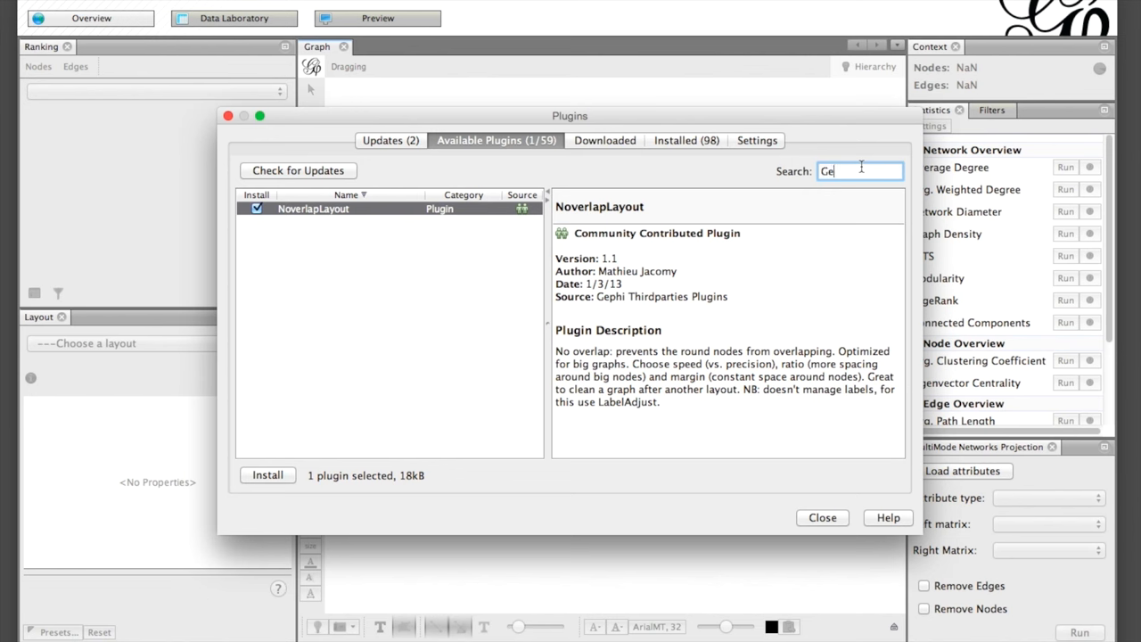
text(o)
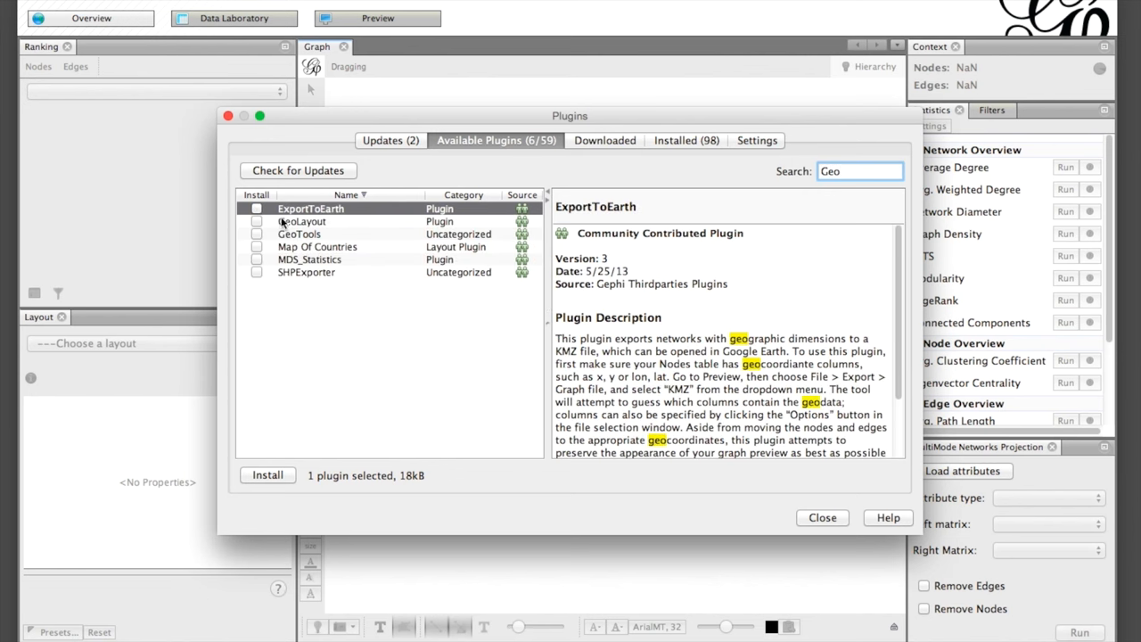
click(256, 221)
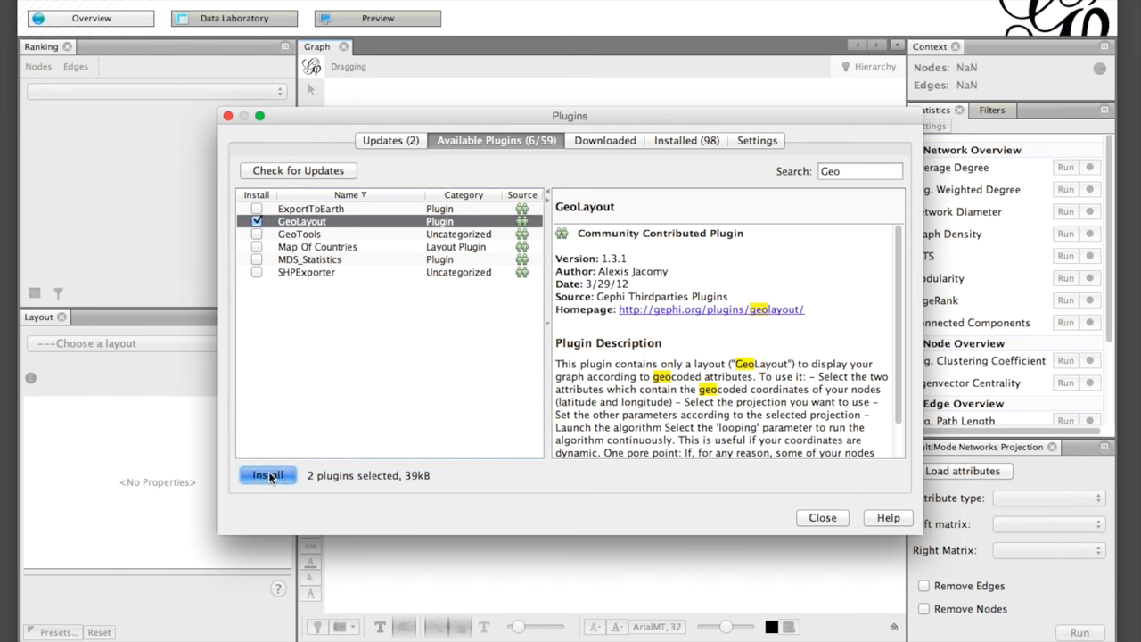
Install NoverlapLayout and GeoLayout, accepting the unsigned warning, and restart Gephi.
click(267, 474)
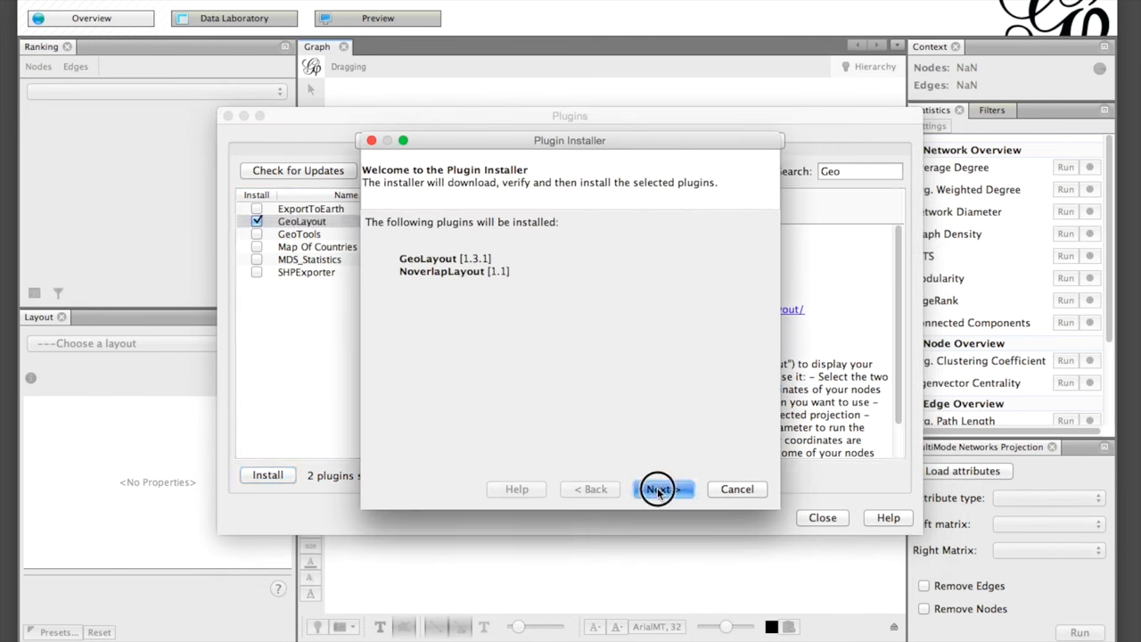
click(660, 488)
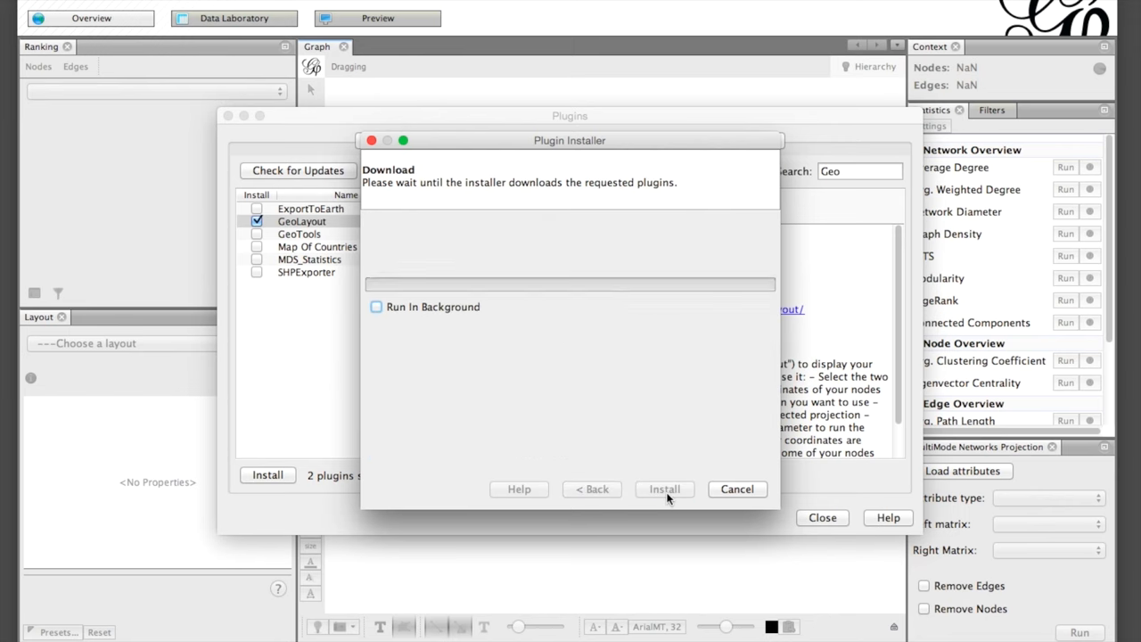
click(663, 488)
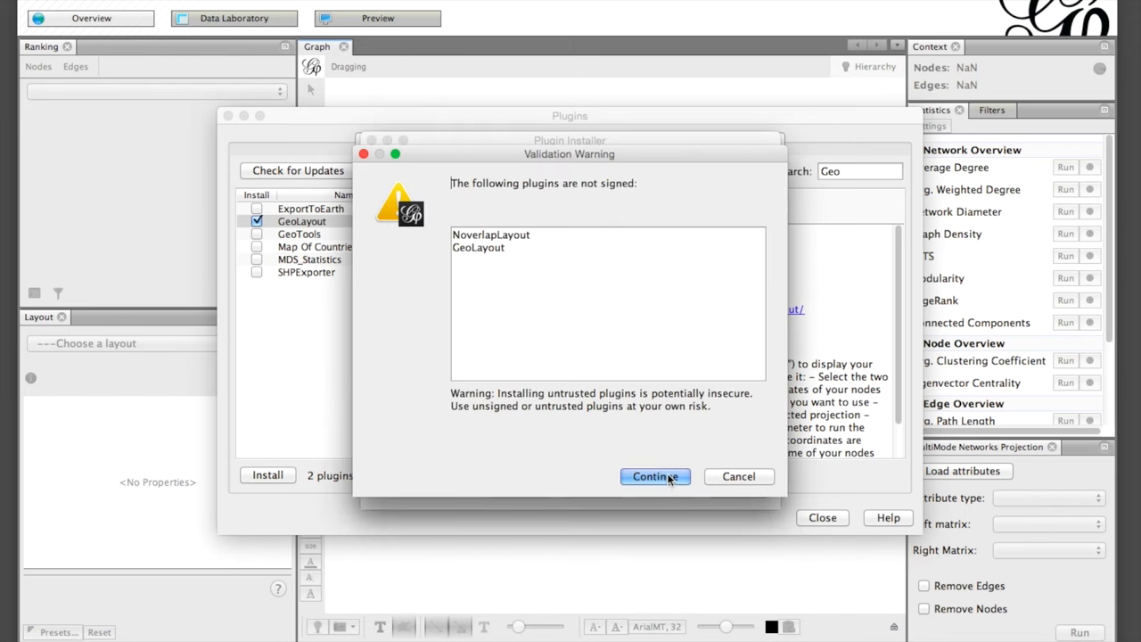
click(654, 476)
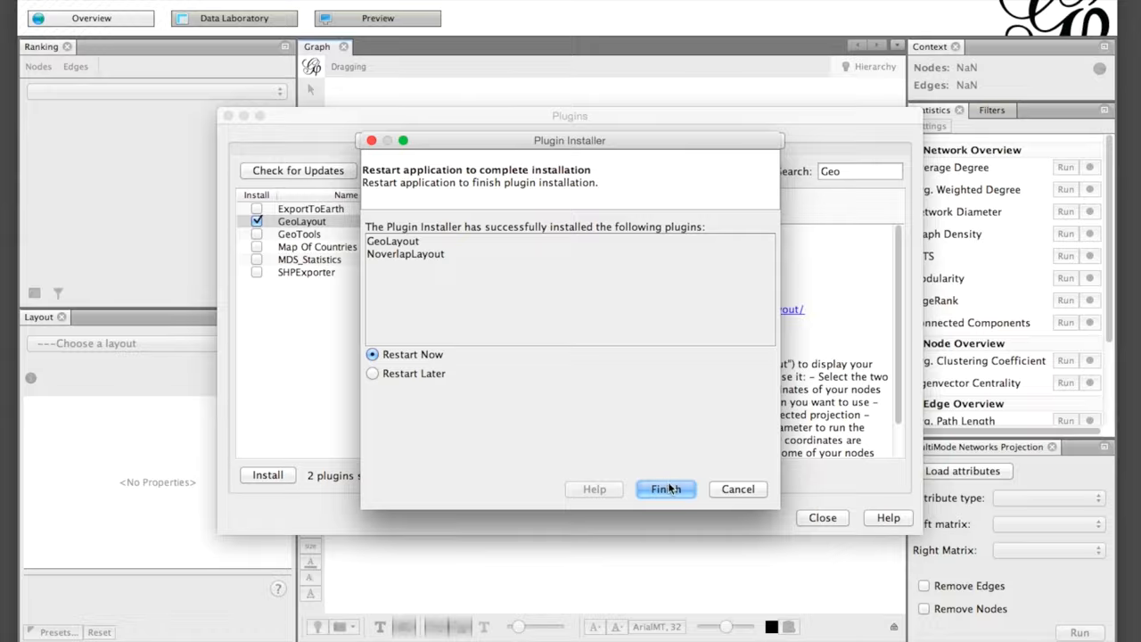
click(665, 488)
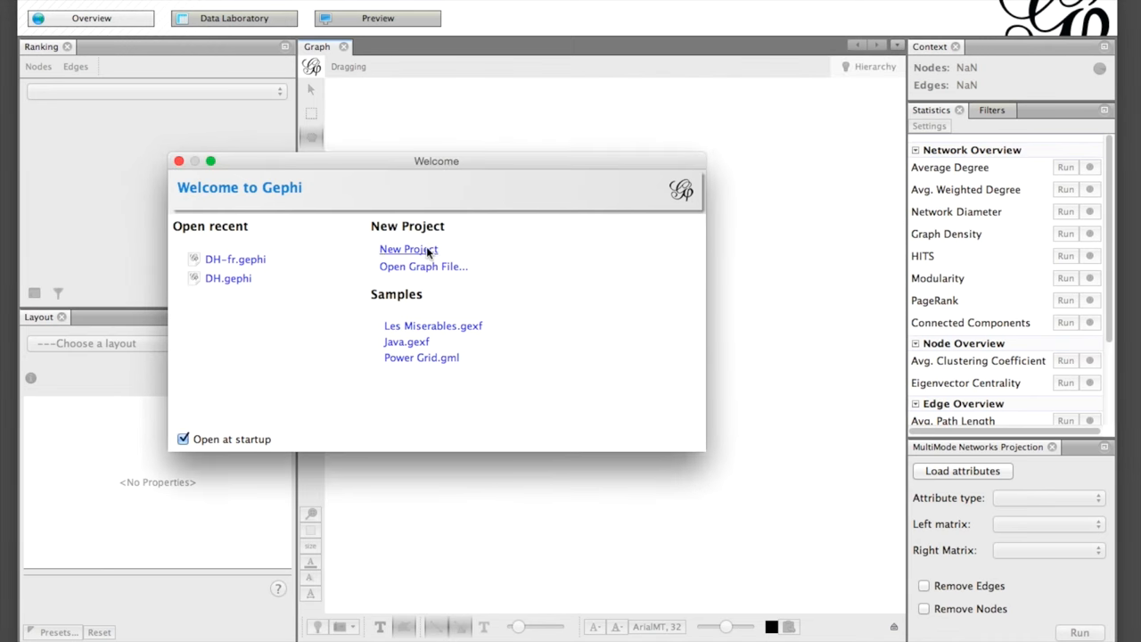
Start a new empty project and begin a spreadsheet import from the Data Laboratory.
click(408, 249)
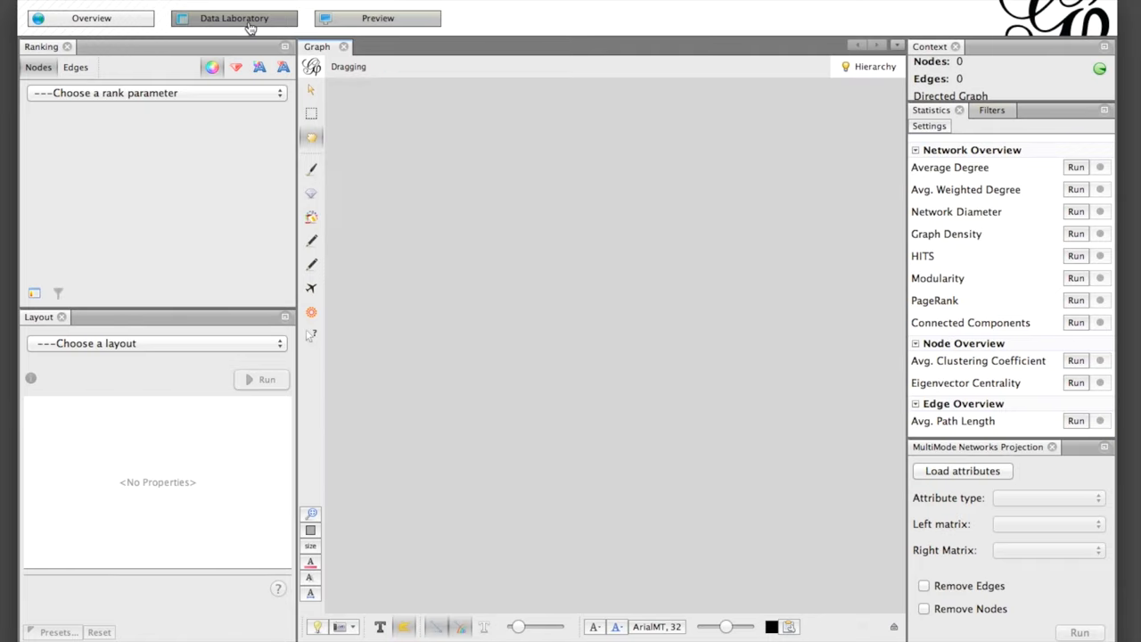
click(233, 18)
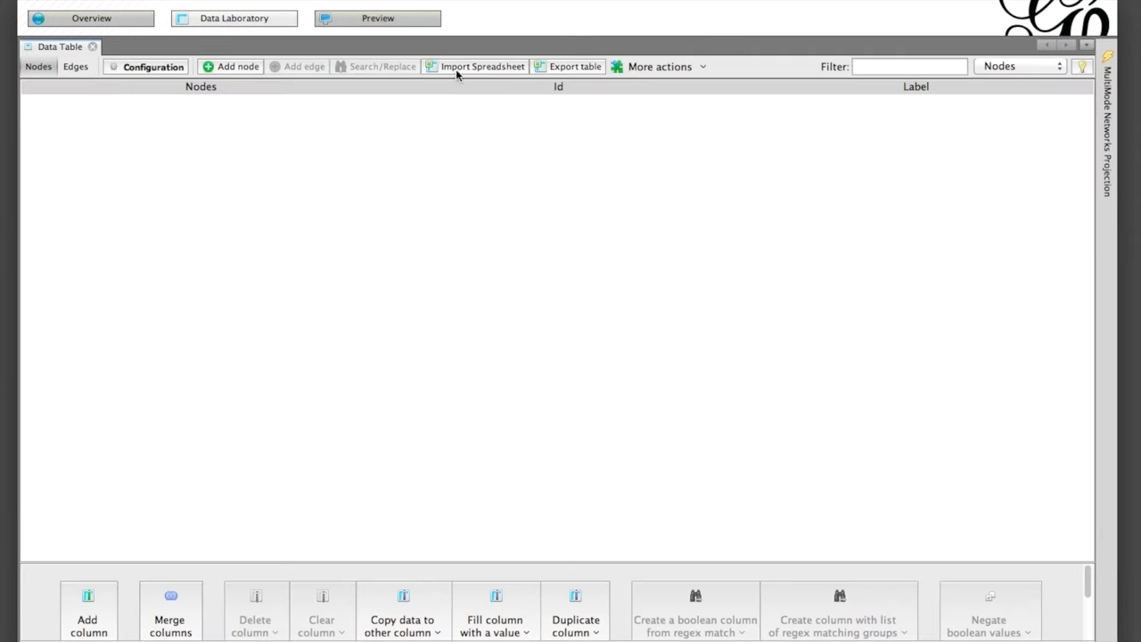
click(481, 66)
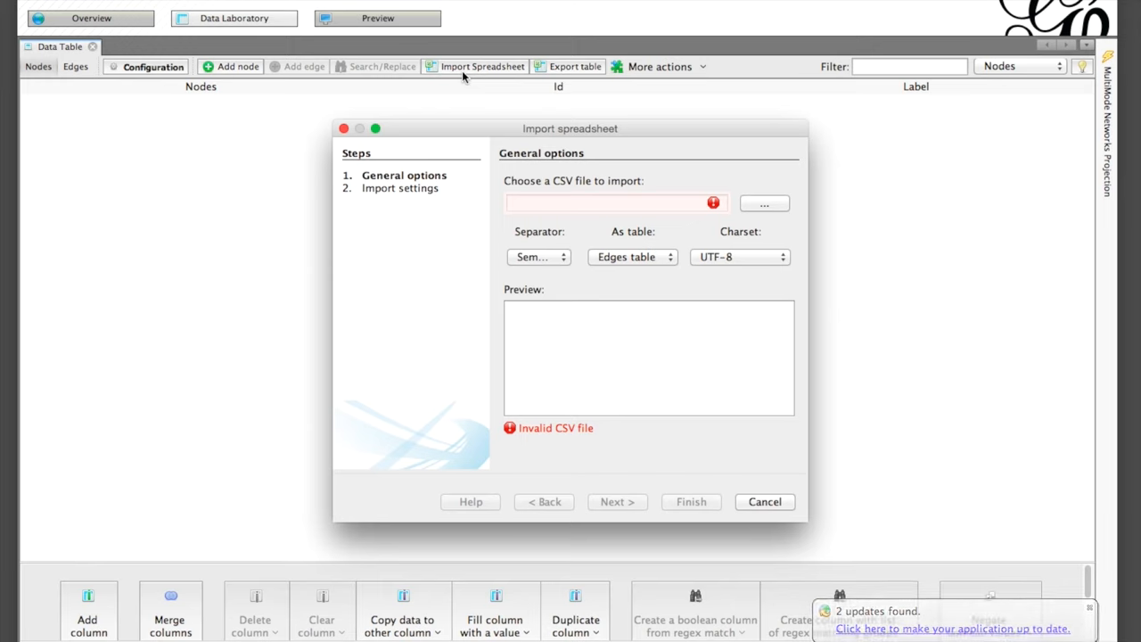
Load Nodes1.csv into the import wizard with the Nodes table as destination.
click(763, 203)
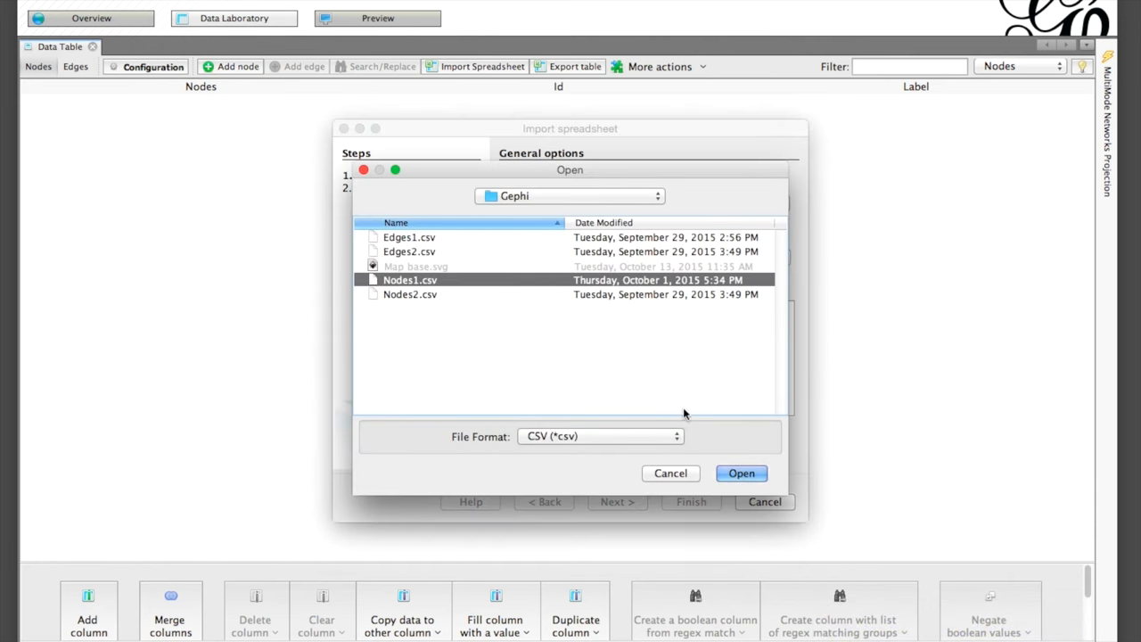
click(741, 472)
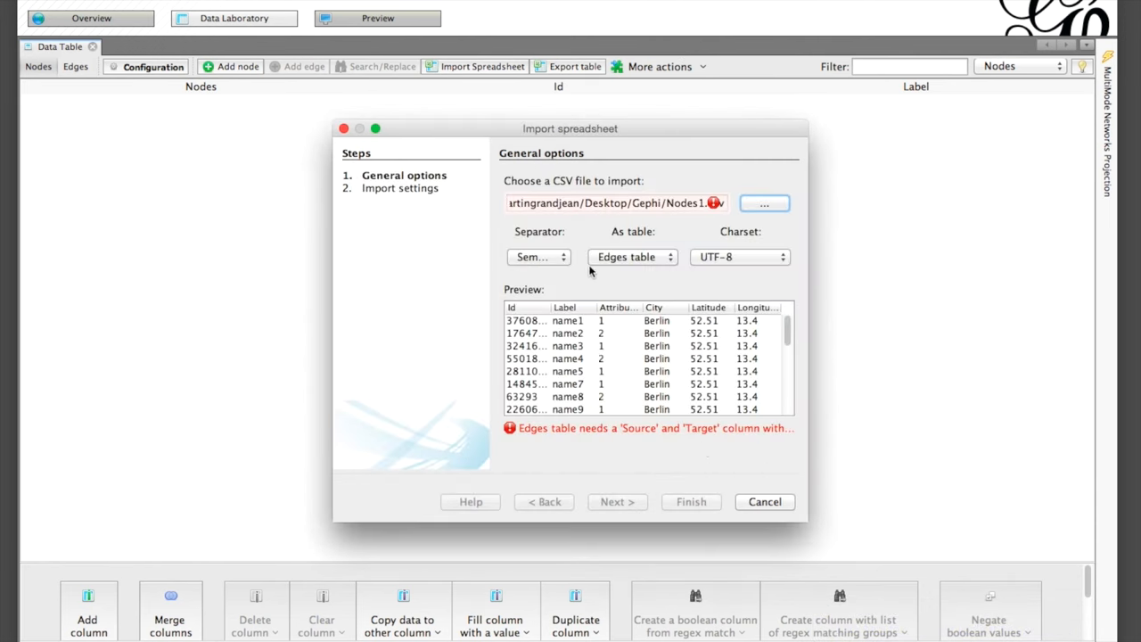
click(633, 257)
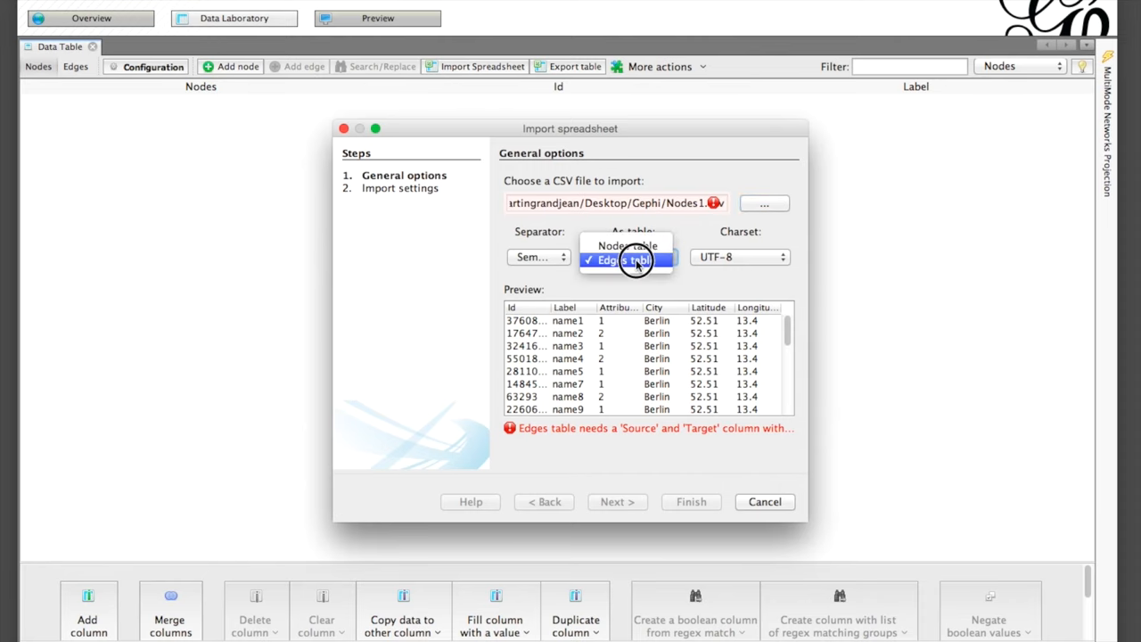
click(628, 246)
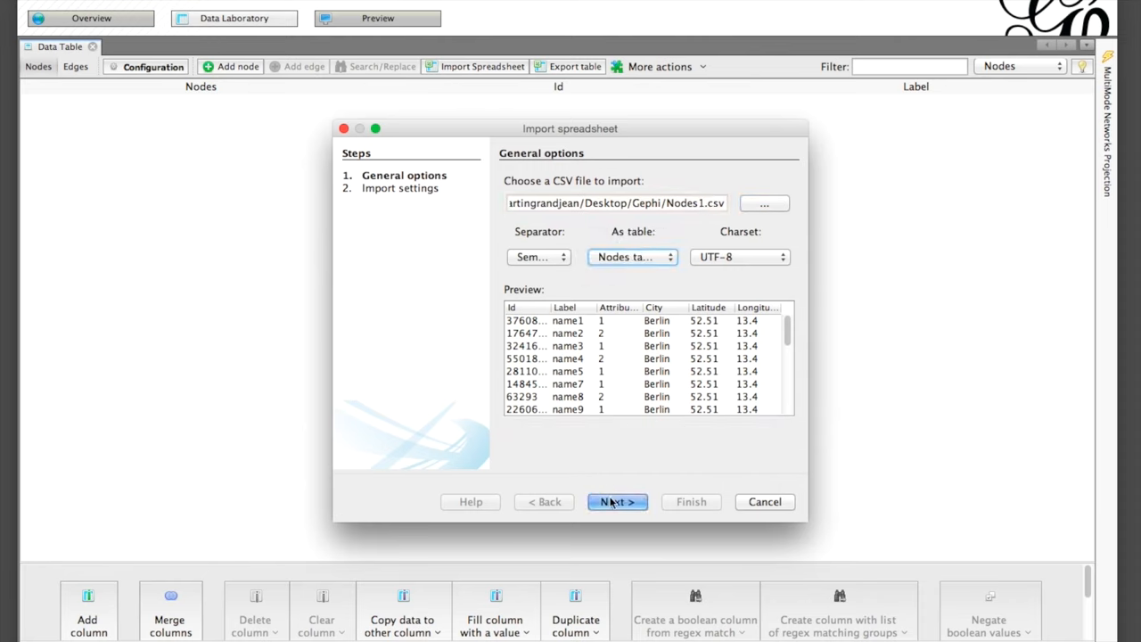
click(617, 501)
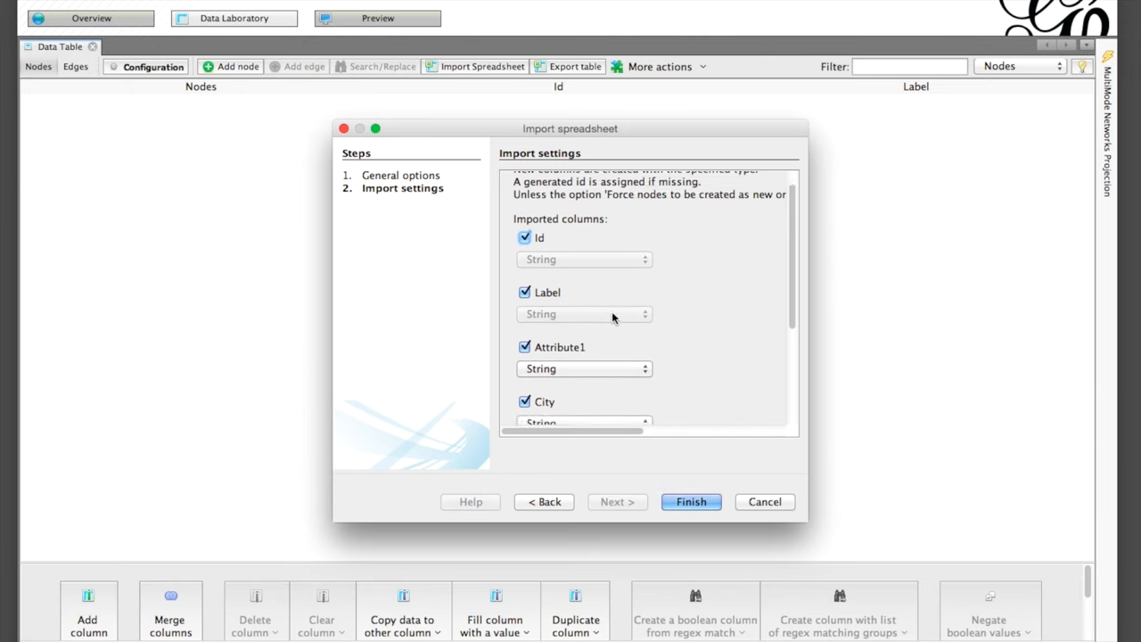
Set Attribute1 to Integer and Latitude and Longitude to Double, then finish the nodes import.
click(584, 367)
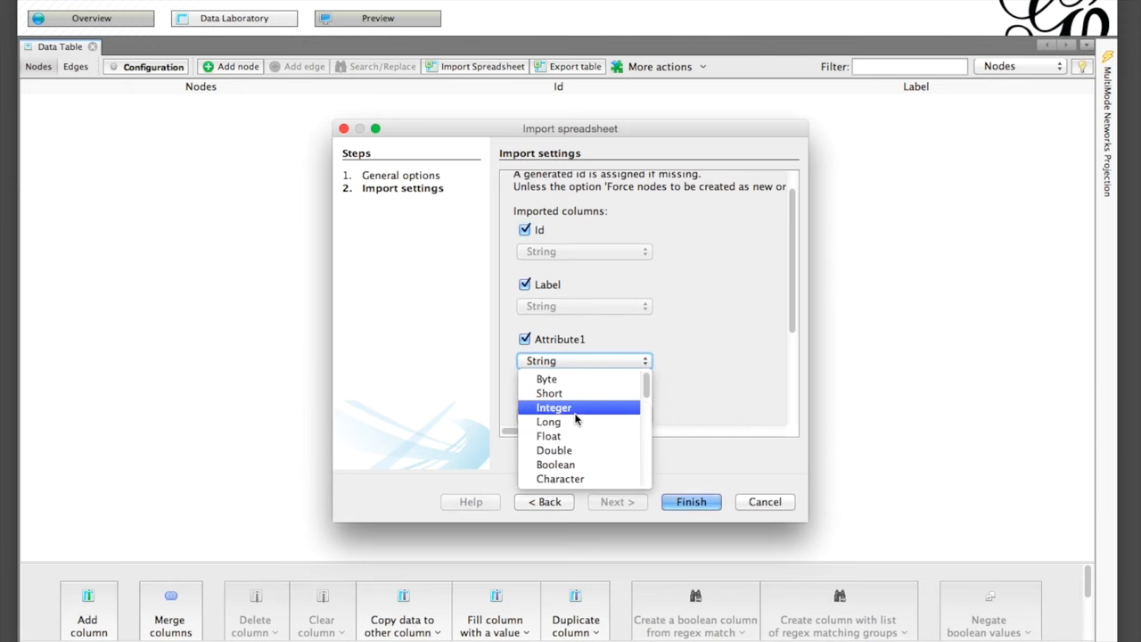
click(552, 407)
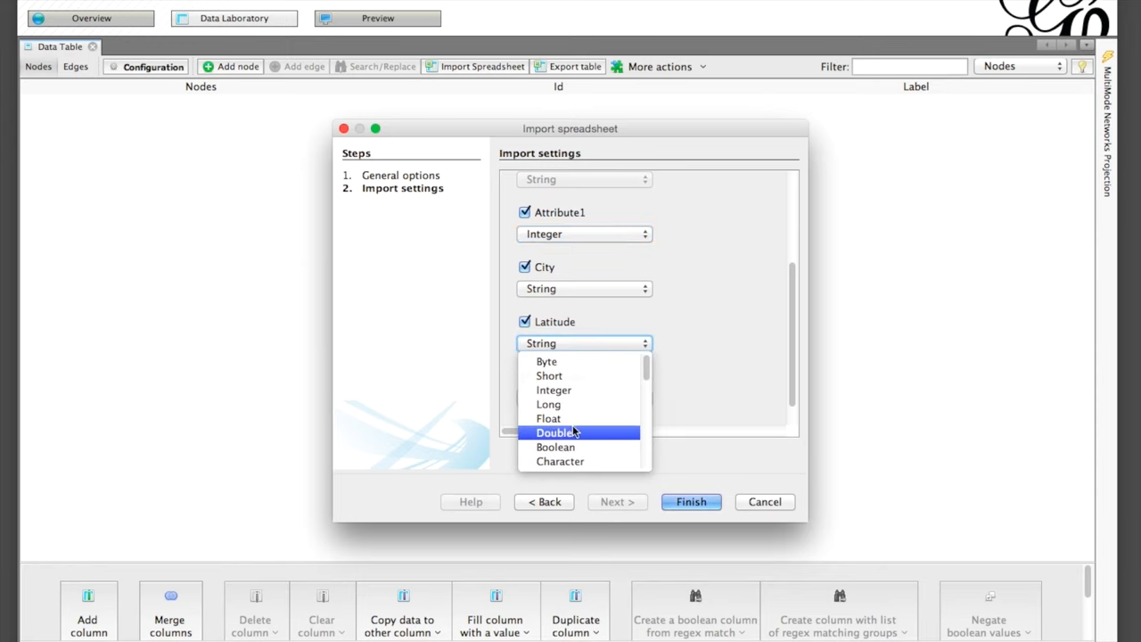
click(556, 433)
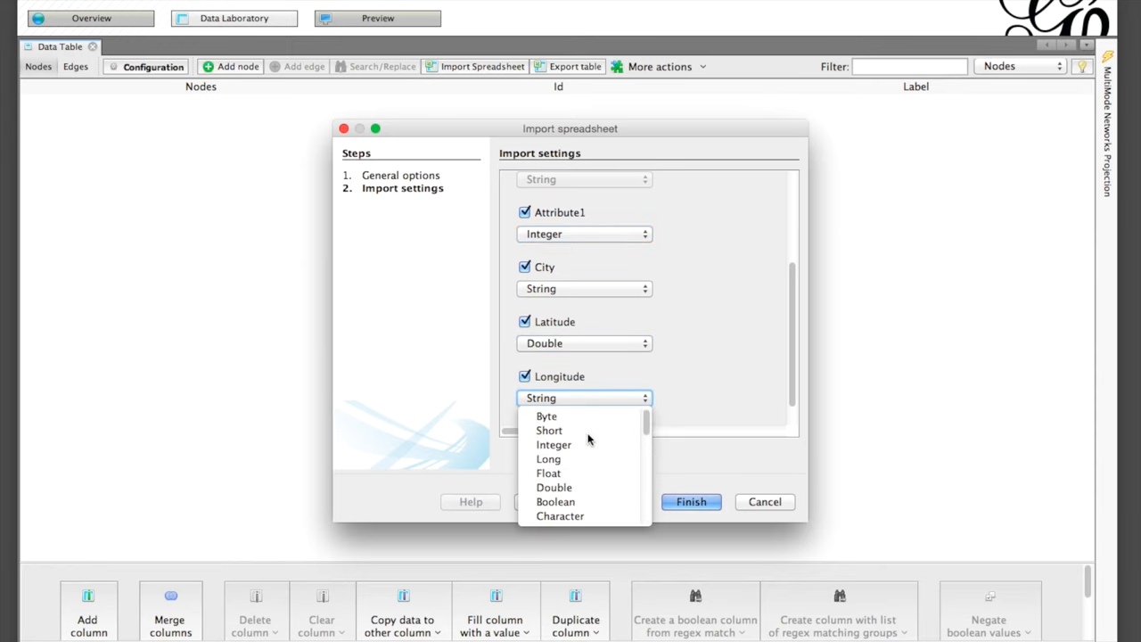
click(553, 486)
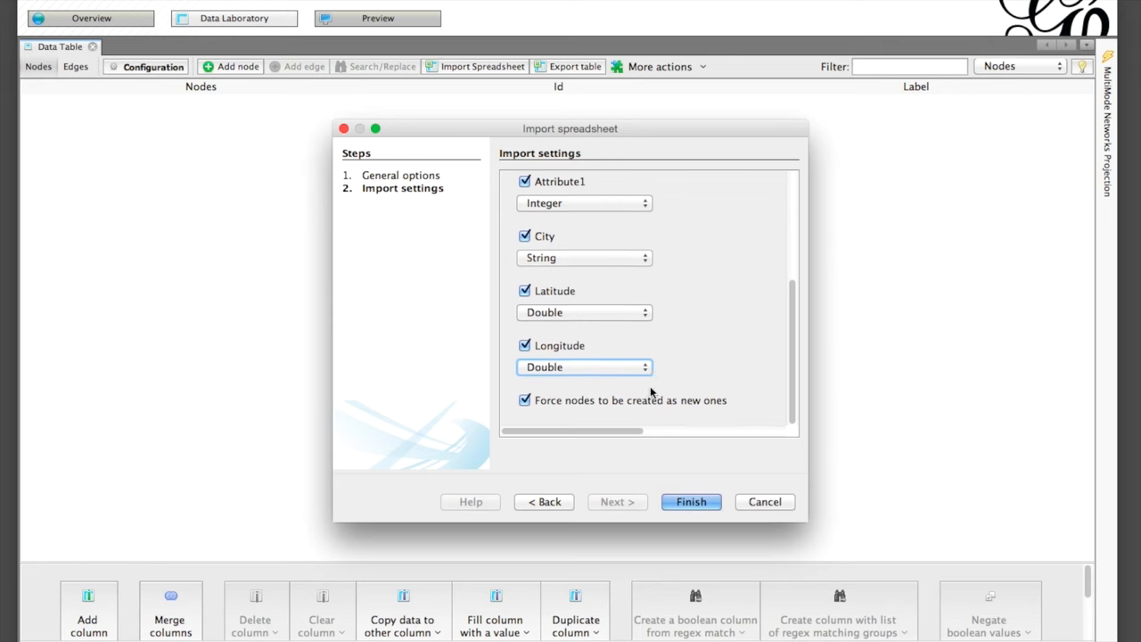
click(691, 501)
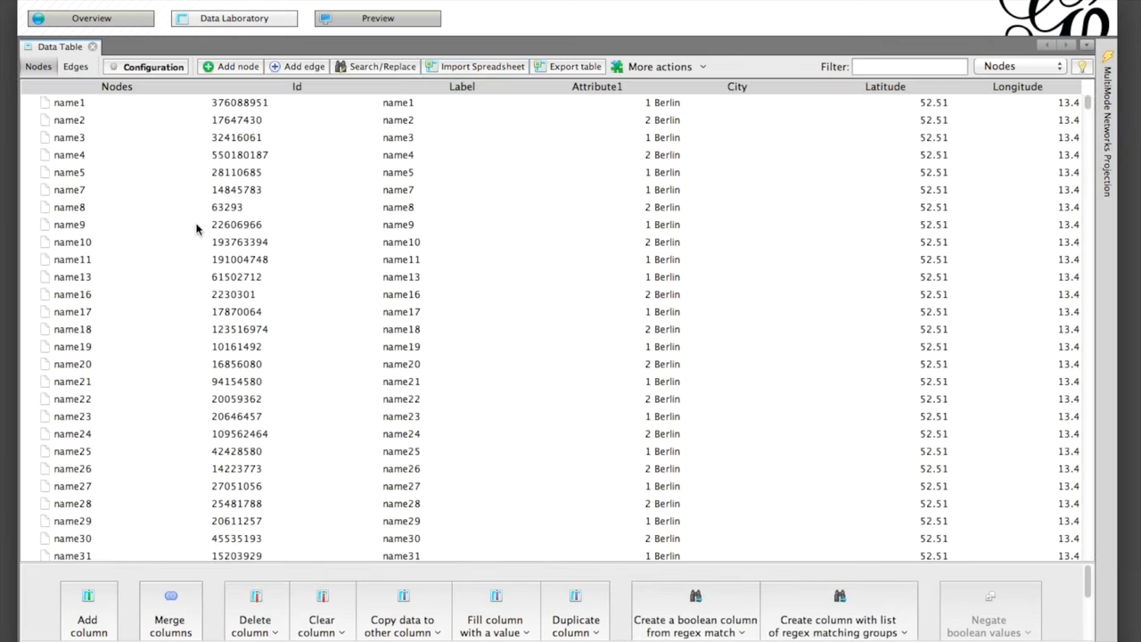
Import Edges1.csv as the Edges table, giving directed edges with source, target and weight.
click(481, 66)
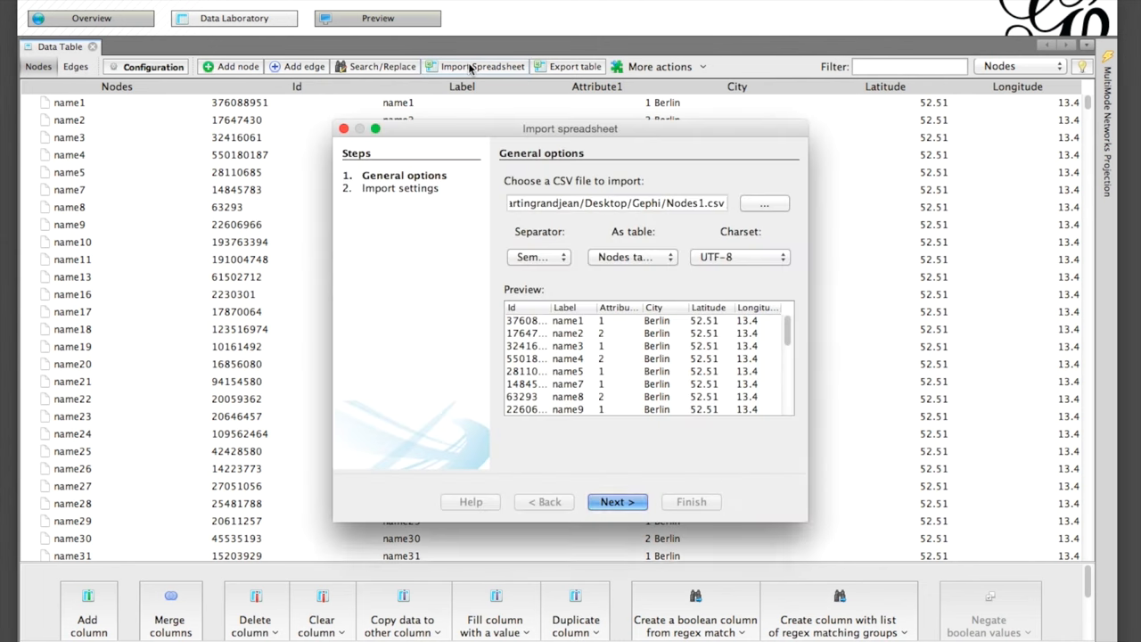
click(762, 203)
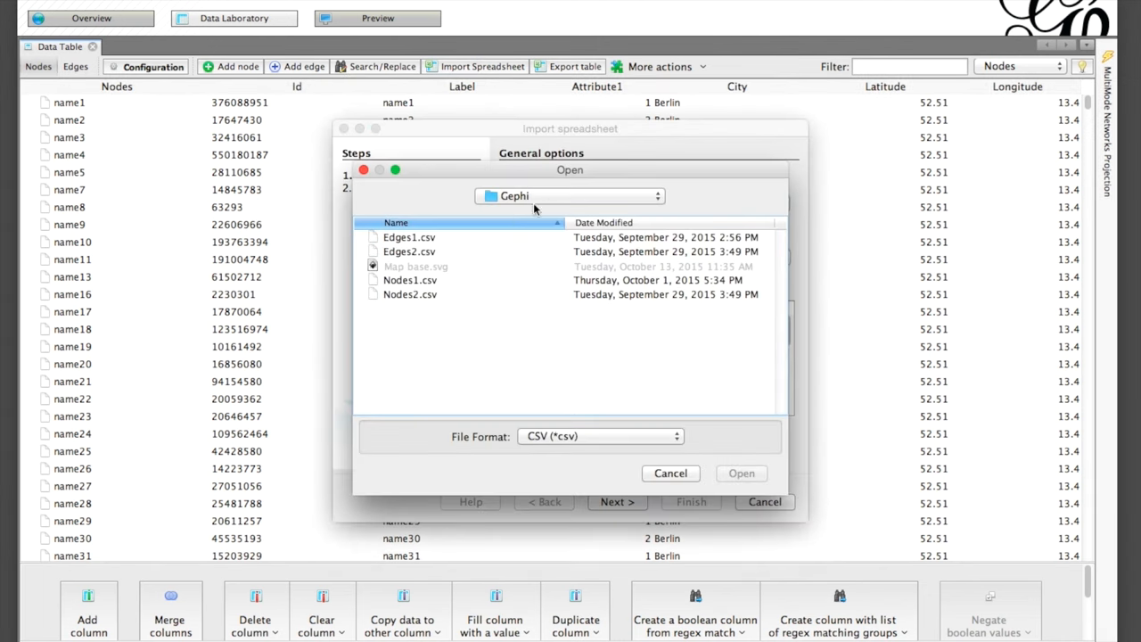
click(741, 474)
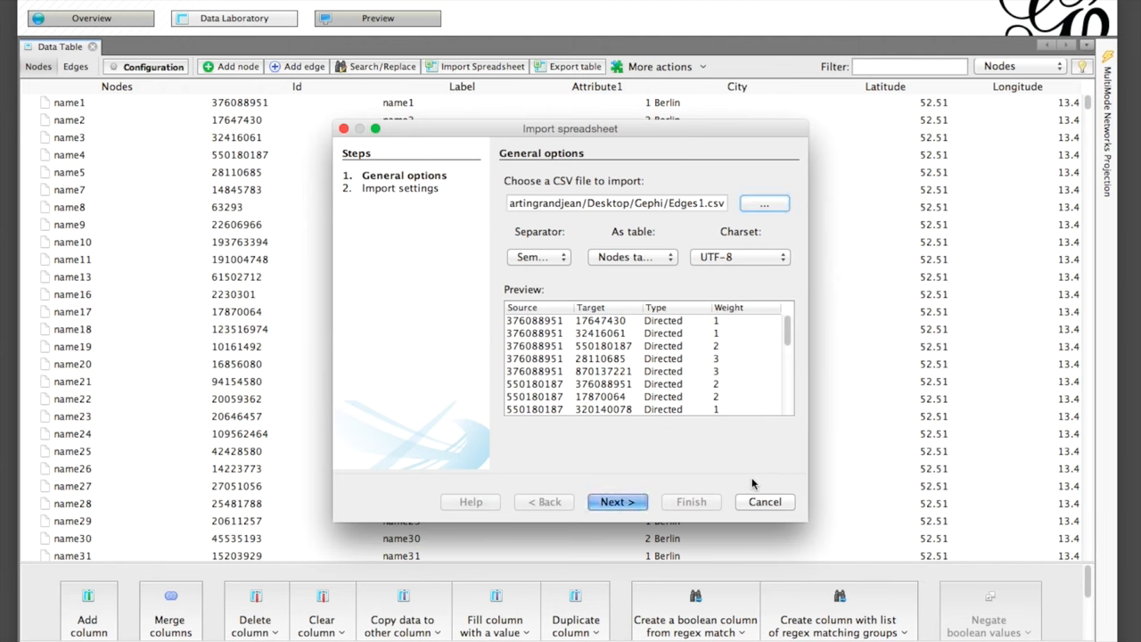
click(633, 256)
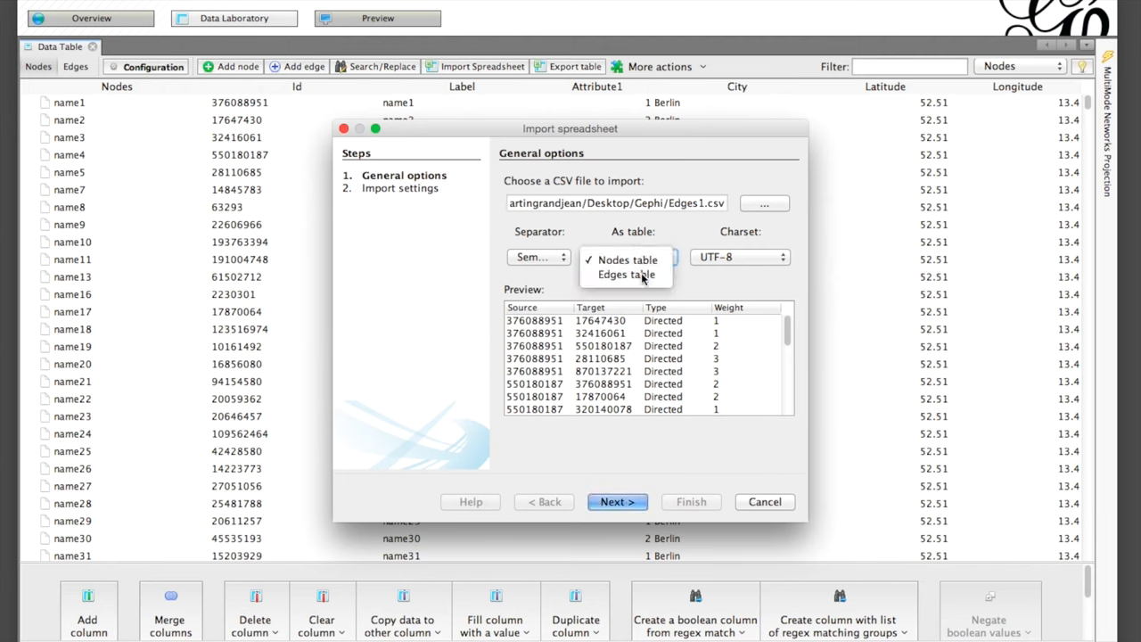
click(627, 275)
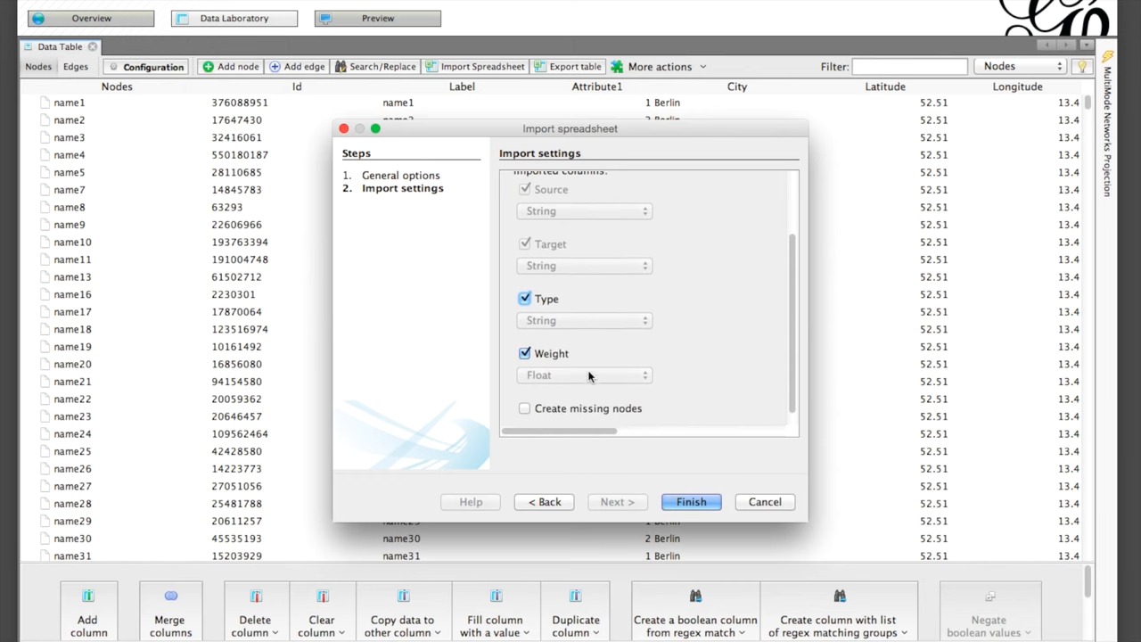
click(692, 501)
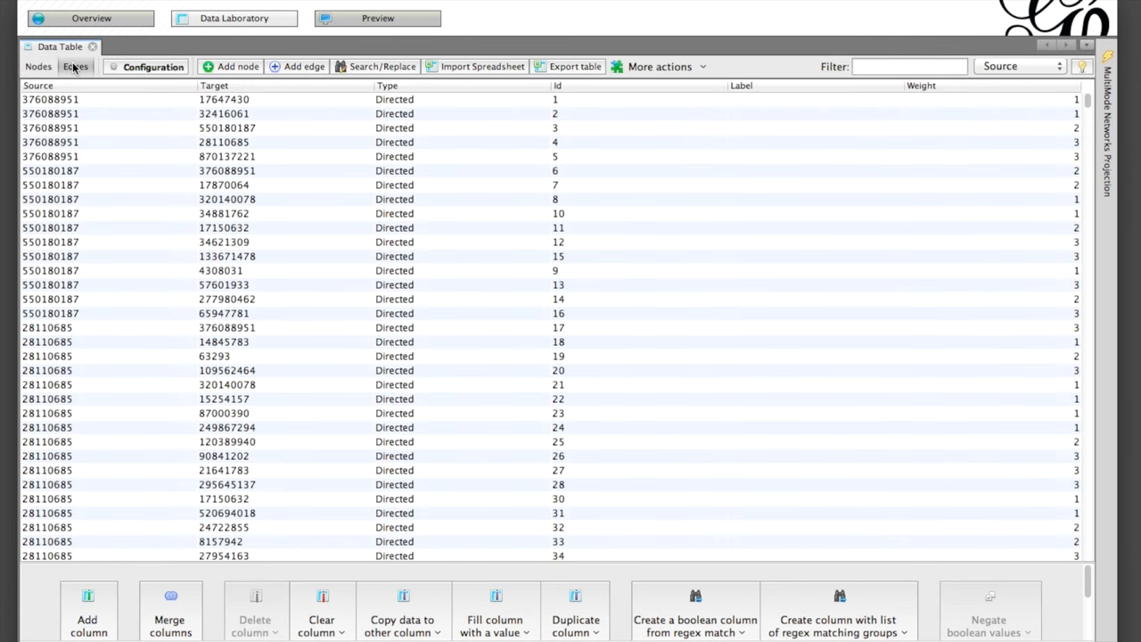
Switch to the Overview to see the 1000-node, 14116-edge directed network.
click(91, 18)
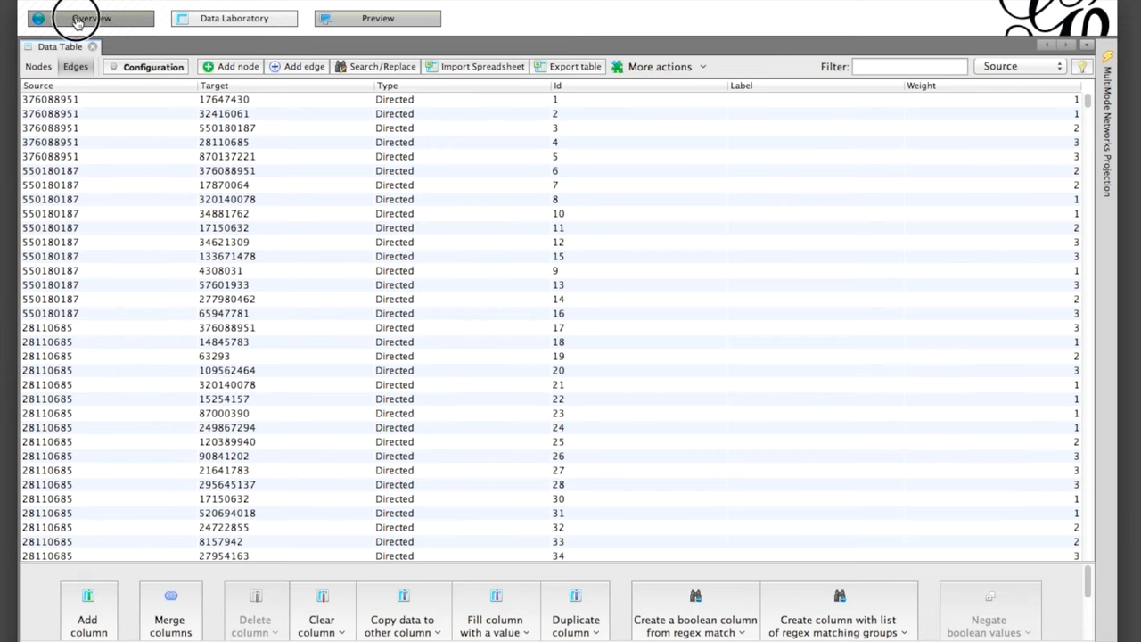
click(91, 18)
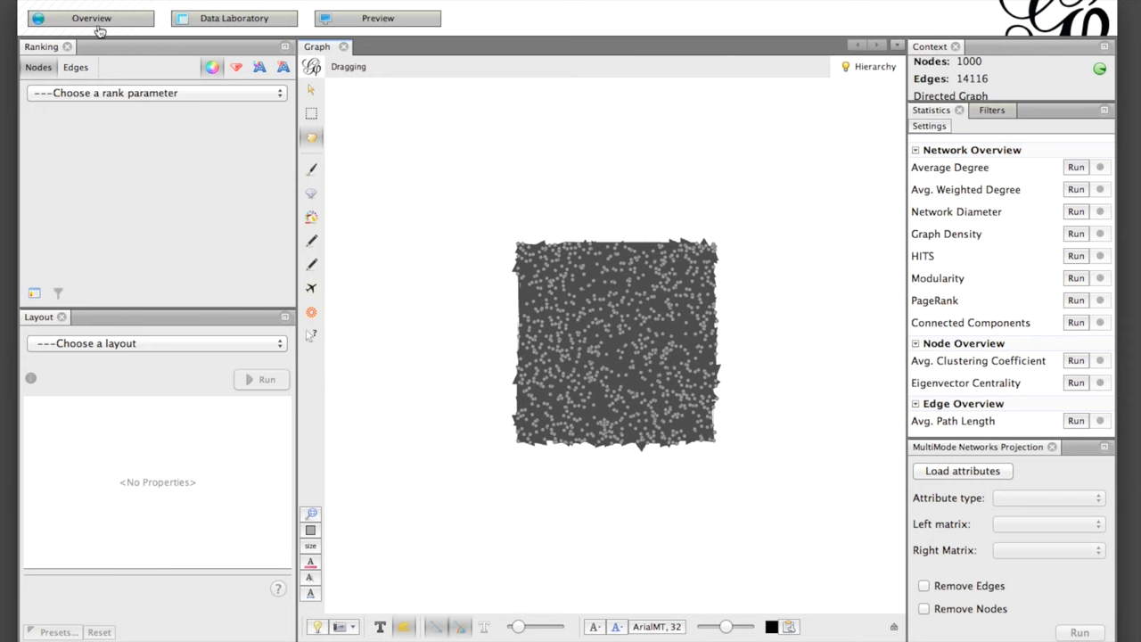
mouse_move(128, 39)
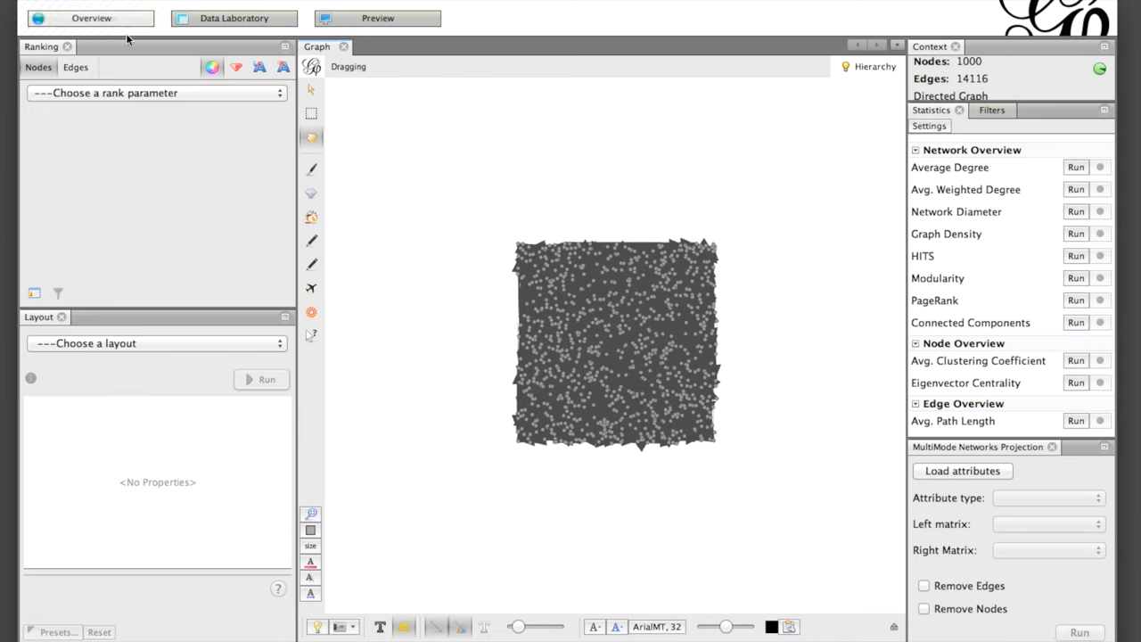
mouse_move(134, 43)
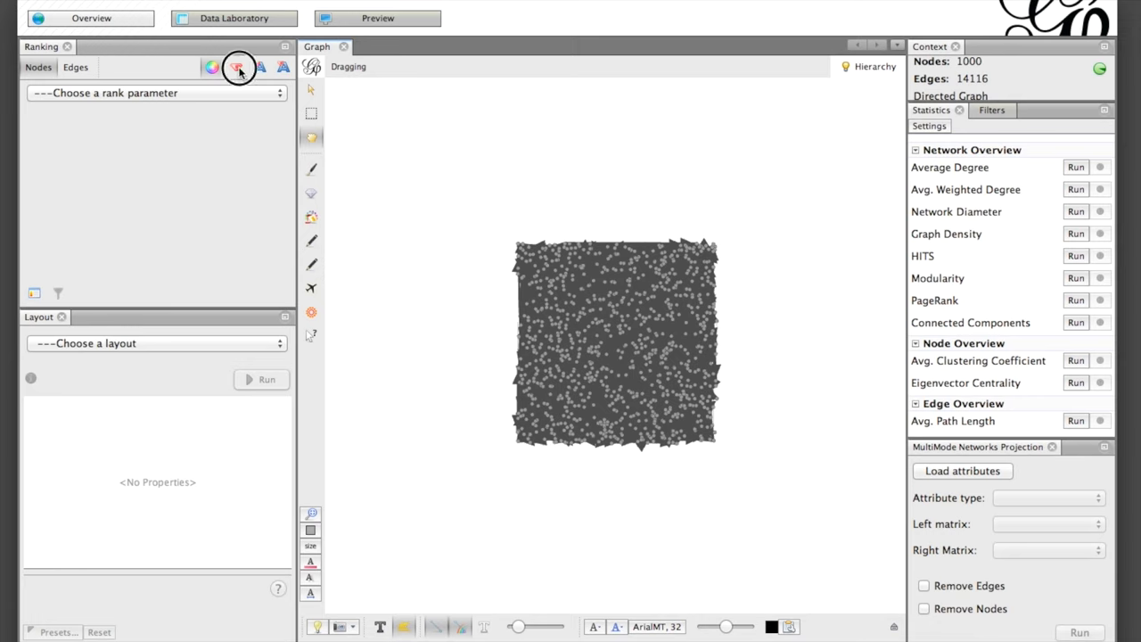
Rank node size by Degree from 10 to 100 and apply it.
click(235, 68)
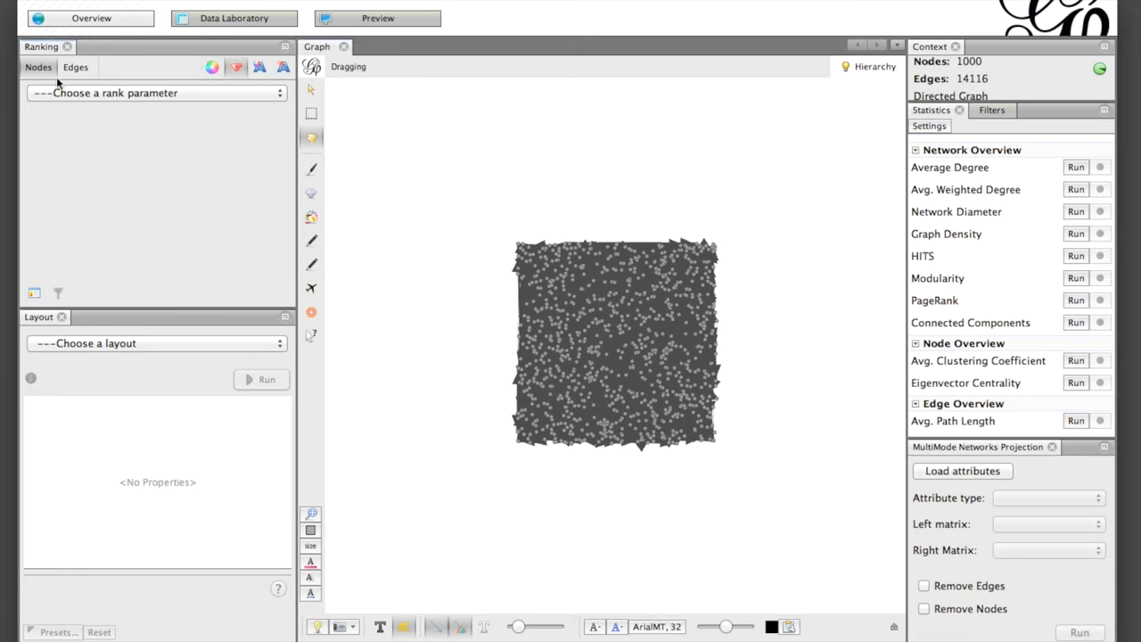
click(157, 93)
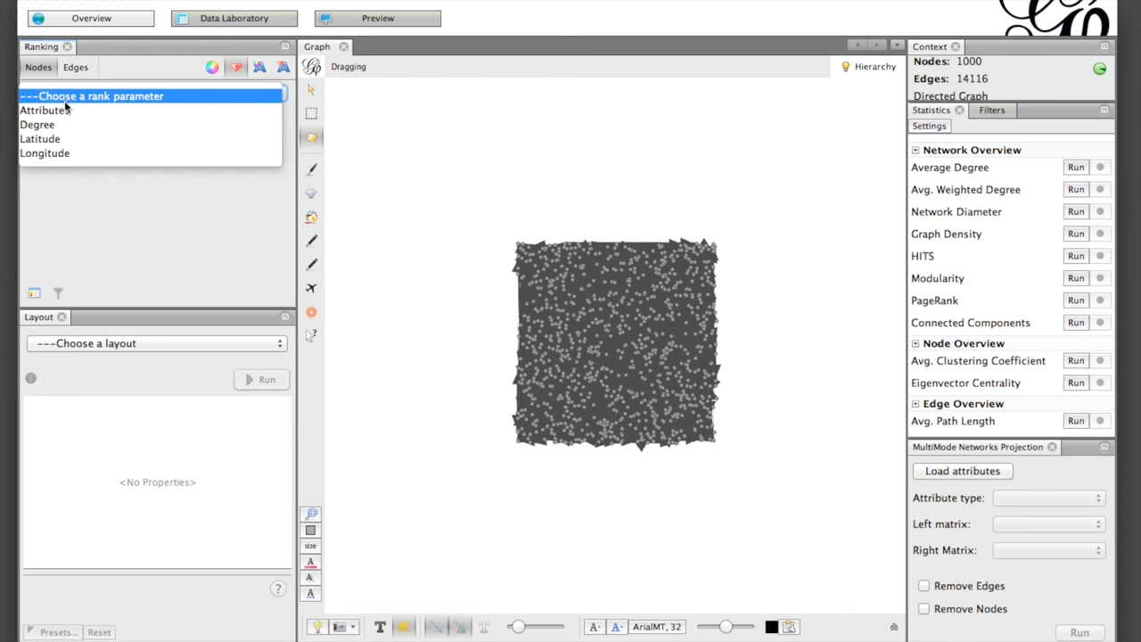
click(37, 125)
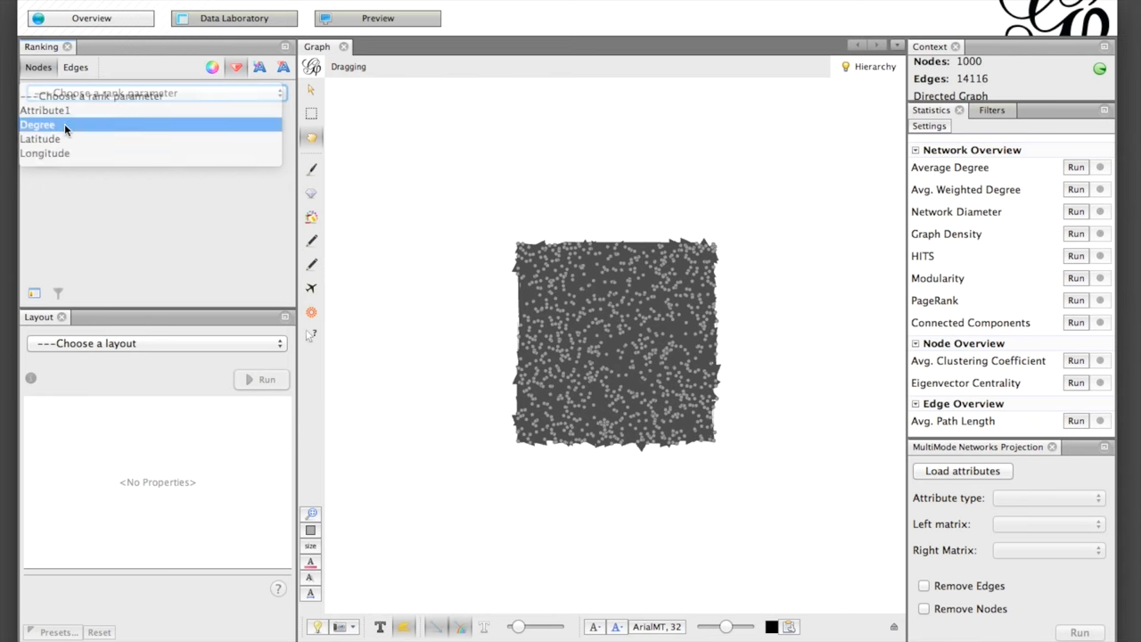
click(37, 124)
text(100)
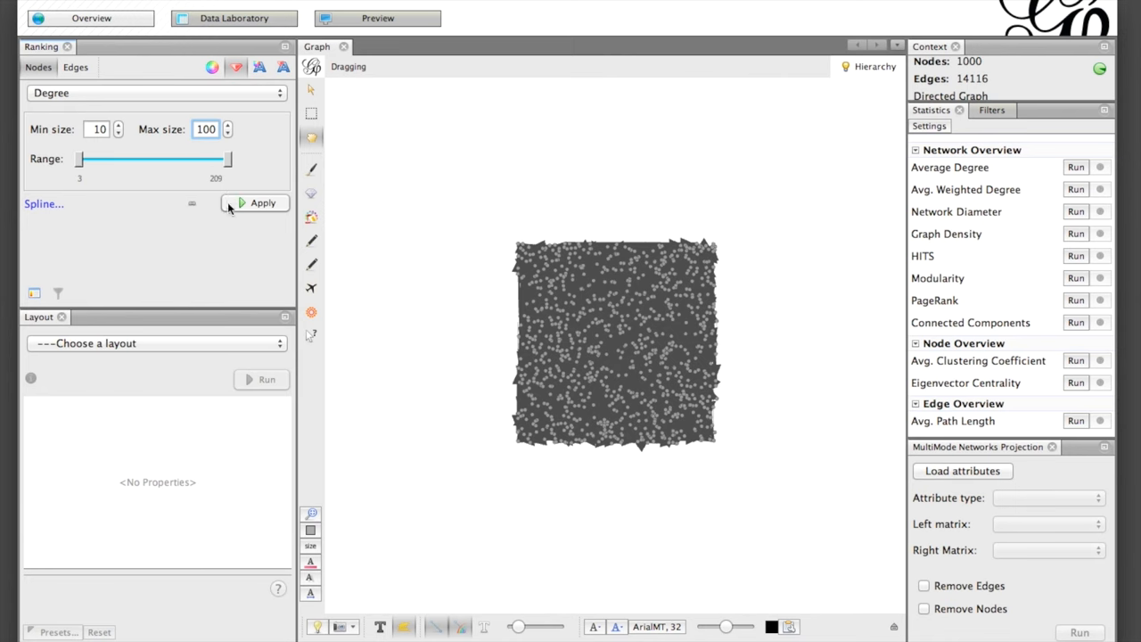
click(258, 203)
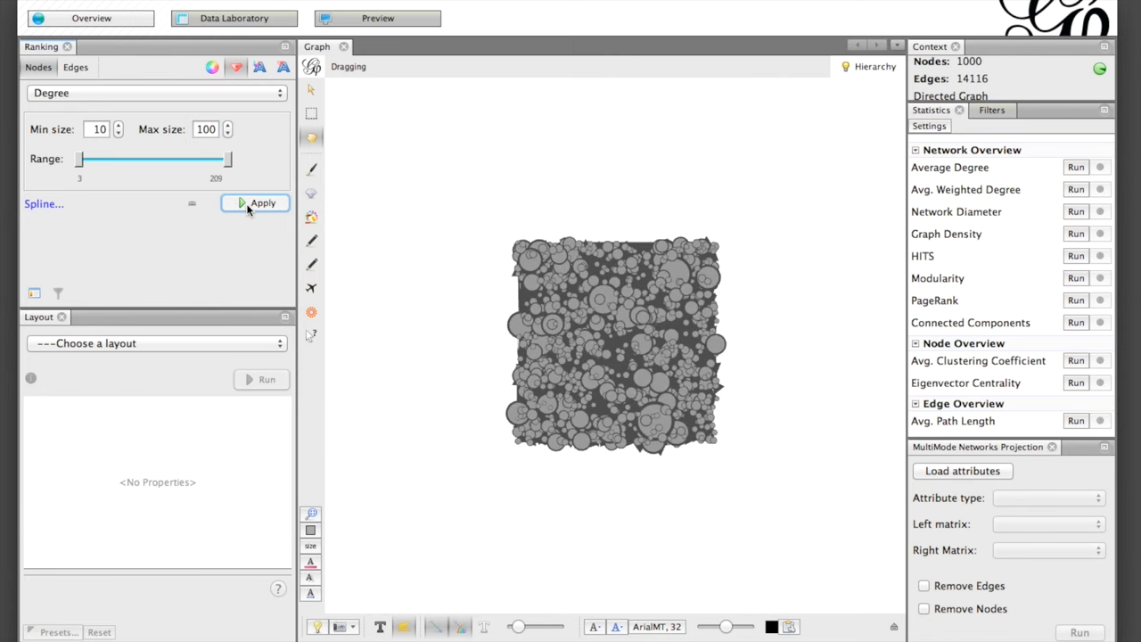
mouse_move(249, 250)
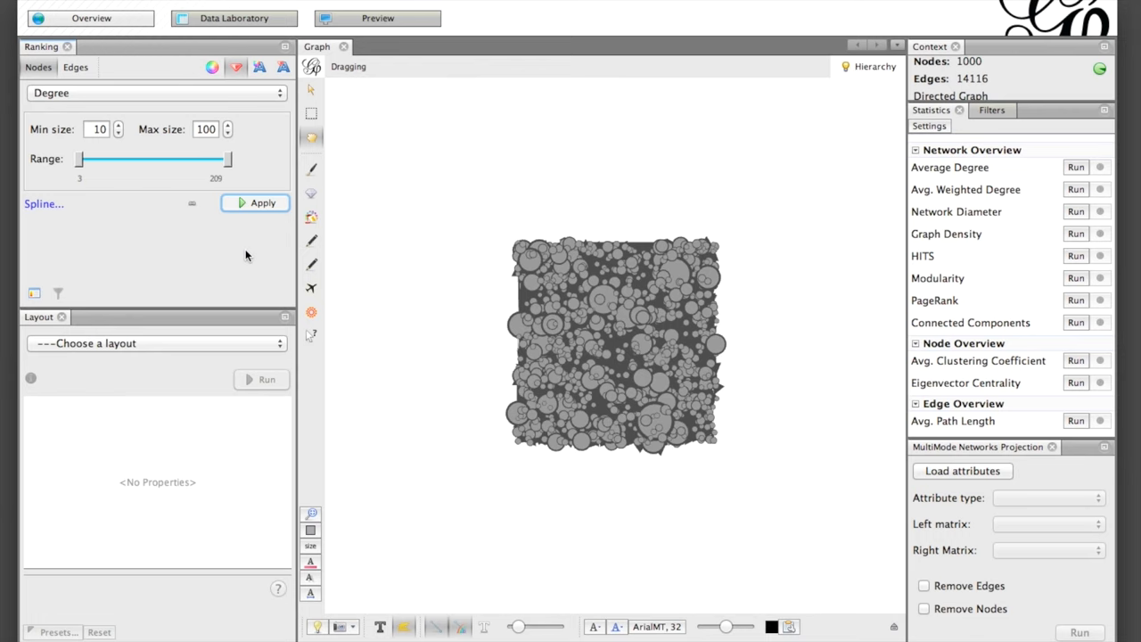
mouse_move(221, 325)
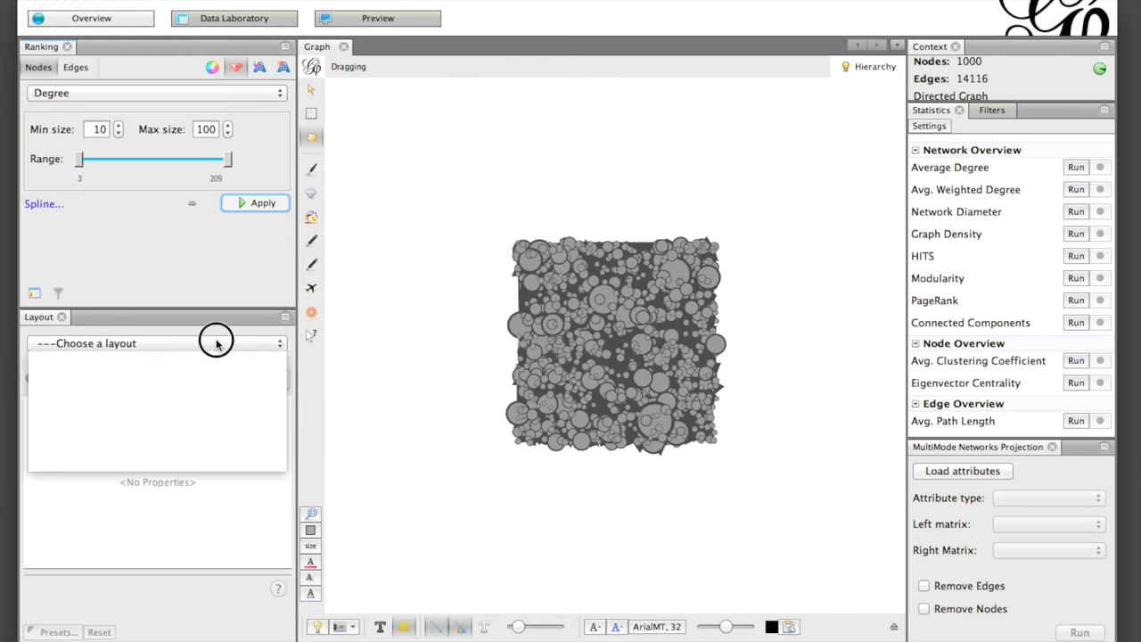
Choose the Fruchterman Reingold layout with speed 10 and run it.
click(156, 342)
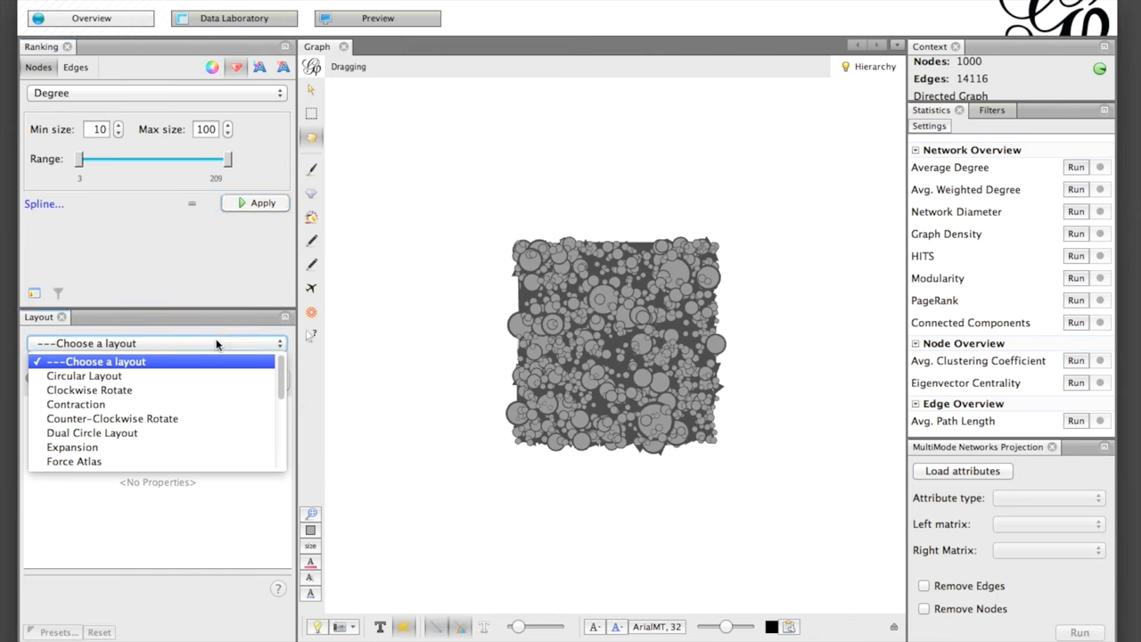
mouse_move(214, 390)
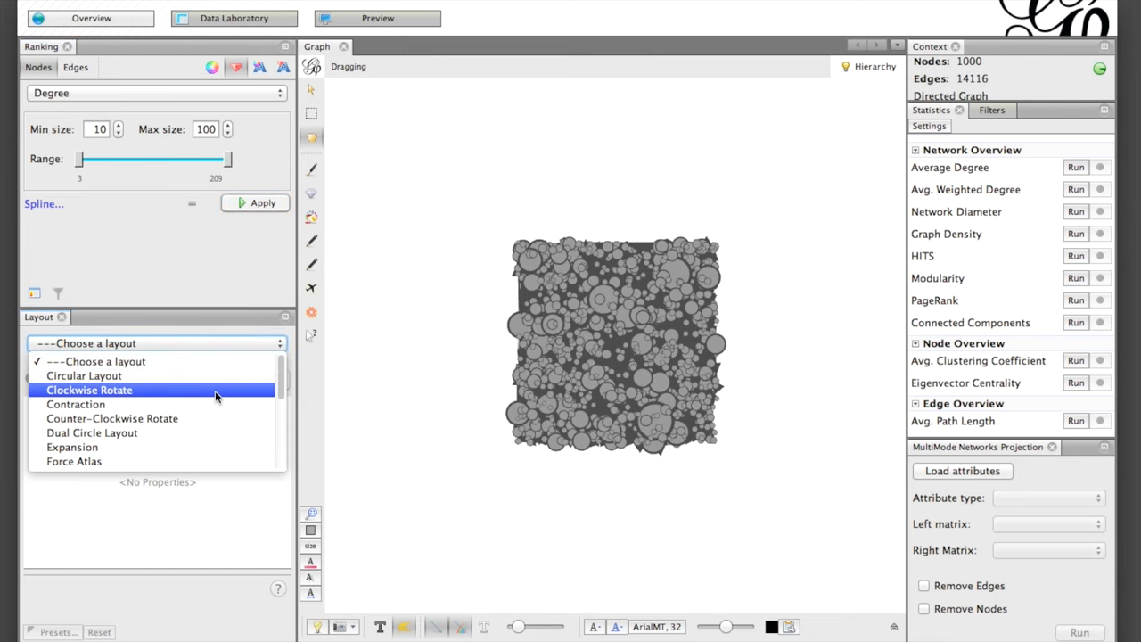
scroll(down, 3)
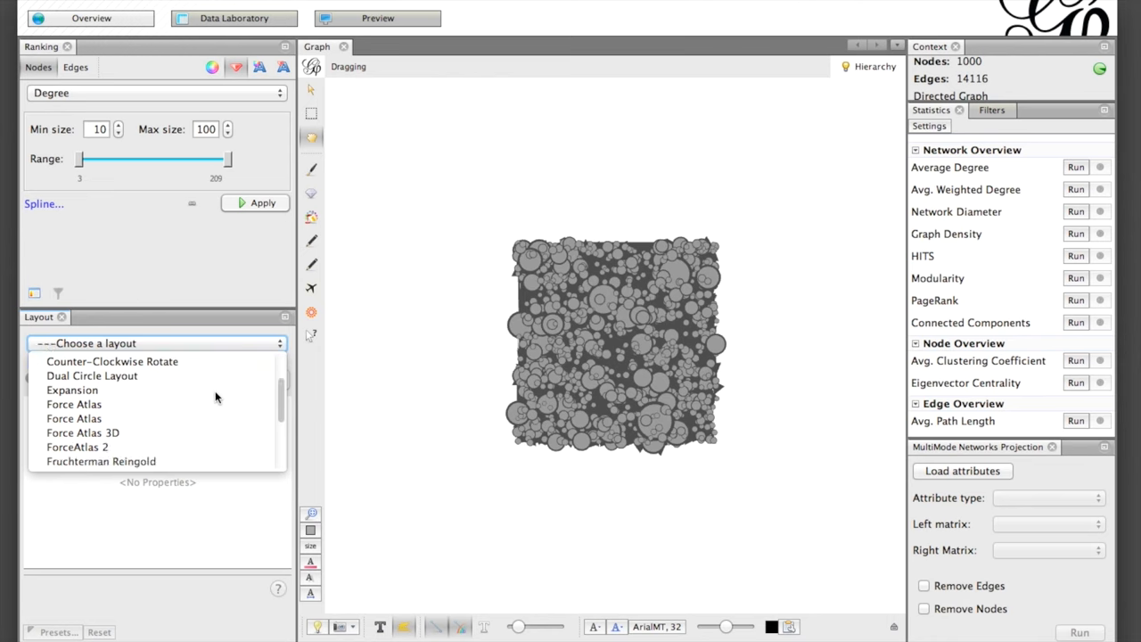
scroll(down, 3)
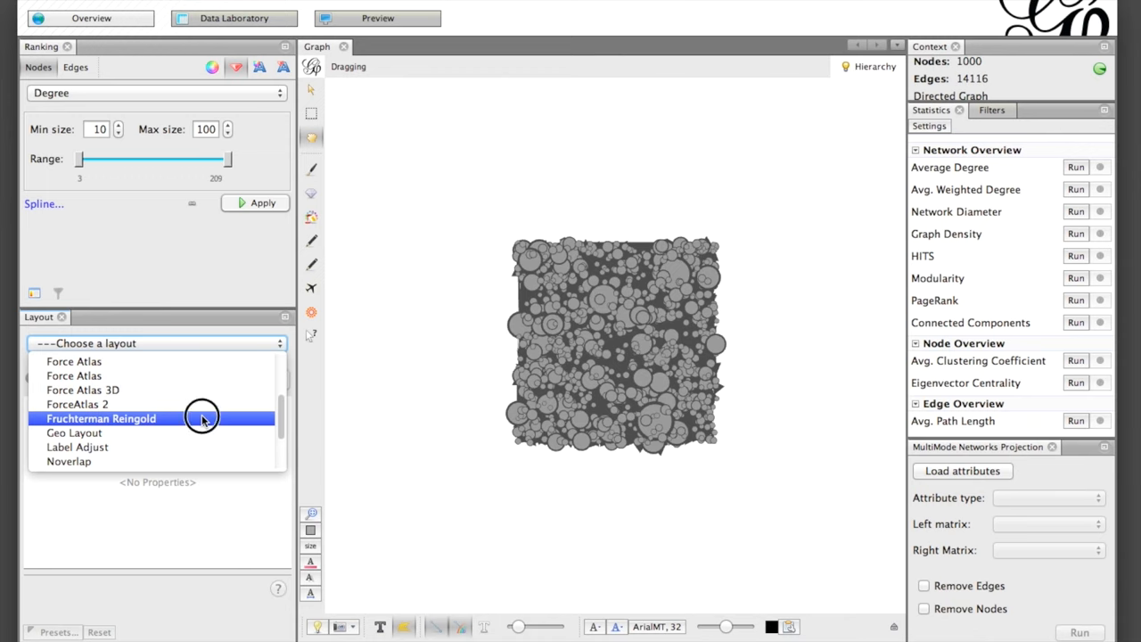
click(99, 417)
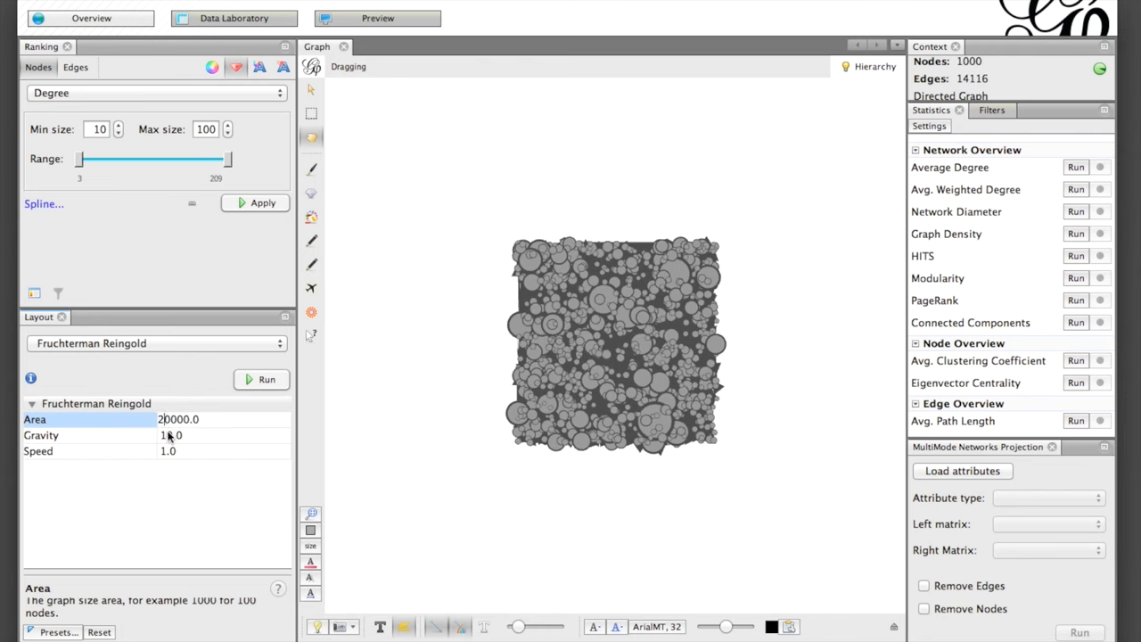
click(167, 449)
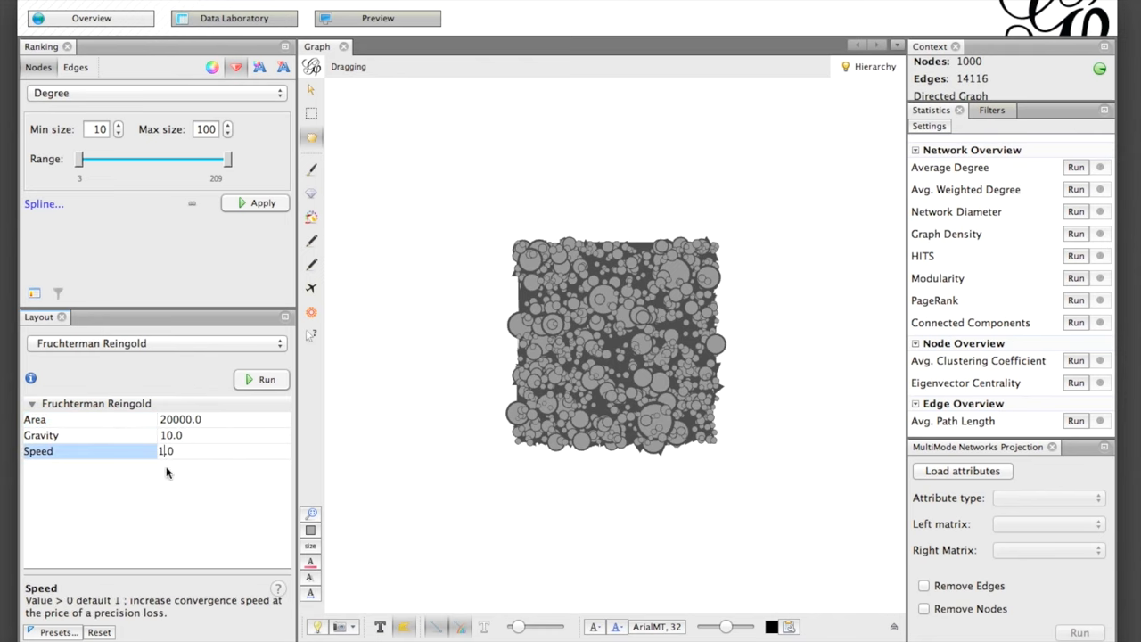
click(260, 377)
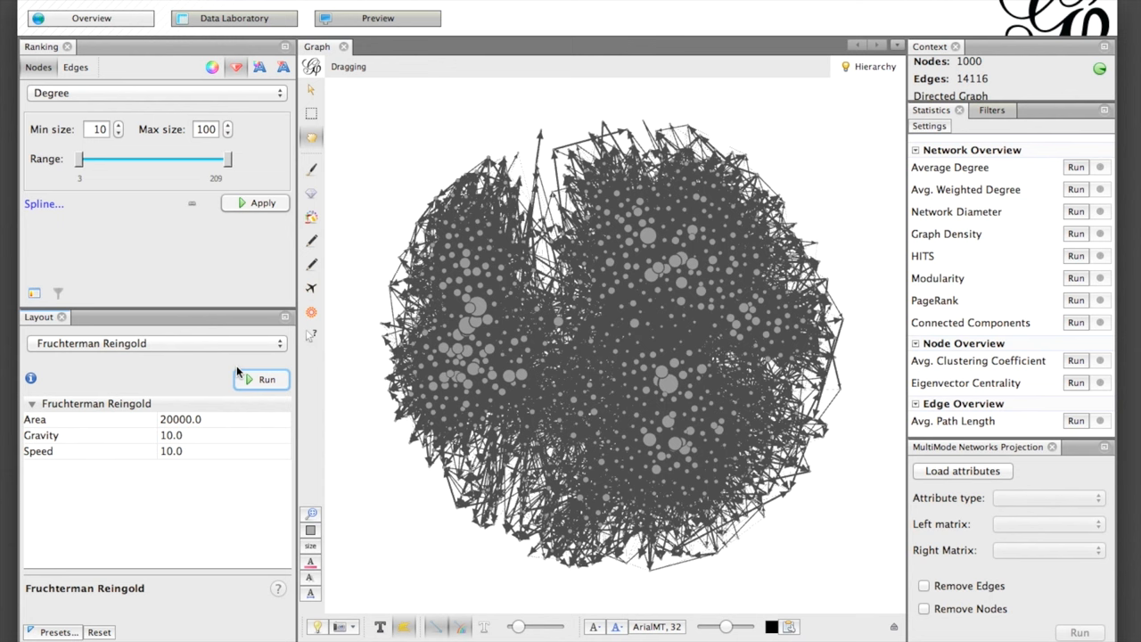
Run ForceAtlas 2 with scaling 50 and Prevent Overlap until two clusters form, then stop it.
click(157, 342)
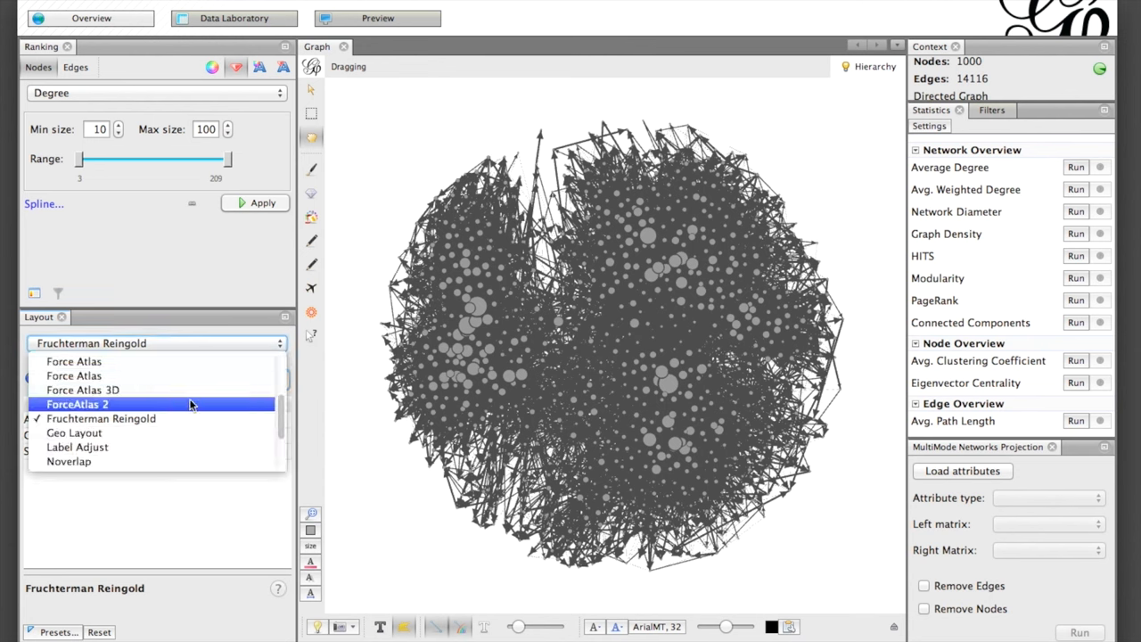
click(77, 403)
text(50)
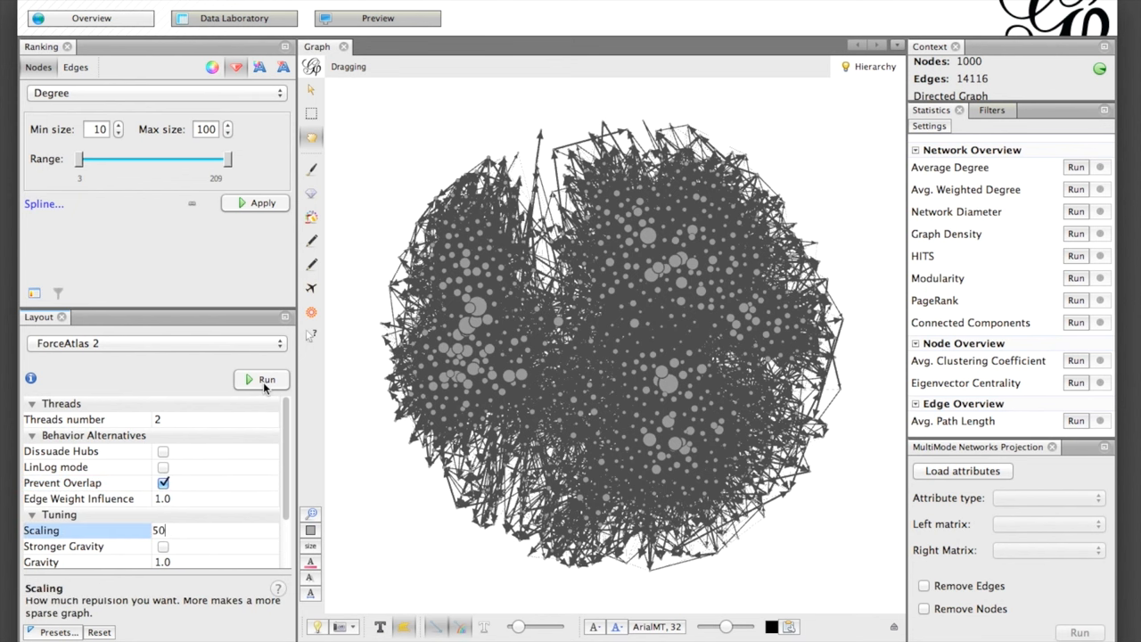
click(260, 378)
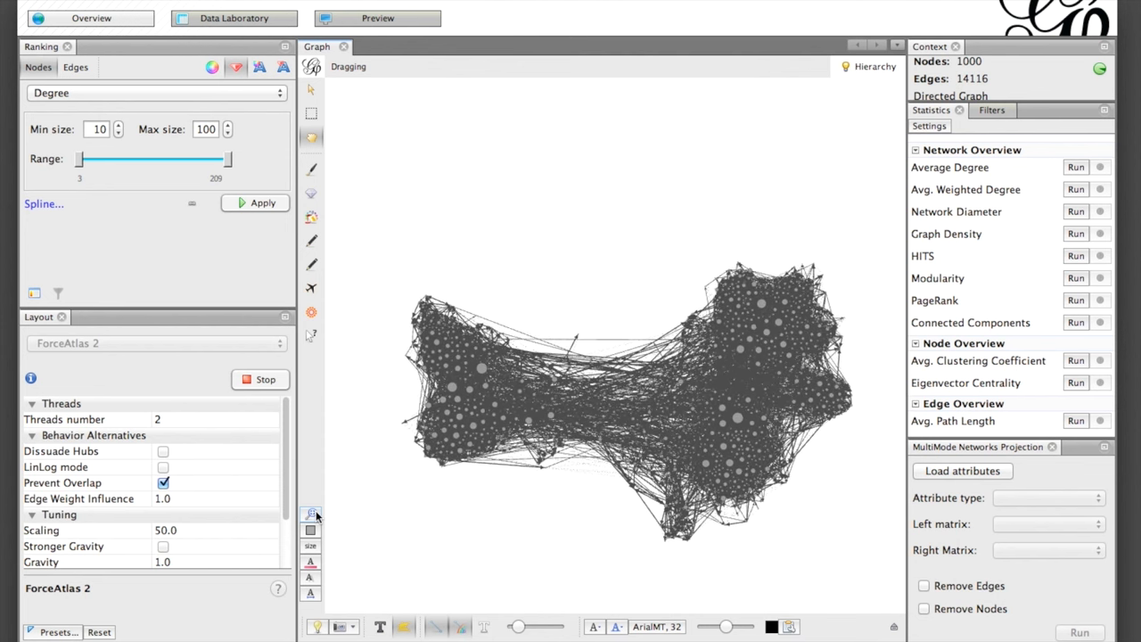
click(260, 379)
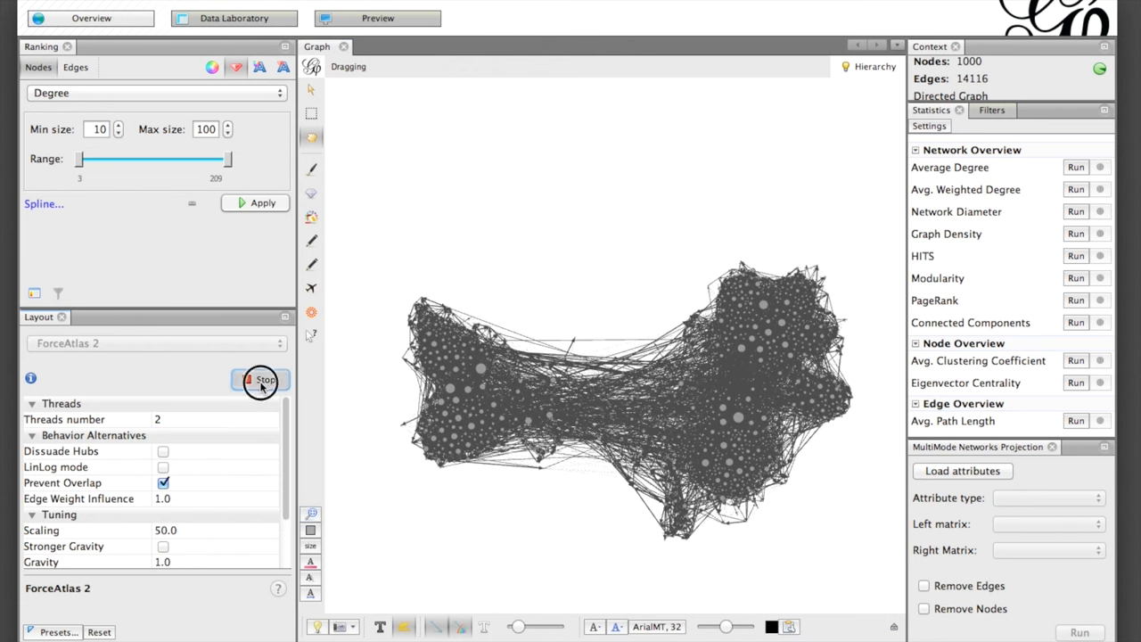
click(261, 378)
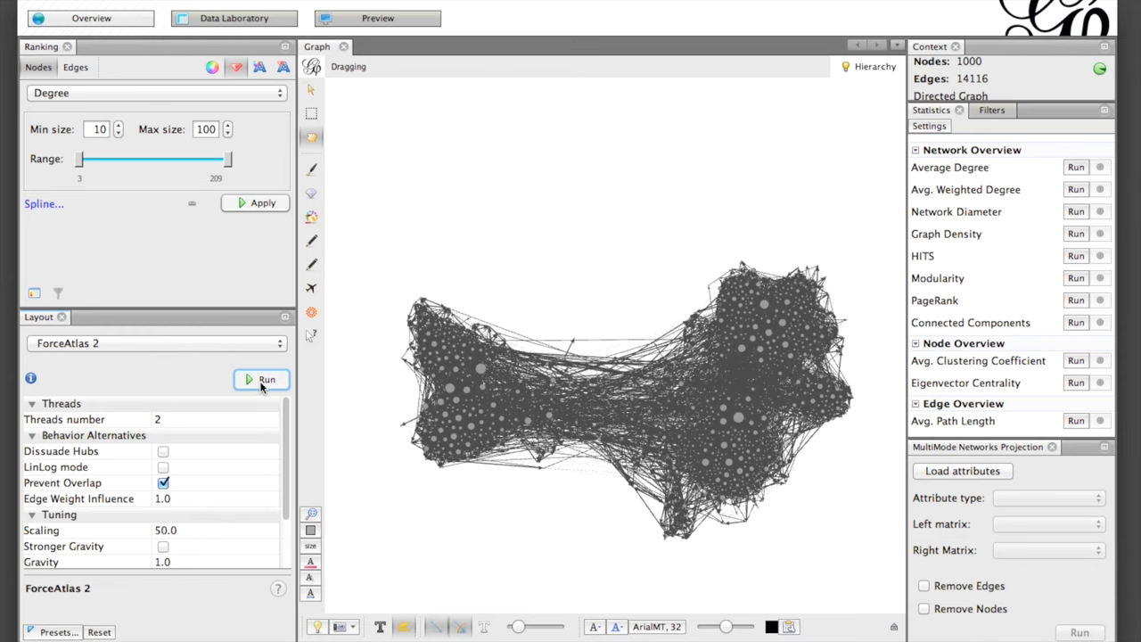
mouse_move(527, 332)
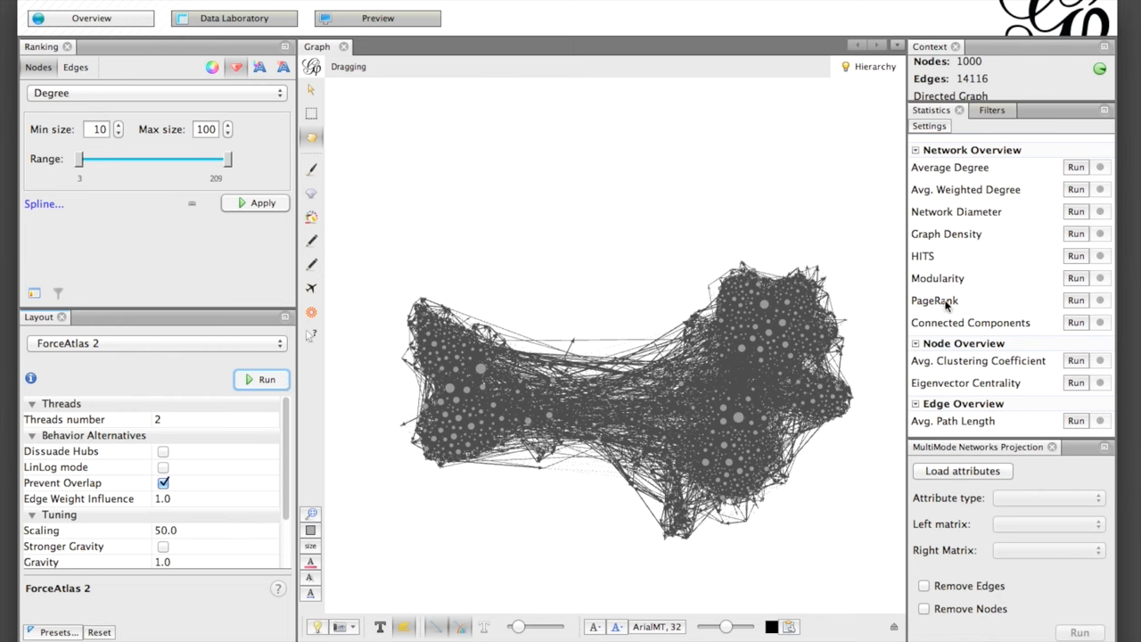
mouse_move(1080, 195)
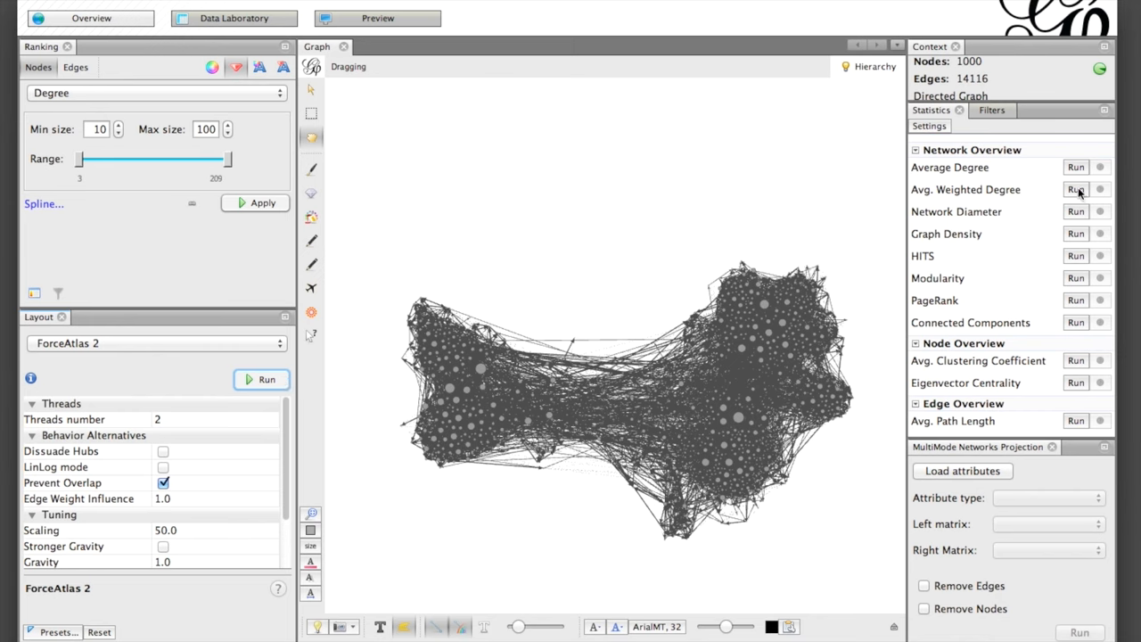
Compute Avg. Weighted Degree (25.486), review its HTML report and close it.
click(1077, 189)
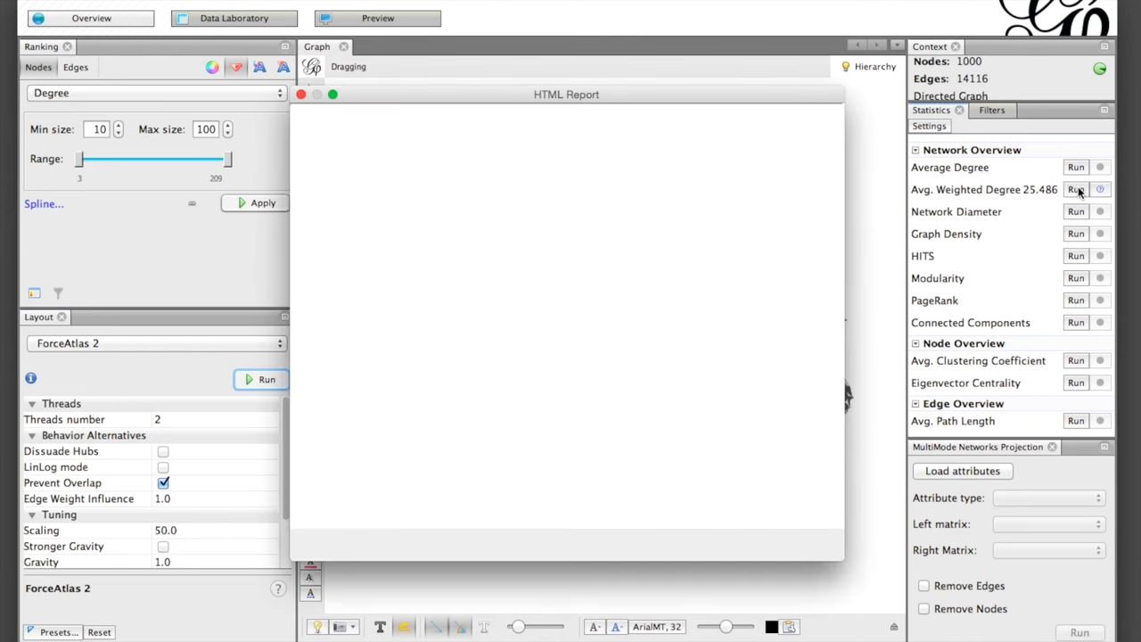
click(1074, 189)
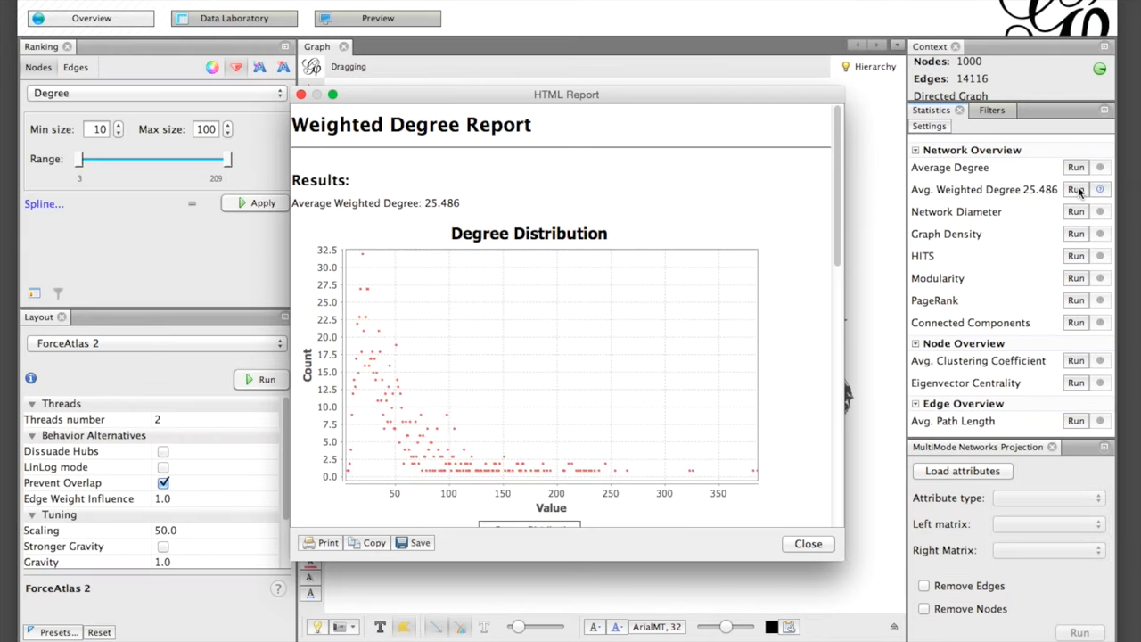
mouse_move(685, 347)
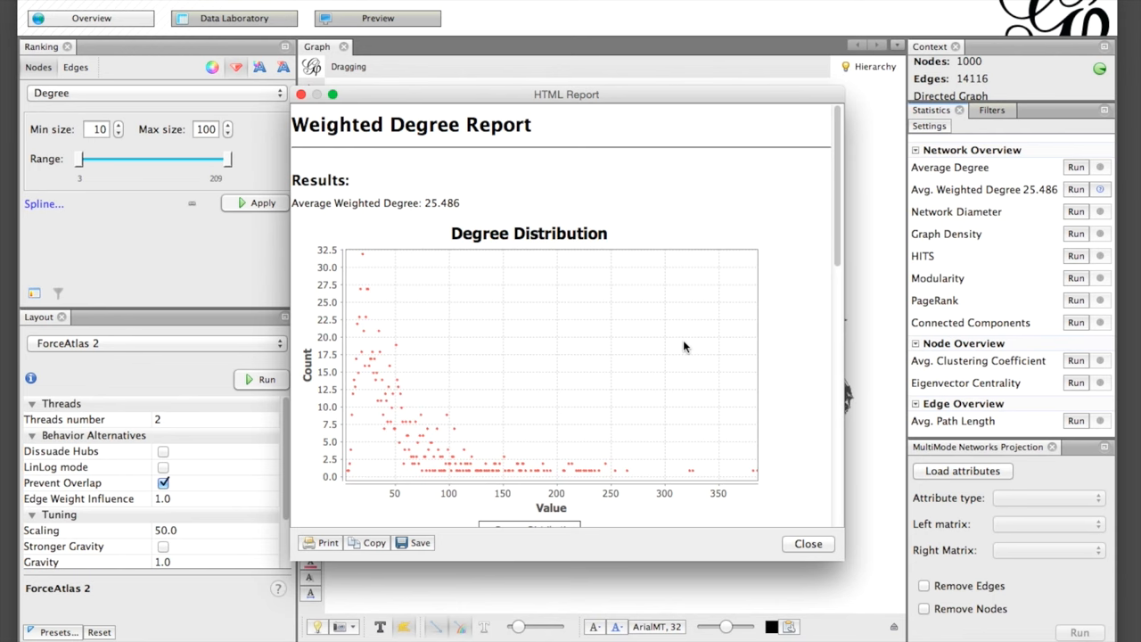
scroll(down, 3)
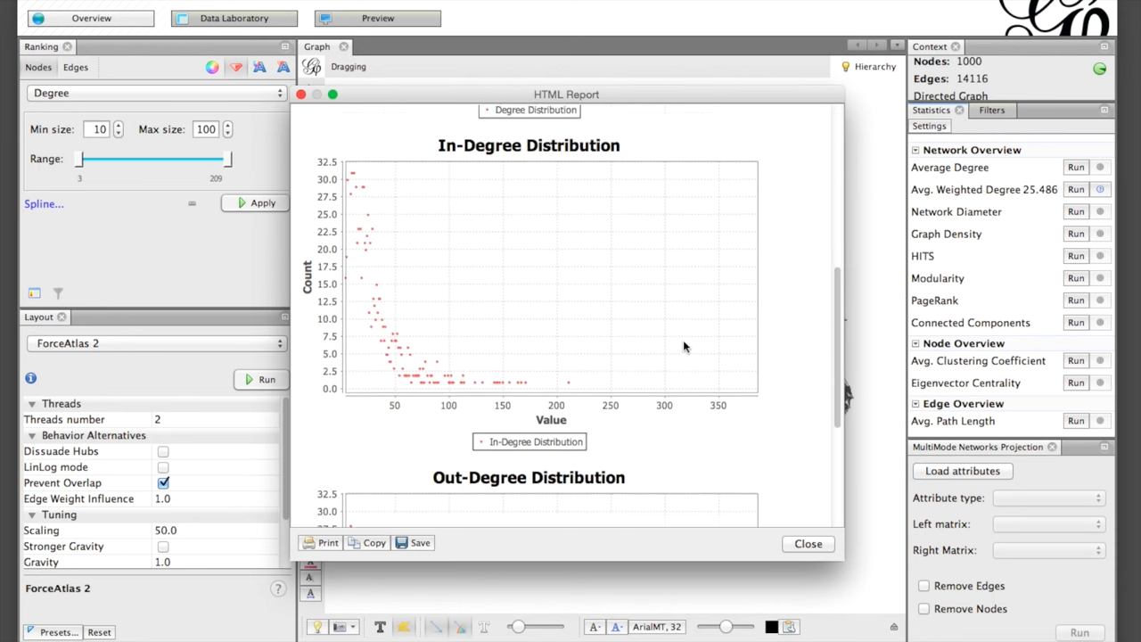
scroll(down, 3)
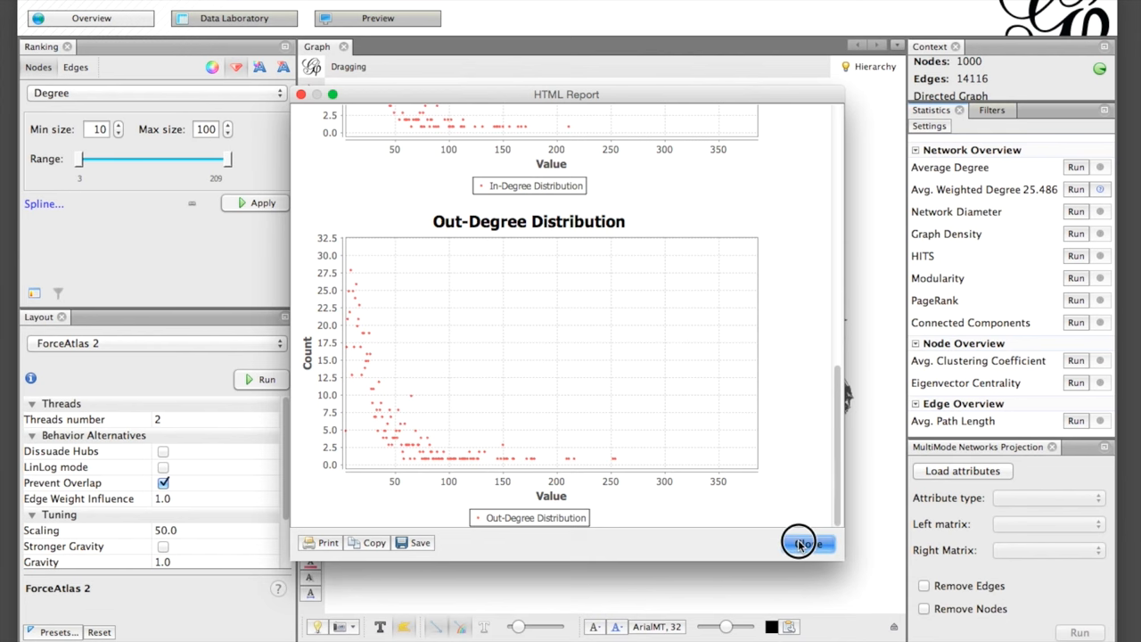
click(806, 542)
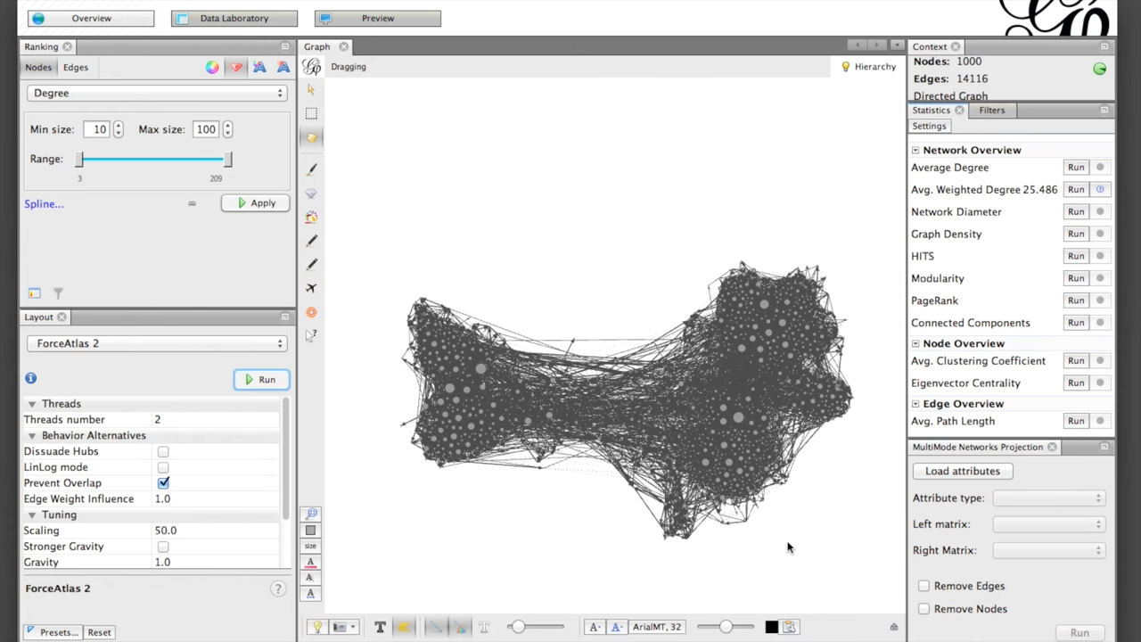
Rank nodes by Weighted In-Degree with a reversed light-blue-to-white gradient, adjusted stops, and apply it.
click(151, 93)
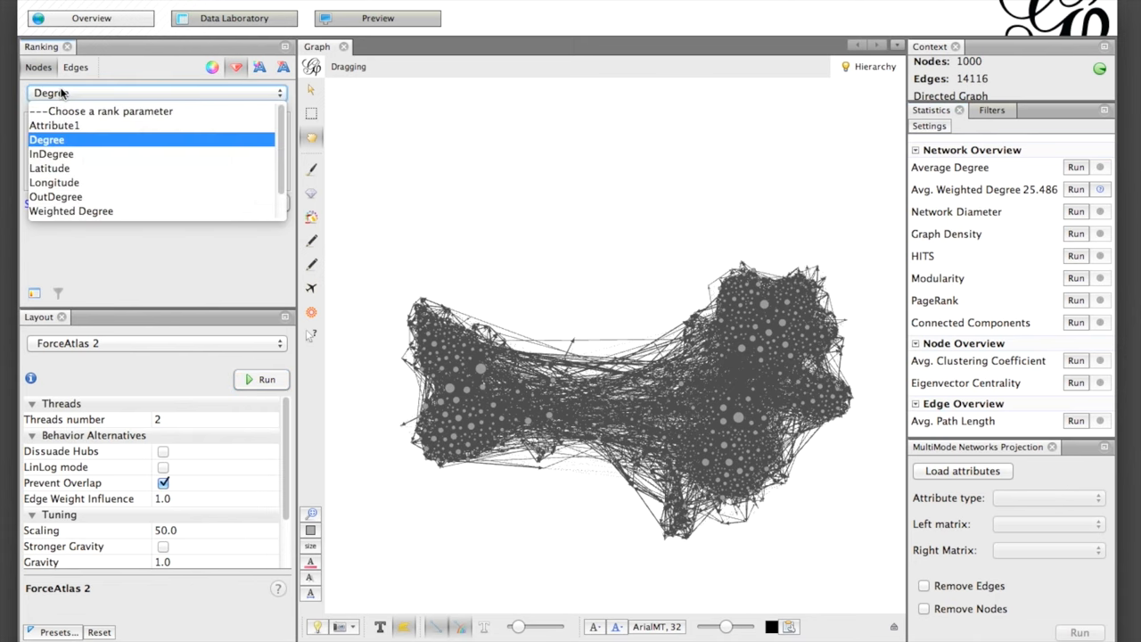
scroll(down, 3)
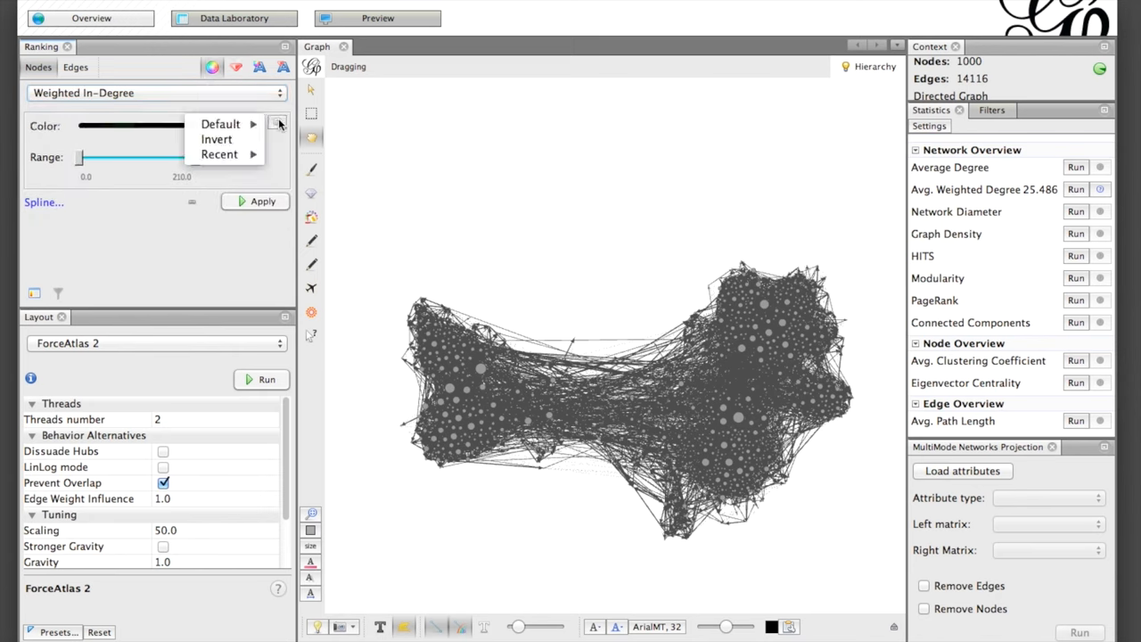
click(221, 124)
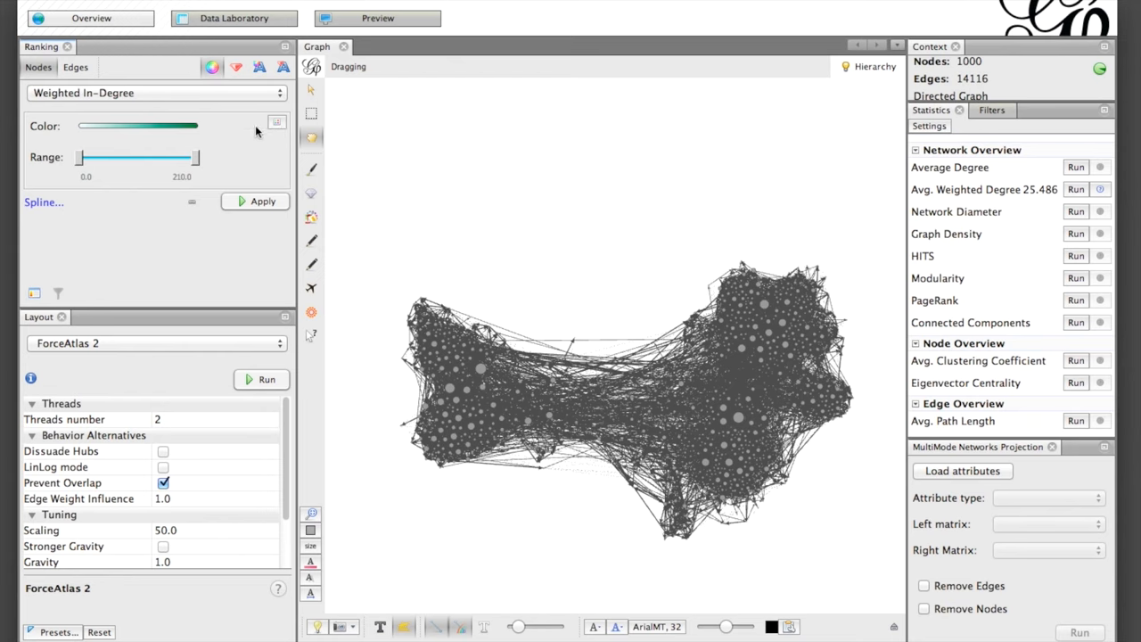
click(278, 121)
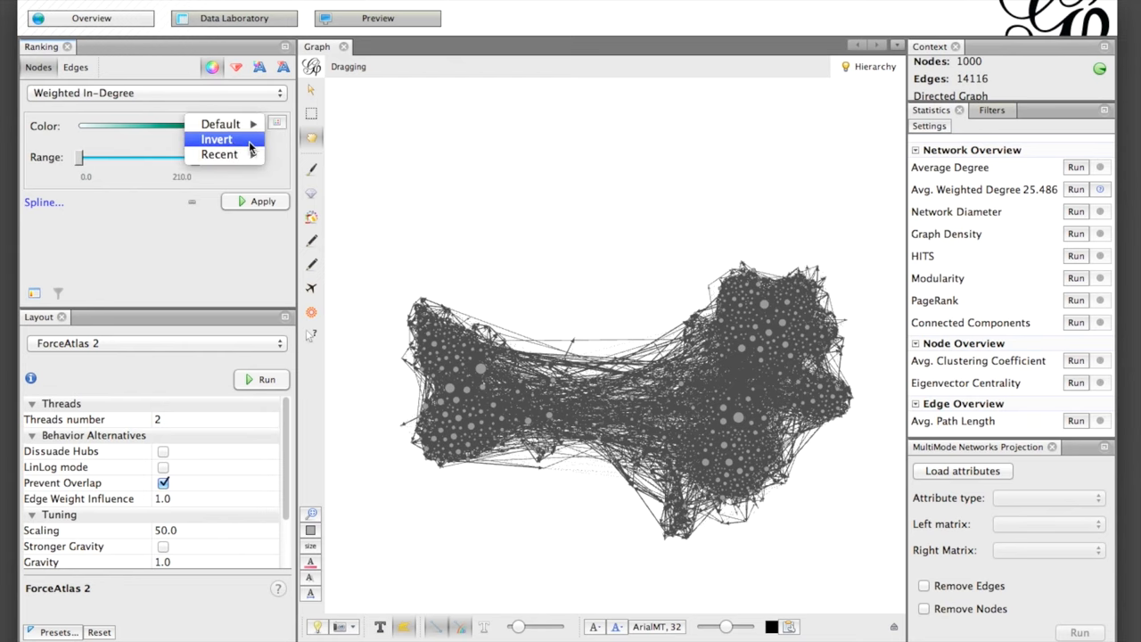
click(216, 139)
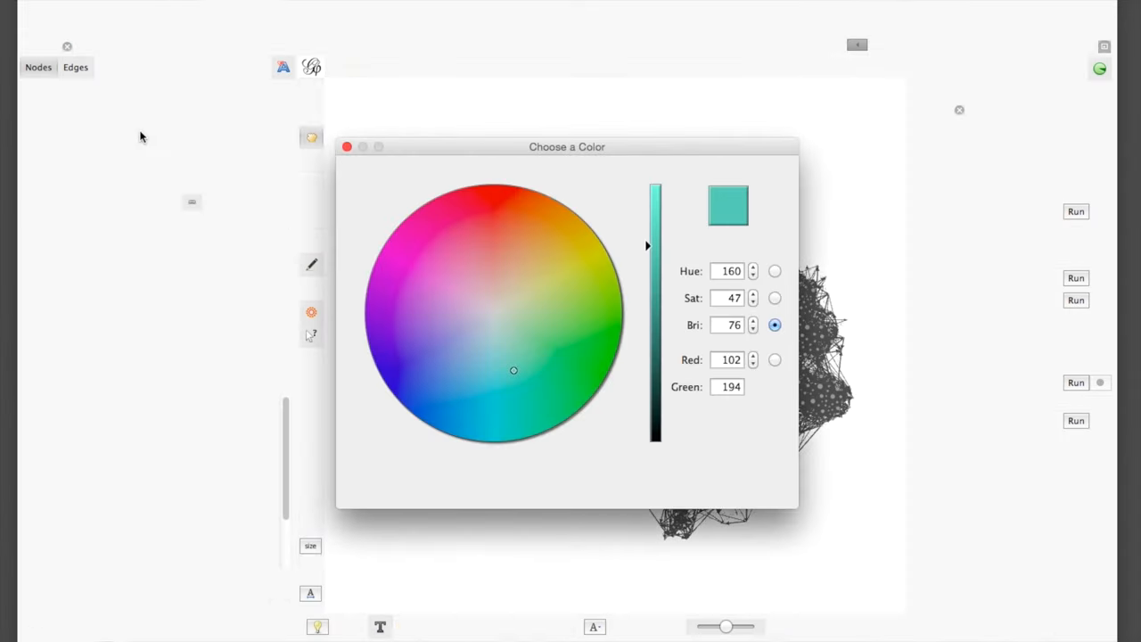
click(467, 392)
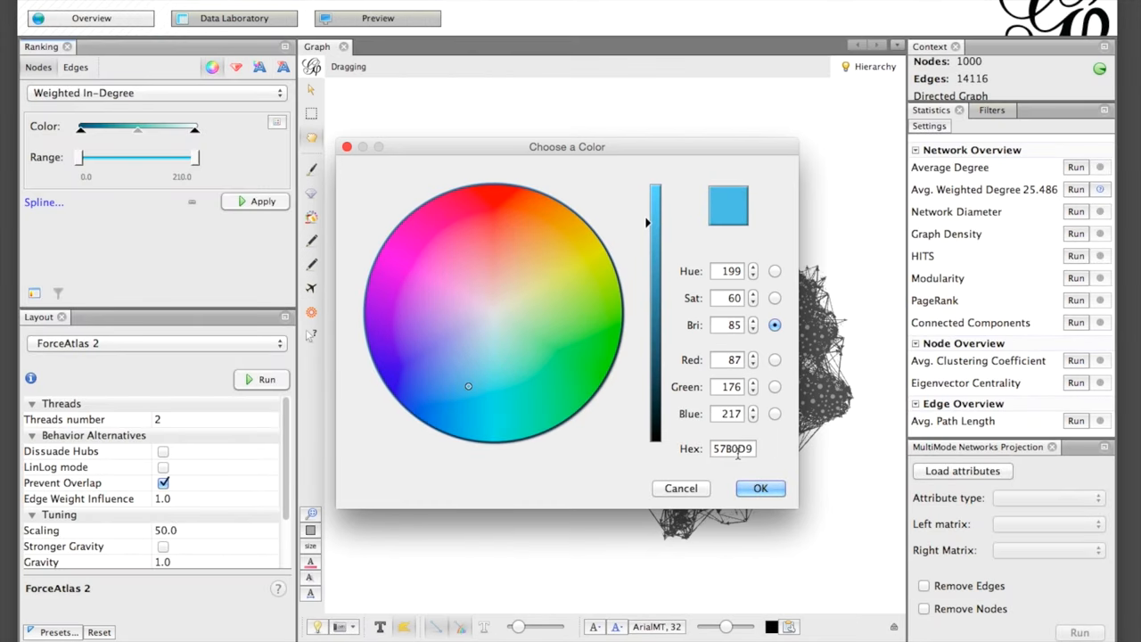
click(759, 489)
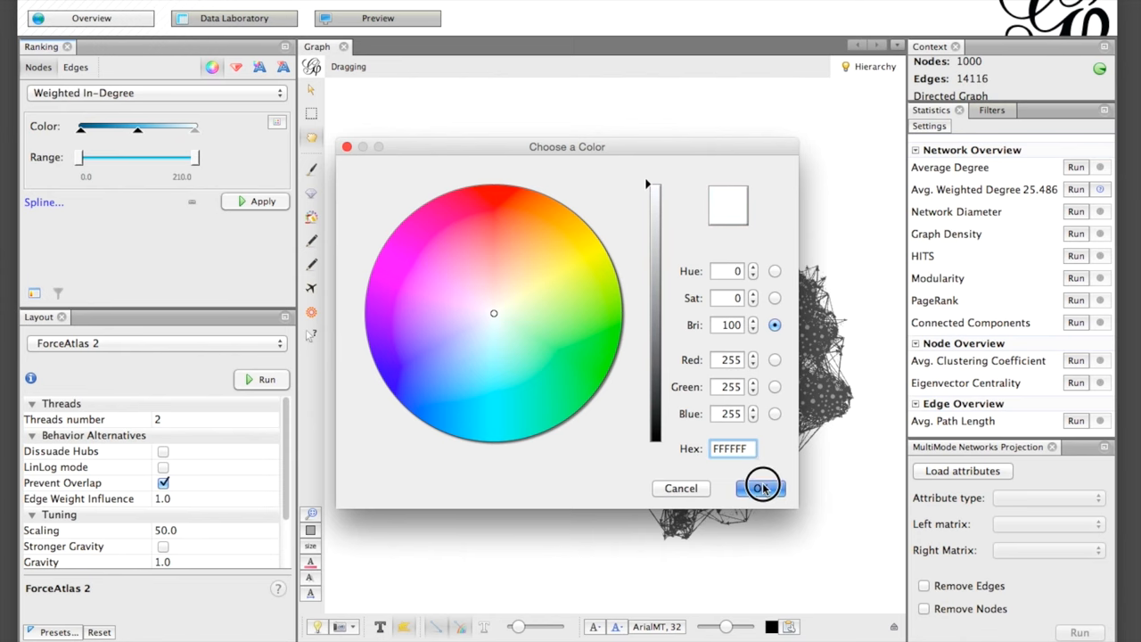
click(759, 489)
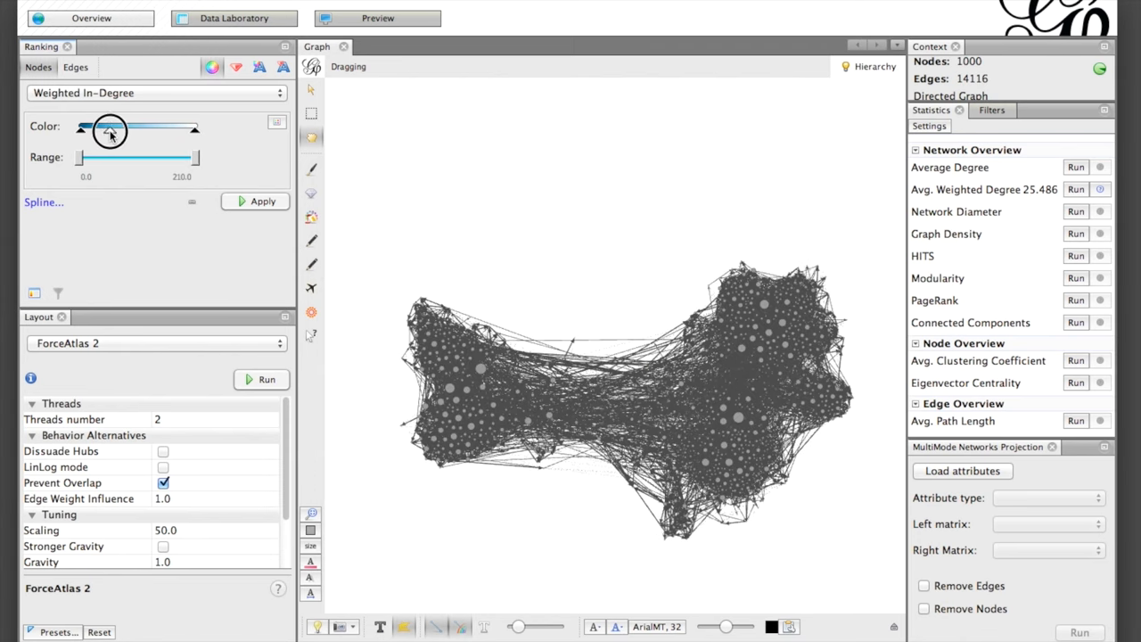
drag(111, 132, 134, 132)
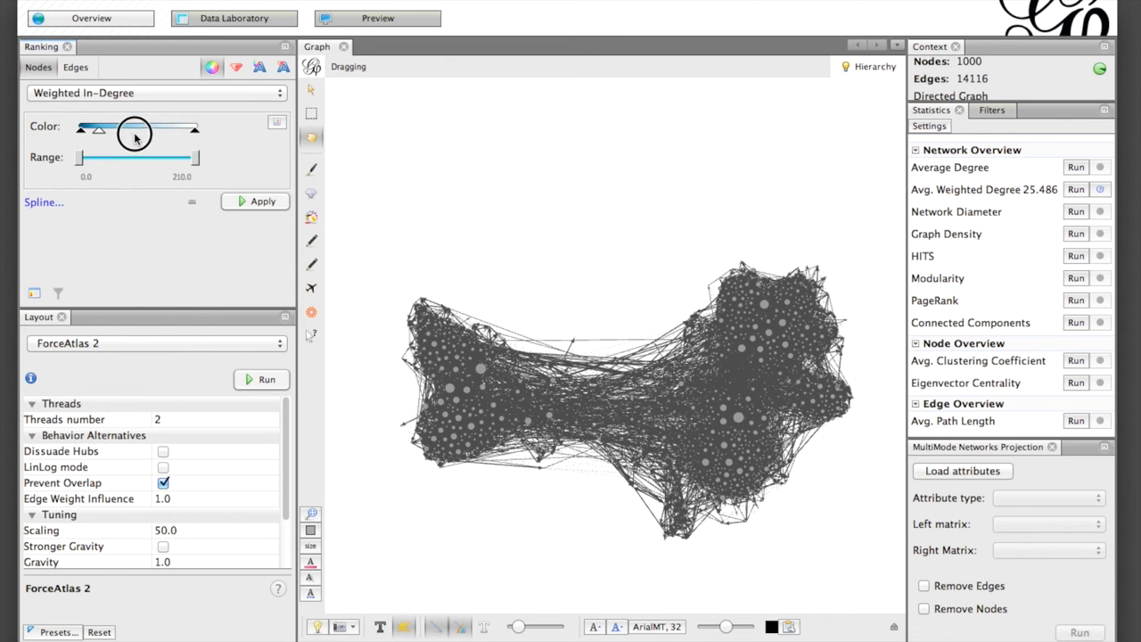
drag(135, 130, 146, 128)
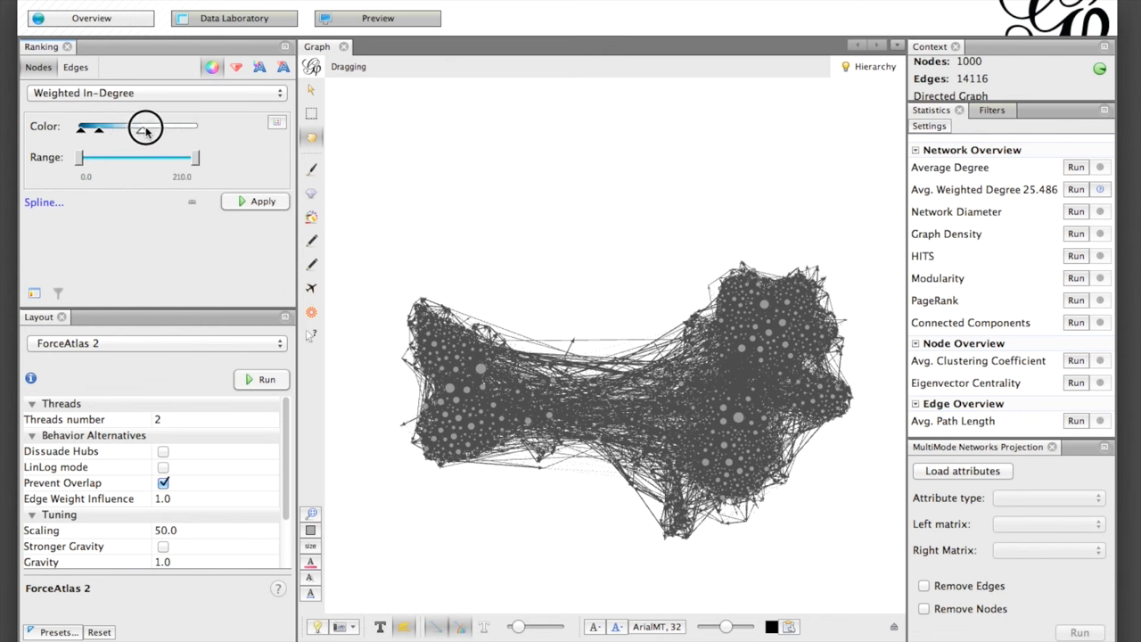
click(260, 200)
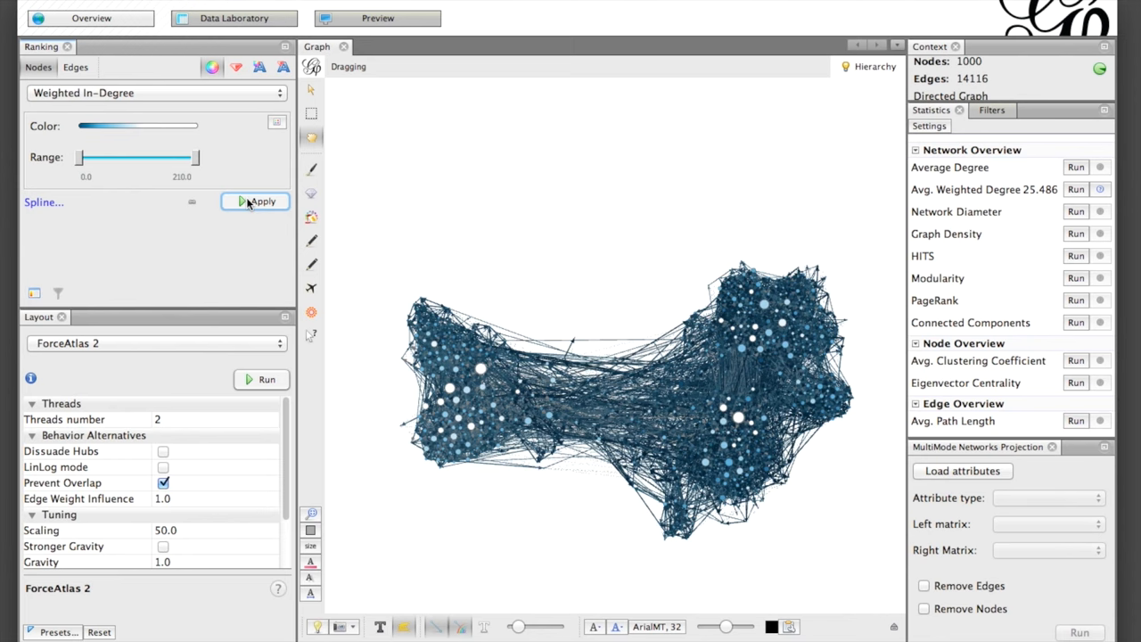
mouse_move(568, 327)
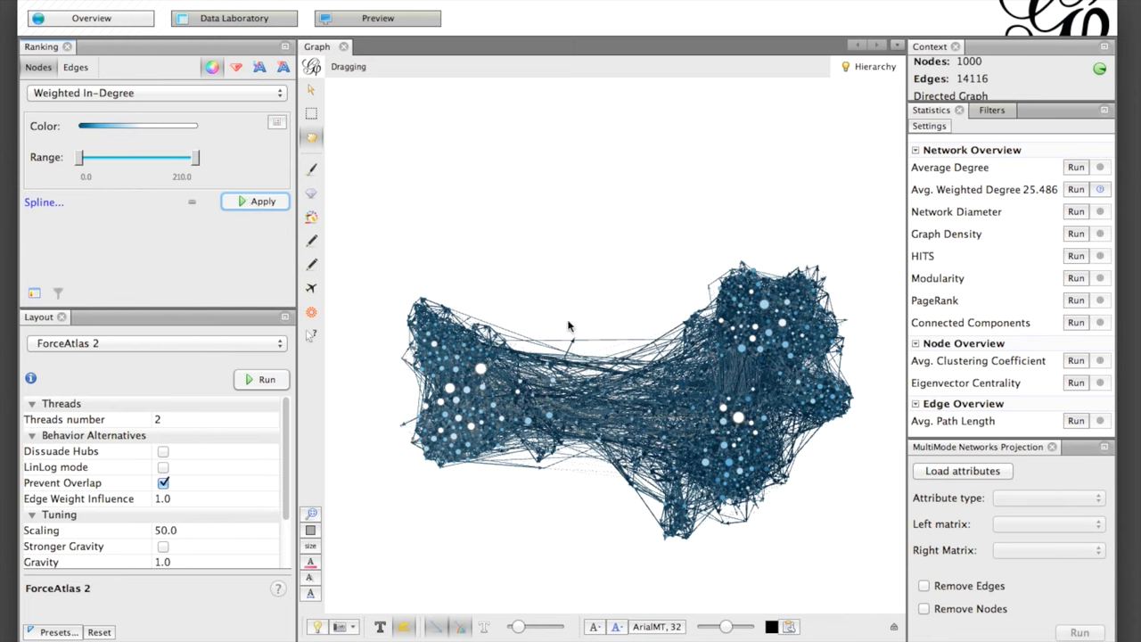
mouse_move(802, 525)
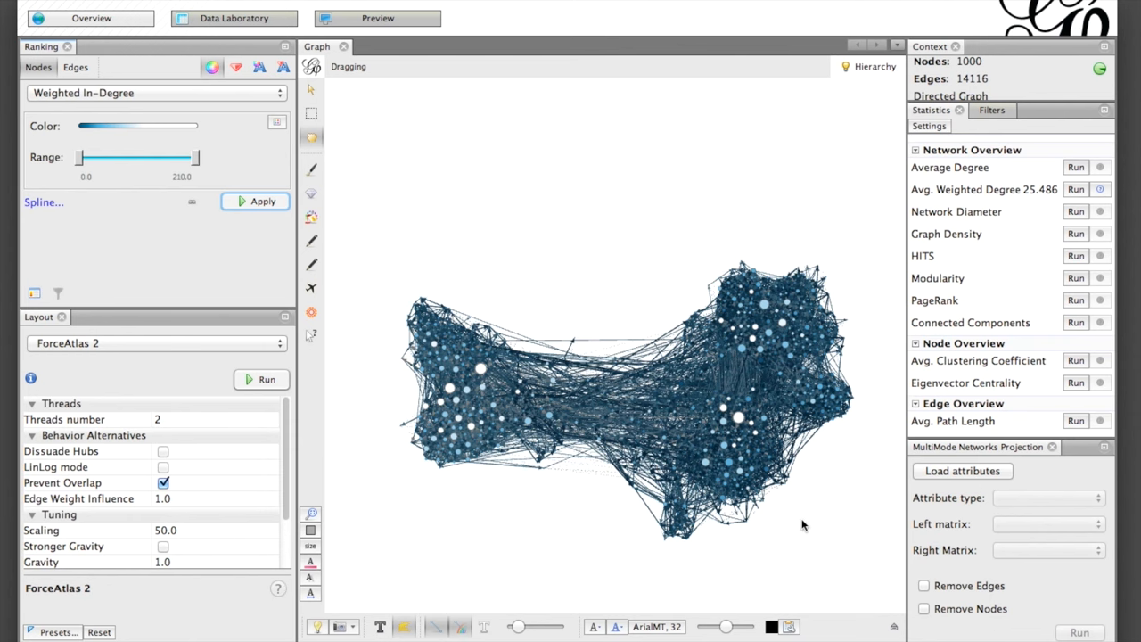
mouse_move(894, 628)
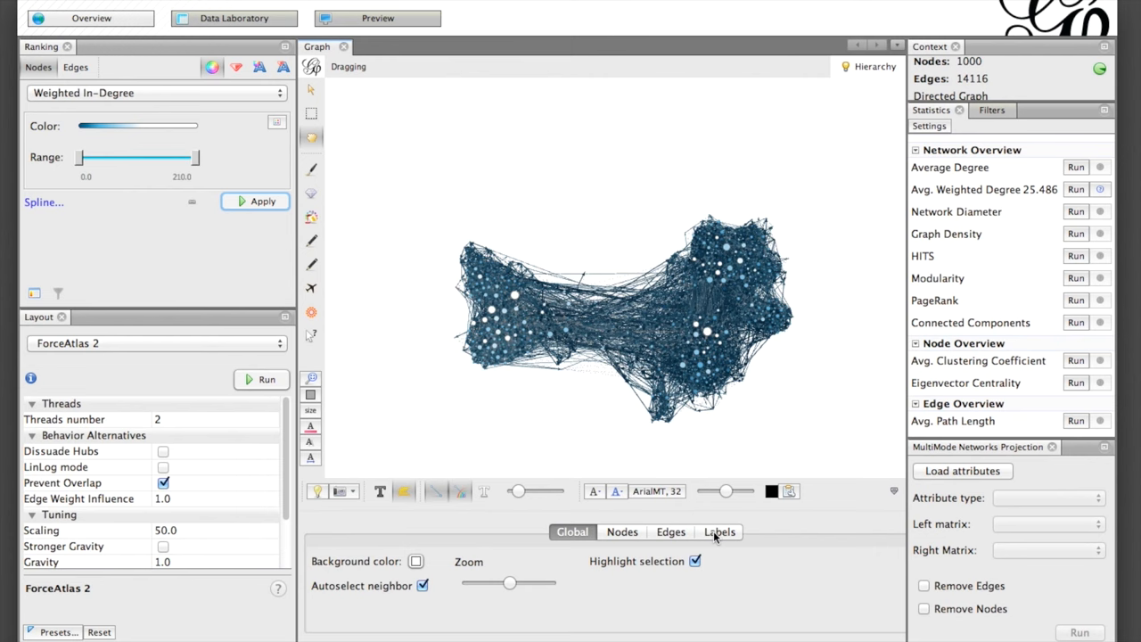
Show node name labels (name79, name81, name25) and zoom into the graph.
click(720, 532)
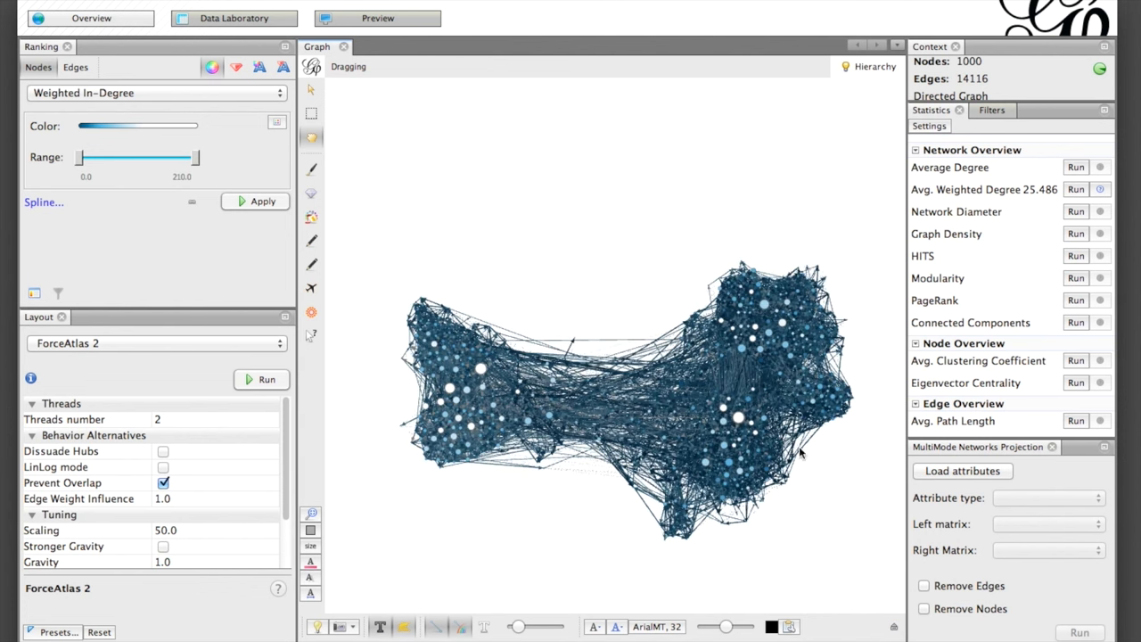
scroll(up, 3)
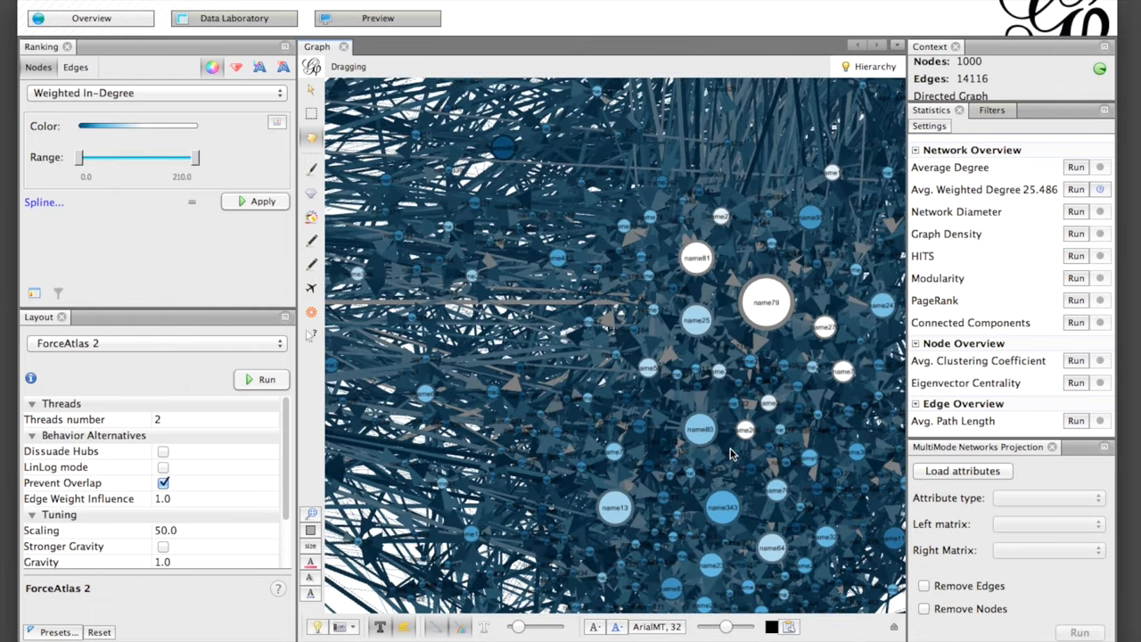
scroll(up, 3)
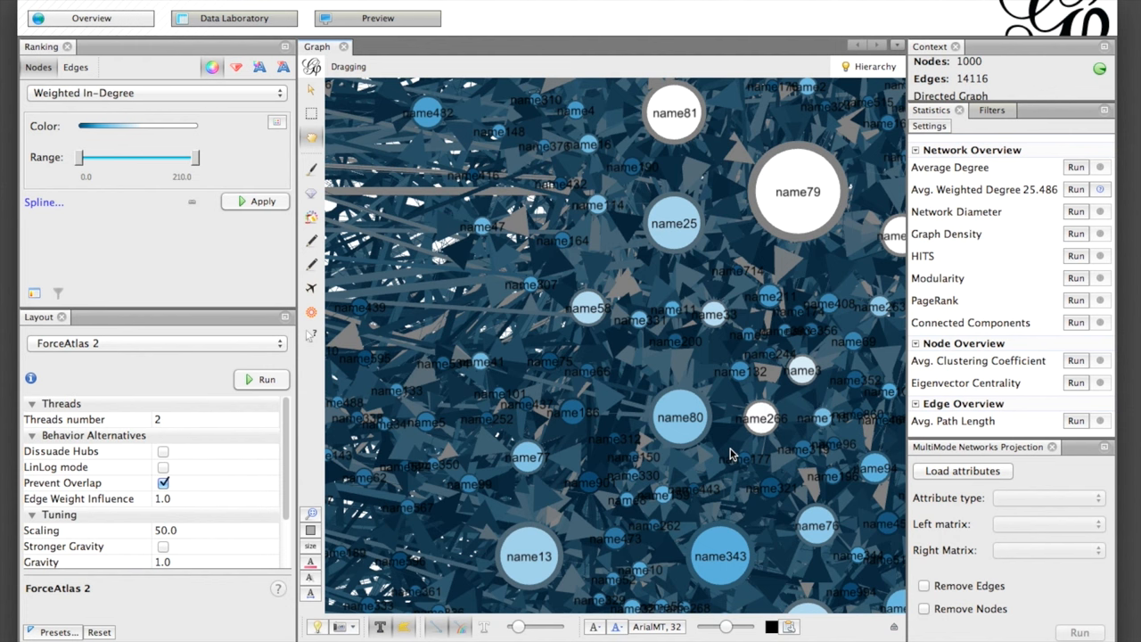
mouse_move(454, 51)
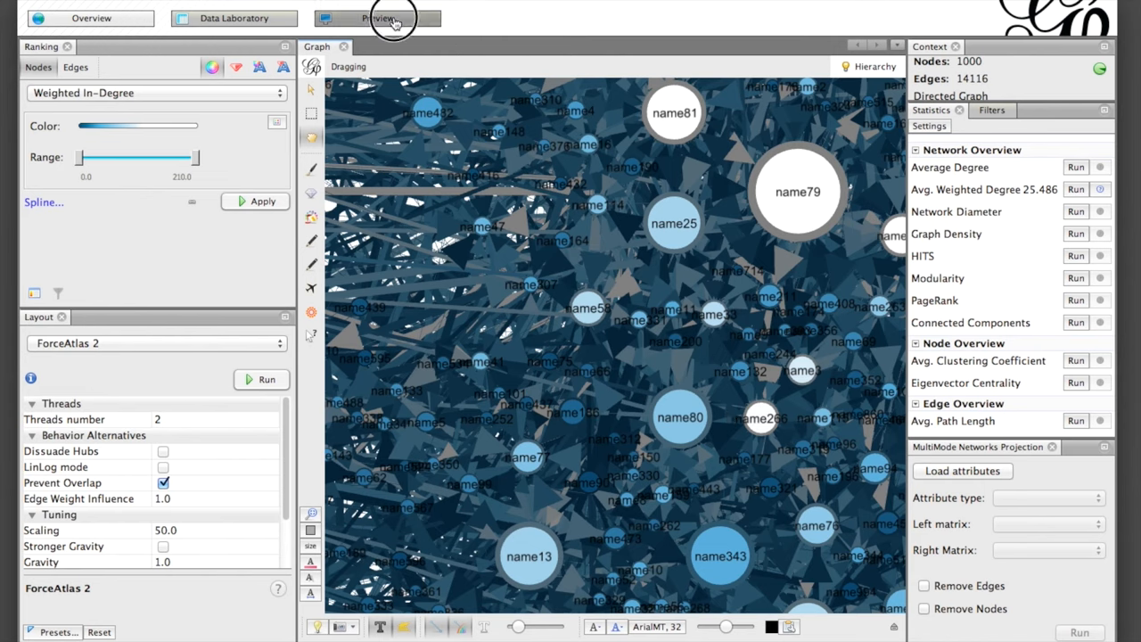
Render the Preview with Edges Opacity 70.0 and start a SVG/PDF/PNG export.
click(378, 18)
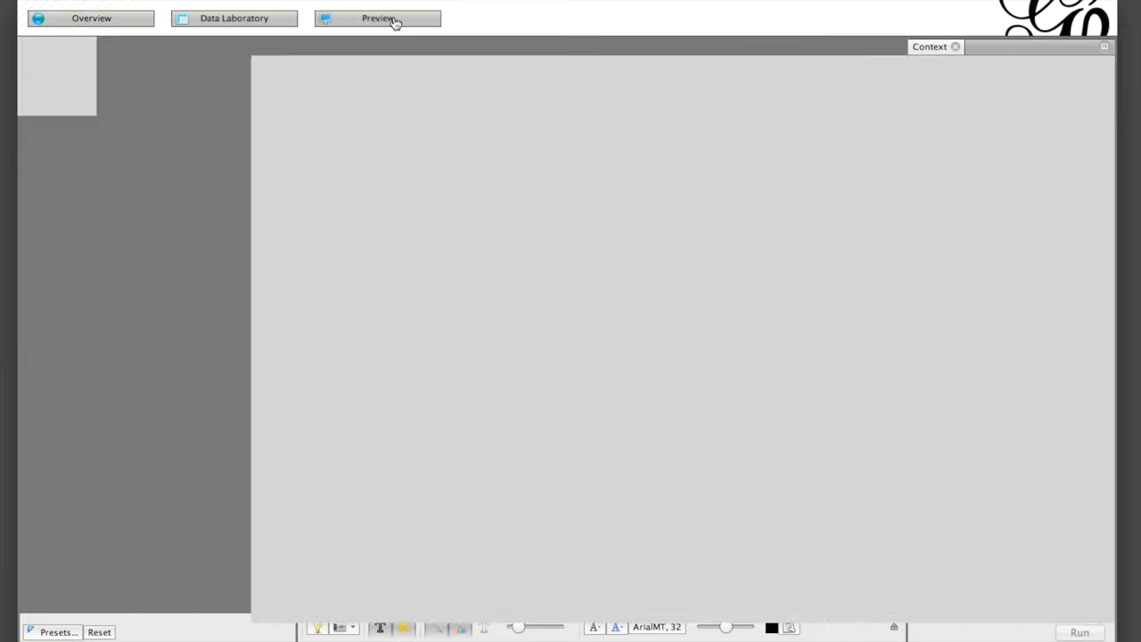
click(378, 18)
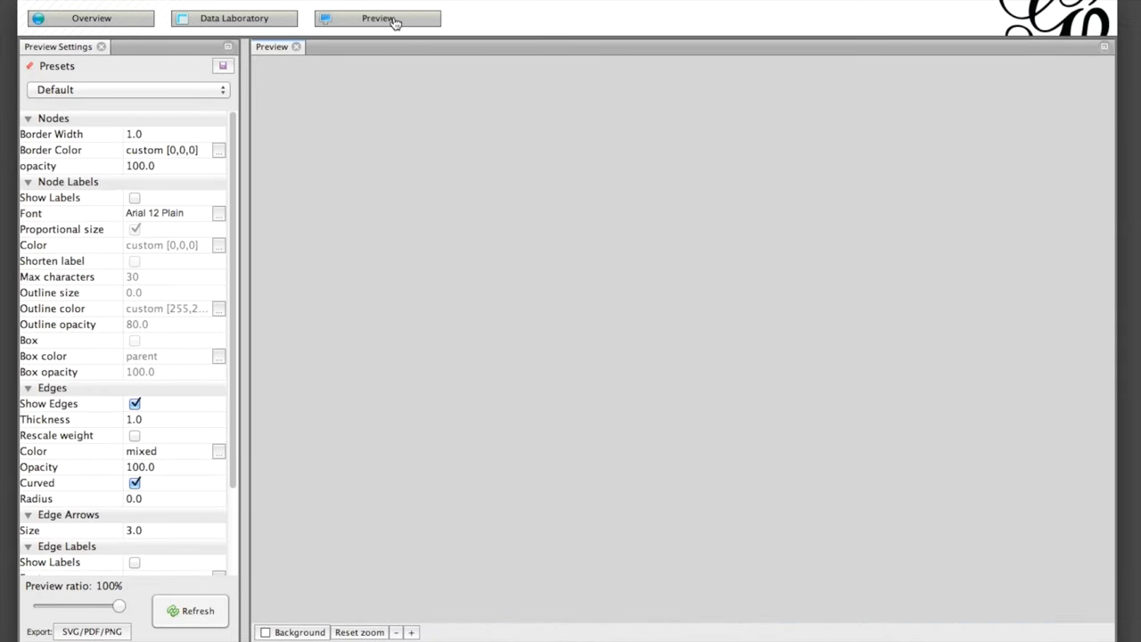
mouse_move(257, 249)
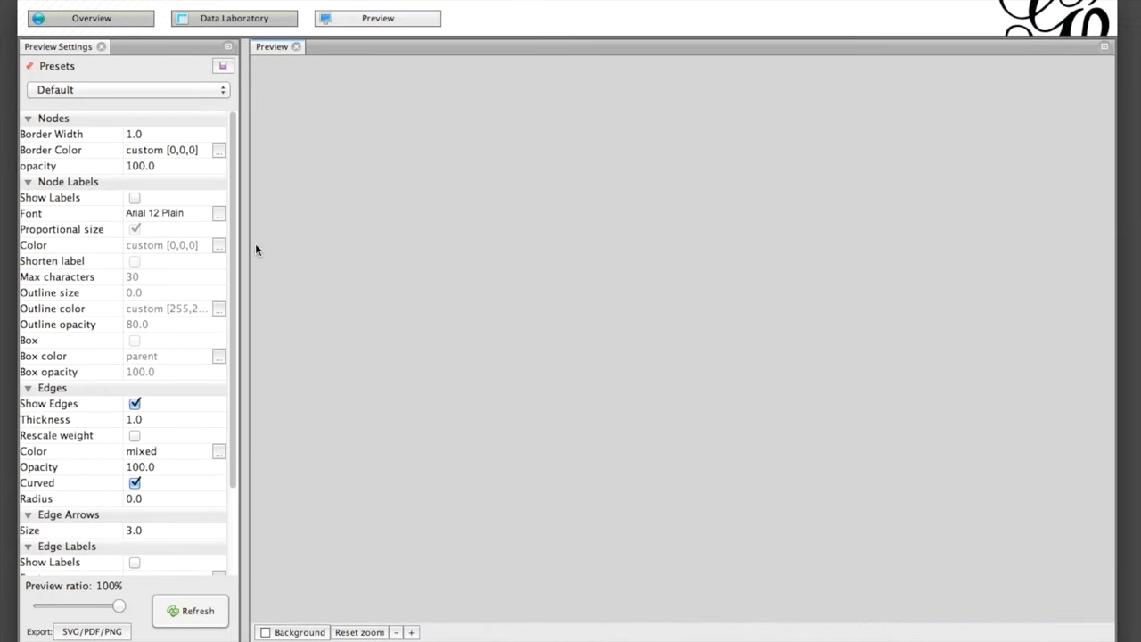
mouse_move(242, 286)
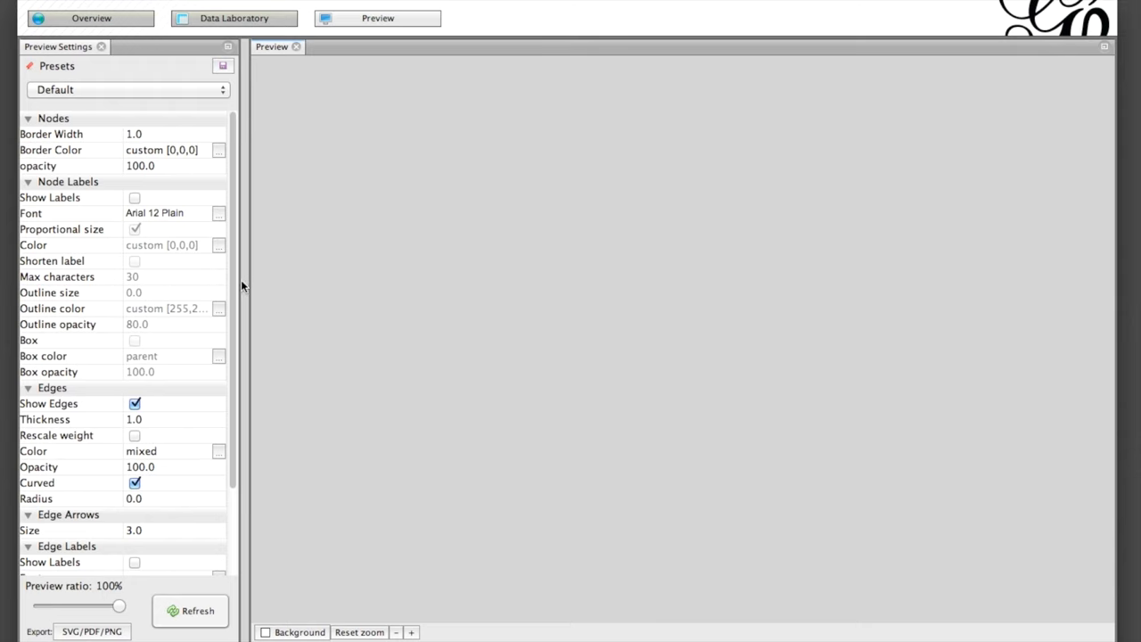
mouse_move(150, 442)
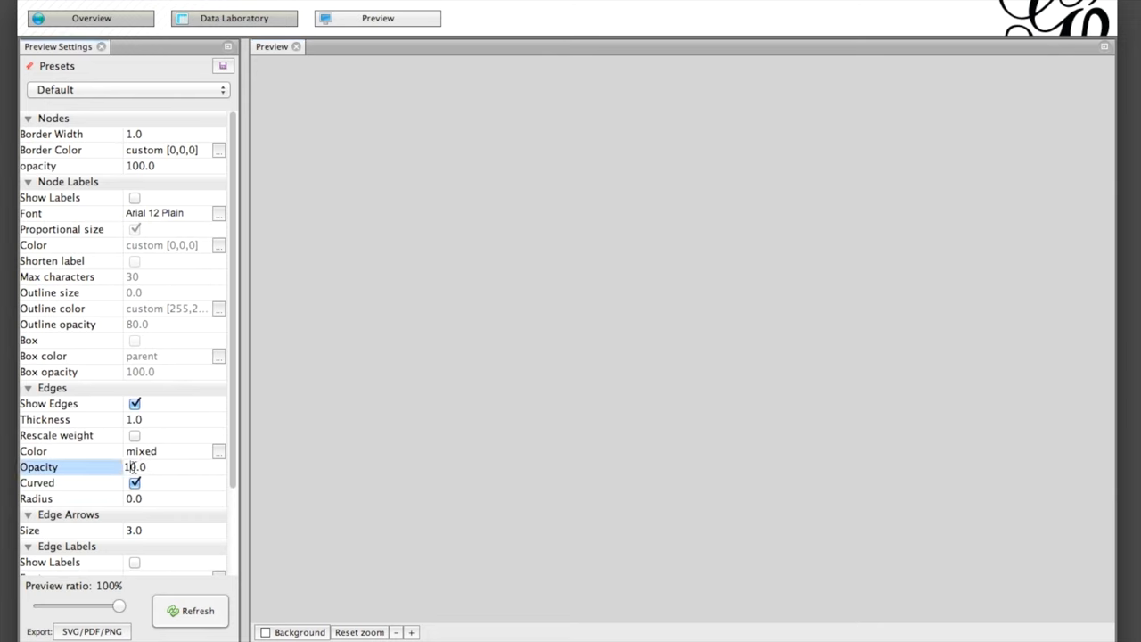
text(70.0)
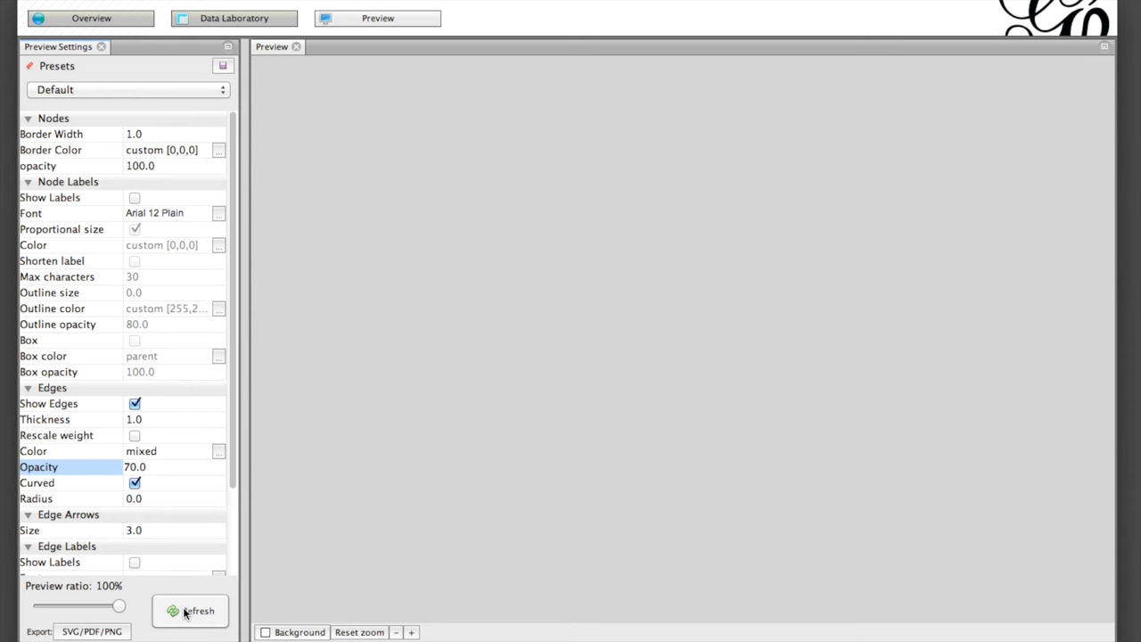
click(189, 609)
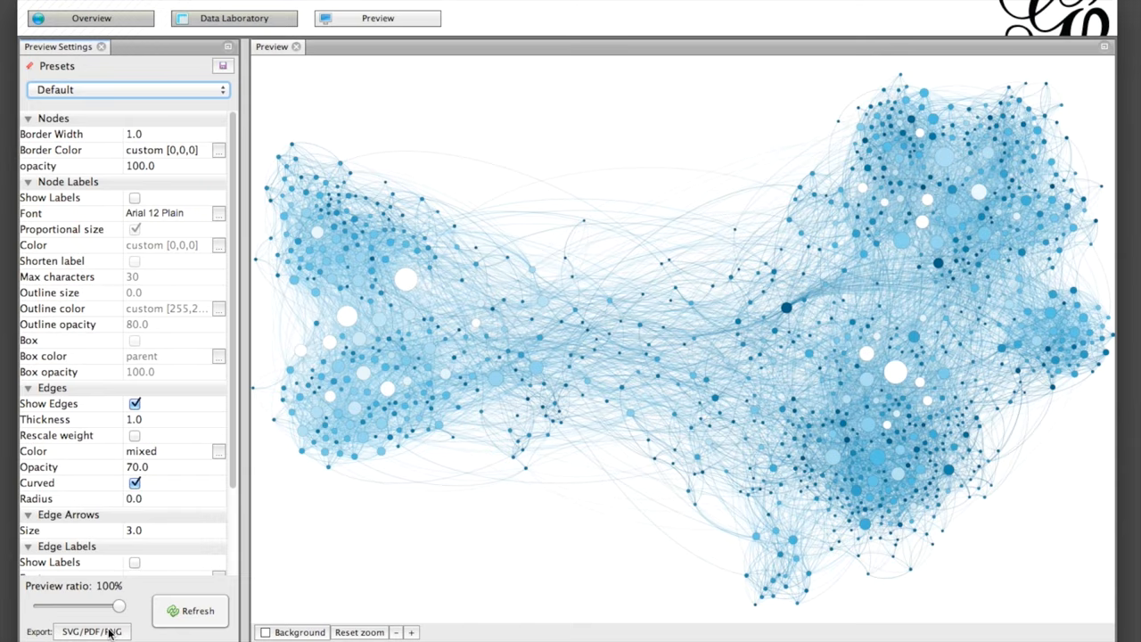
click(93, 631)
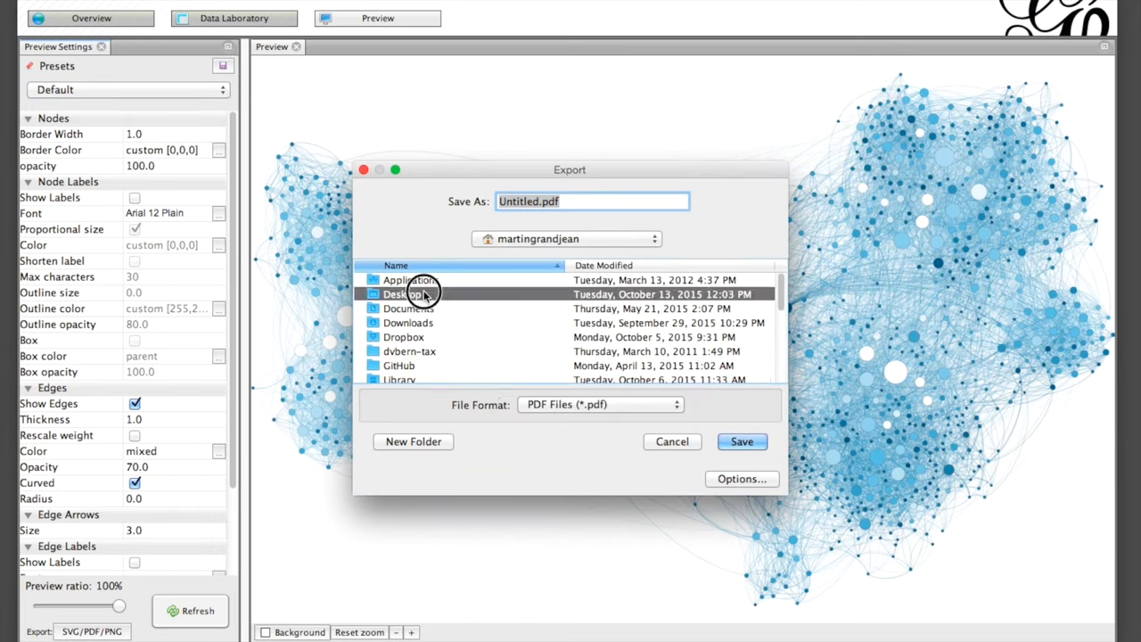
Export the preview as graph1.svg in SVG format to the Gephi folder and return to Overview.
double_click(403, 293)
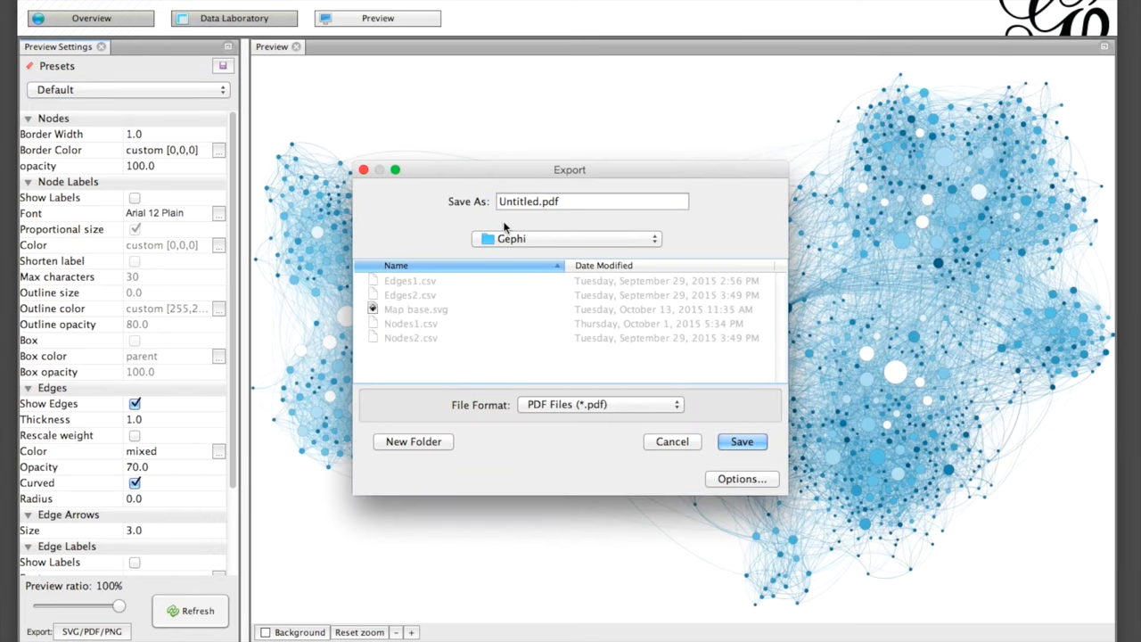
click(599, 403)
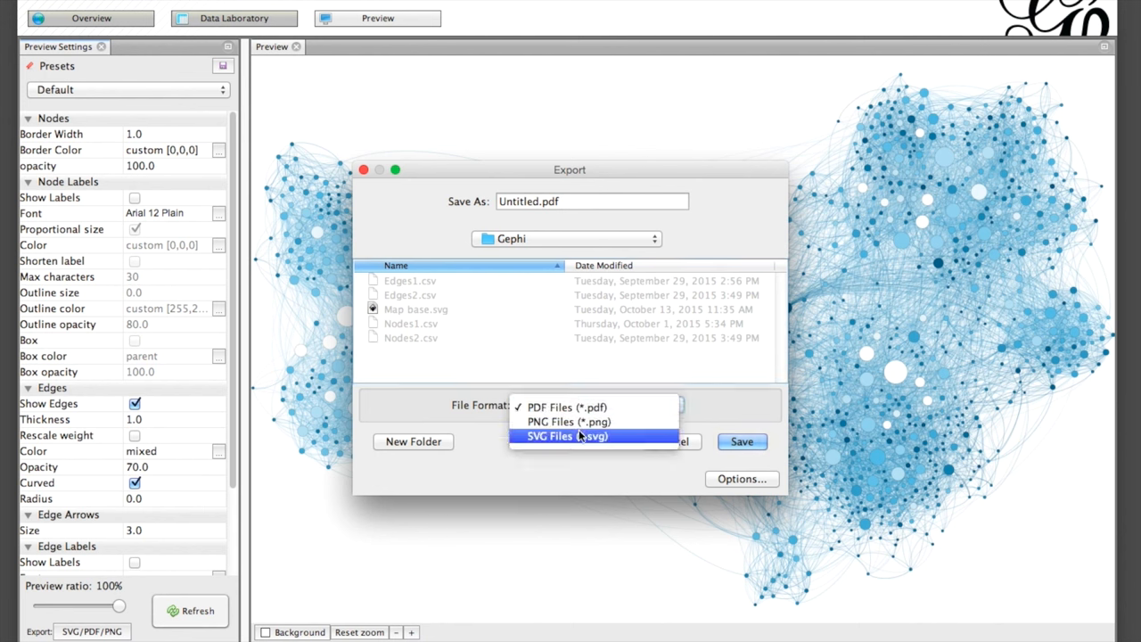
click(565, 434)
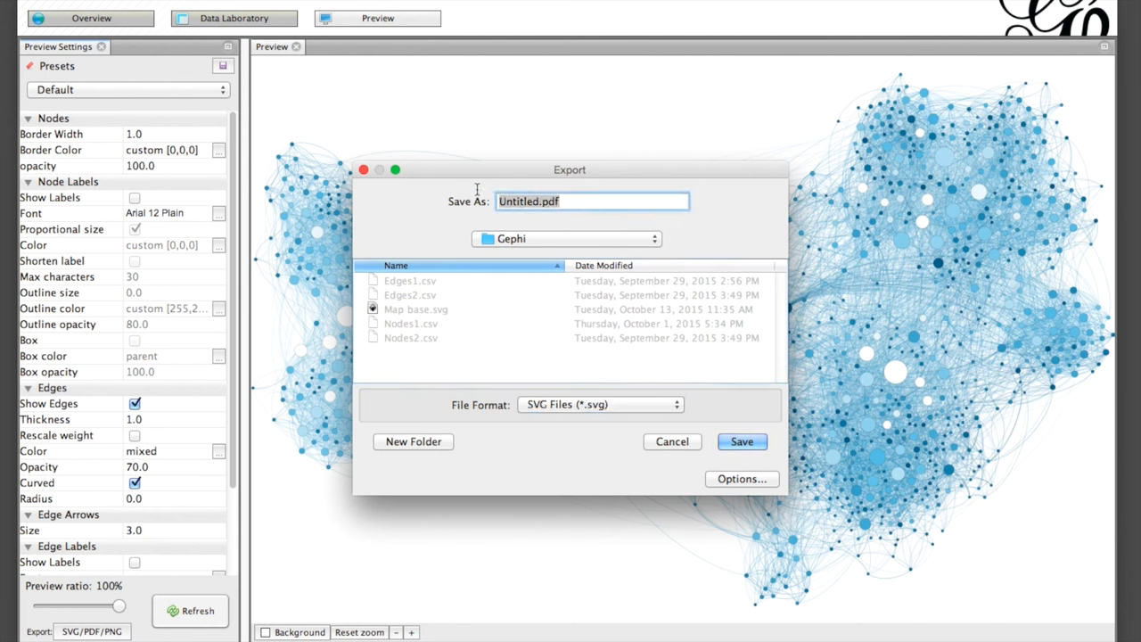
text(graph1.s)
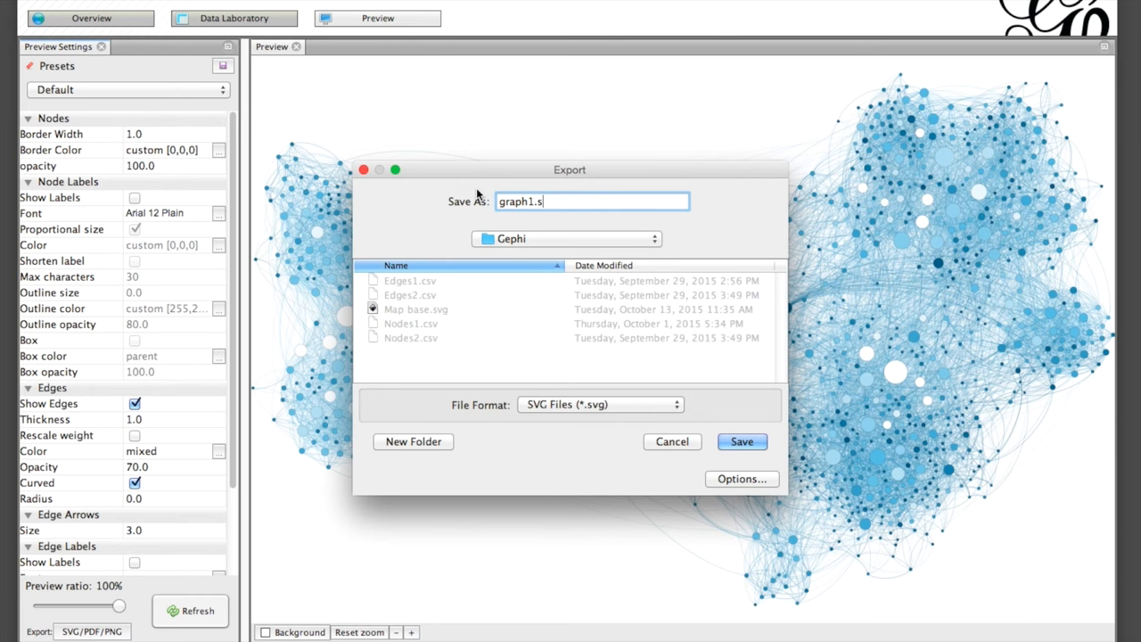
text(vg)
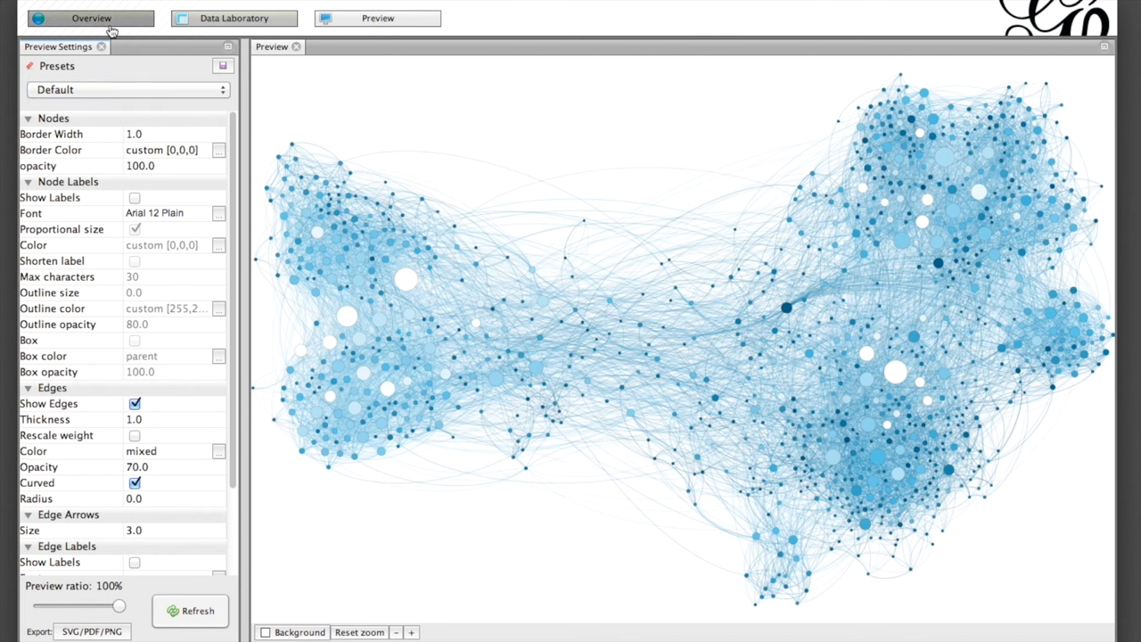
click(91, 18)
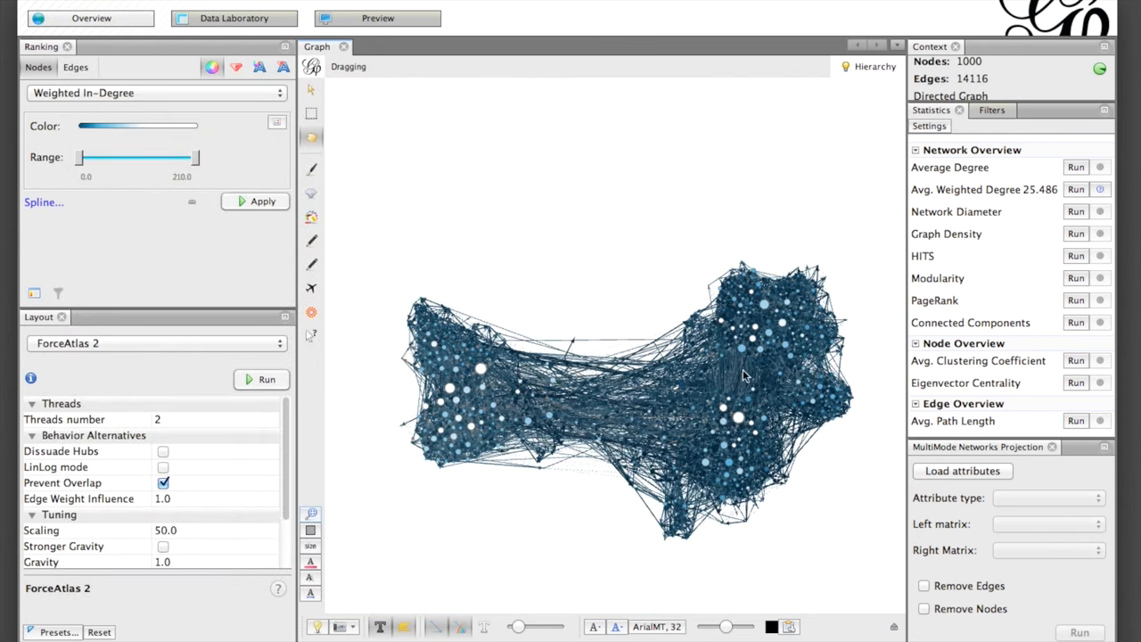
Compute modularity (0.569), colour nodes by Modularity Class partition, and run Network Diameter.
click(1074, 278)
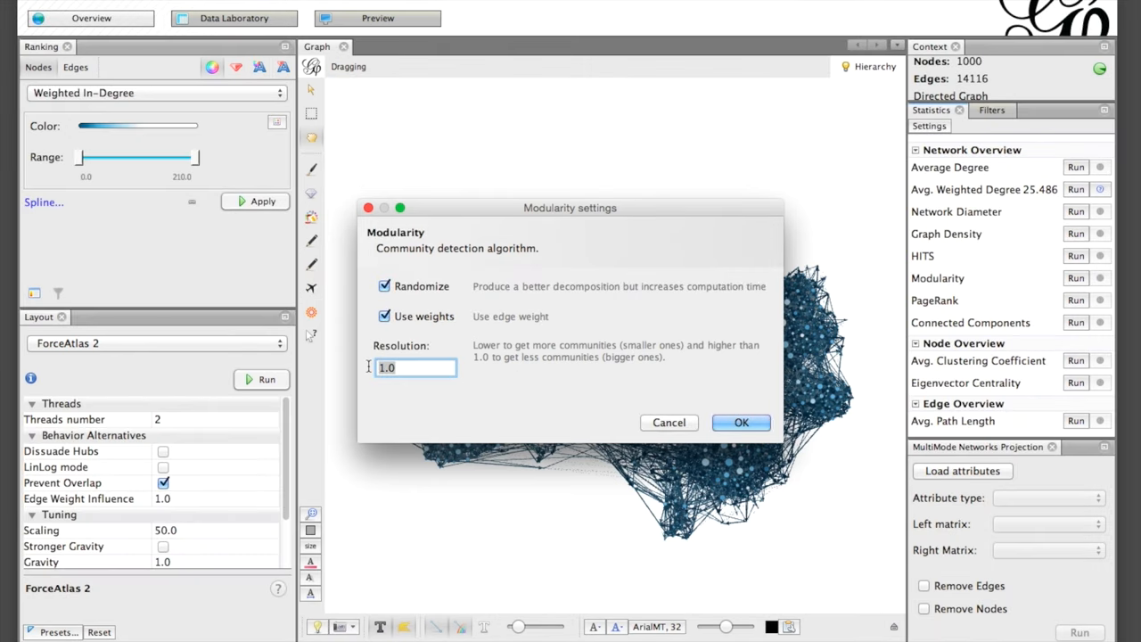
click(742, 421)
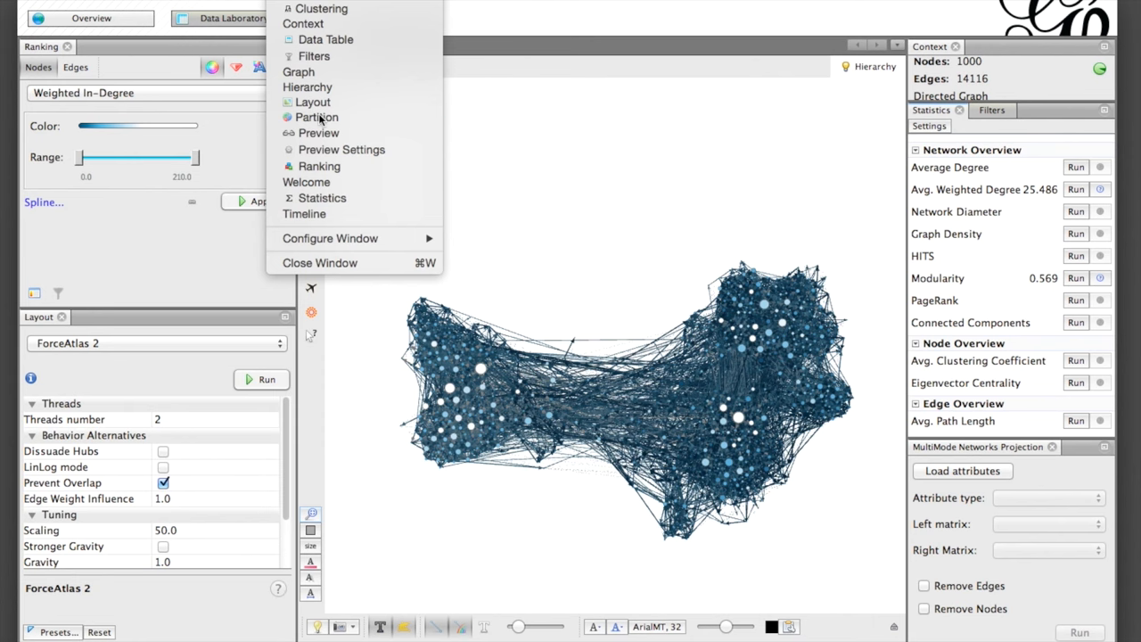
click(318, 118)
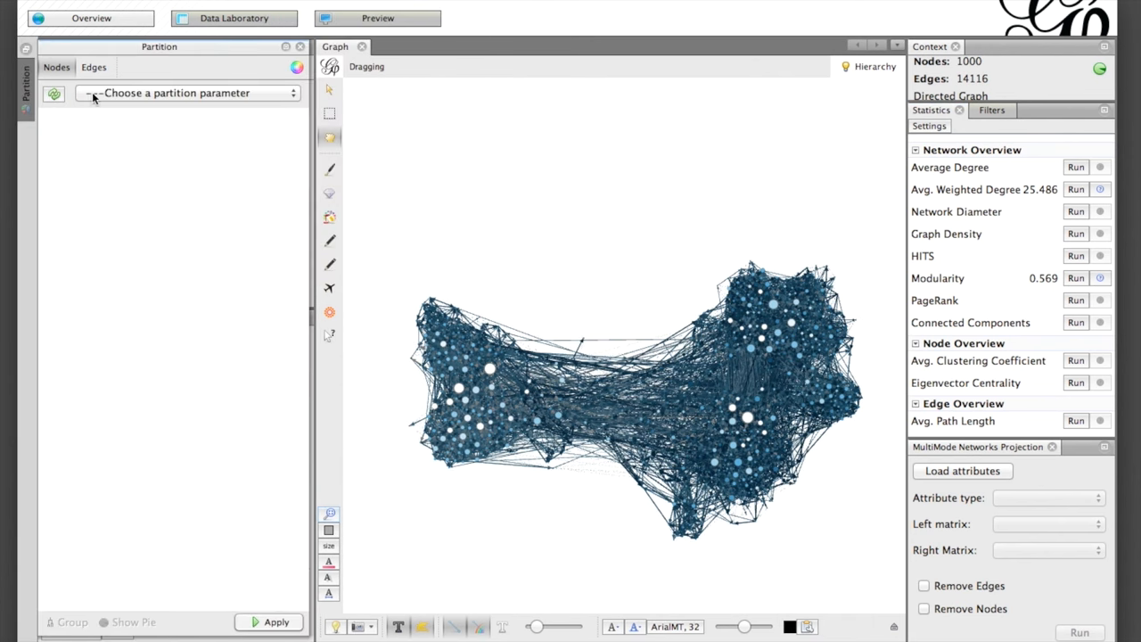
click(188, 92)
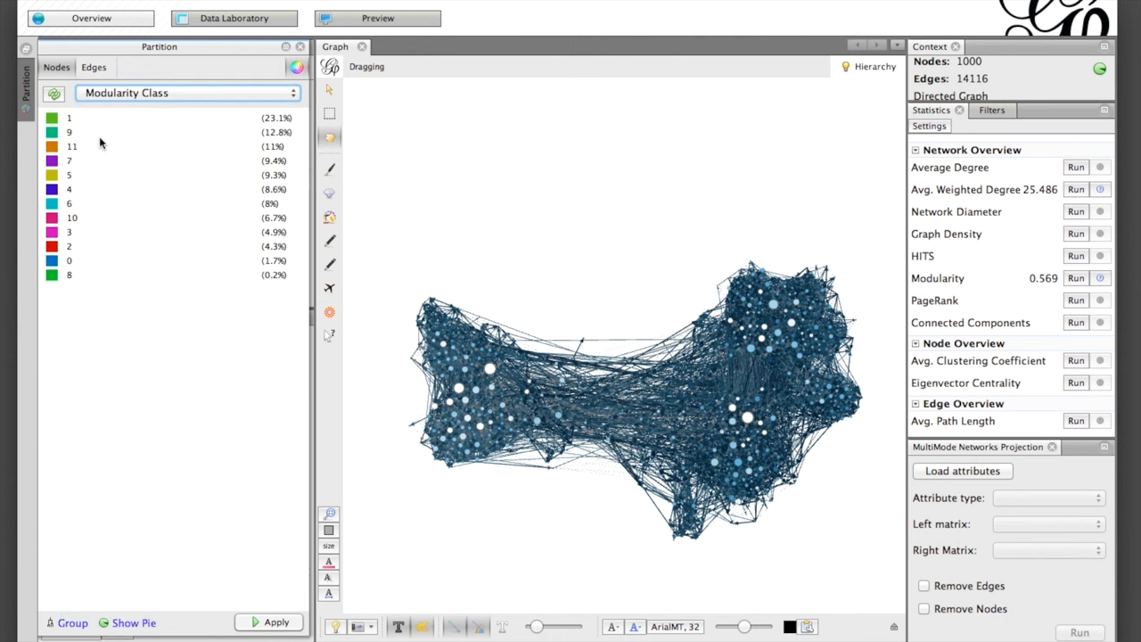
click(275, 622)
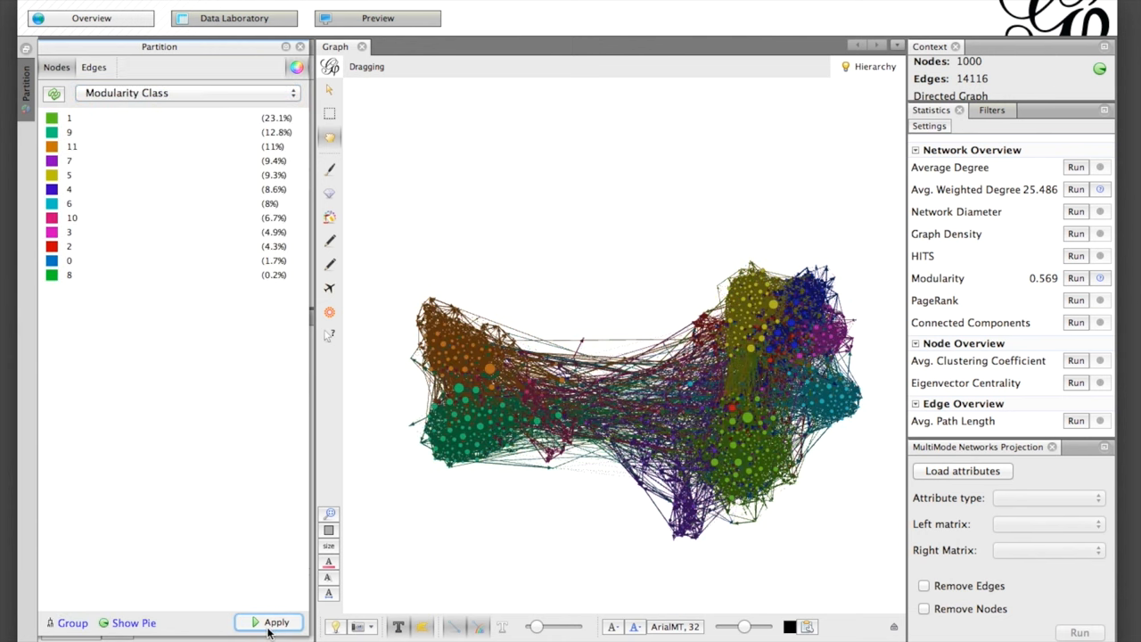
mouse_move(300, 39)
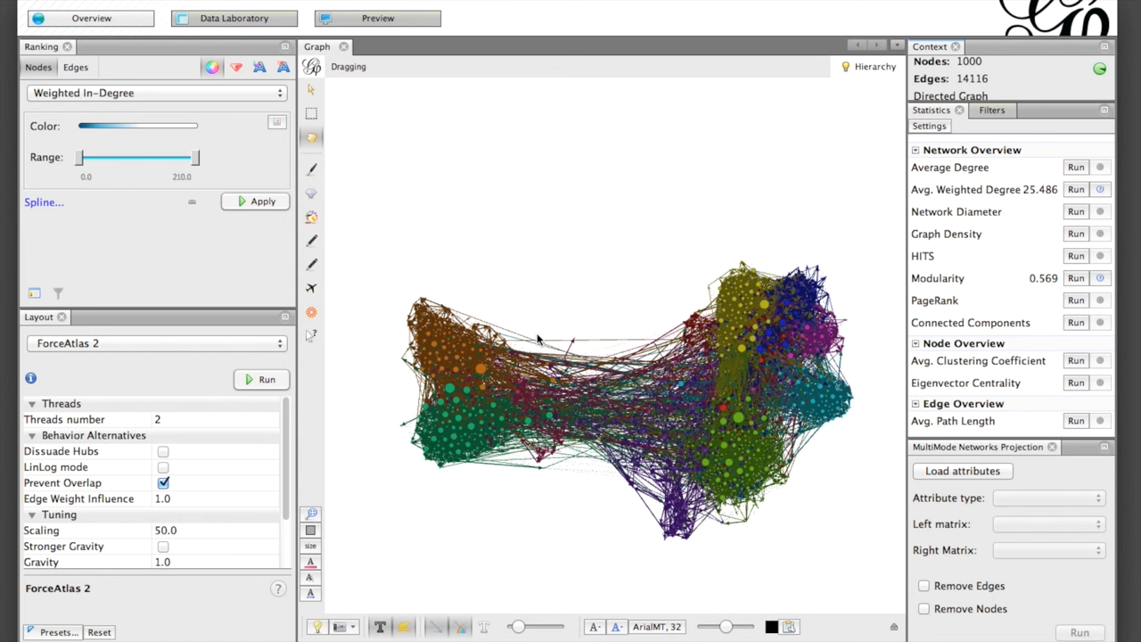
click(1075, 210)
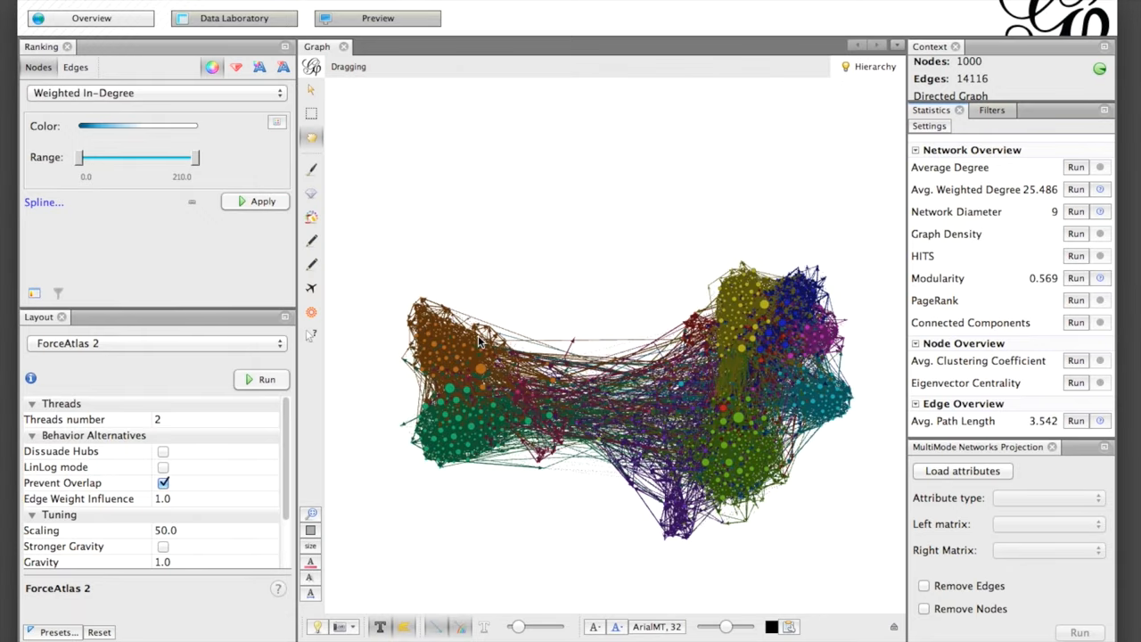
Colour nodes dark red to yellow by Betweenness Centrality ranking.
click(157, 93)
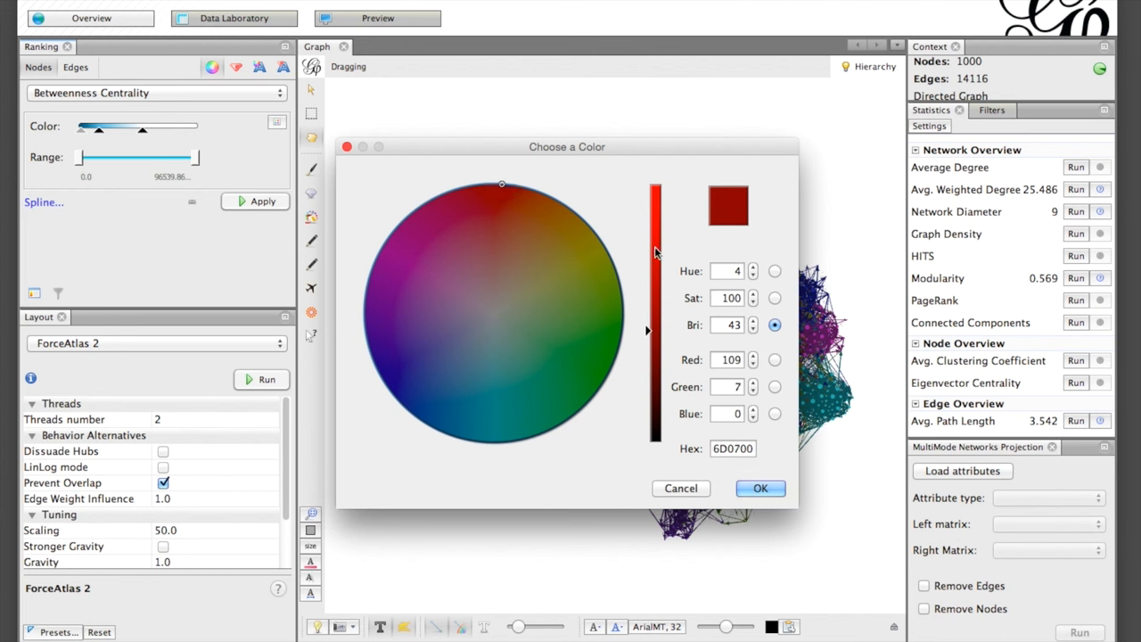
drag(647, 330, 647, 239)
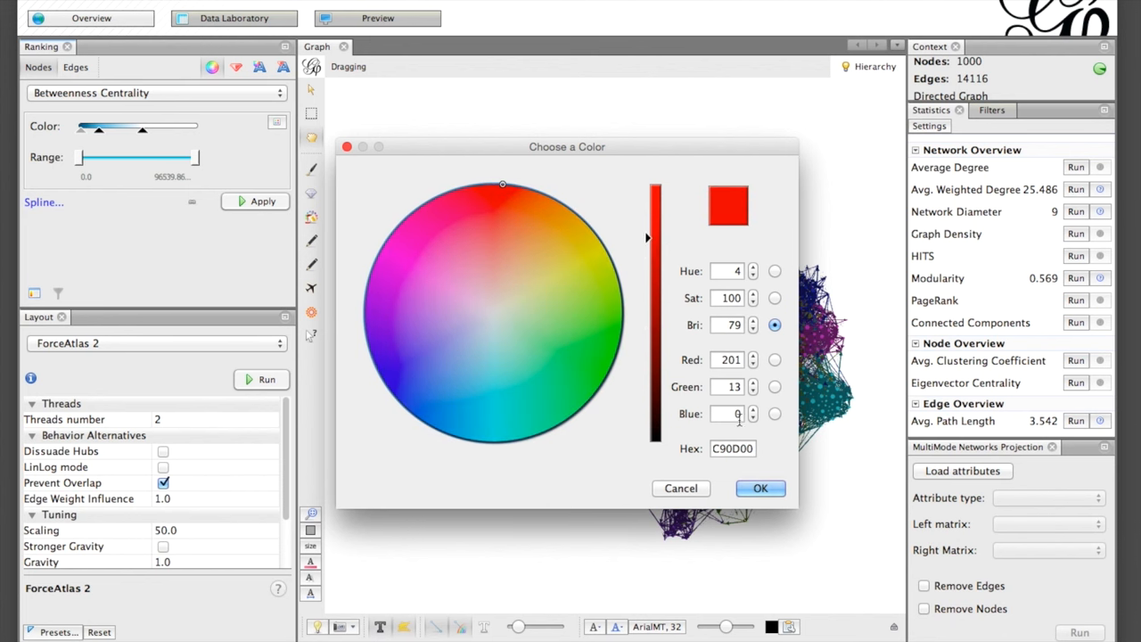
click(584, 246)
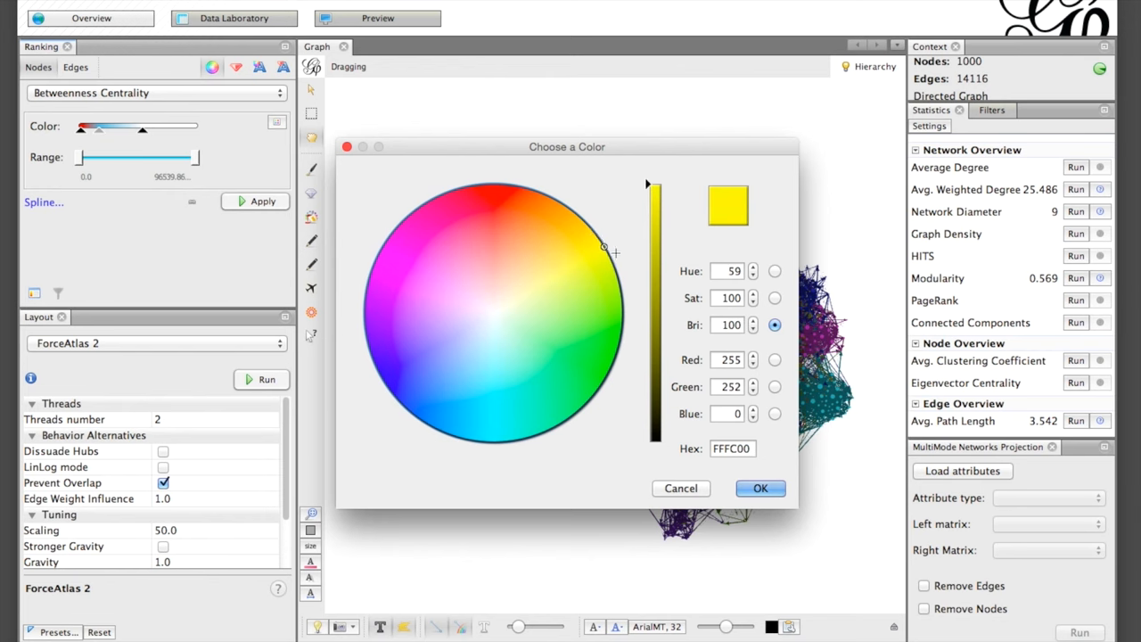
click(760, 488)
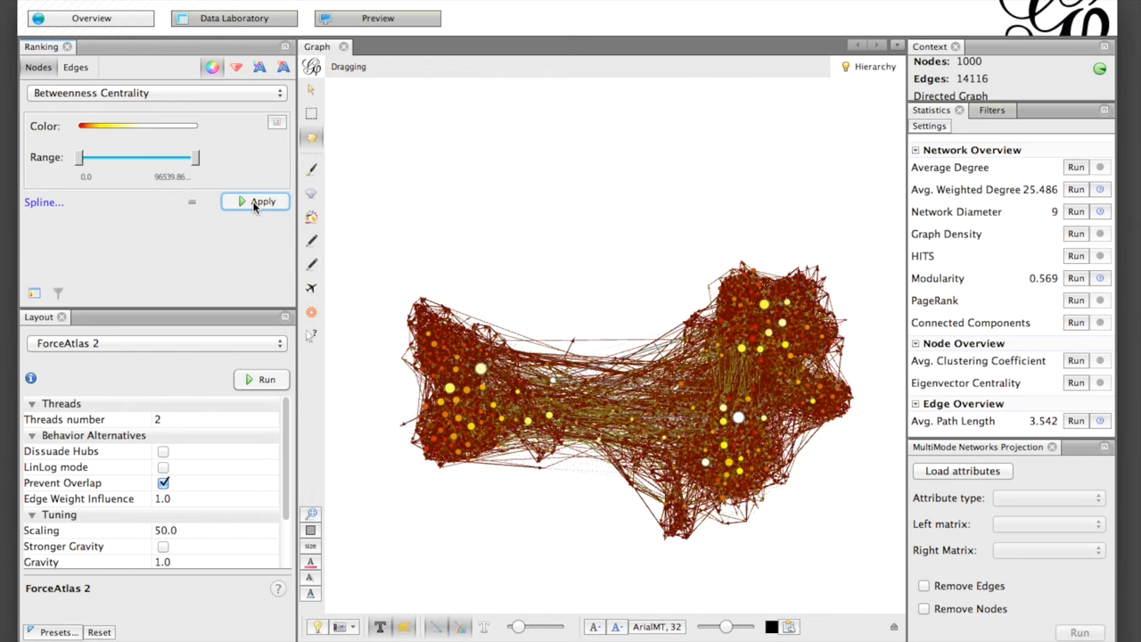
click(378, 18)
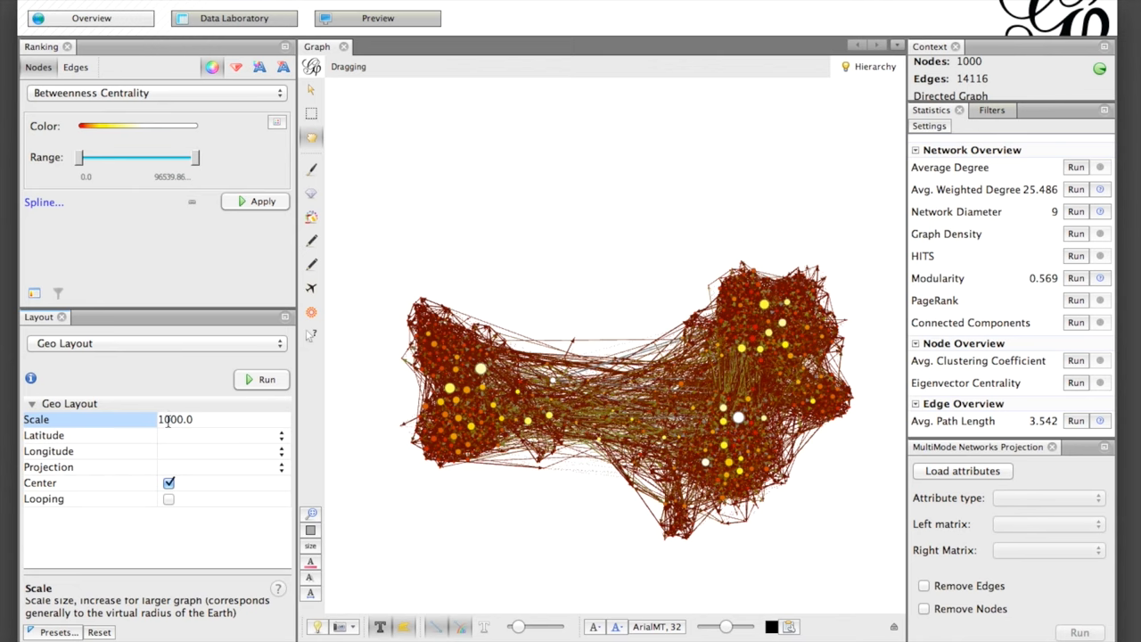
Run the Geo Layout on the network with scale 2000.0.
text(2000.0)
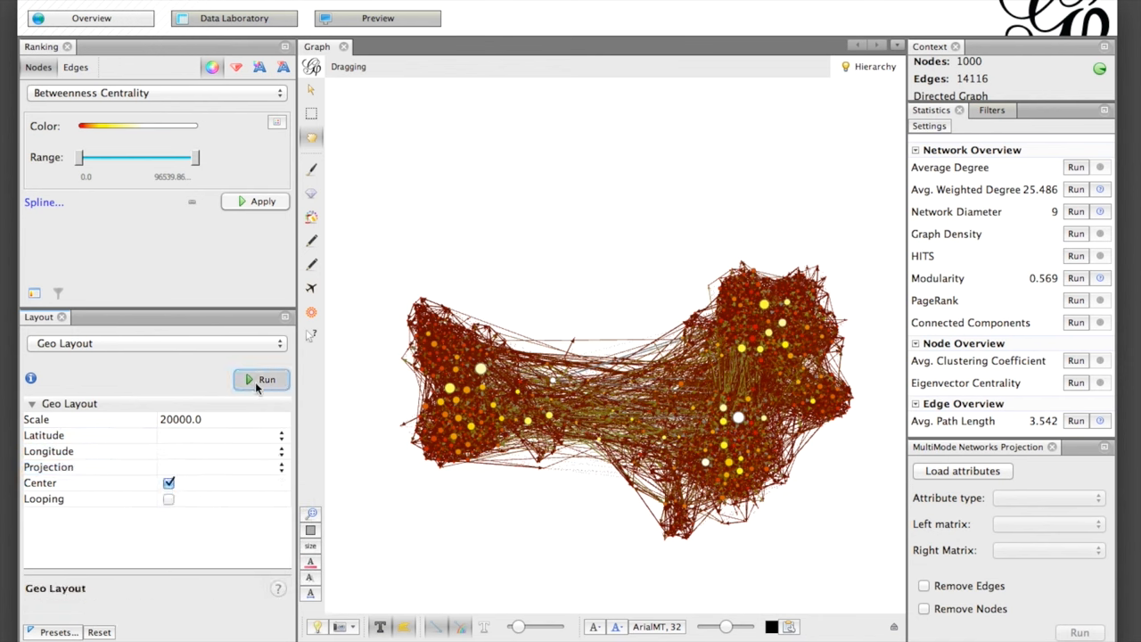
click(260, 378)
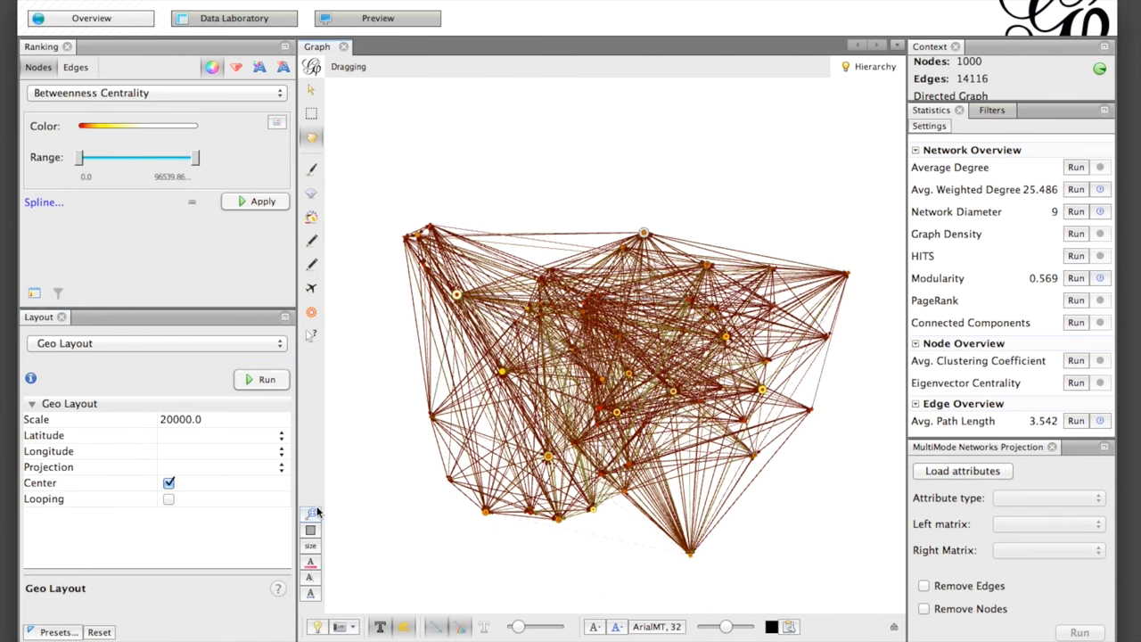
mouse_move(503, 381)
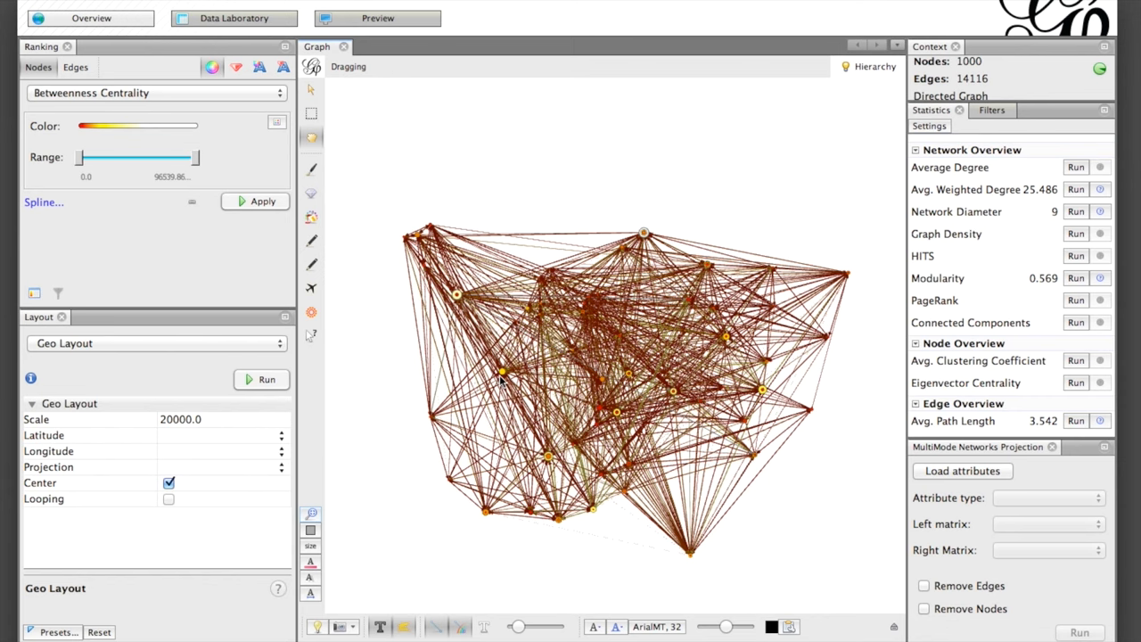
scroll(up, 3)
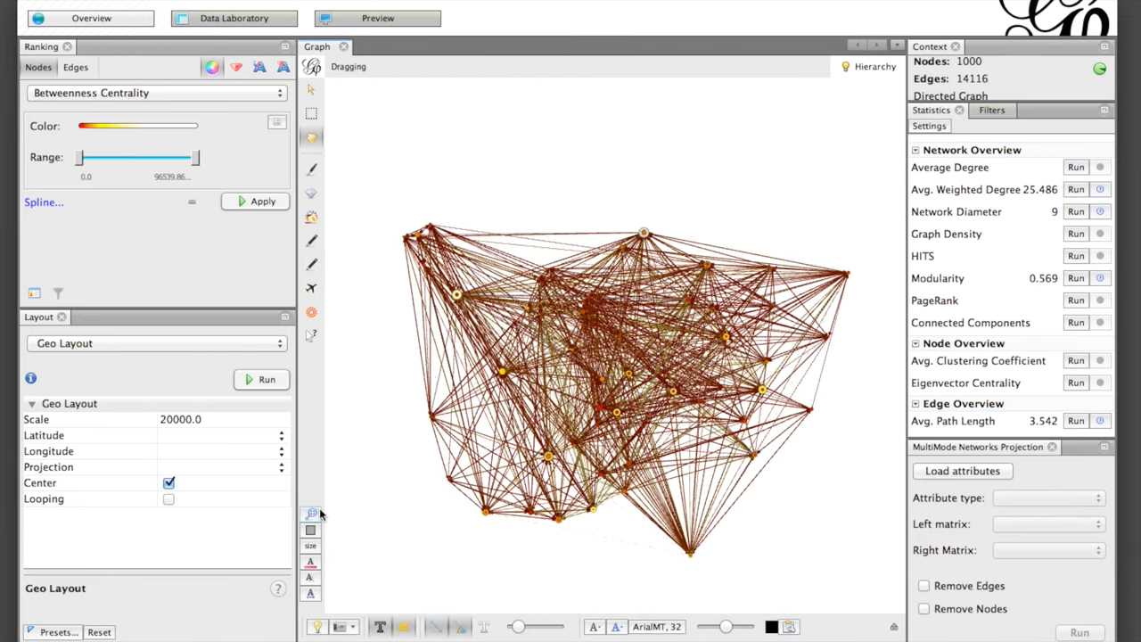
Run the Noverlap layout and refresh the red-to-yellow preview render.
click(157, 342)
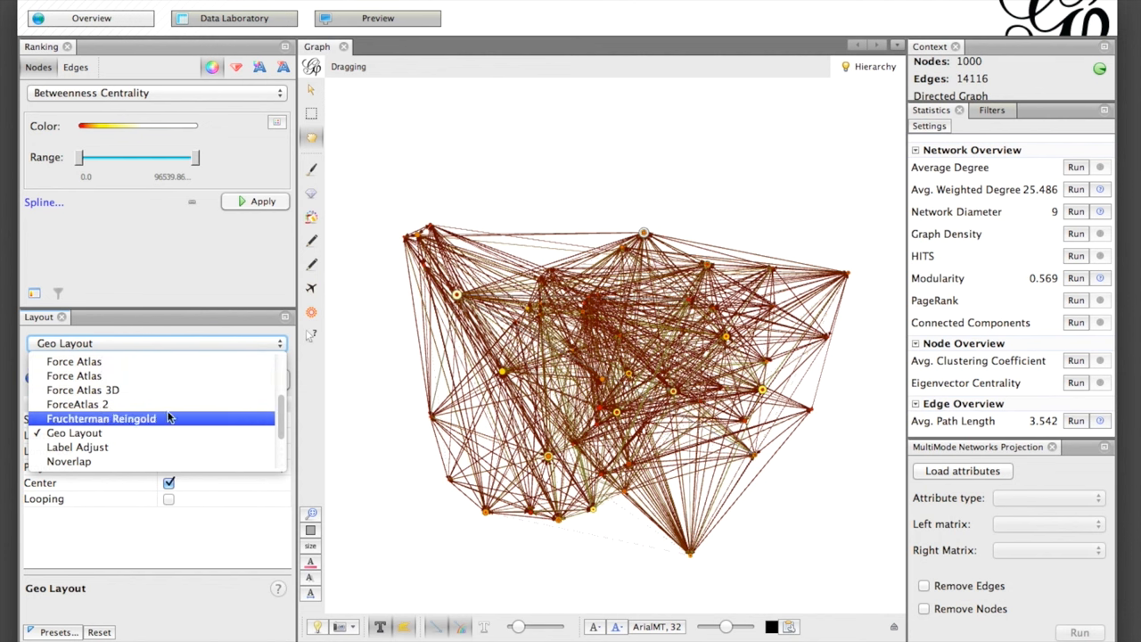
click(68, 460)
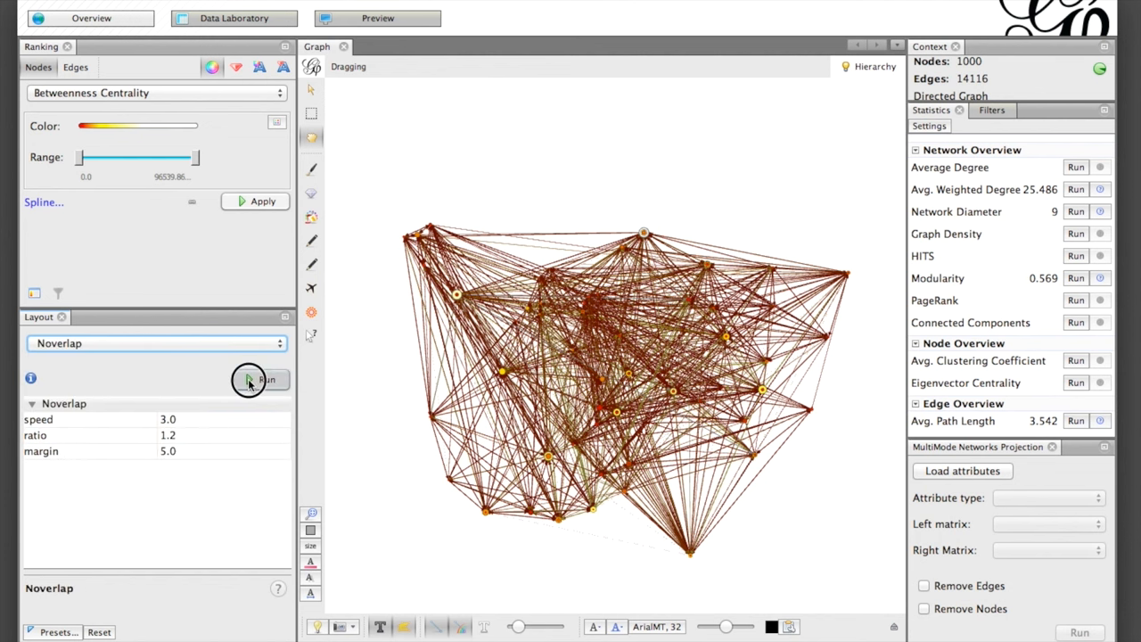
click(260, 378)
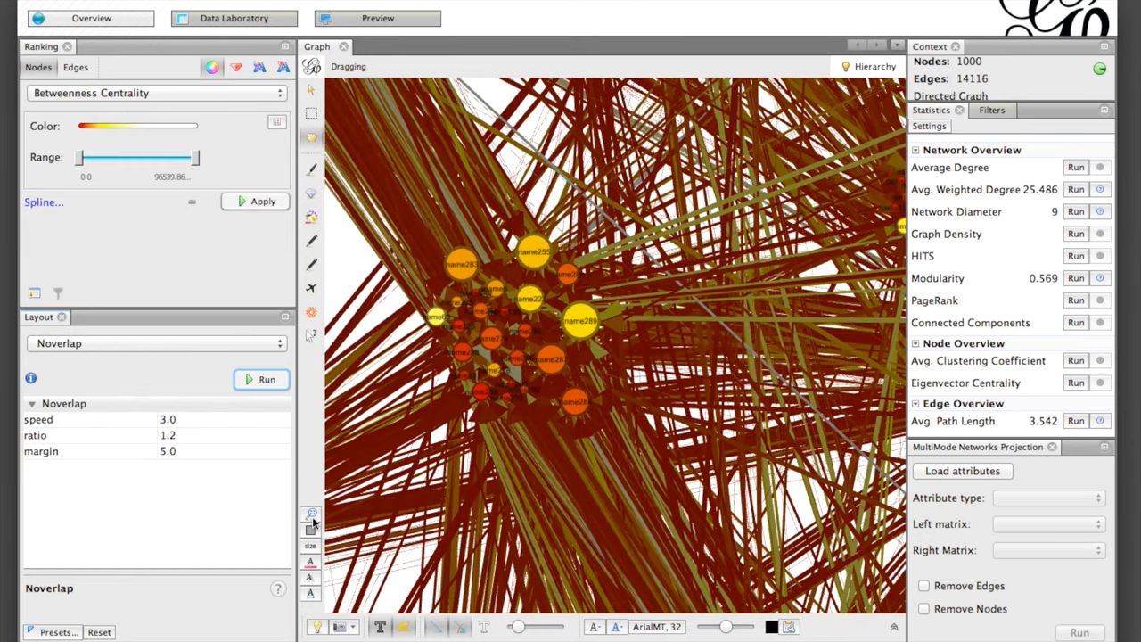
click(378, 18)
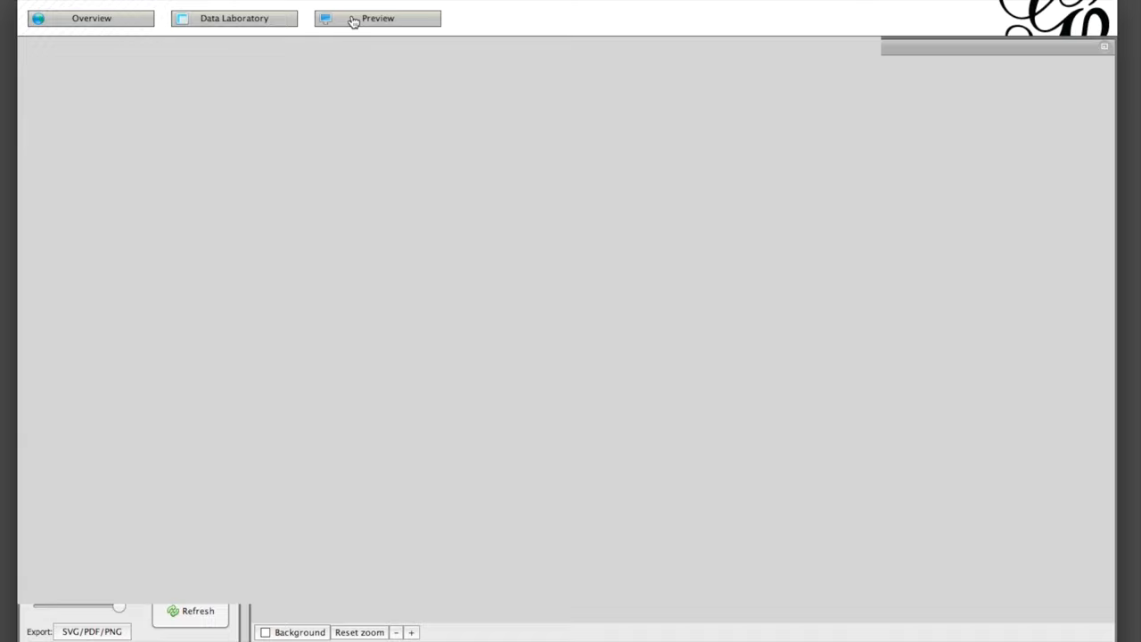
click(189, 609)
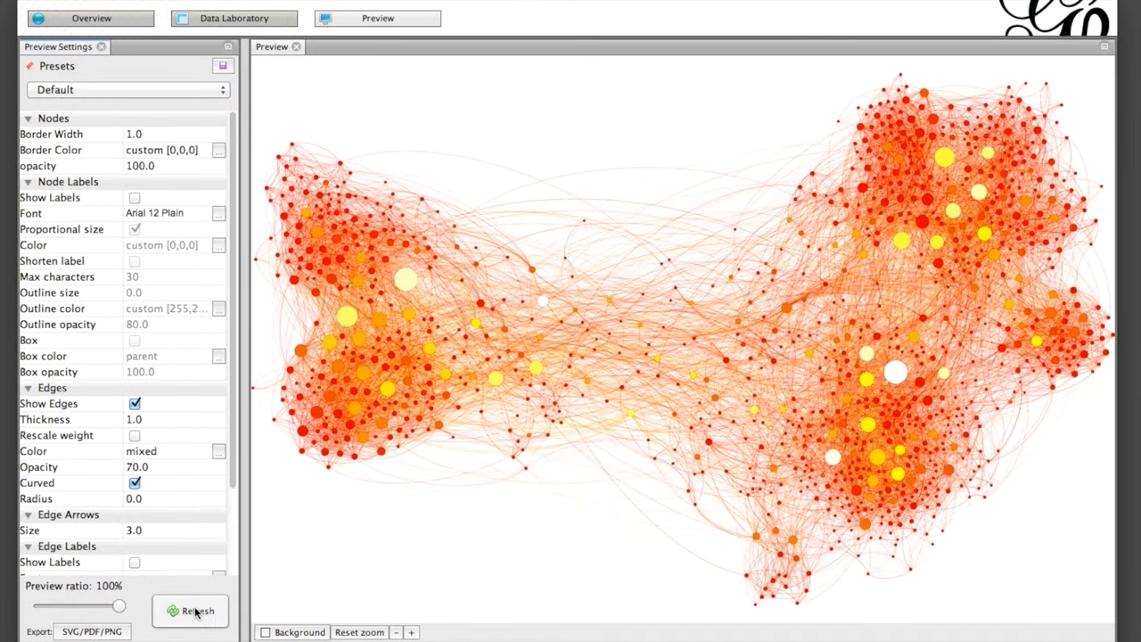
Export the preview as graph2.svg and start a file import in Inkscape's map document.
click(91, 631)
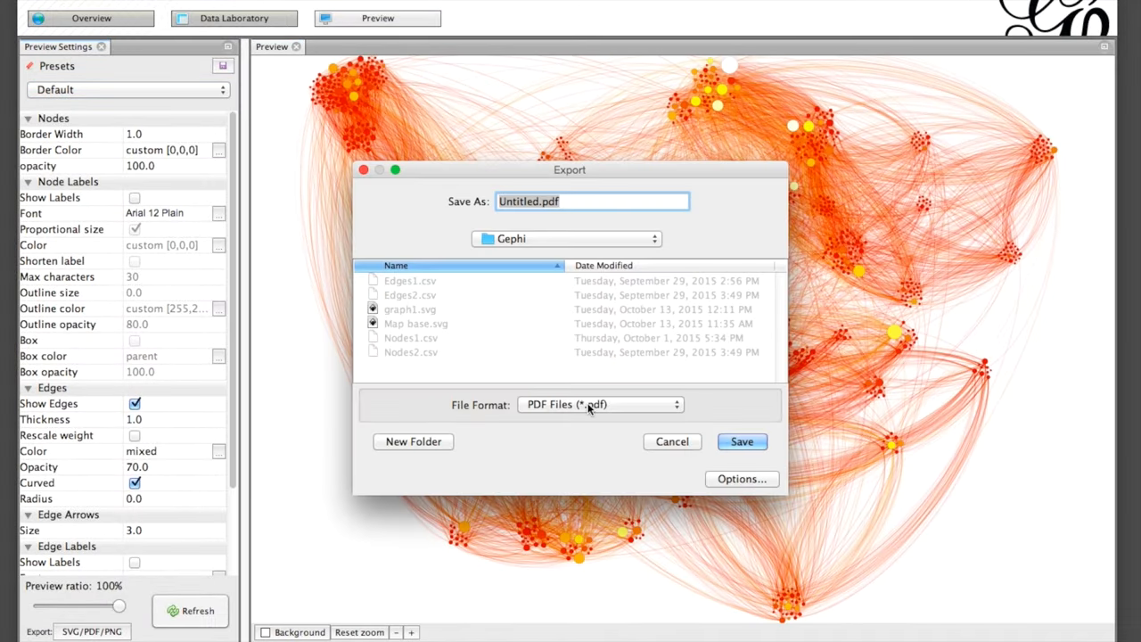
click(670, 442)
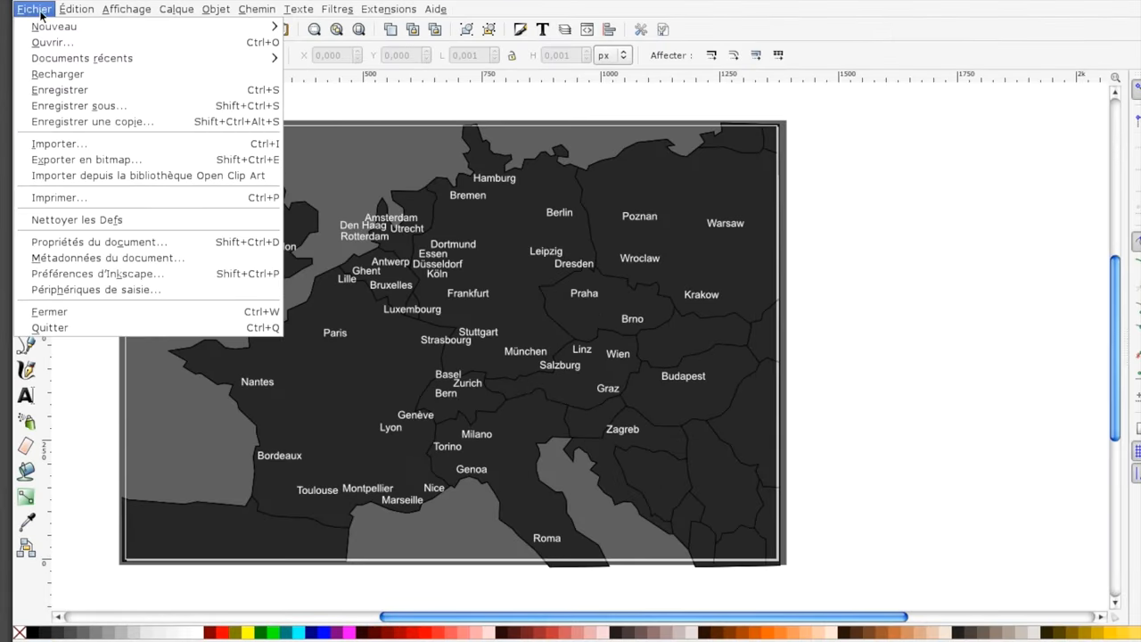
click(58, 142)
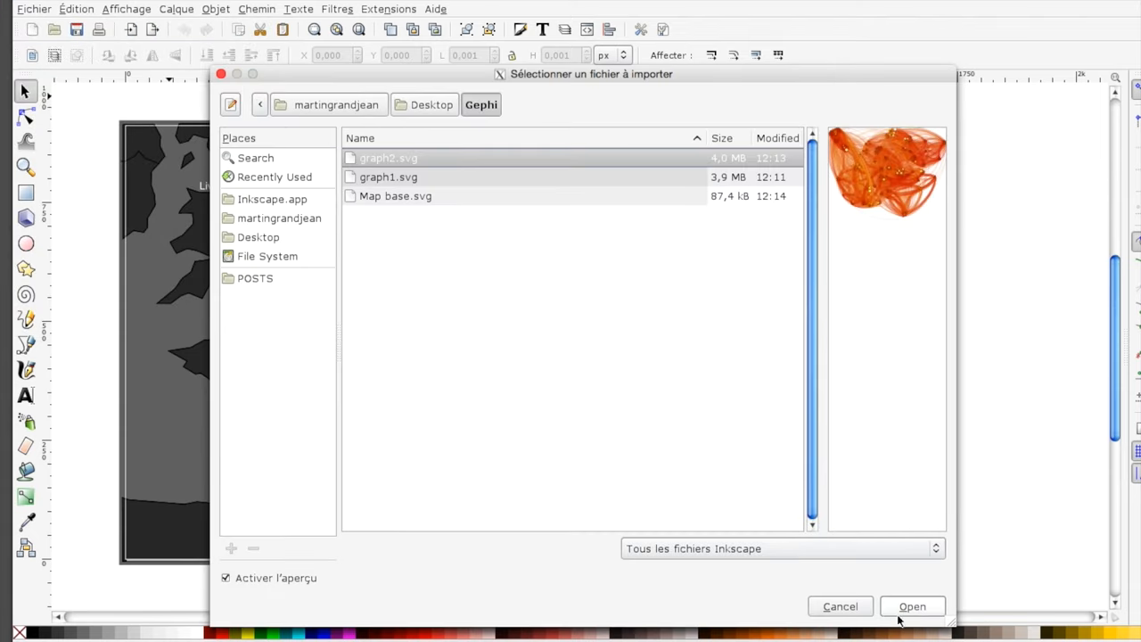
Import the network SVG over the Europe map in Inkscape and save a PNG copy.
click(913, 606)
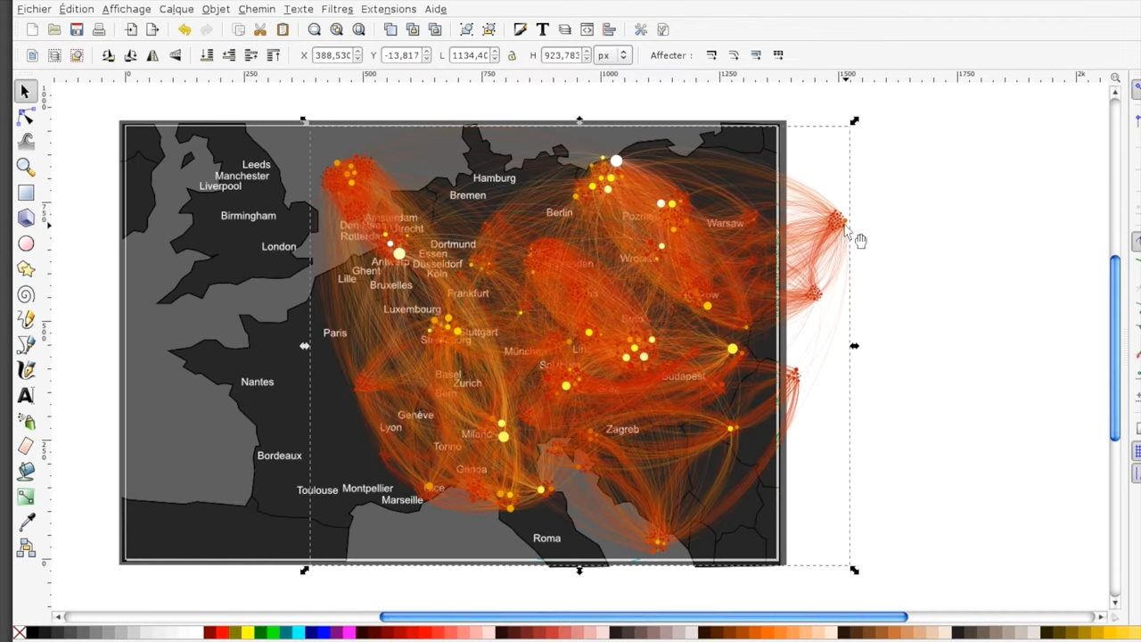
drag(852, 222, 731, 223)
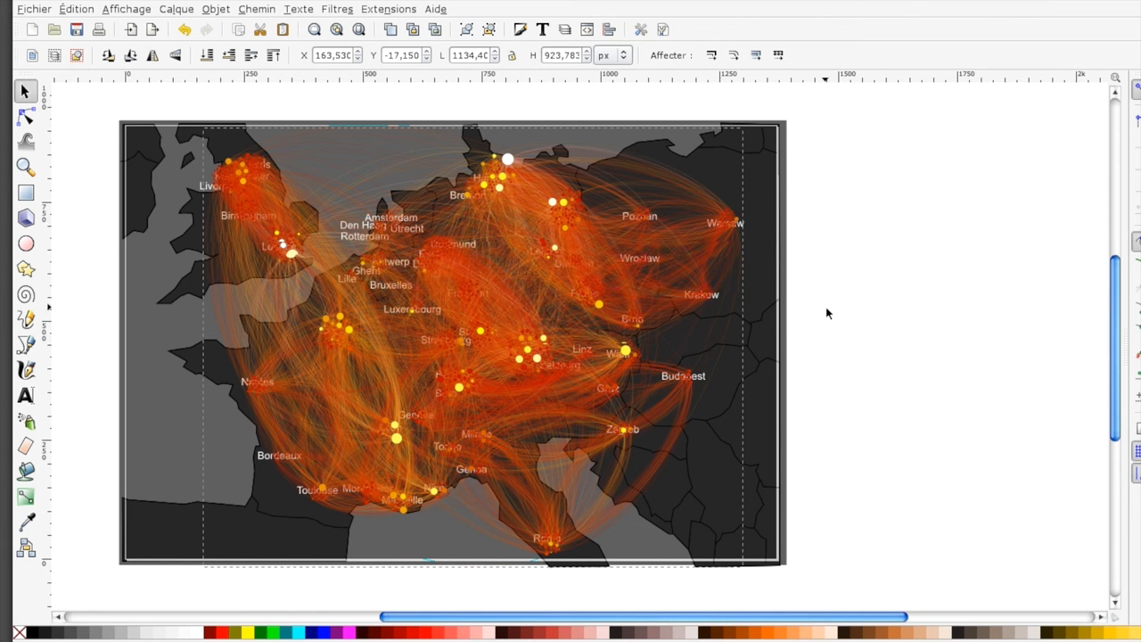
click(446, 343)
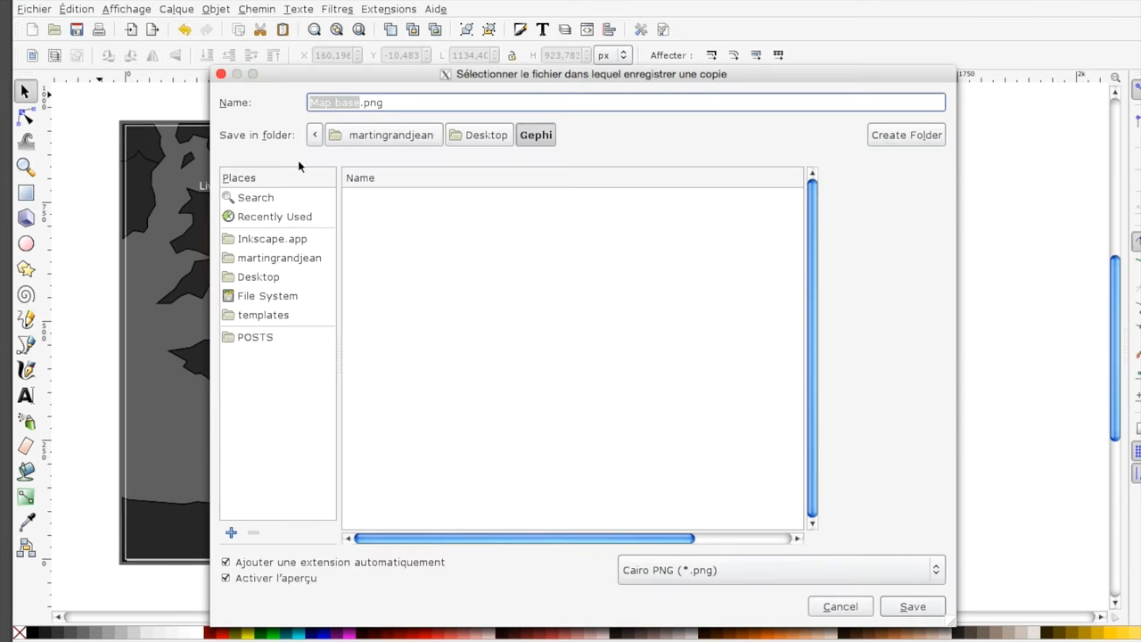
mouse_move(912, 606)
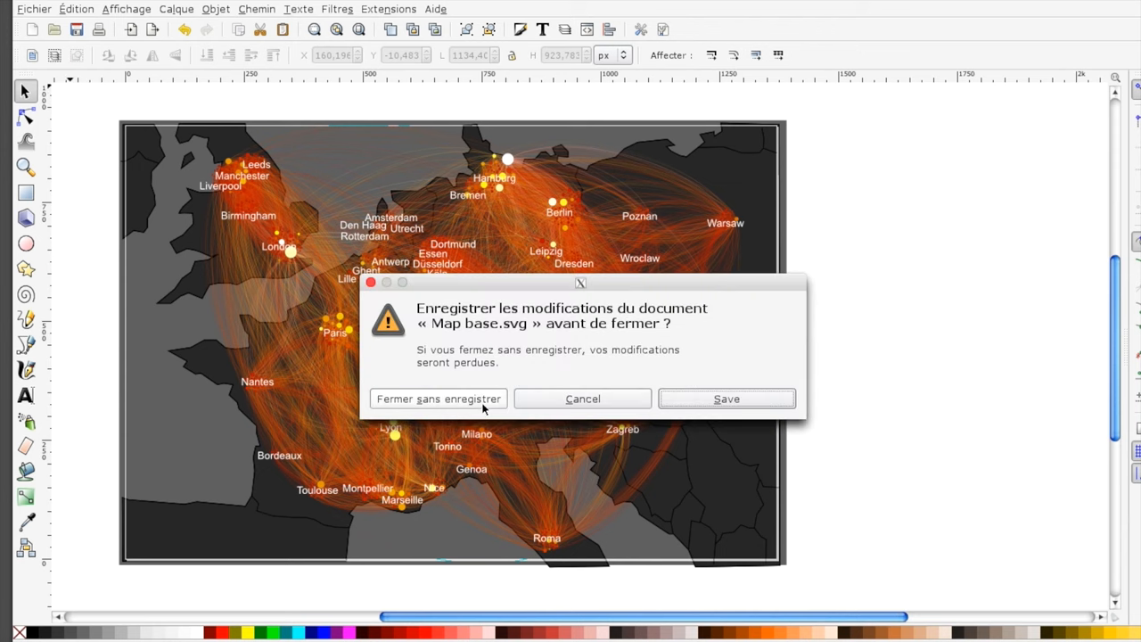
Close Inkscape without saving, return to Gephi's Overview and close the project, naming the save project1.
click(438, 399)
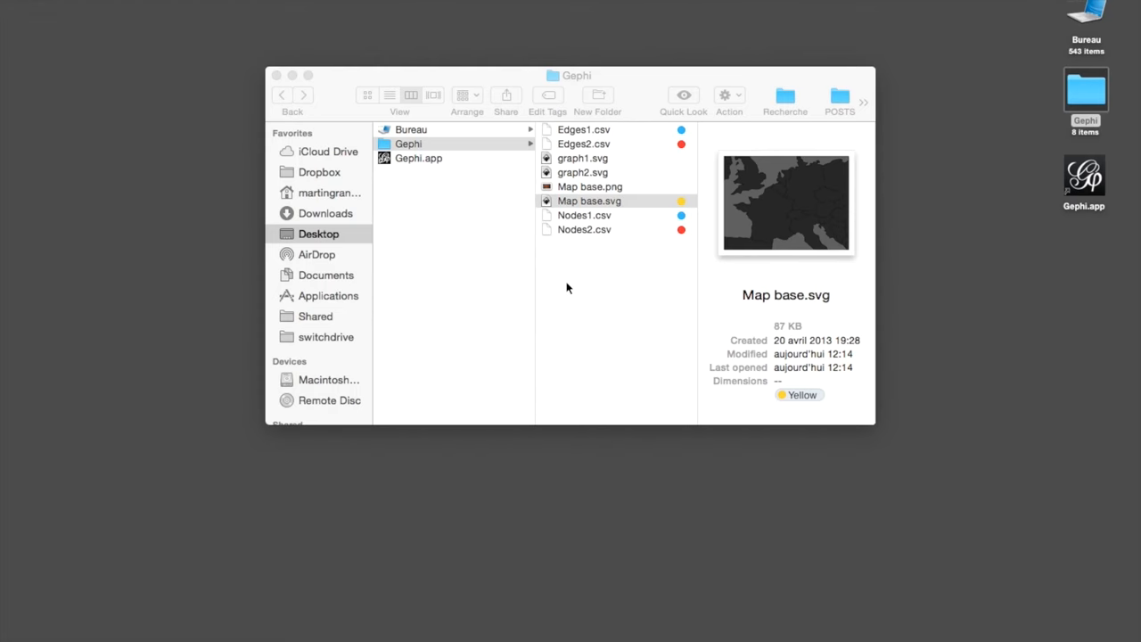
click(589, 187)
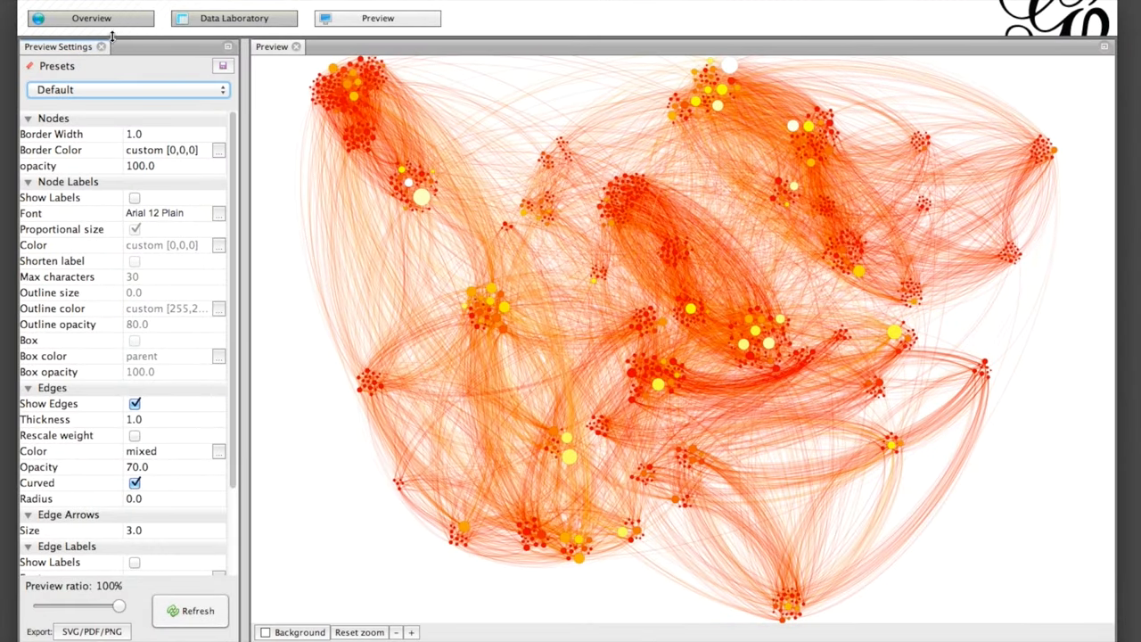
click(91, 18)
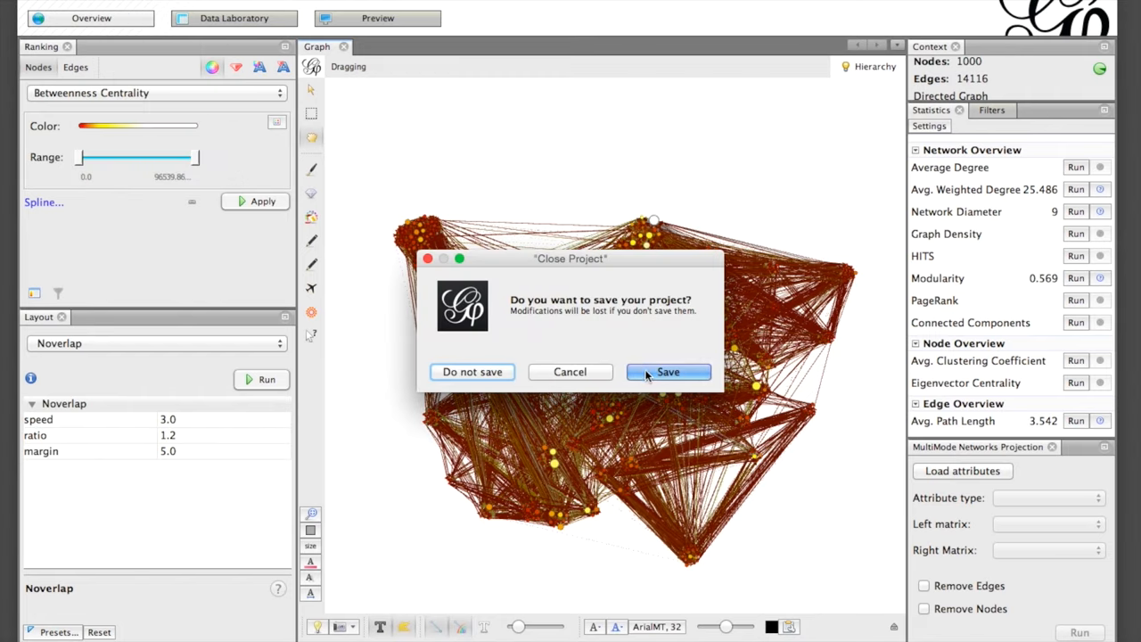
click(666, 373)
text(project1)
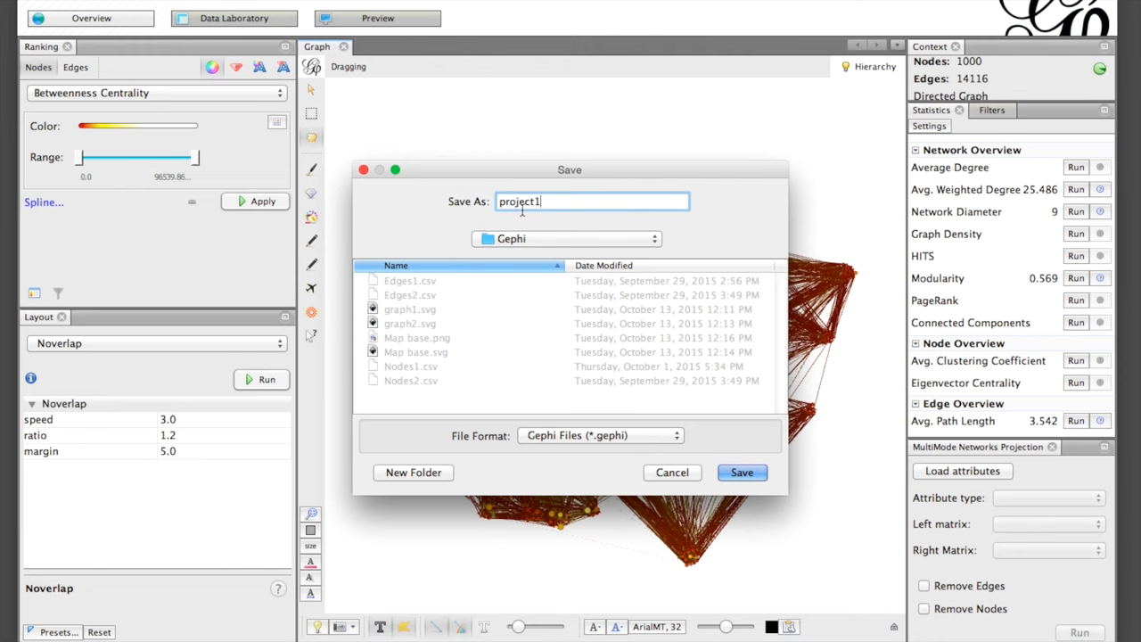
click(742, 472)
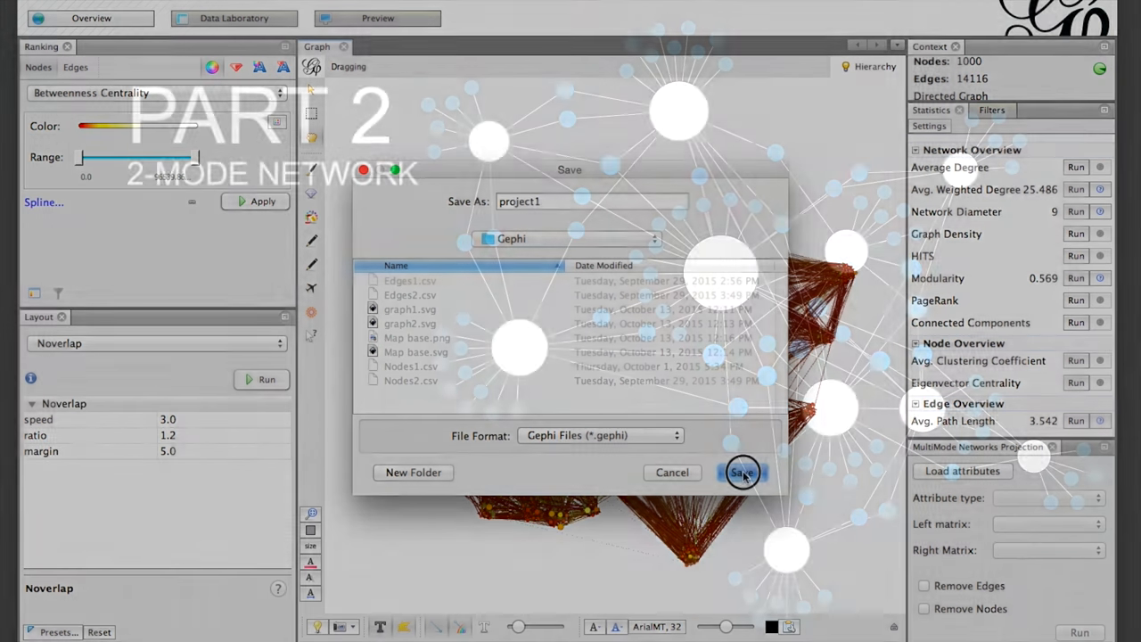
Save project1.gephi and close it, leaving an empty workspace with 0 nodes and 0 edges.
click(741, 473)
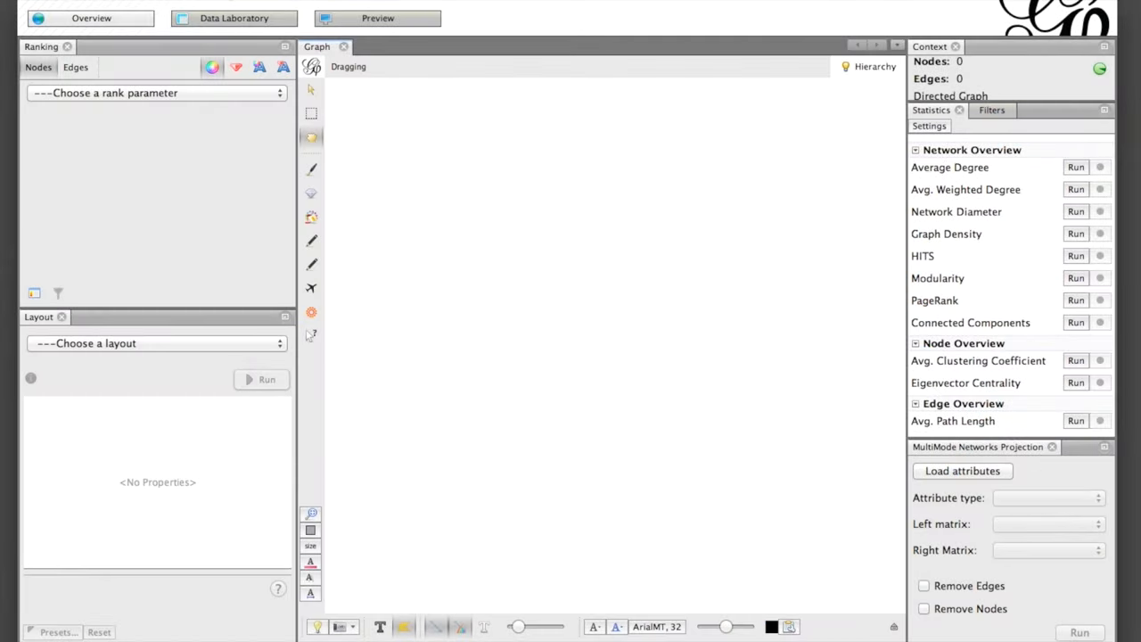
Confirm MultimodeNetworksTransformationPlugin is active among installed plugins by searching 'multi', then close Plugins.
click(267, 7)
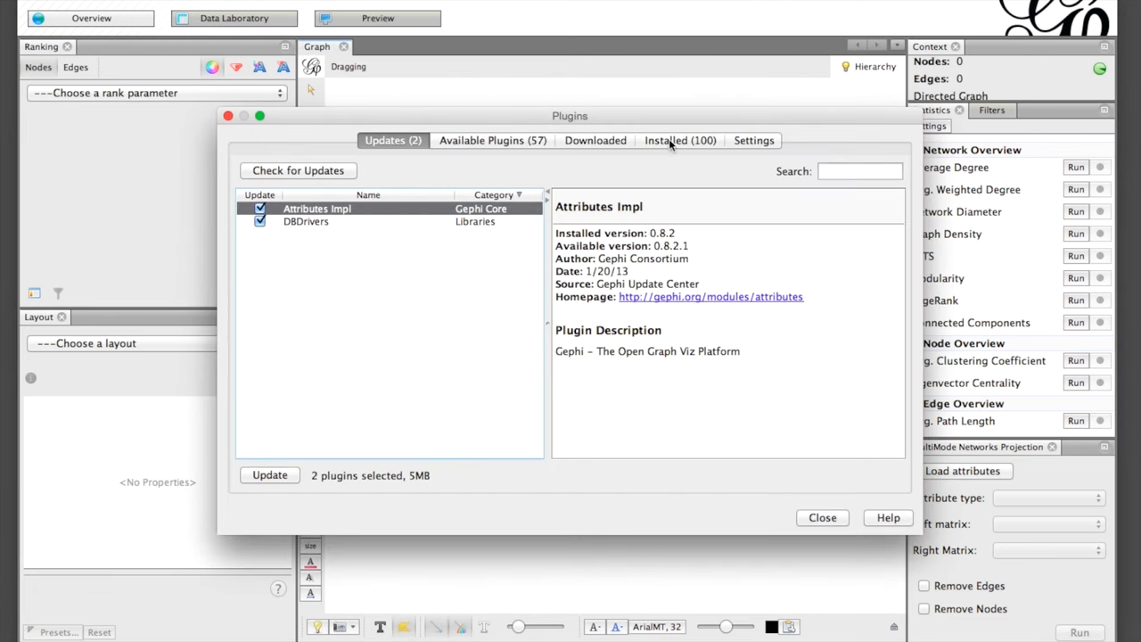
click(679, 139)
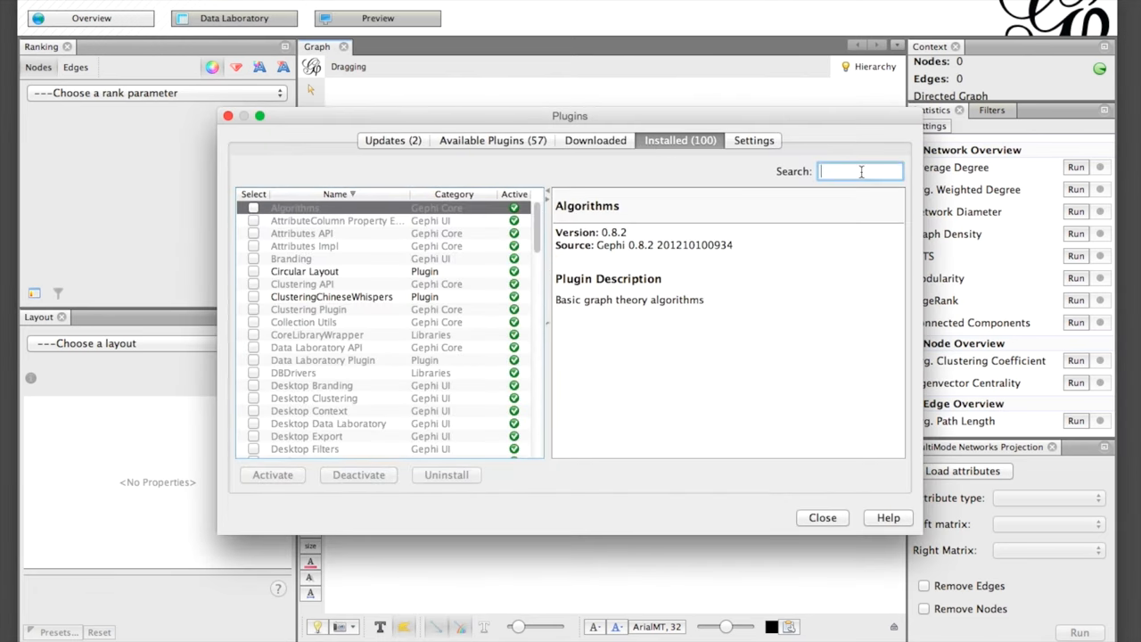
text(multi)
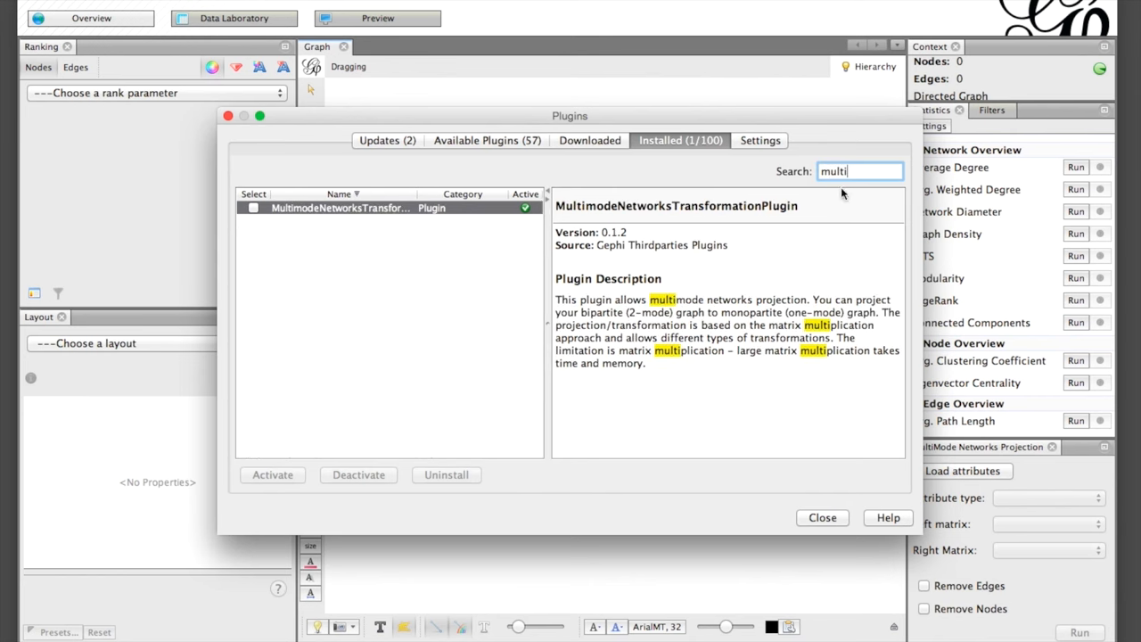
click(253, 207)
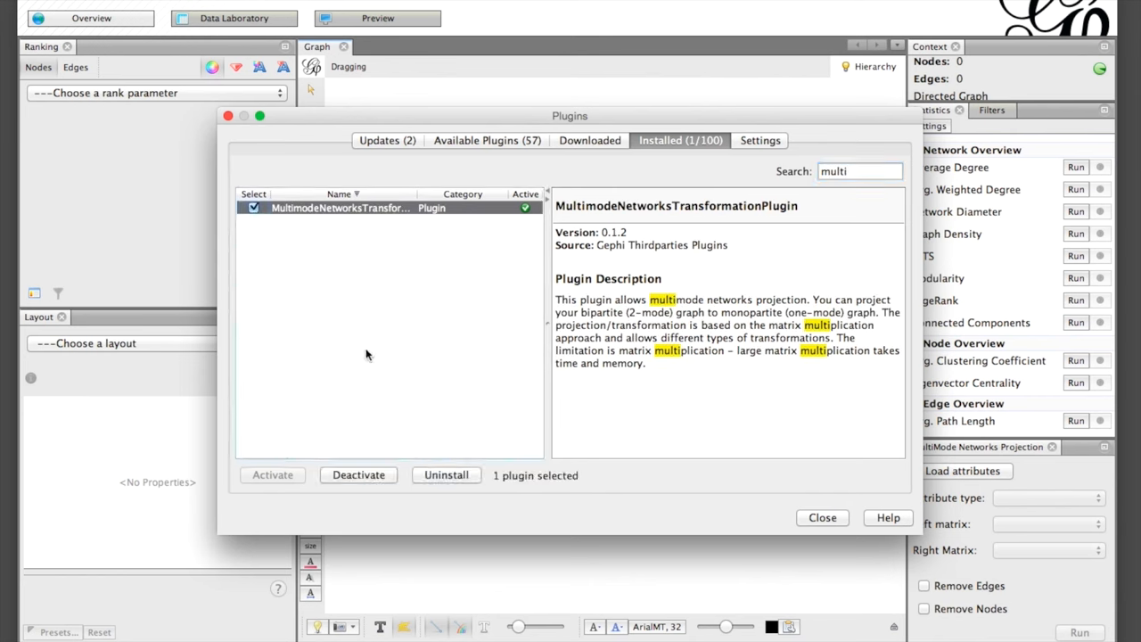
mouse_move(747, 552)
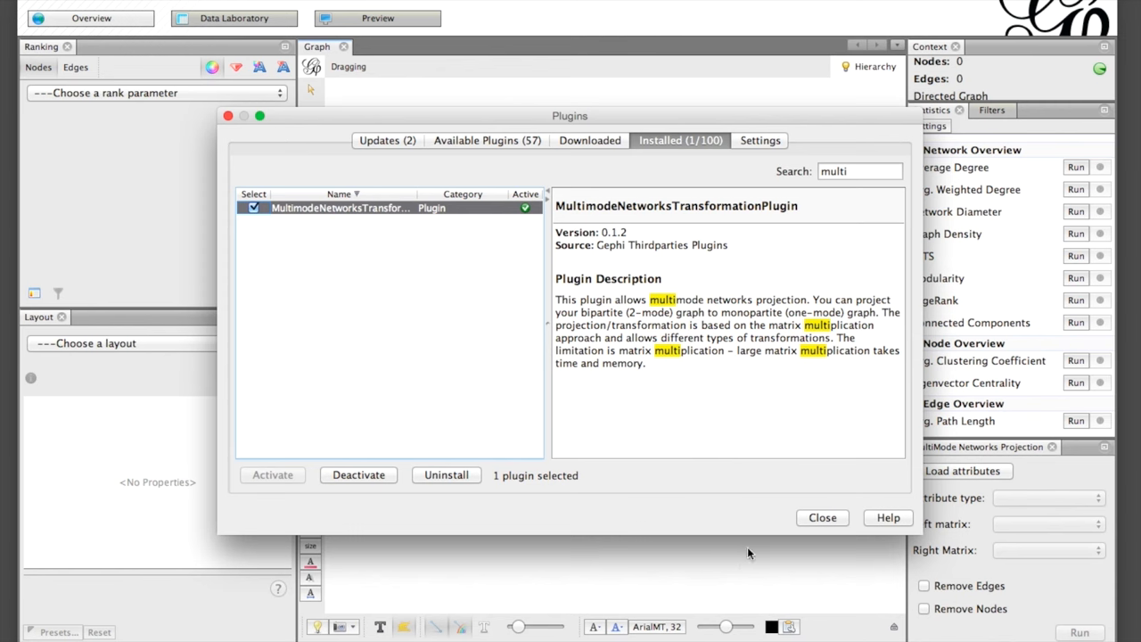
click(821, 517)
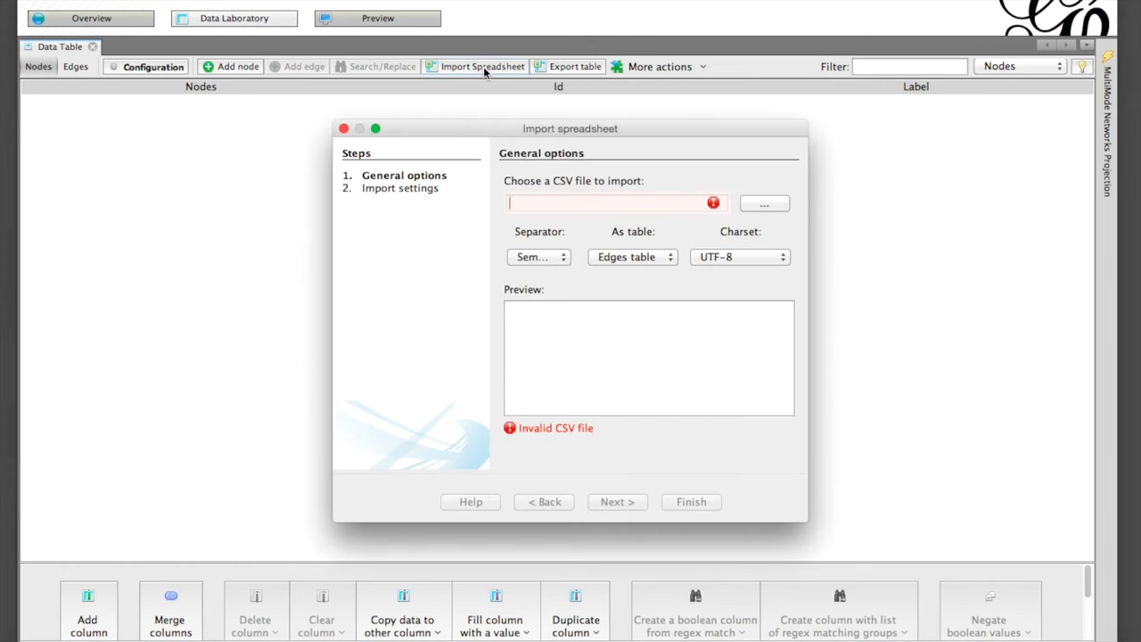
Choose Nodes2.csv and import it as a nodes table.
click(763, 203)
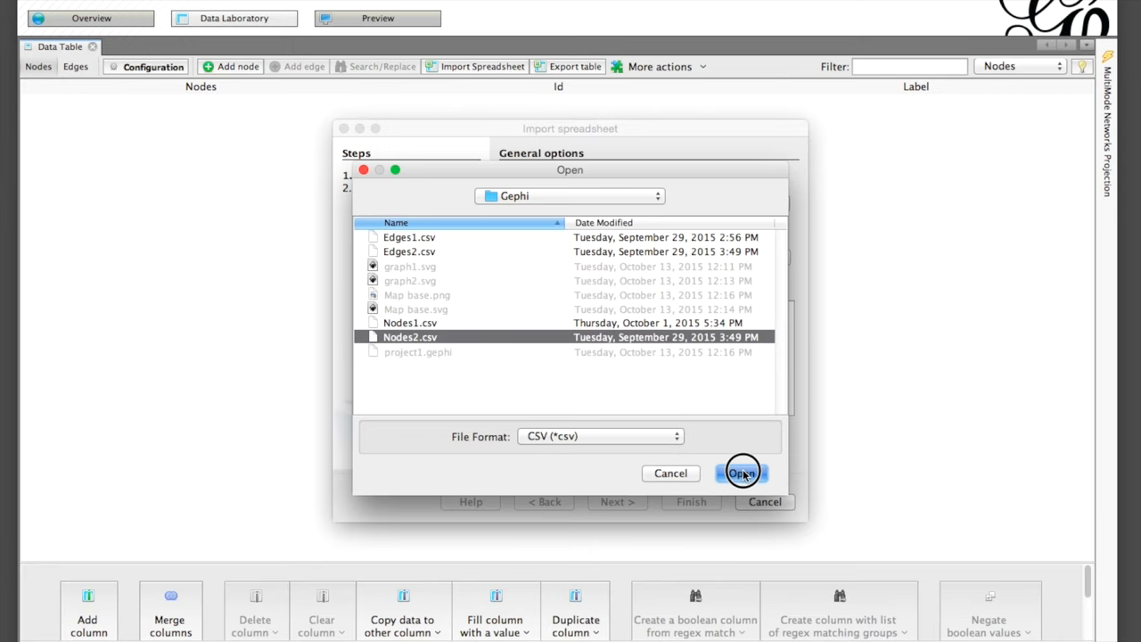
click(741, 472)
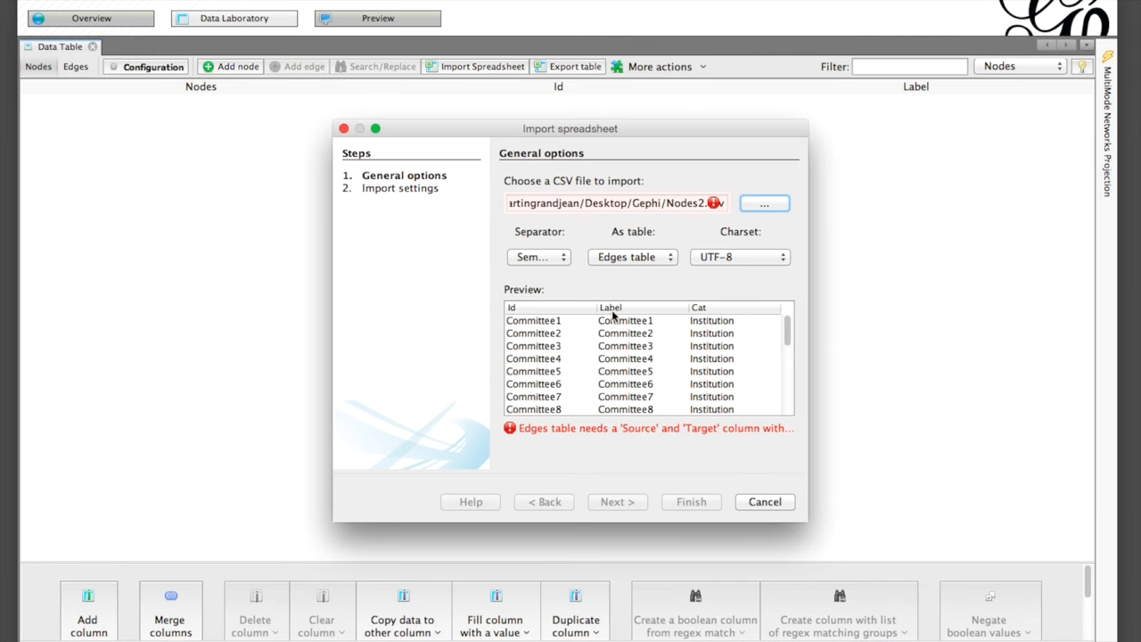
click(631, 257)
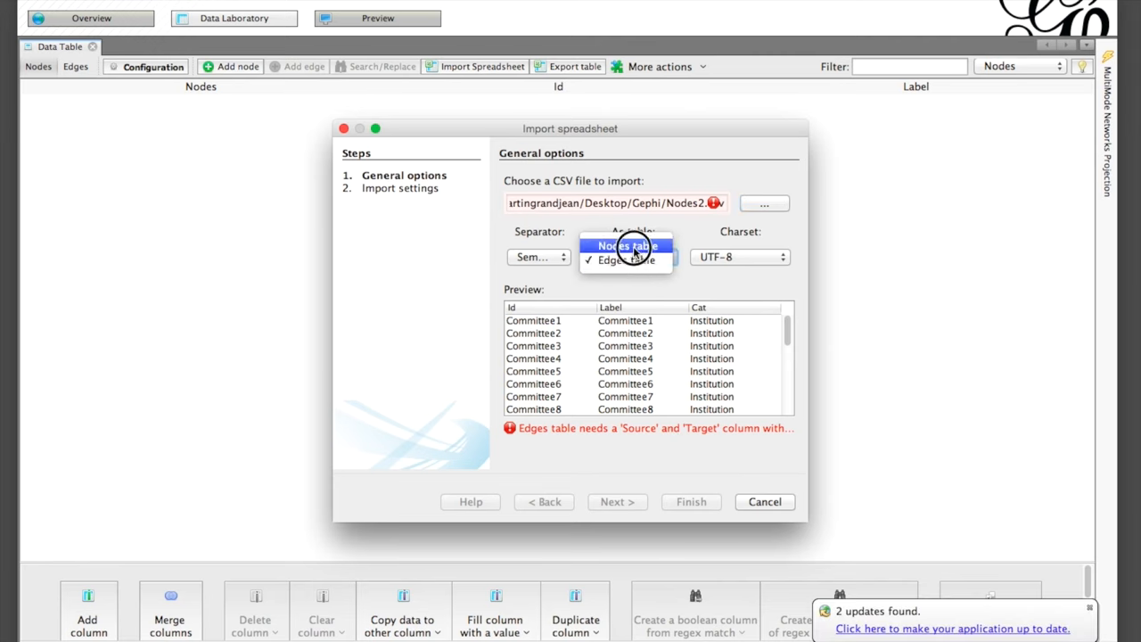
click(625, 246)
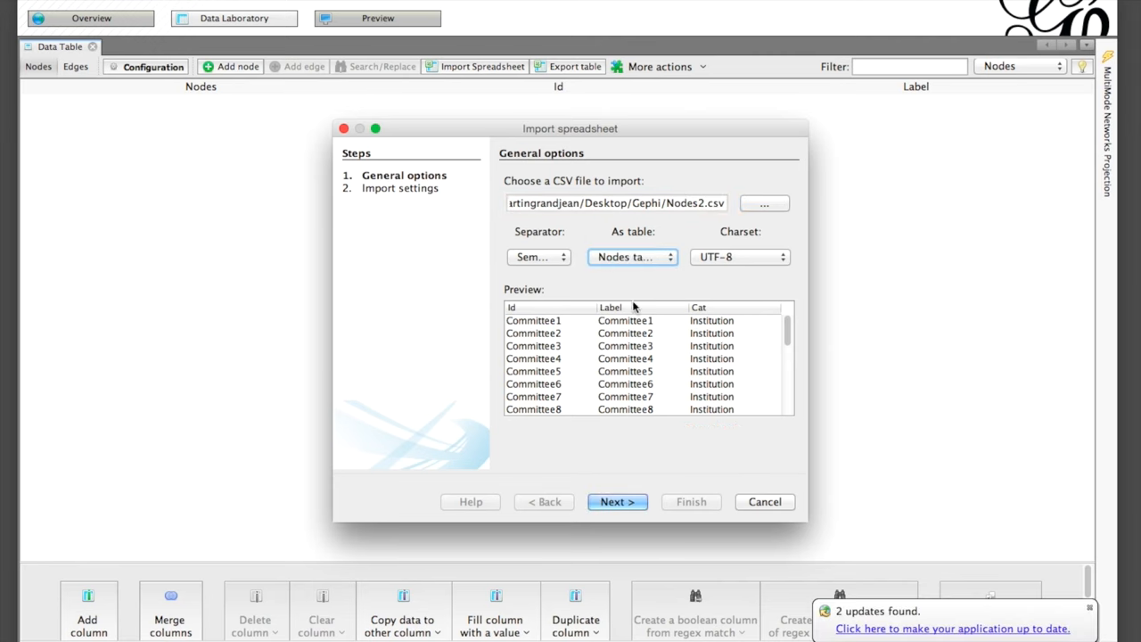
Finish the import keeping Id, Label and Cat, giving Committee nodes as Institution and names as Member.
click(617, 501)
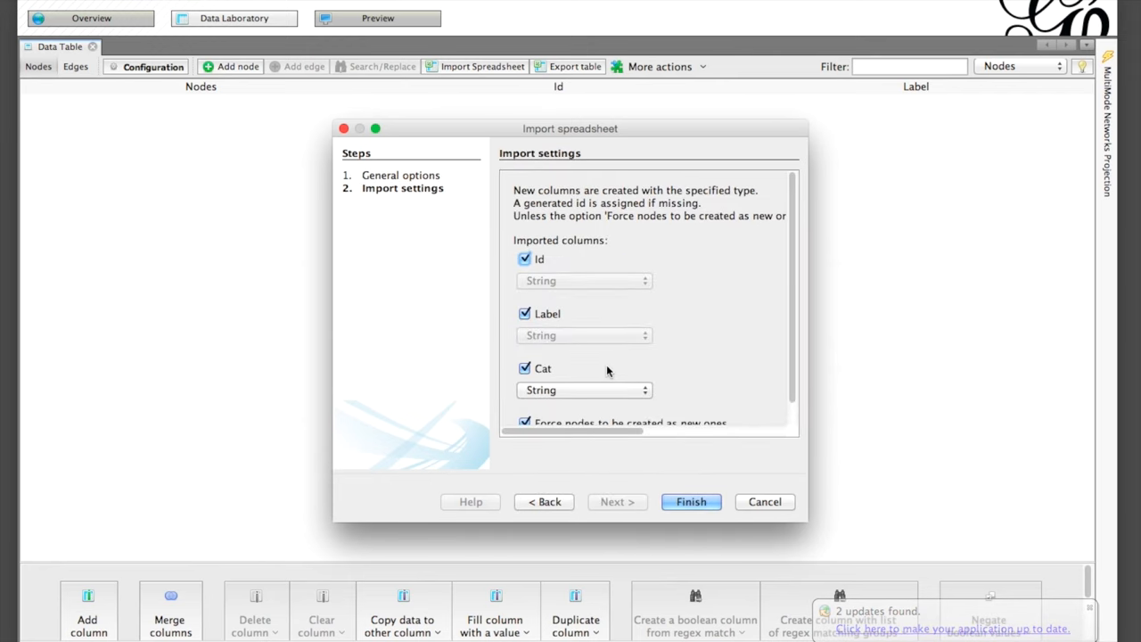
scroll(down, 3)
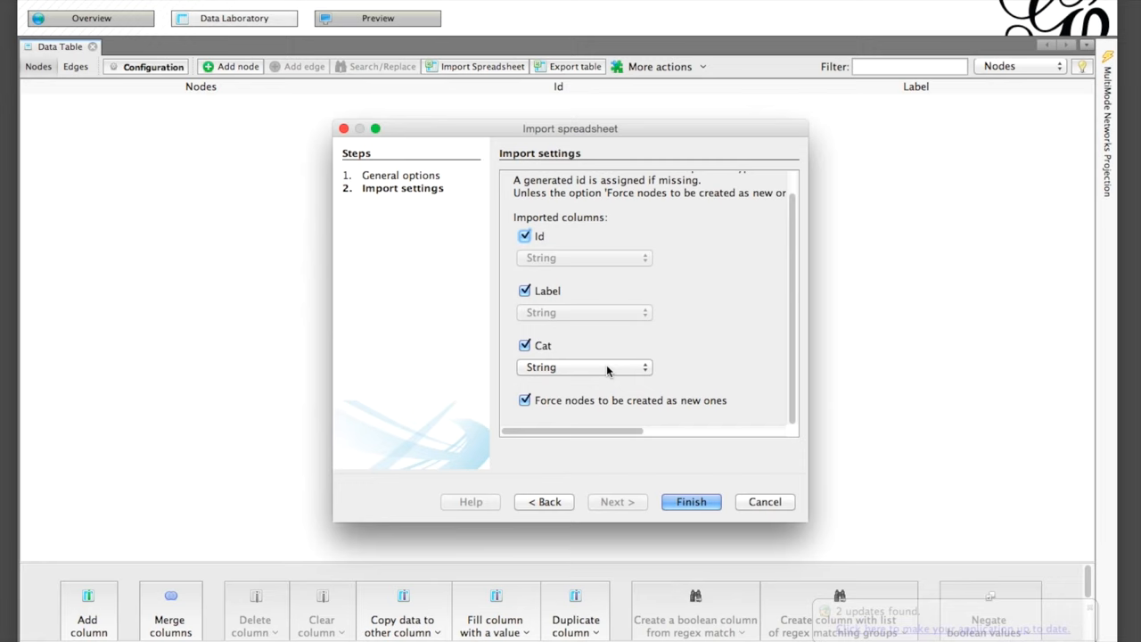
click(692, 501)
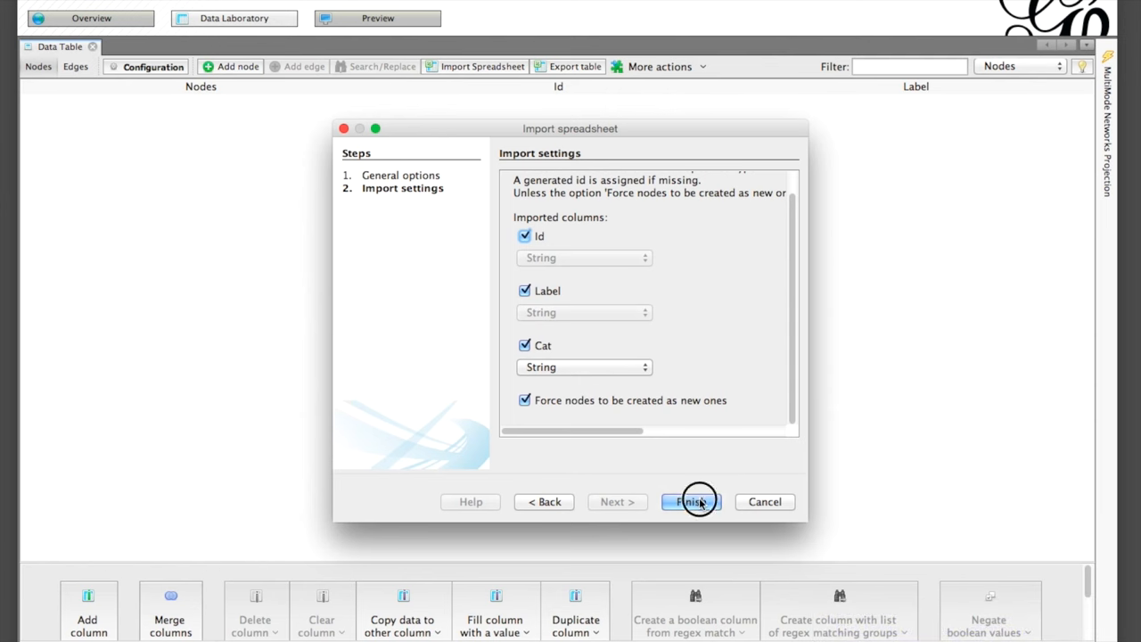
click(691, 501)
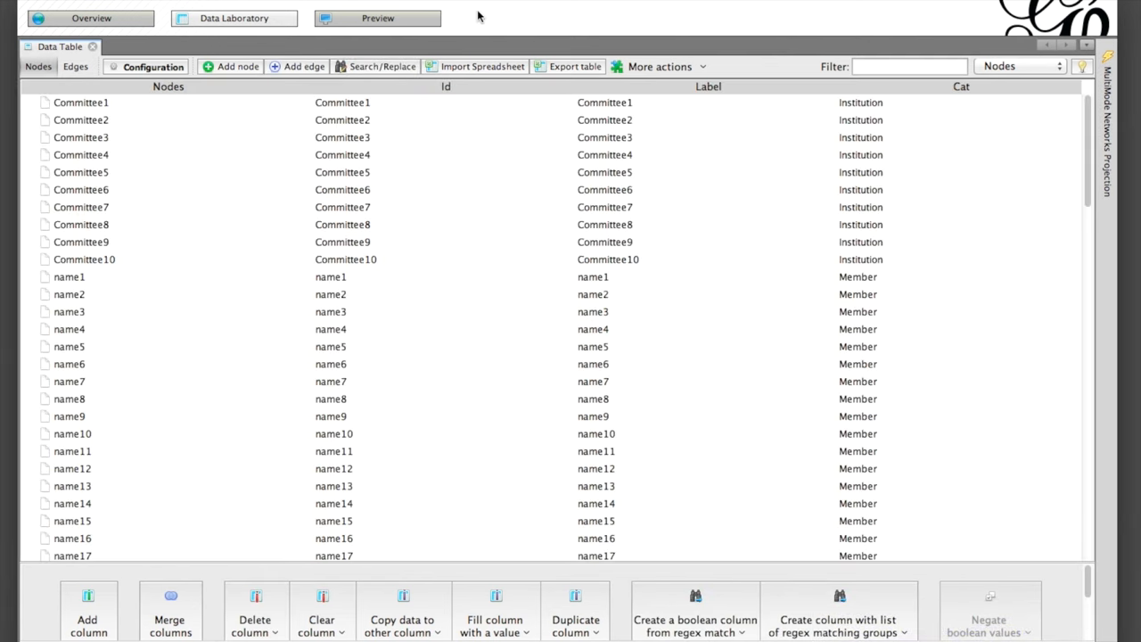
Import Edges2.csv as an undirected edges table linking members to committees.
click(481, 66)
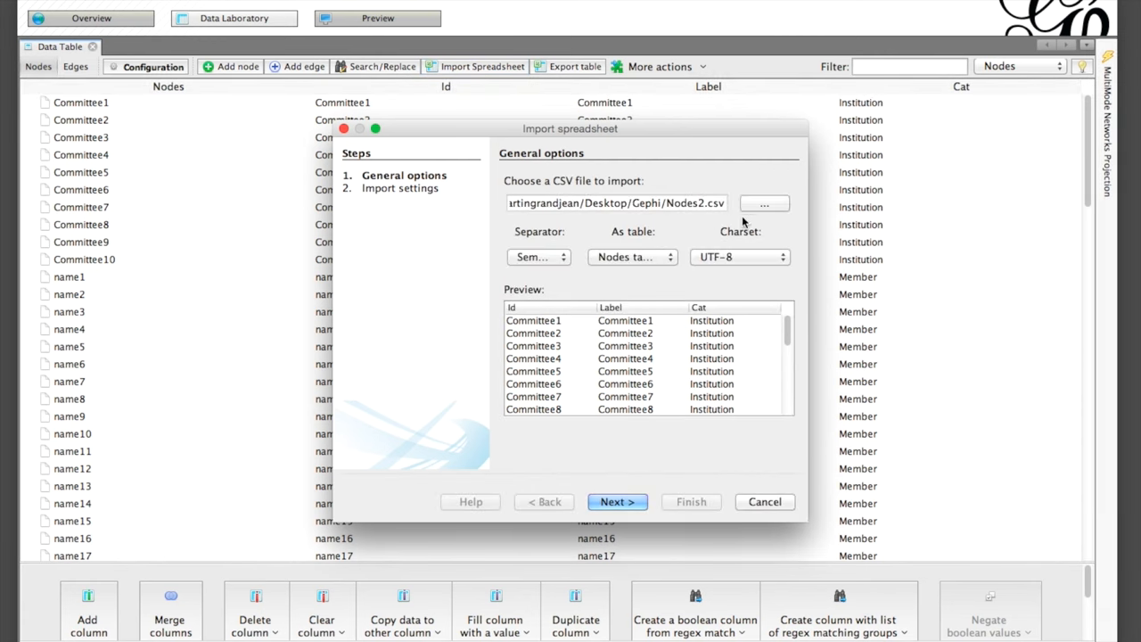
click(763, 203)
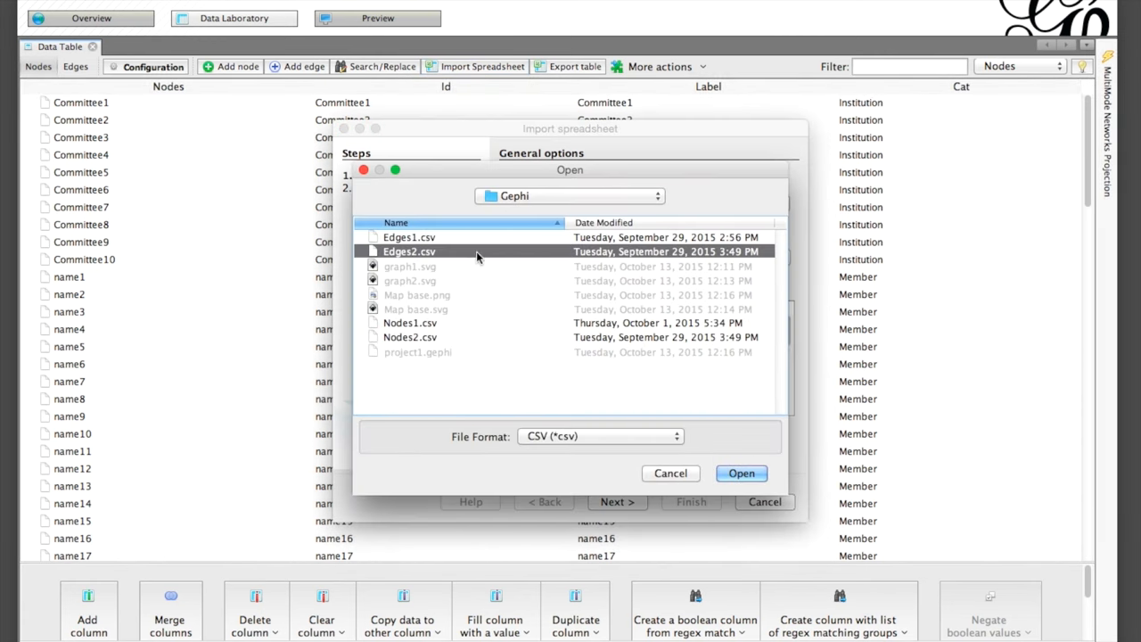
click(741, 472)
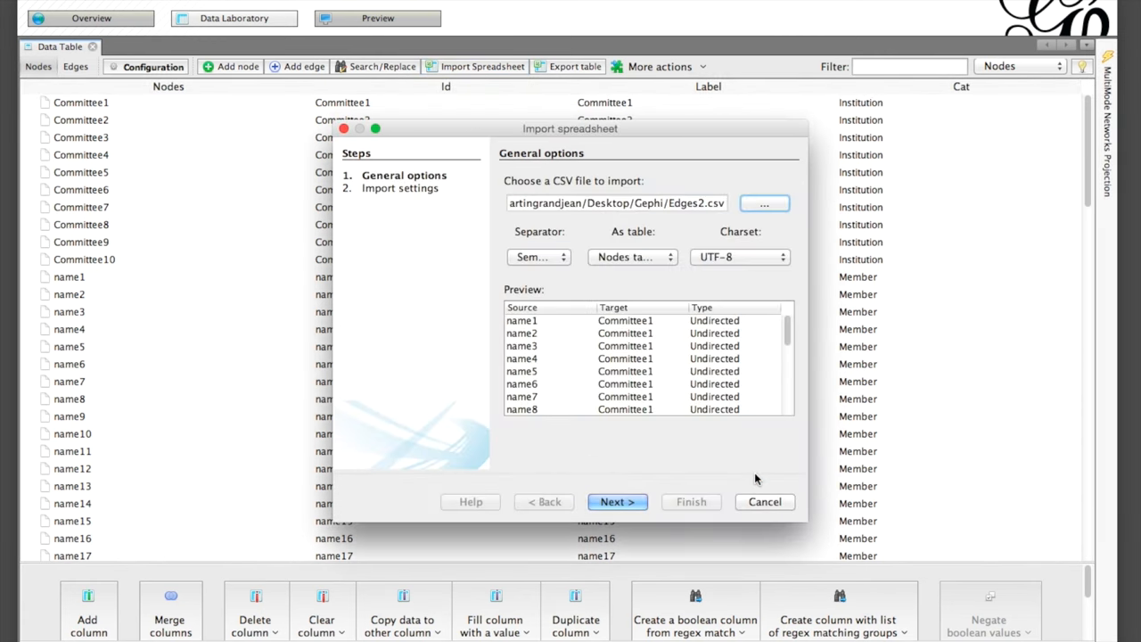
click(632, 256)
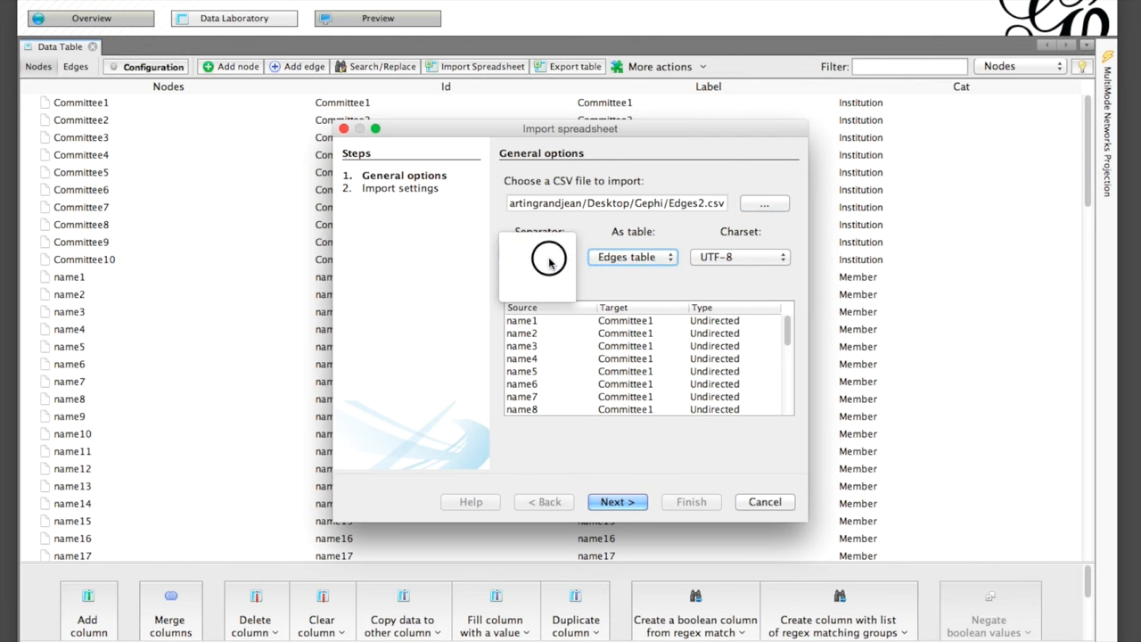
click(617, 501)
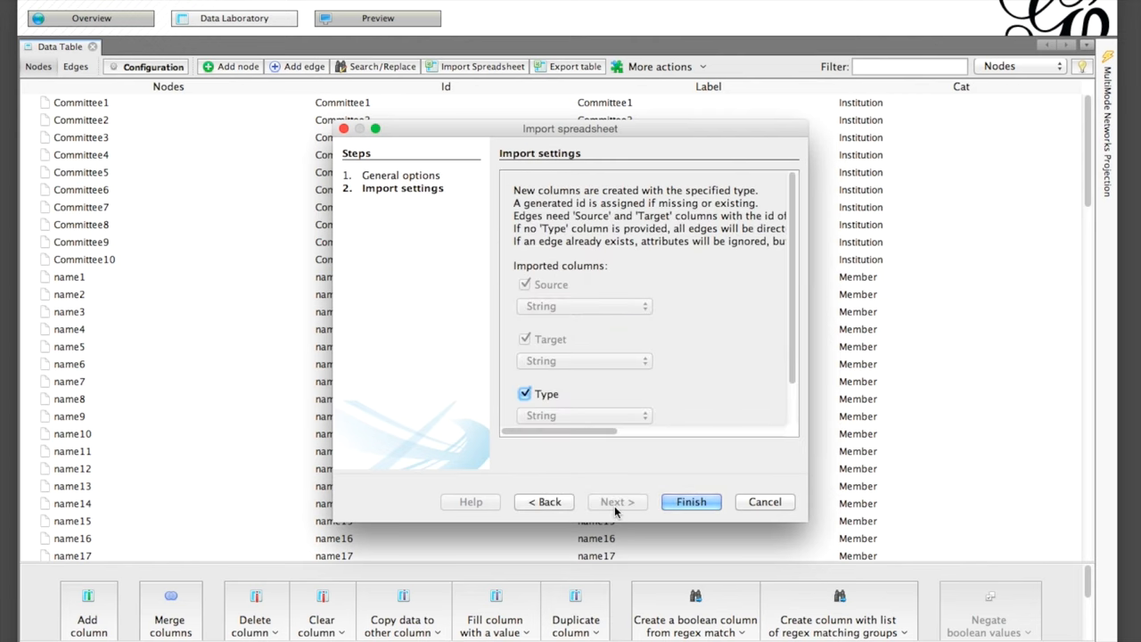
scroll(down, 3)
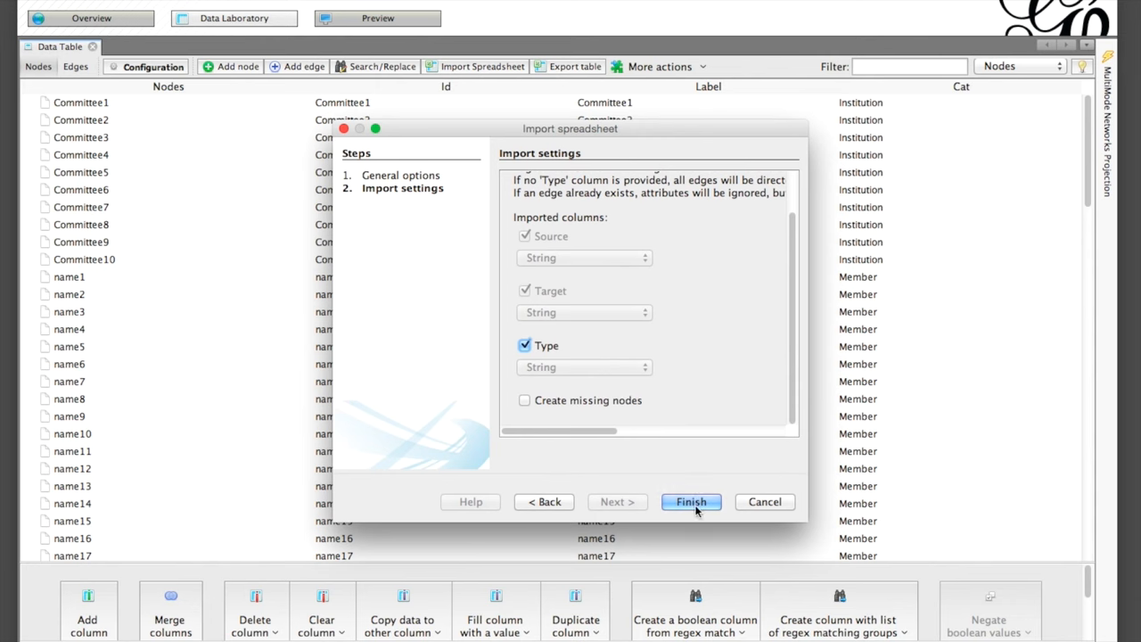
click(691, 501)
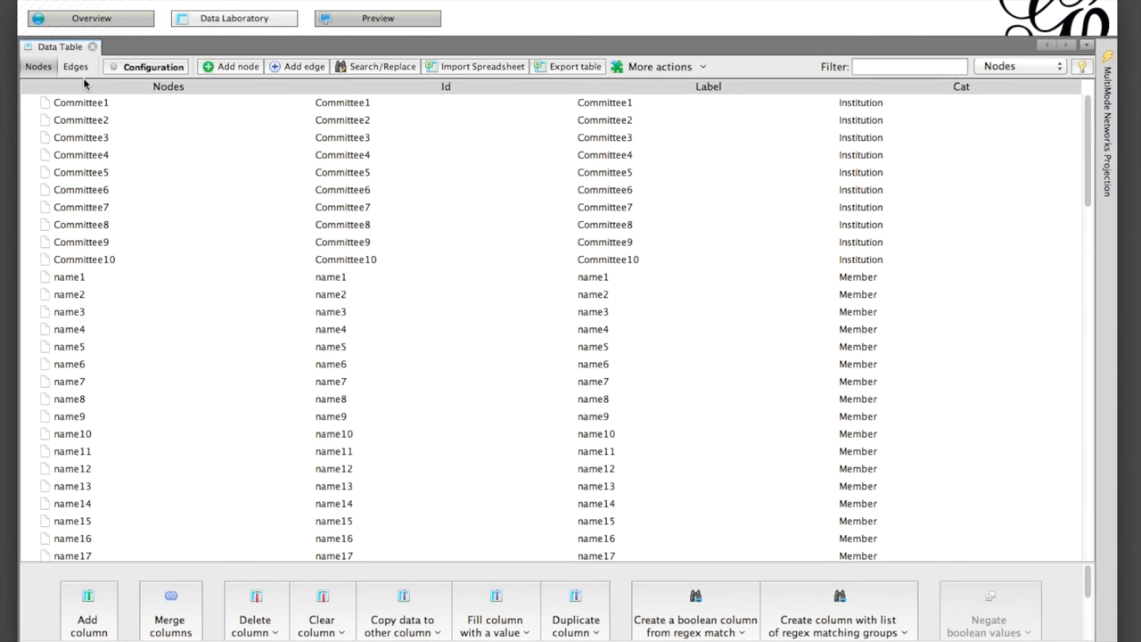
Check the edge list, then size the 110 nodes by Degree from 10 to 50 in Ranking.
click(75, 66)
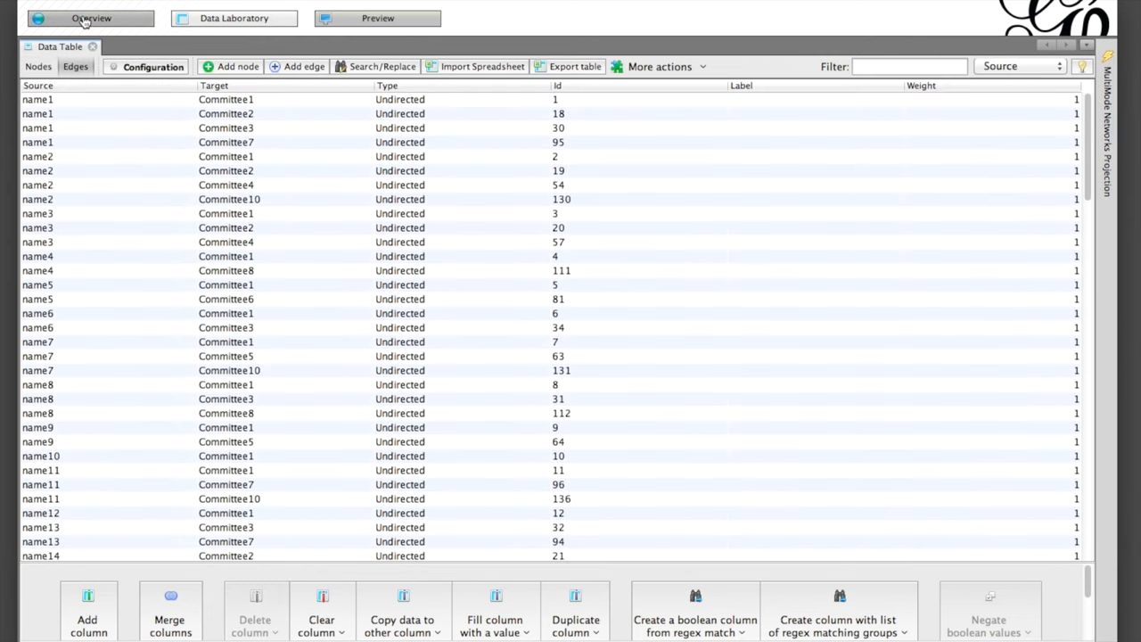
click(91, 18)
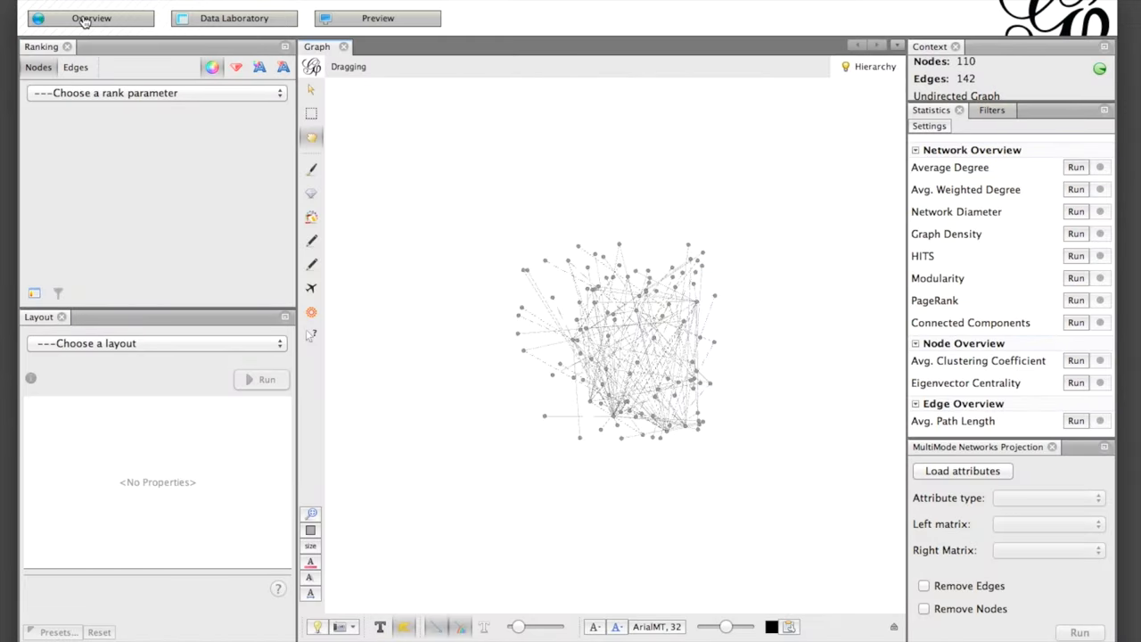
click(157, 93)
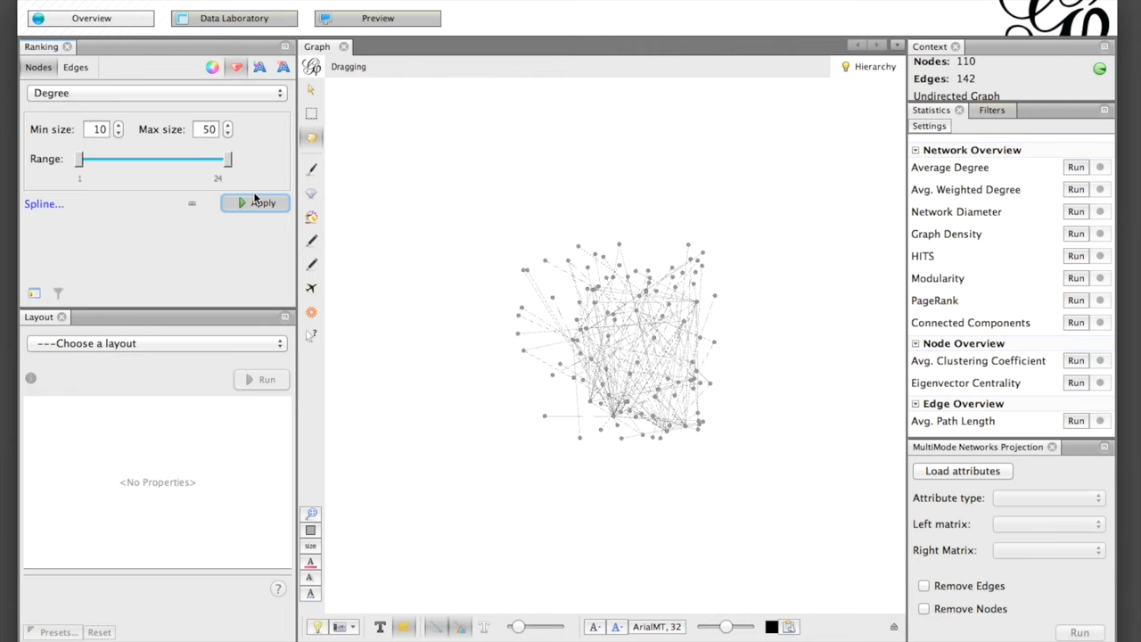
click(256, 203)
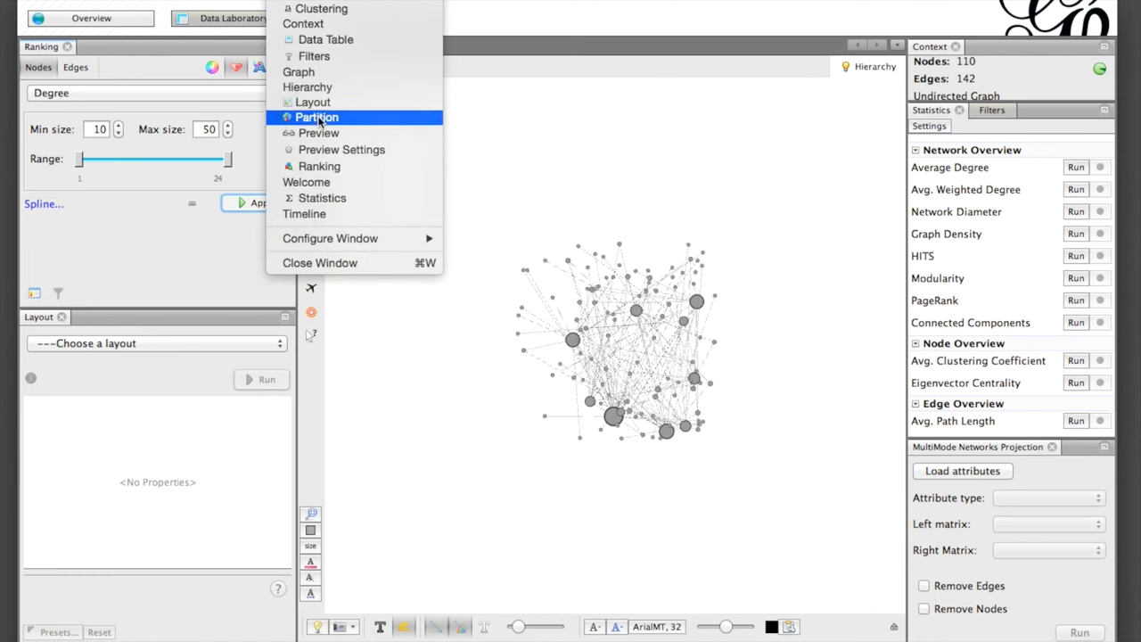
Colour nodes by Cat partition with Institution nodes black, then reapply degree sizing.
click(317, 118)
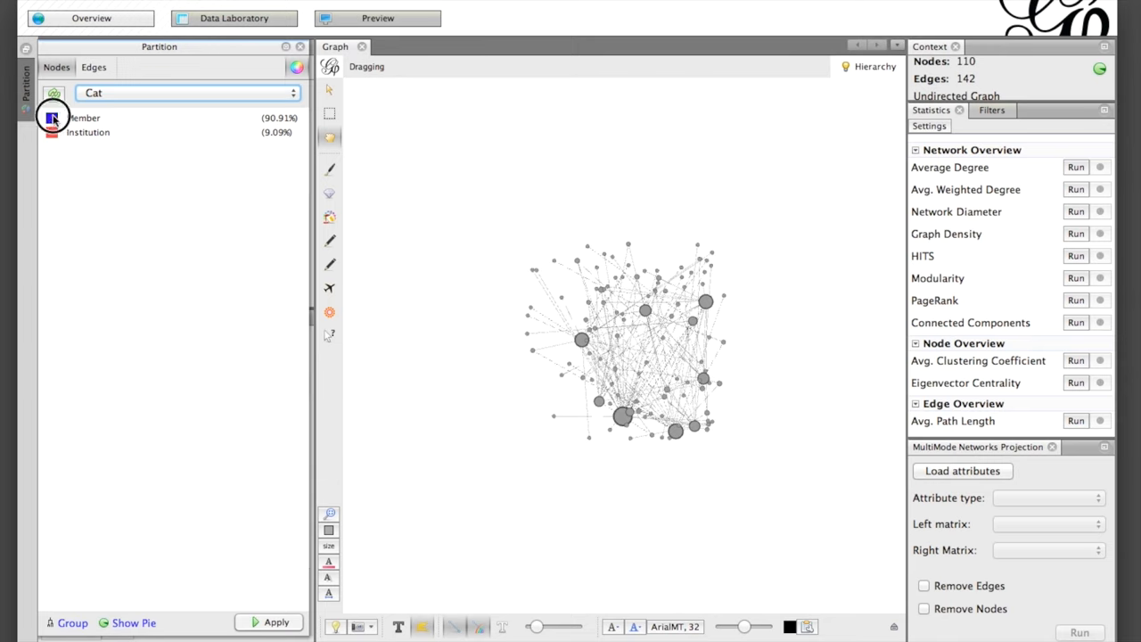
click(50, 118)
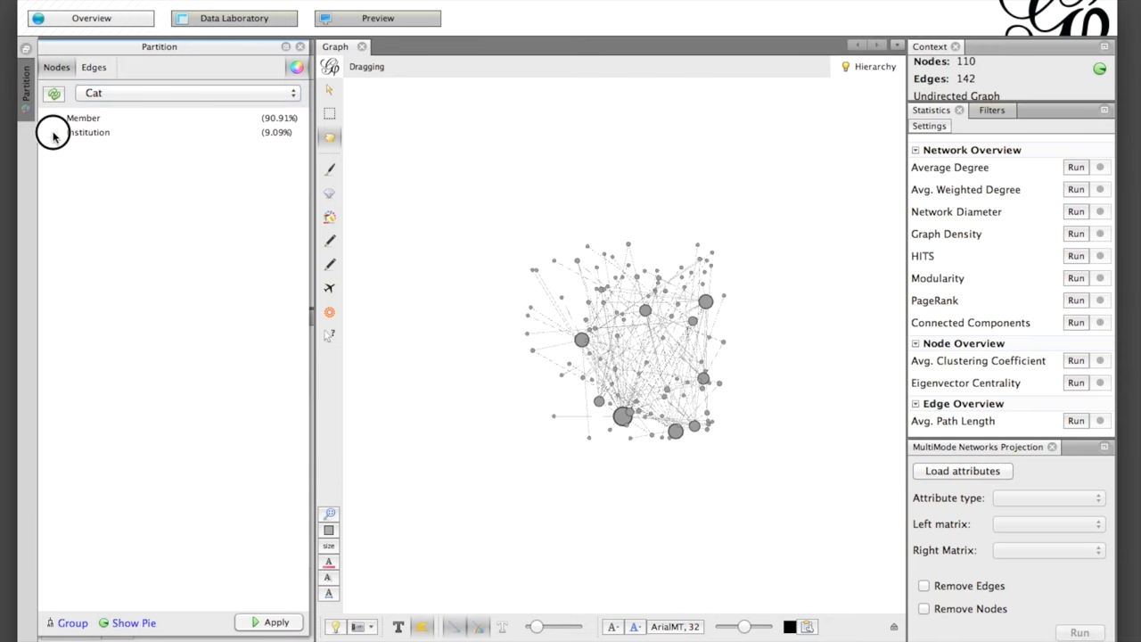
click(52, 132)
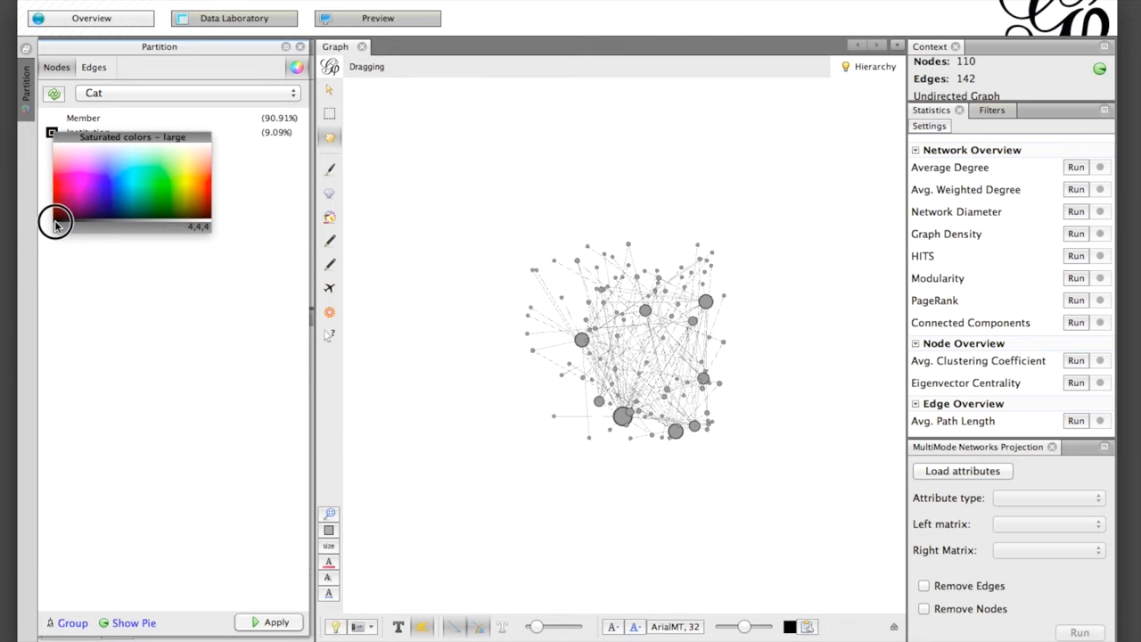
click(275, 622)
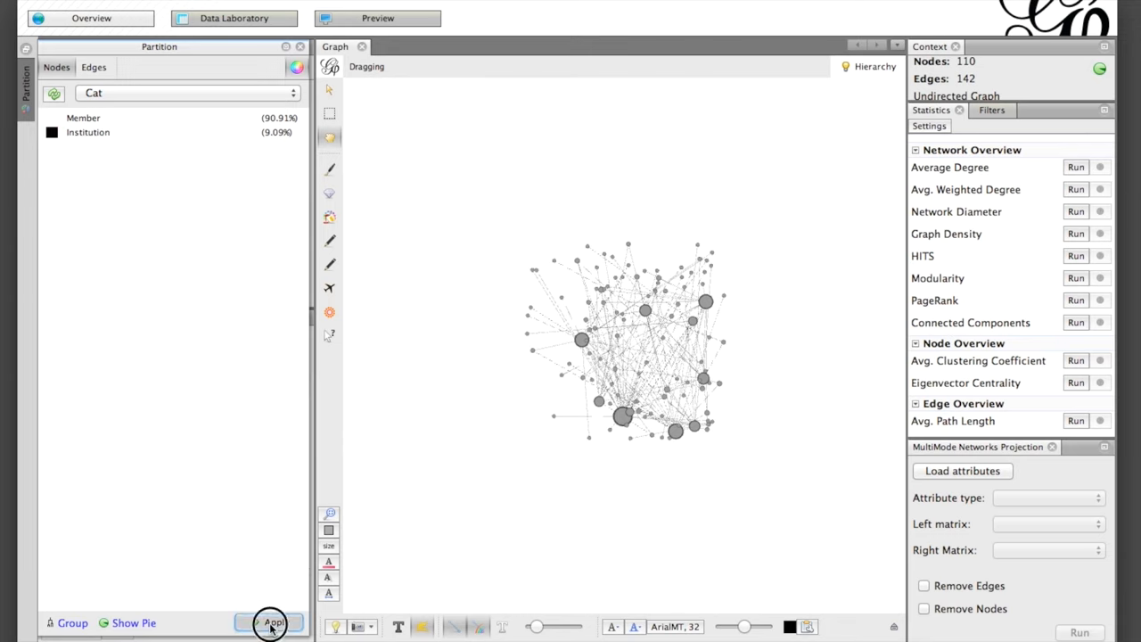
click(271, 622)
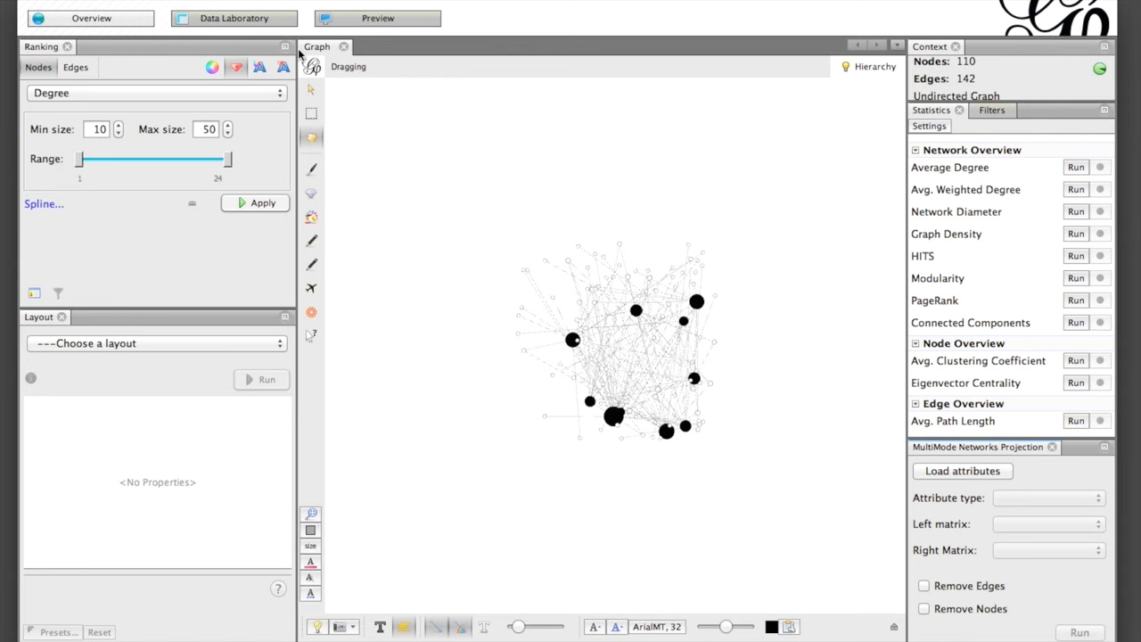
mouse_move(255, 203)
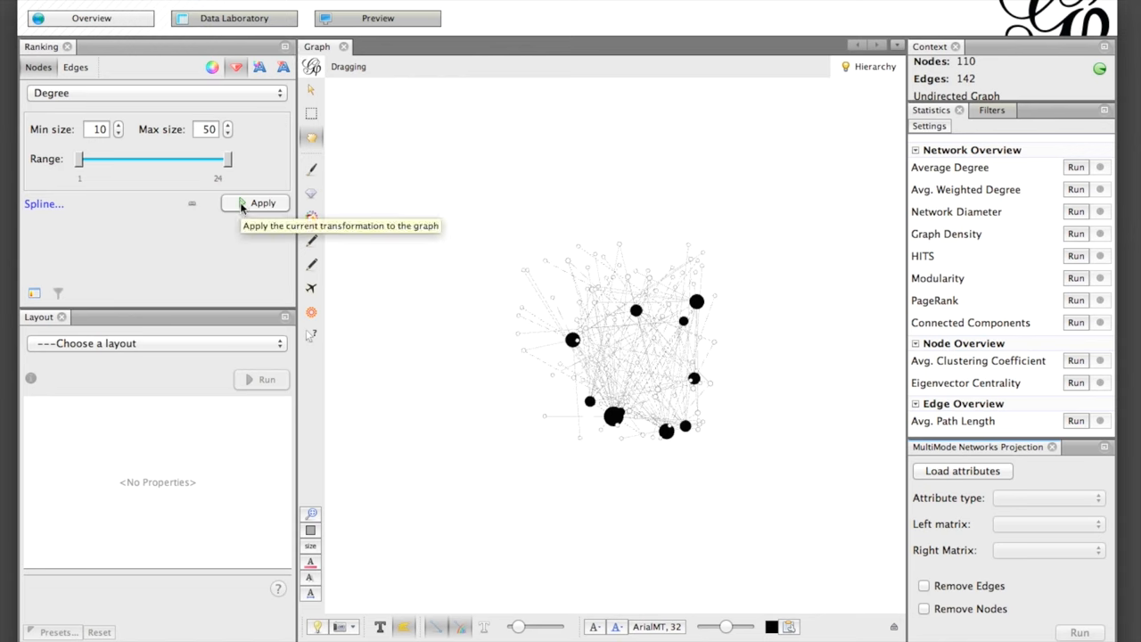
click(157, 342)
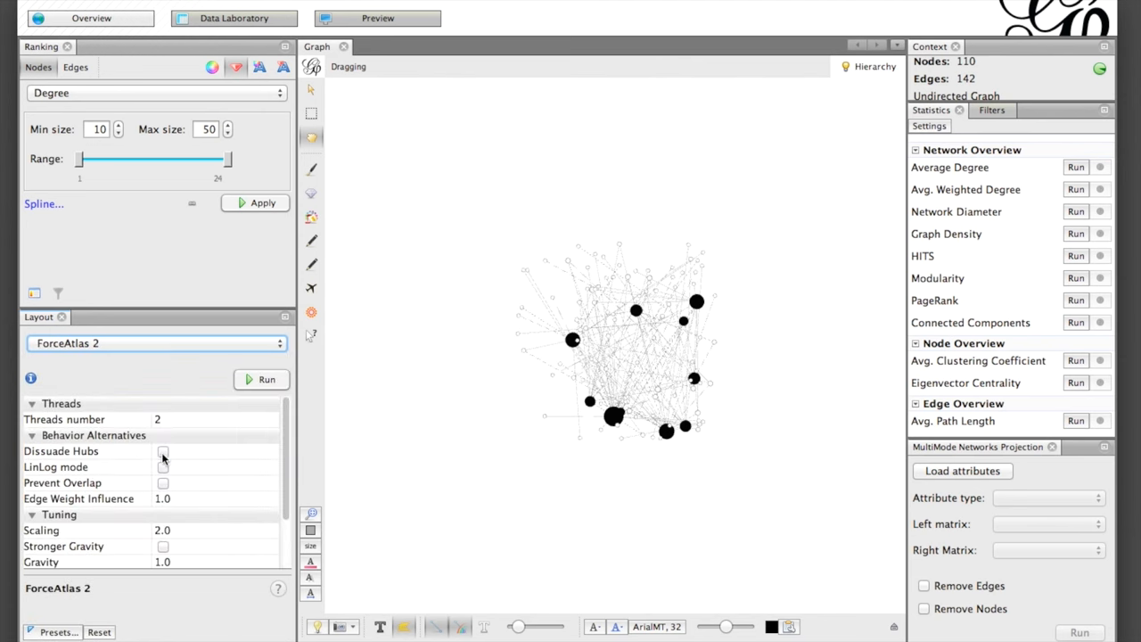
Run ForceAtlas 2 with Prevent Overlap and Scaling 50 until the network settles, then stop it.
click(164, 481)
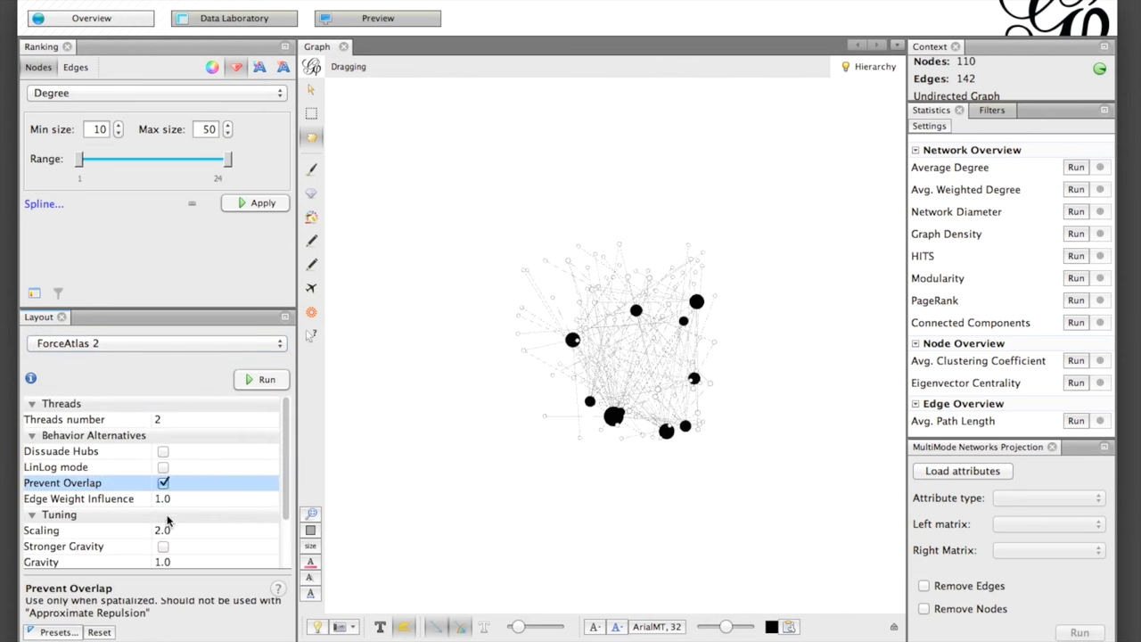
click(41, 530)
text(50)
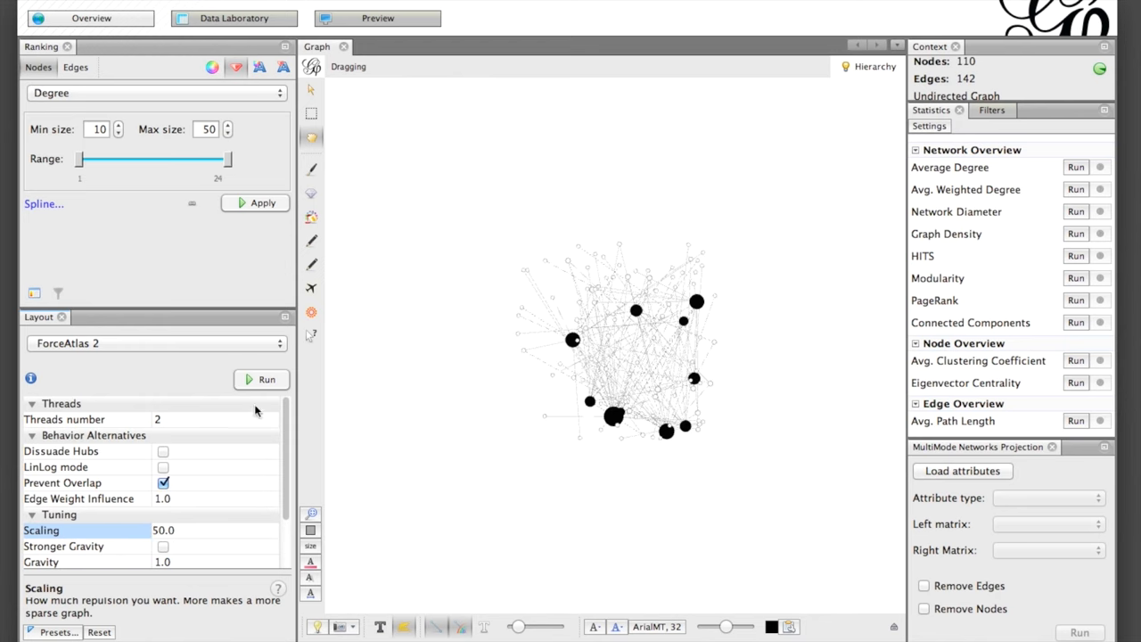
click(260, 377)
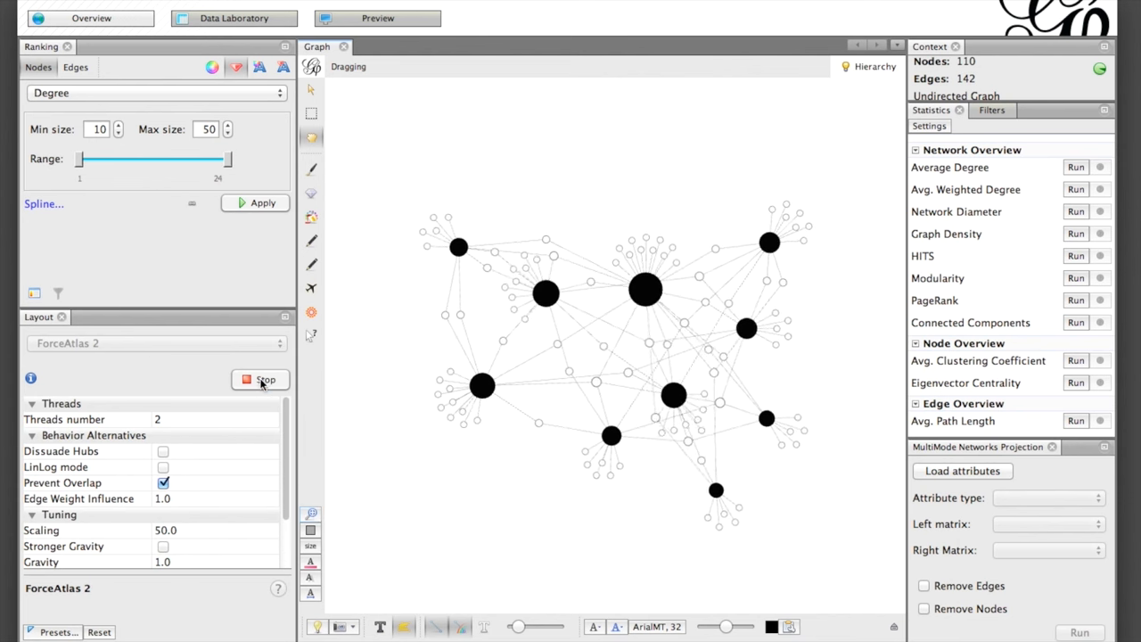
click(260, 378)
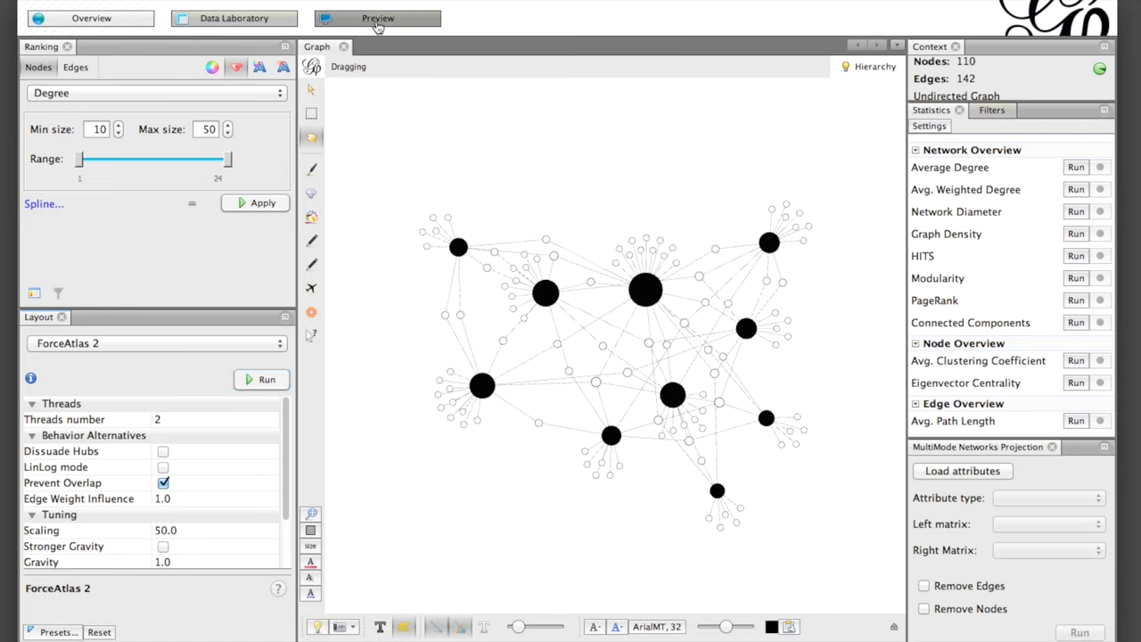
click(378, 18)
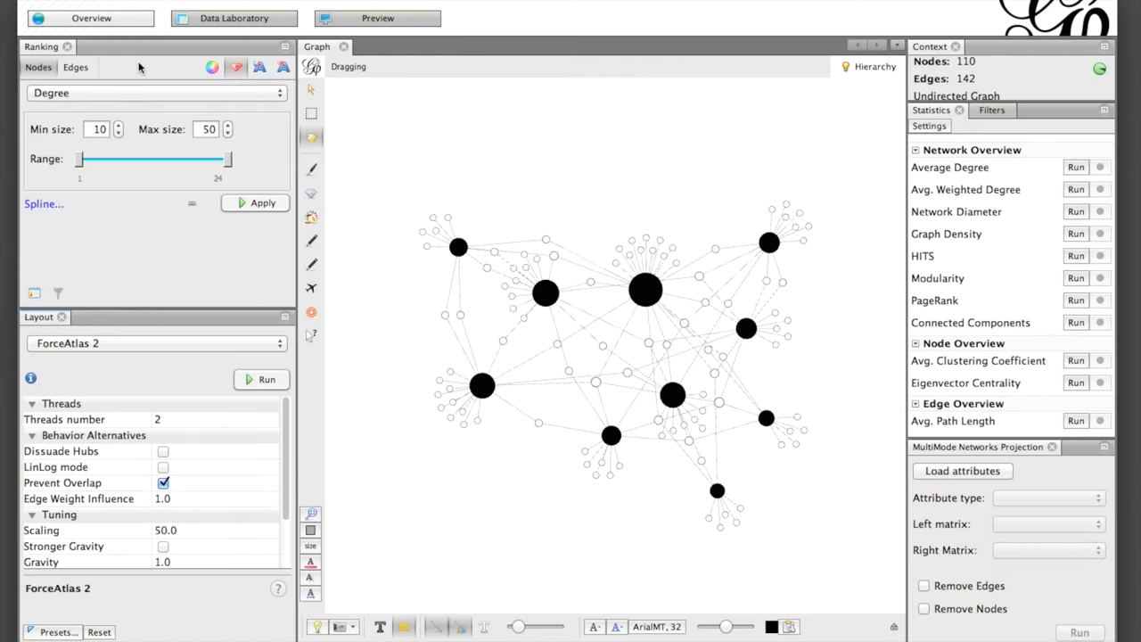
mouse_move(923, 471)
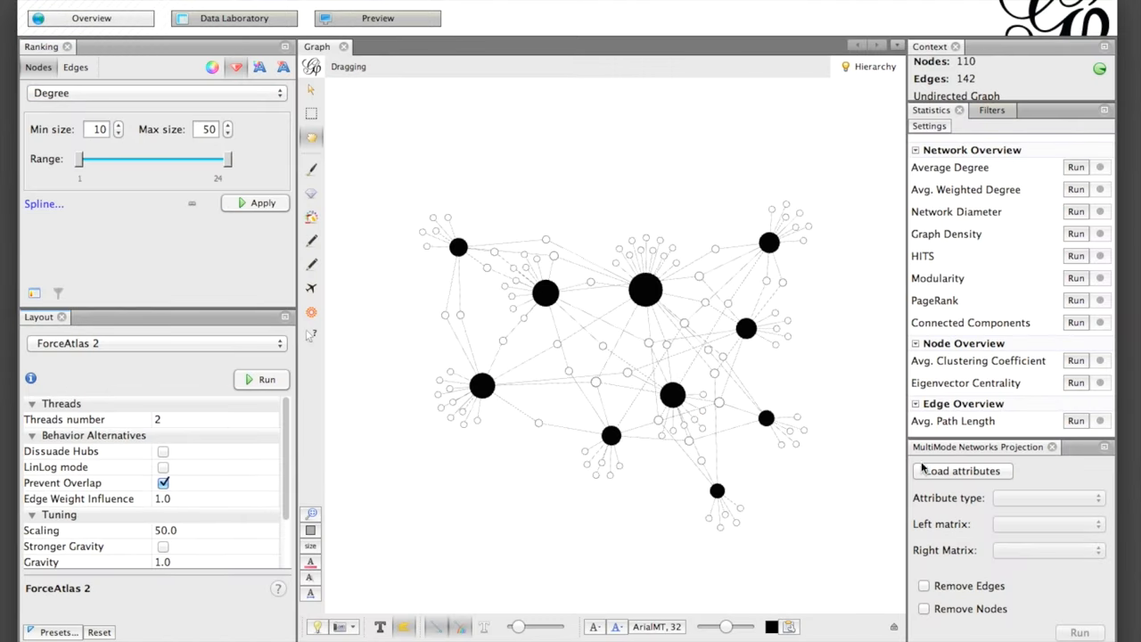
click(961, 471)
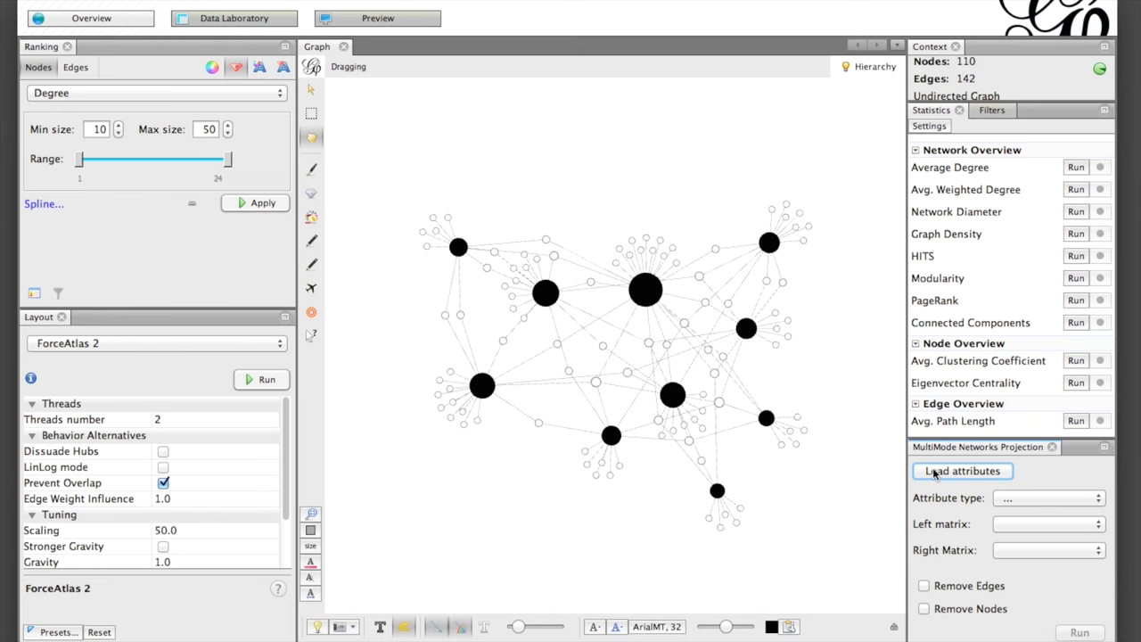
click(961, 471)
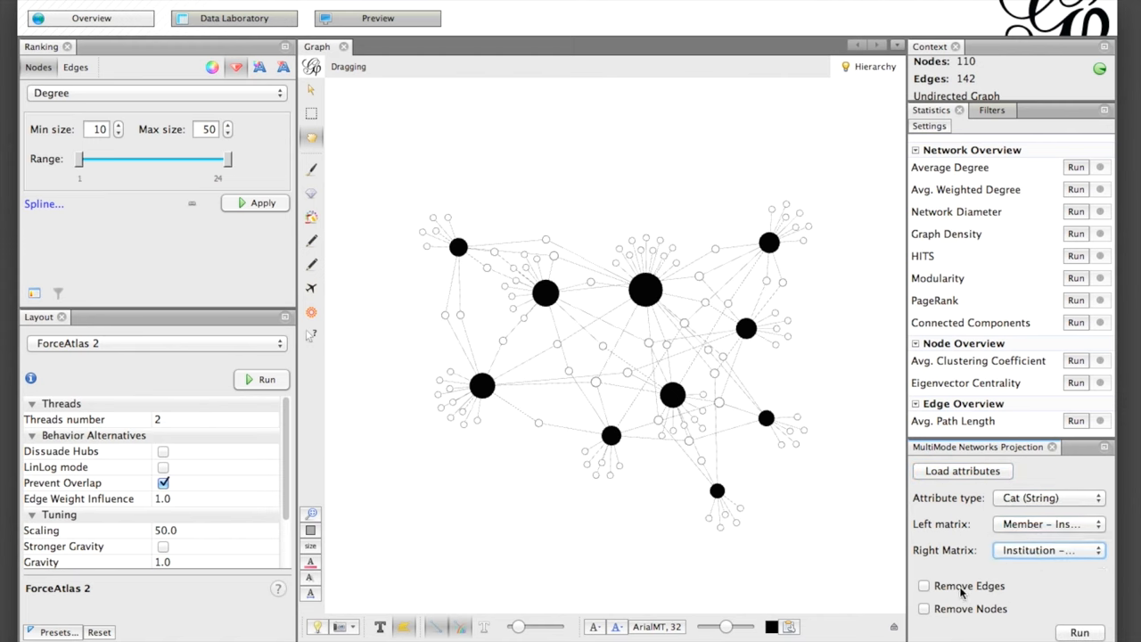
click(923, 585)
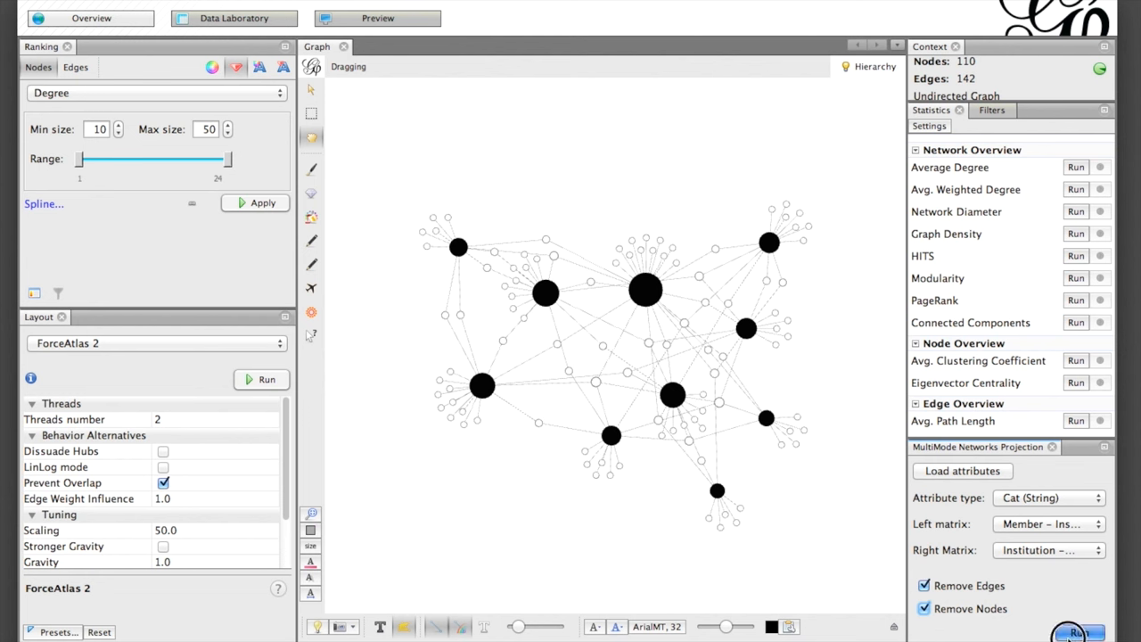
click(1080, 631)
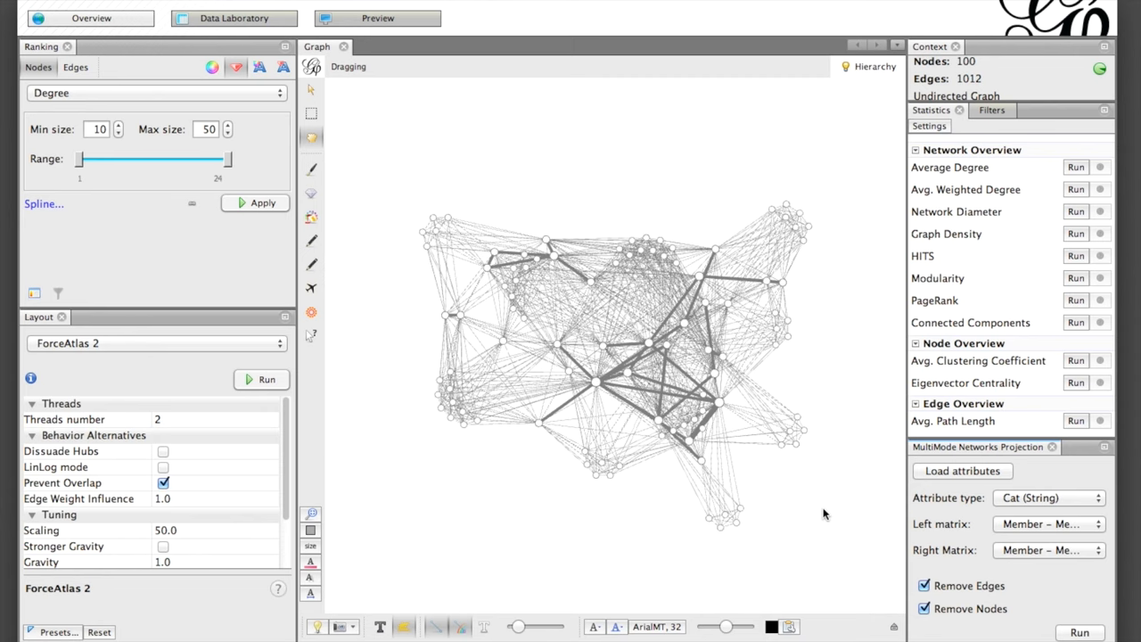
mouse_move(1026, 214)
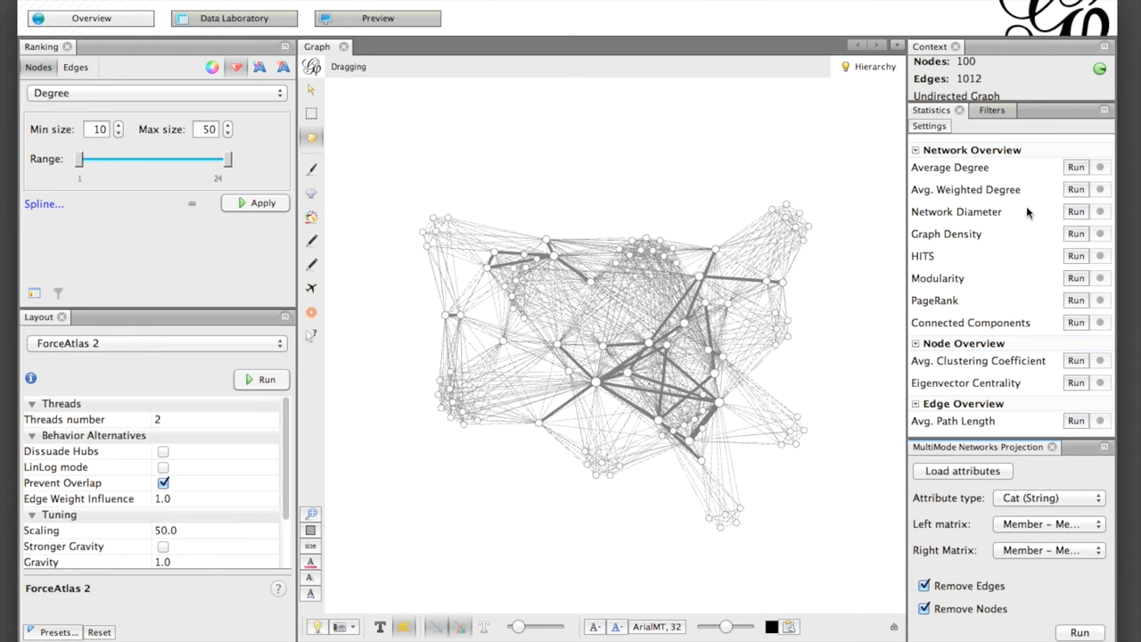
Compute average weighted degree (20.84) and size nodes by Weighted Degree from 10 to 30.
click(1077, 189)
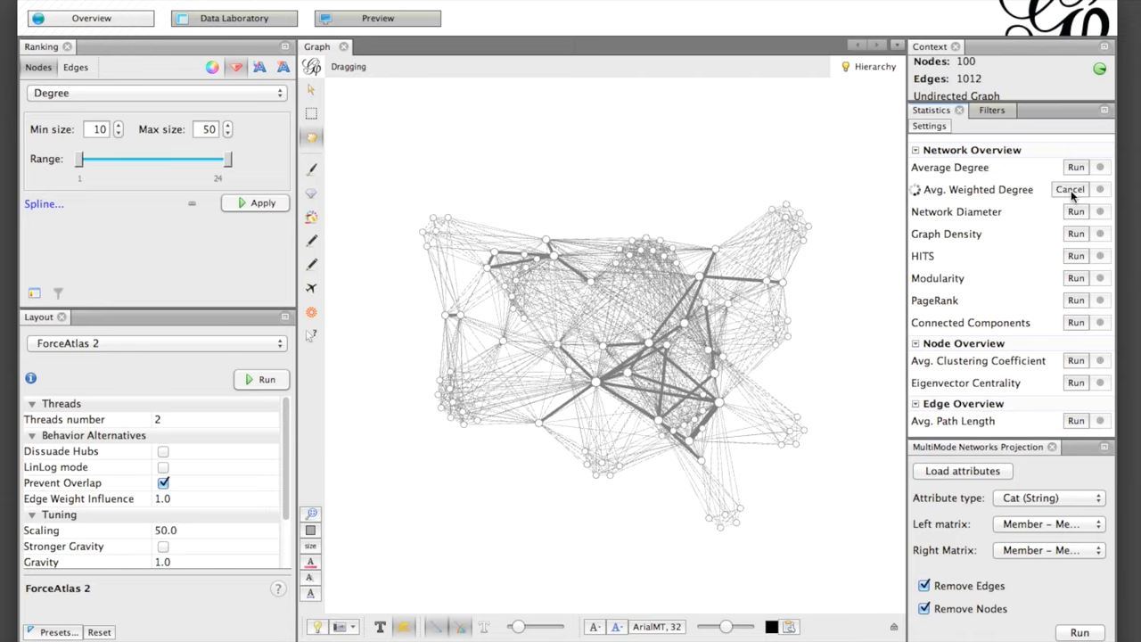
click(1077, 189)
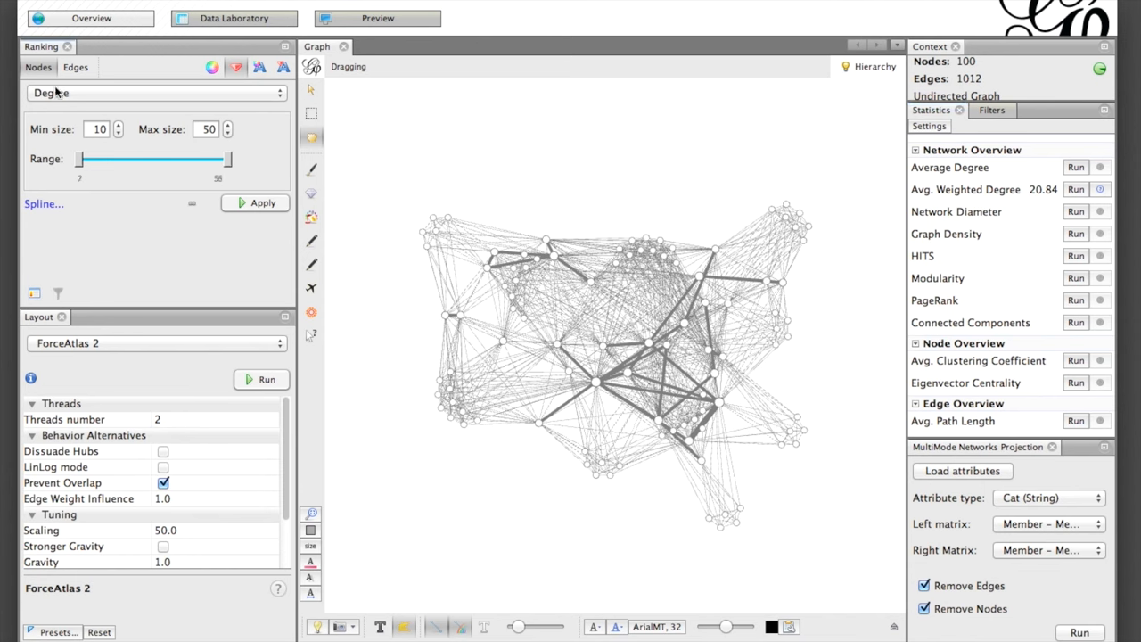
click(156, 93)
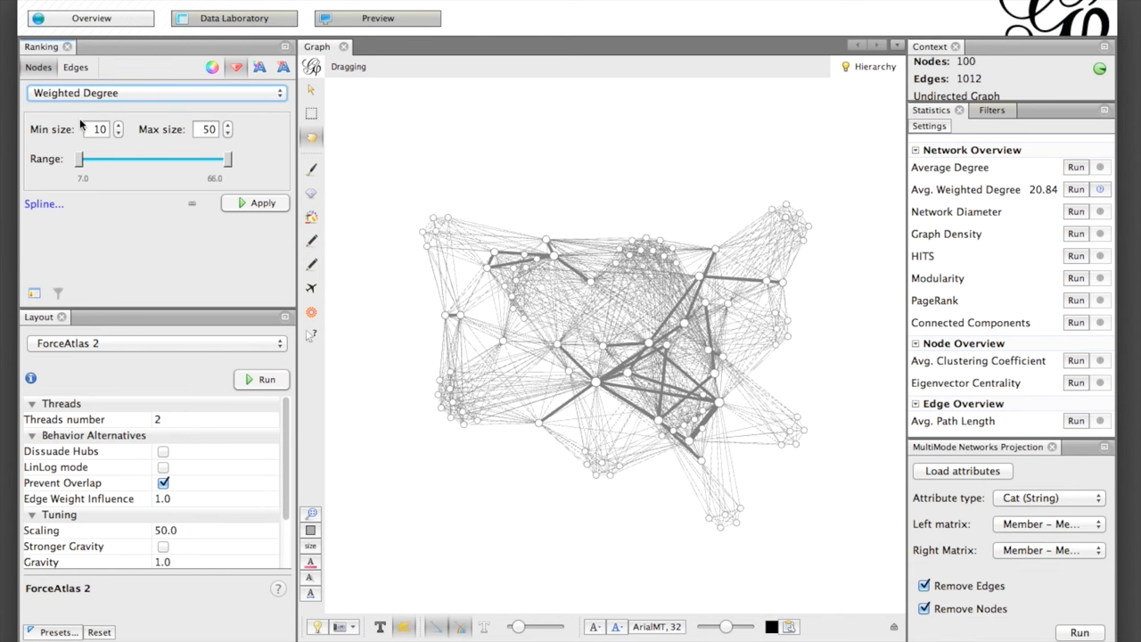
mouse_move(187, 128)
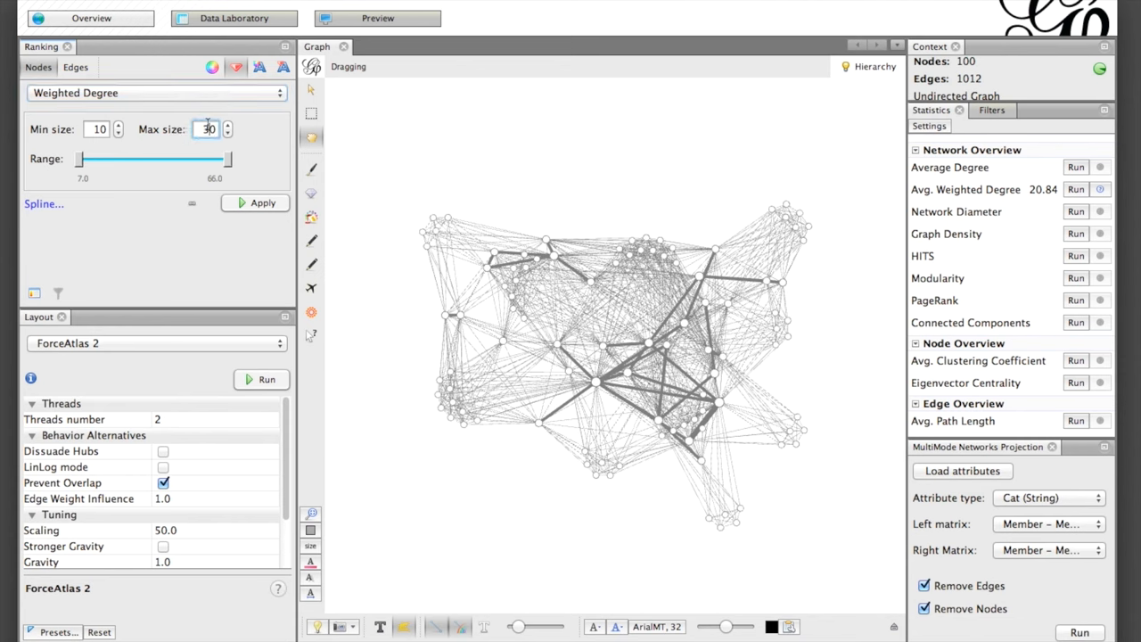
click(264, 203)
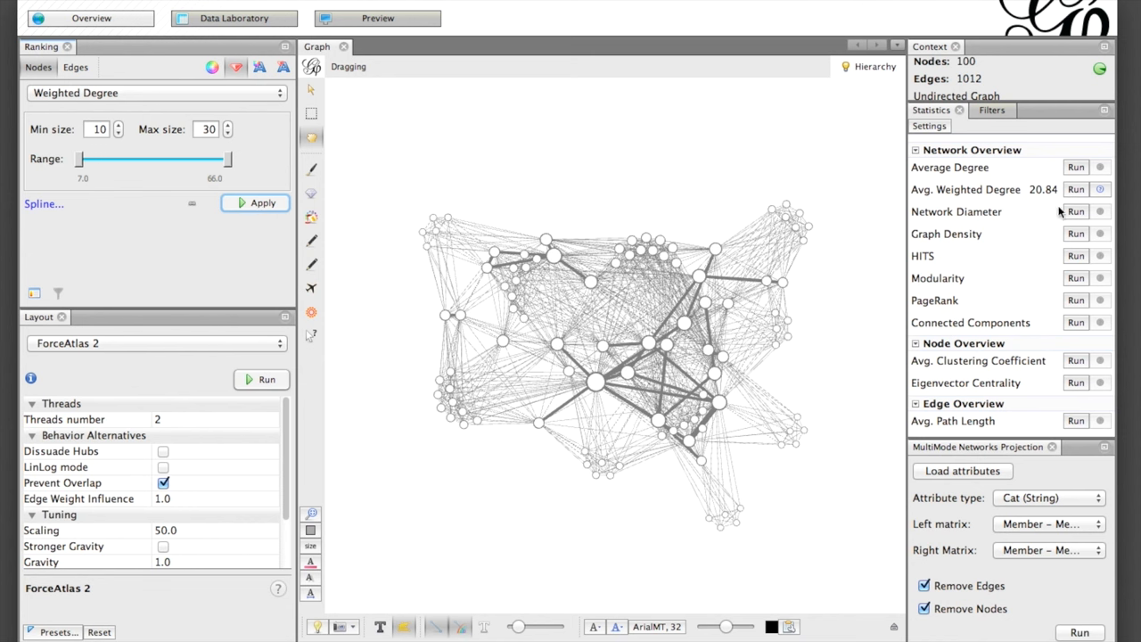
Compute Network Diameter, giving diameter 3 and average path length 1.93, and close the report.
click(1075, 211)
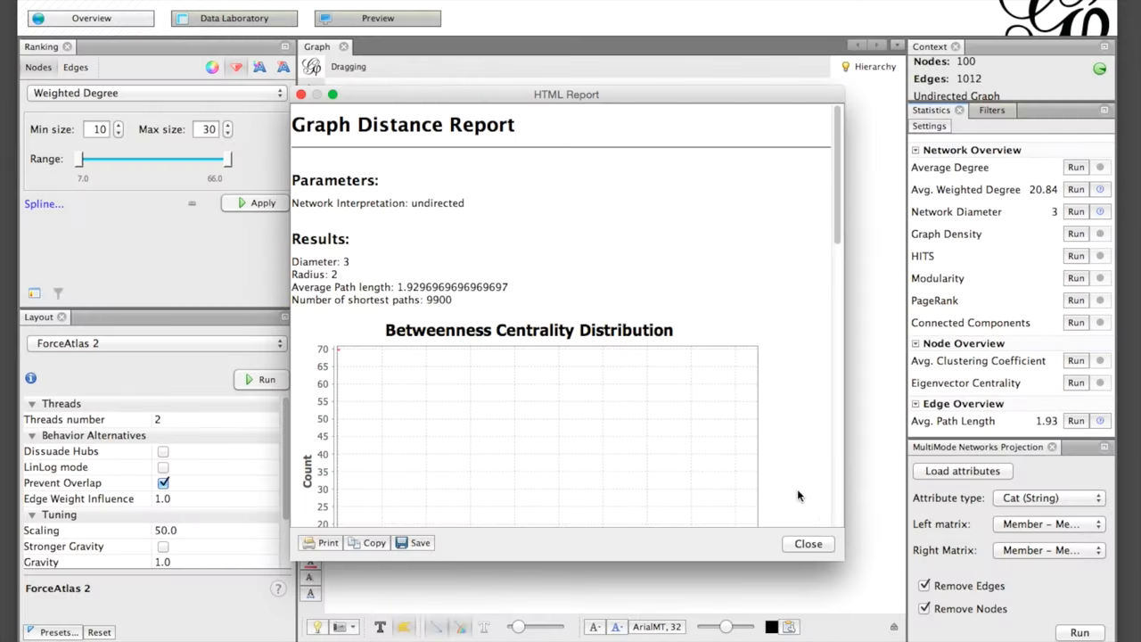
scroll(down, 3)
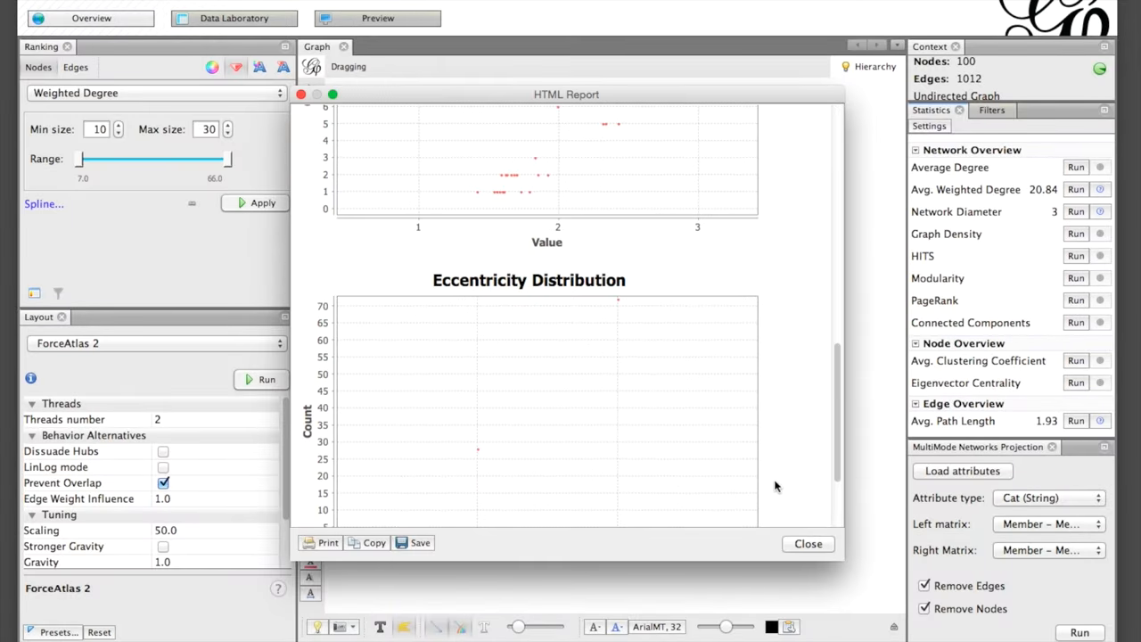
click(808, 544)
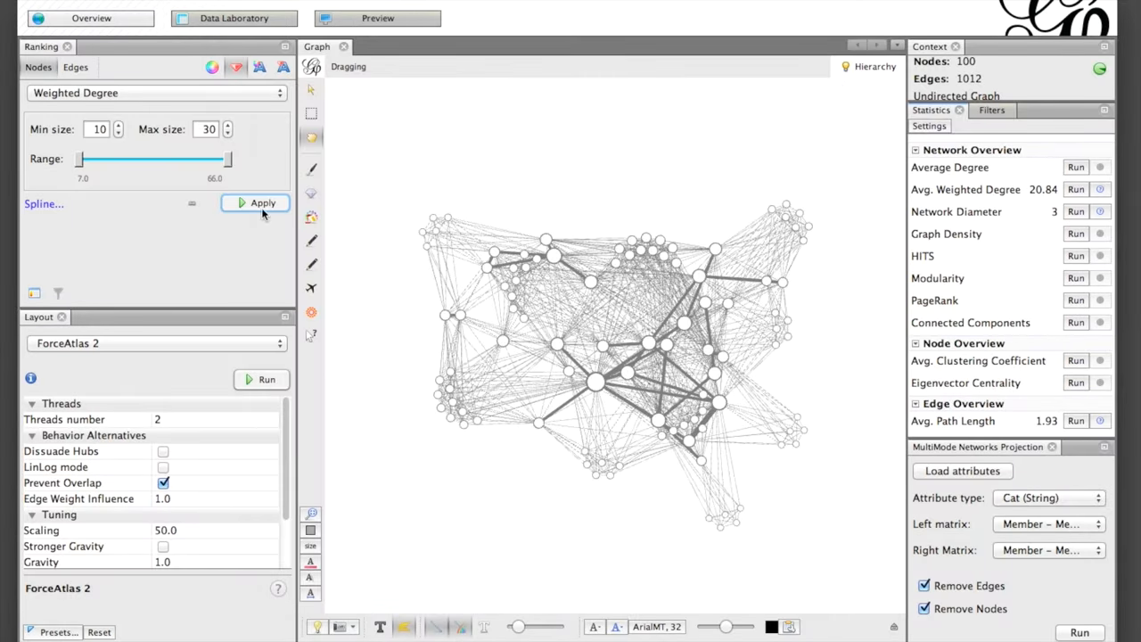
Colour nodes by Betweenness Centrality with a brighter green gradient.
click(157, 92)
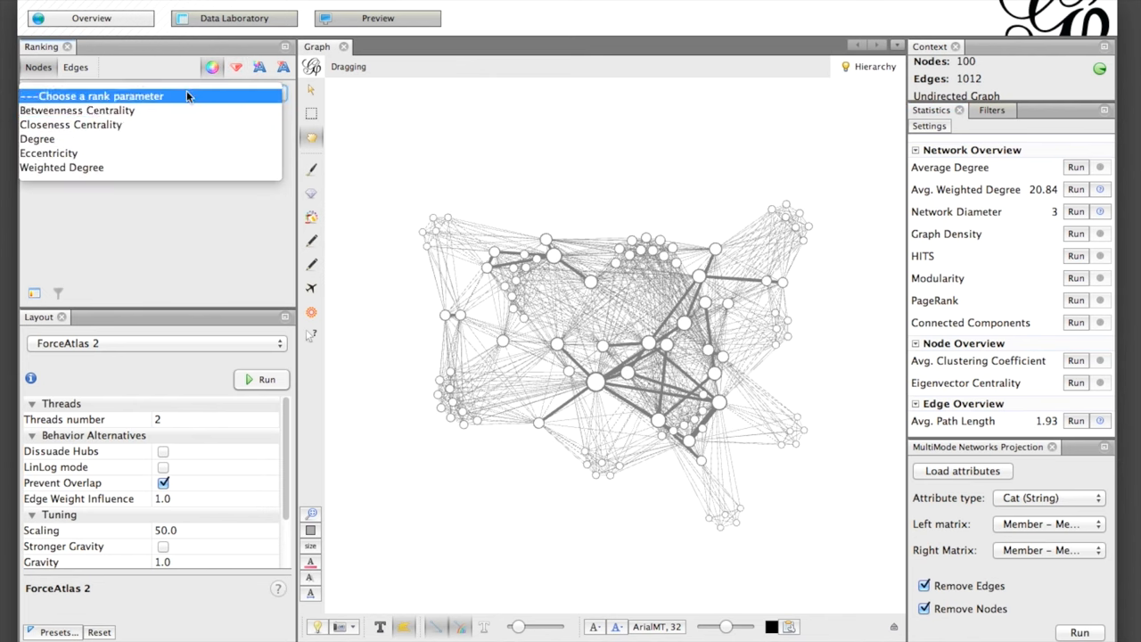
click(77, 111)
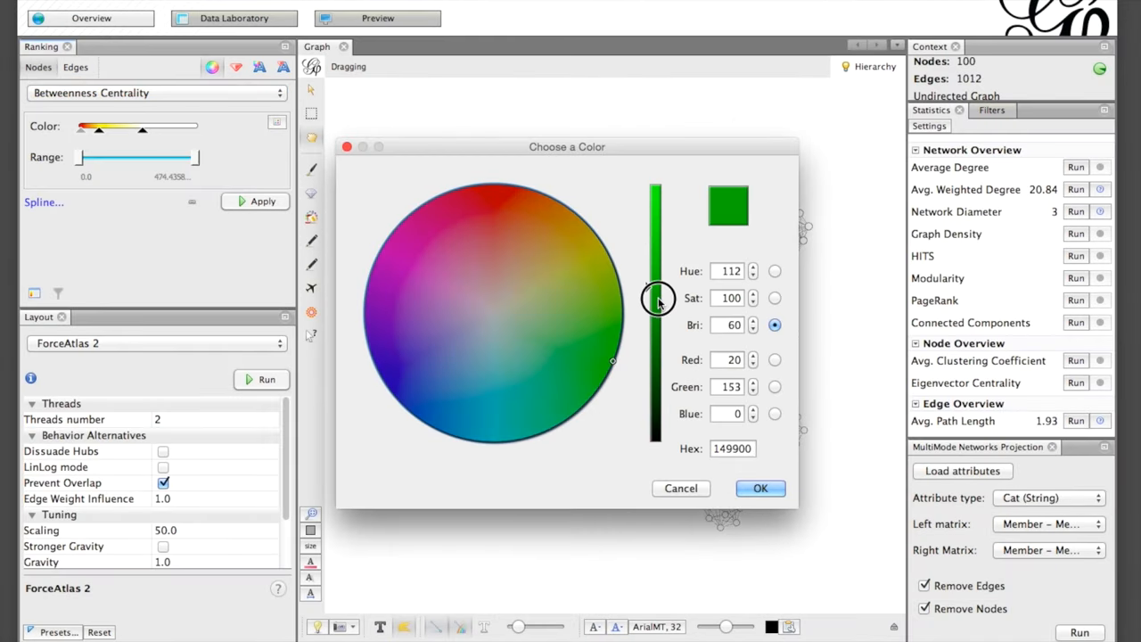
click(759, 488)
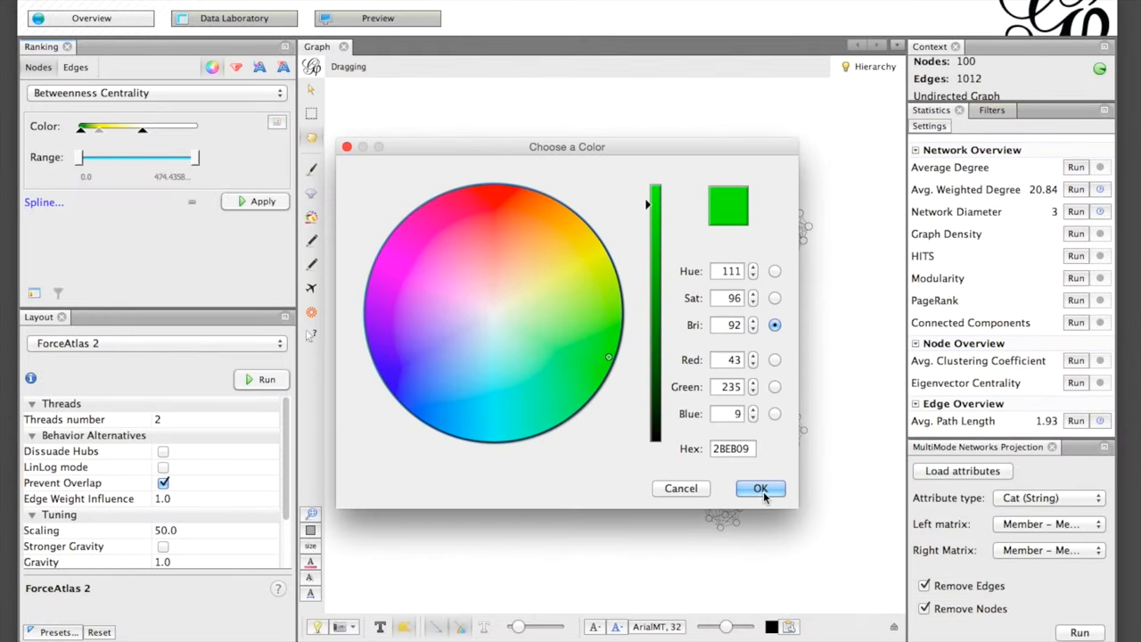
click(759, 488)
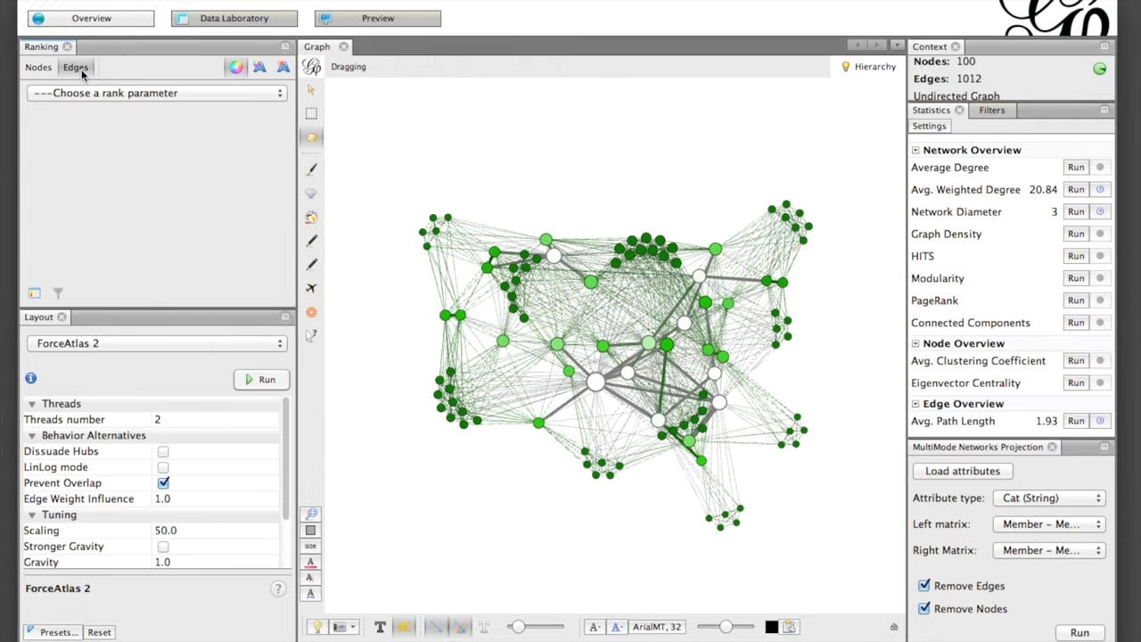
Colour edges by Weight with black for the heaviest edges.
click(157, 93)
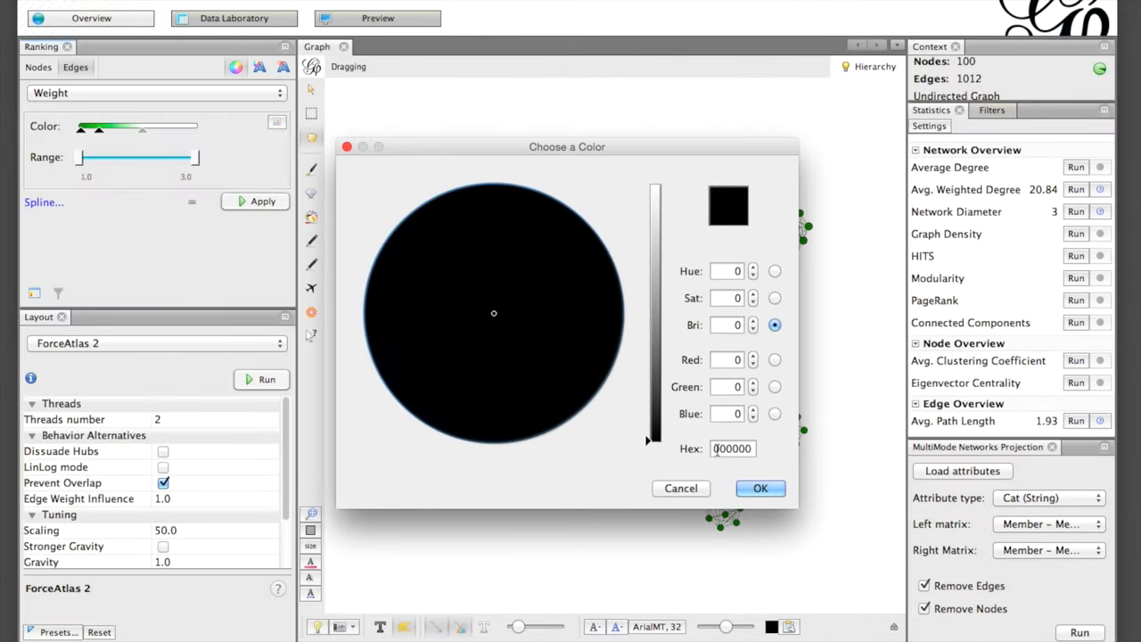
click(759, 488)
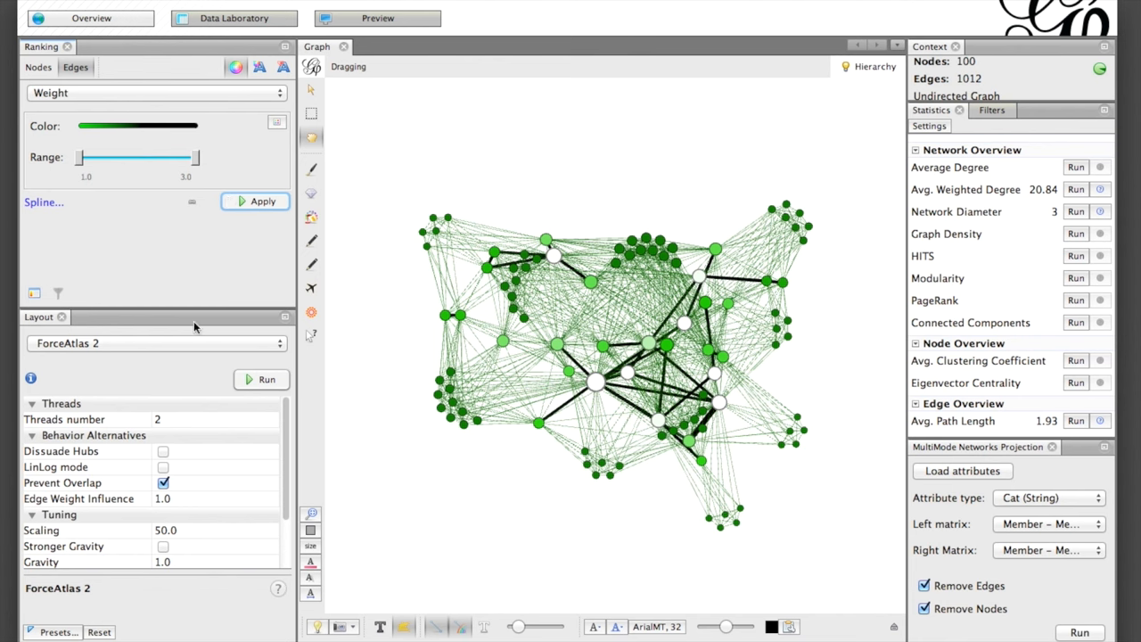
click(156, 343)
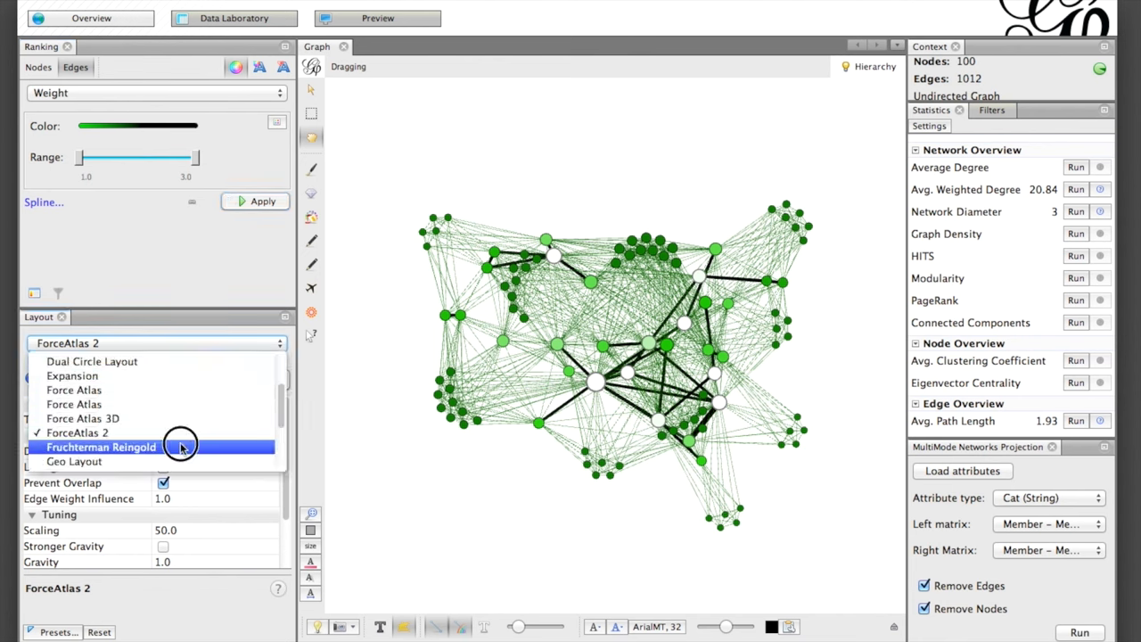
Spread the network with Fruchterman Reingold, then return to the ForceAtlas 2 layout.
click(100, 445)
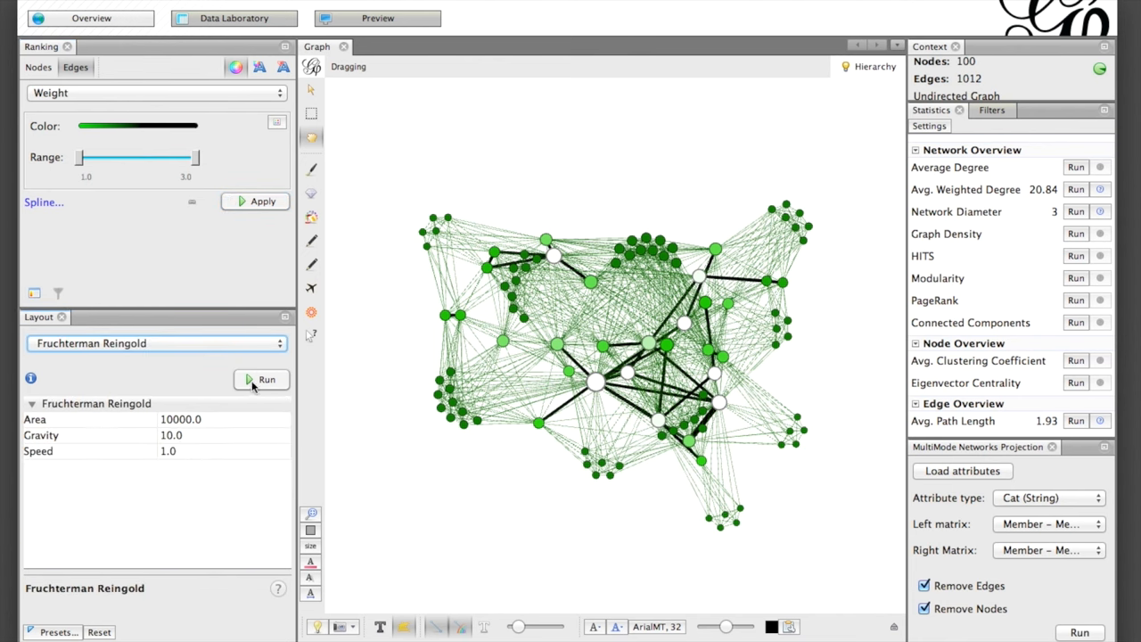
click(260, 378)
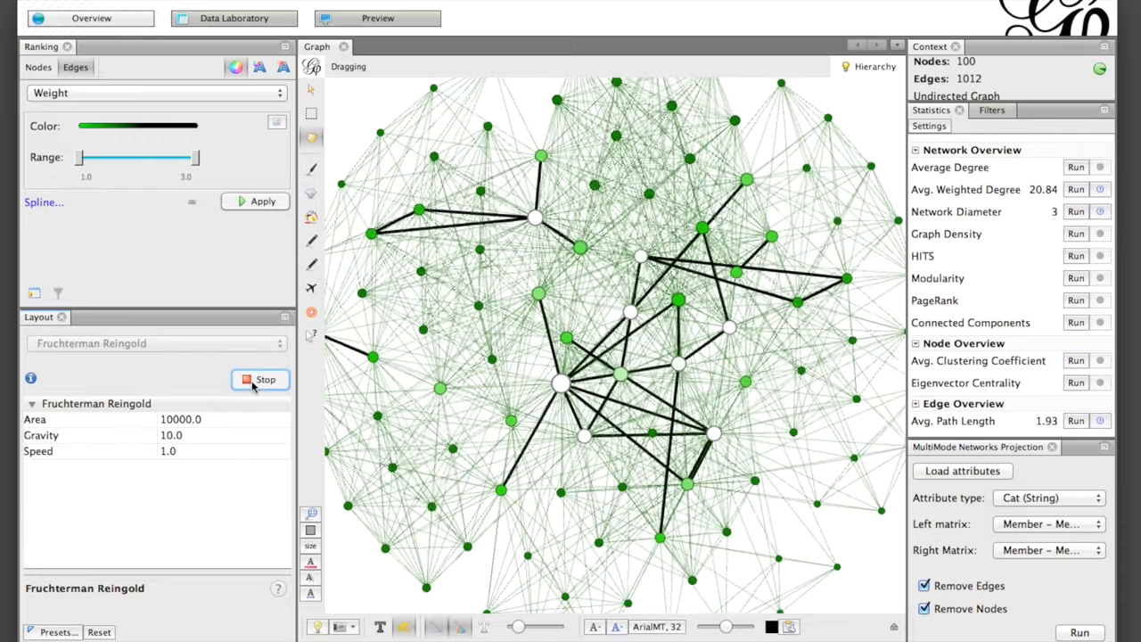
click(156, 342)
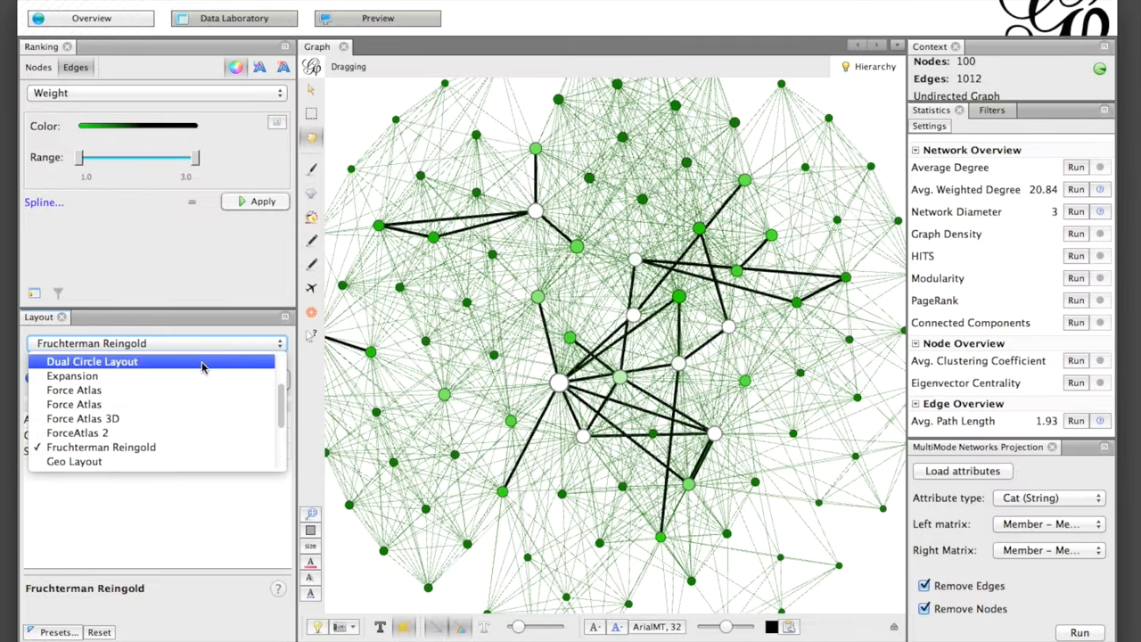
click(79, 433)
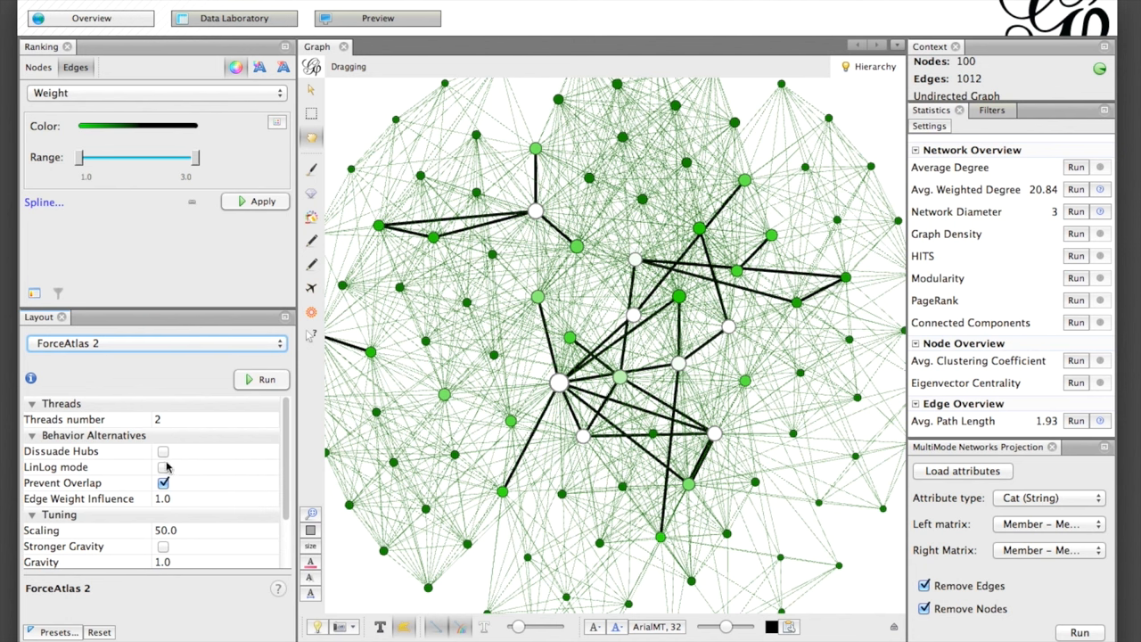
Run ForceAtlas 2 with scaling 20 until the network forms a compact cluster, then stop.
click(41, 530)
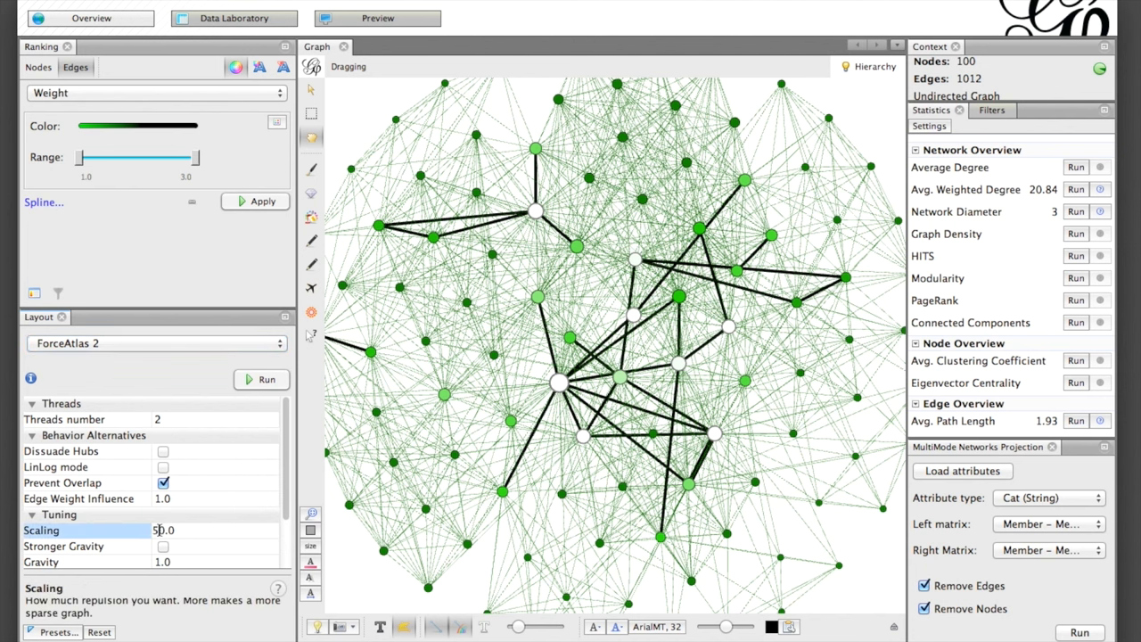
click(260, 378)
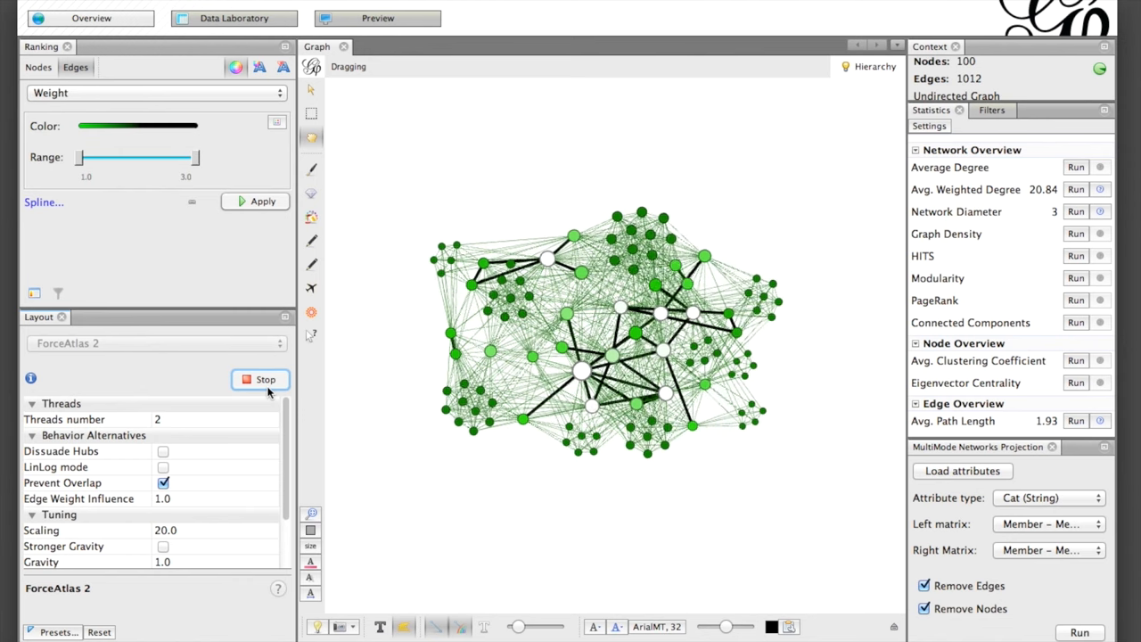
click(260, 377)
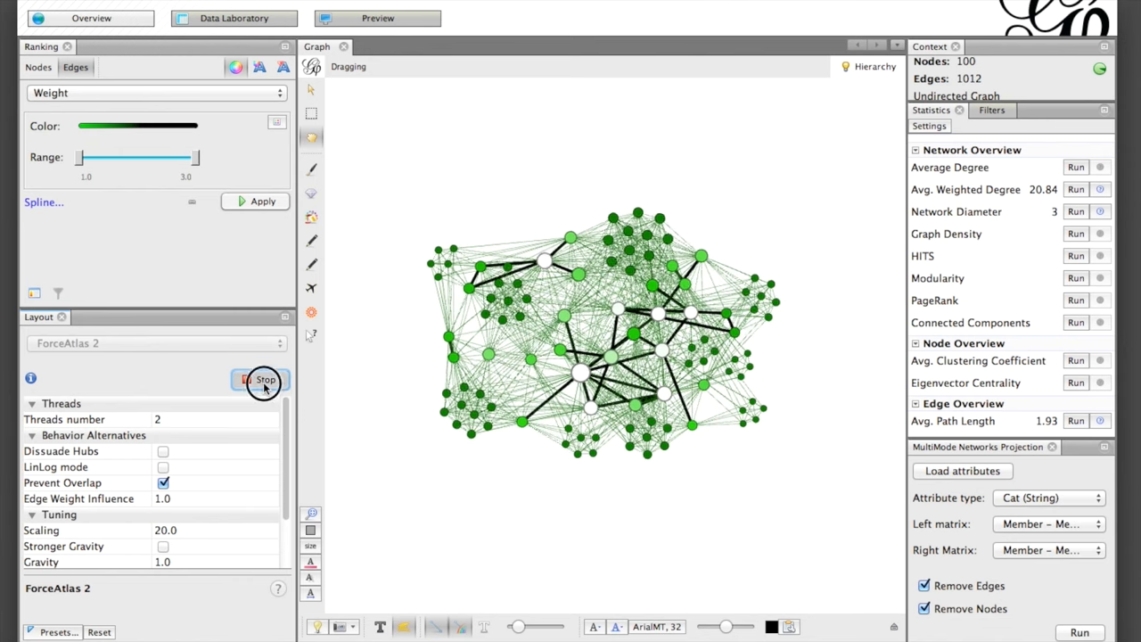
click(262, 378)
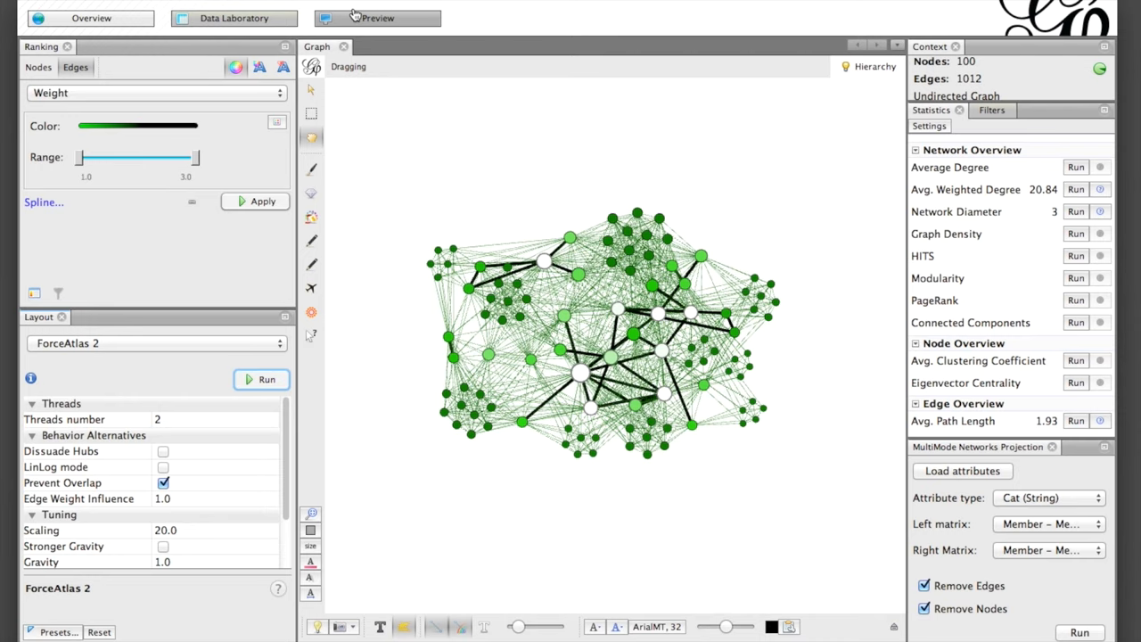
click(378, 18)
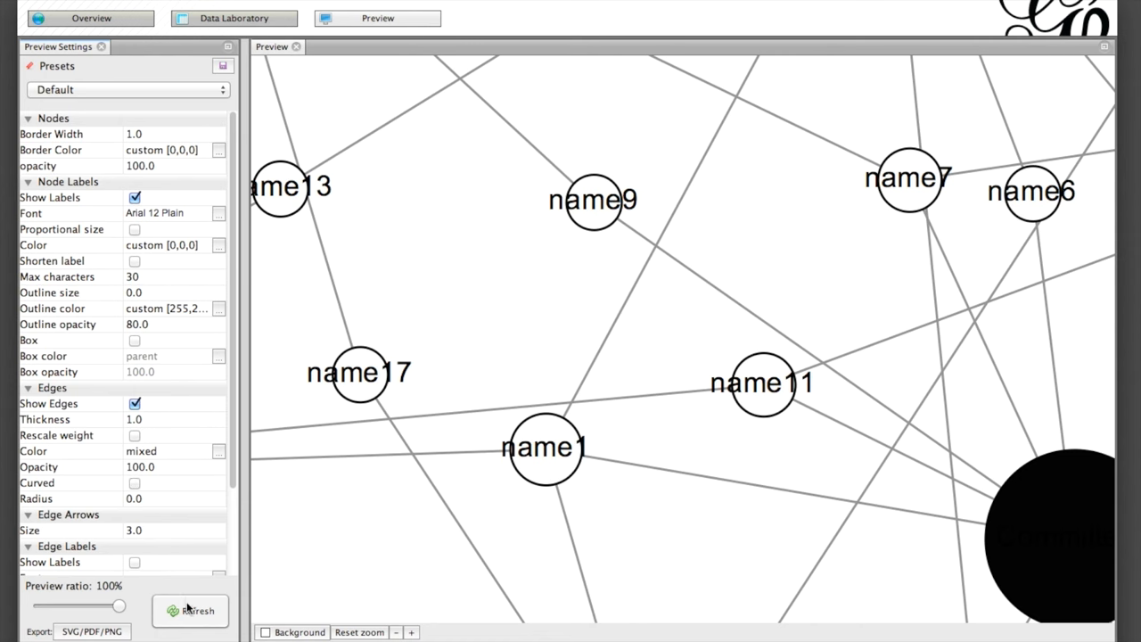
Preview the green network with original edge colours at 70 opacity, then return to the Overview.
click(189, 609)
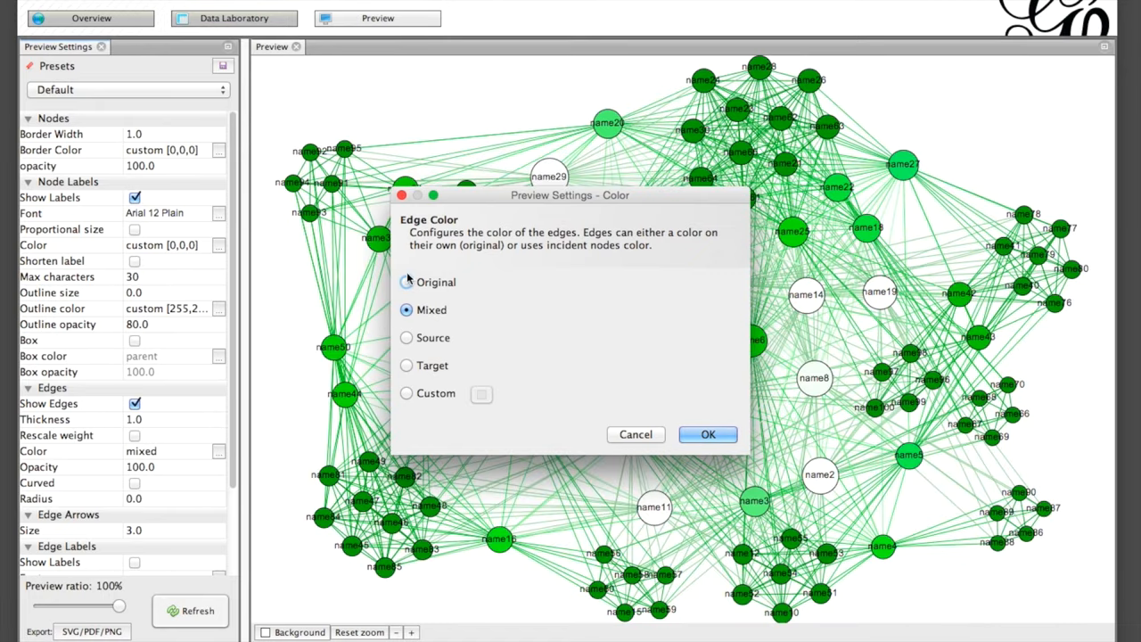
click(708, 435)
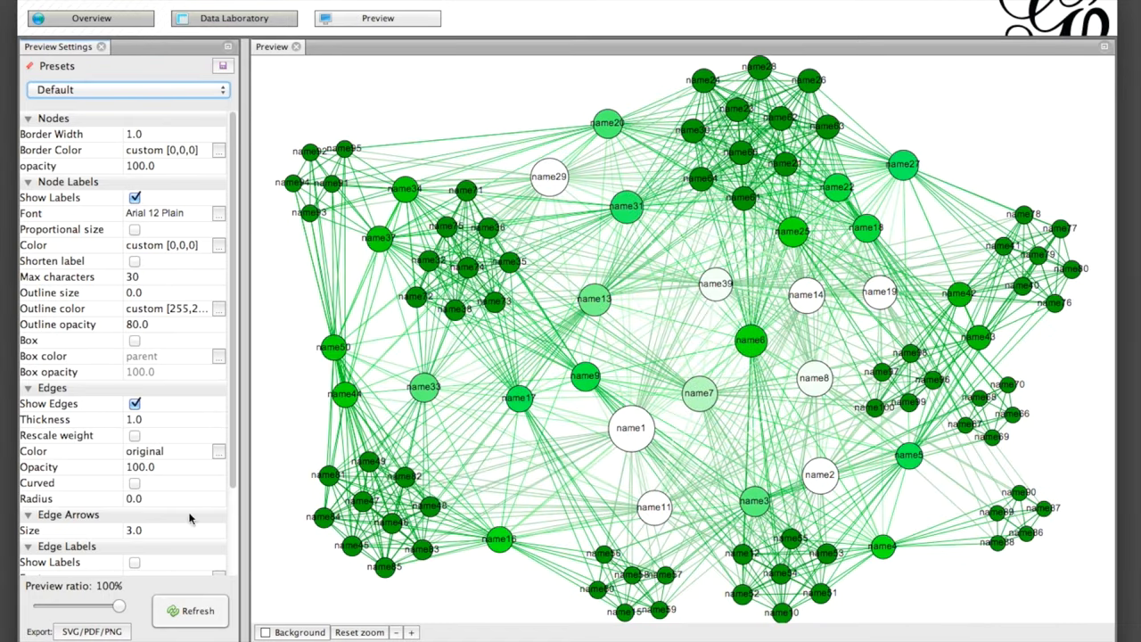
triple_click(139, 467)
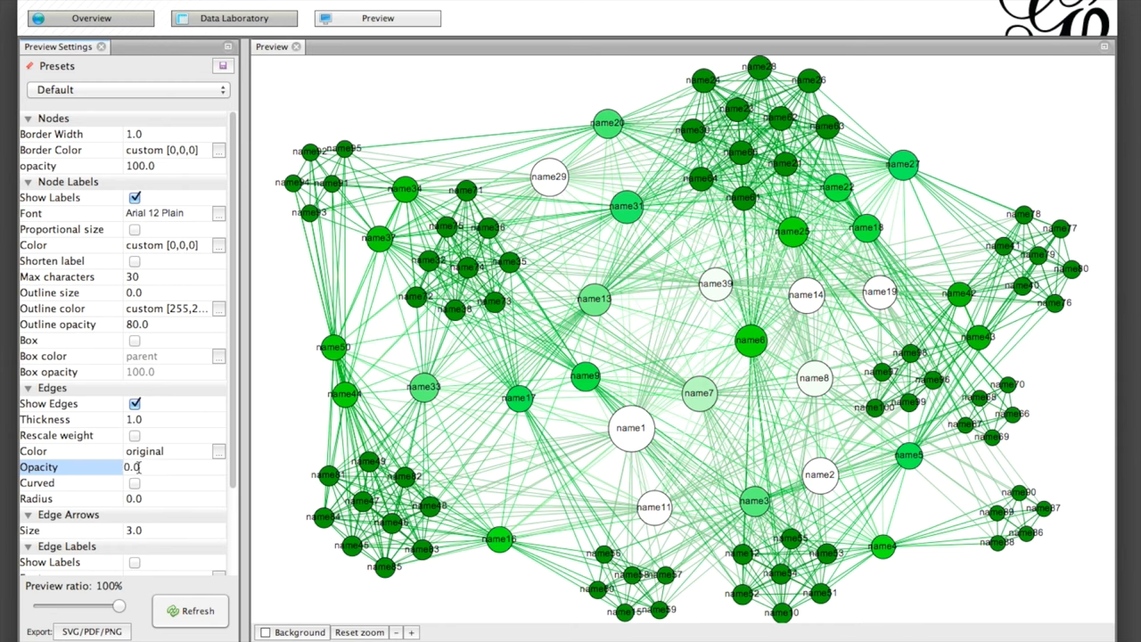
click(189, 610)
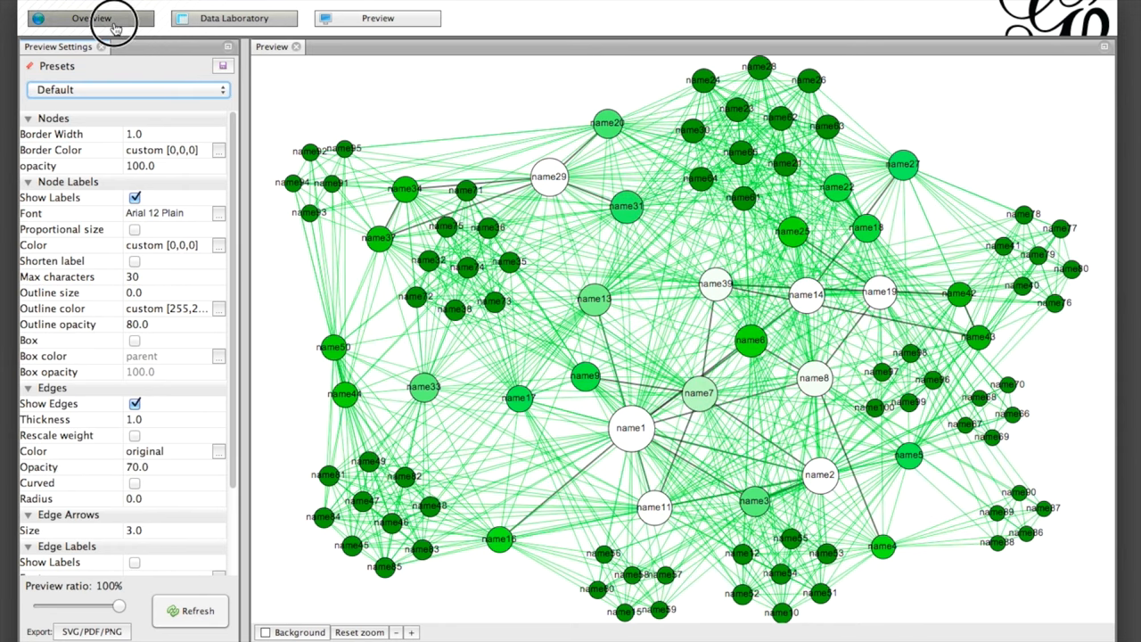
click(91, 18)
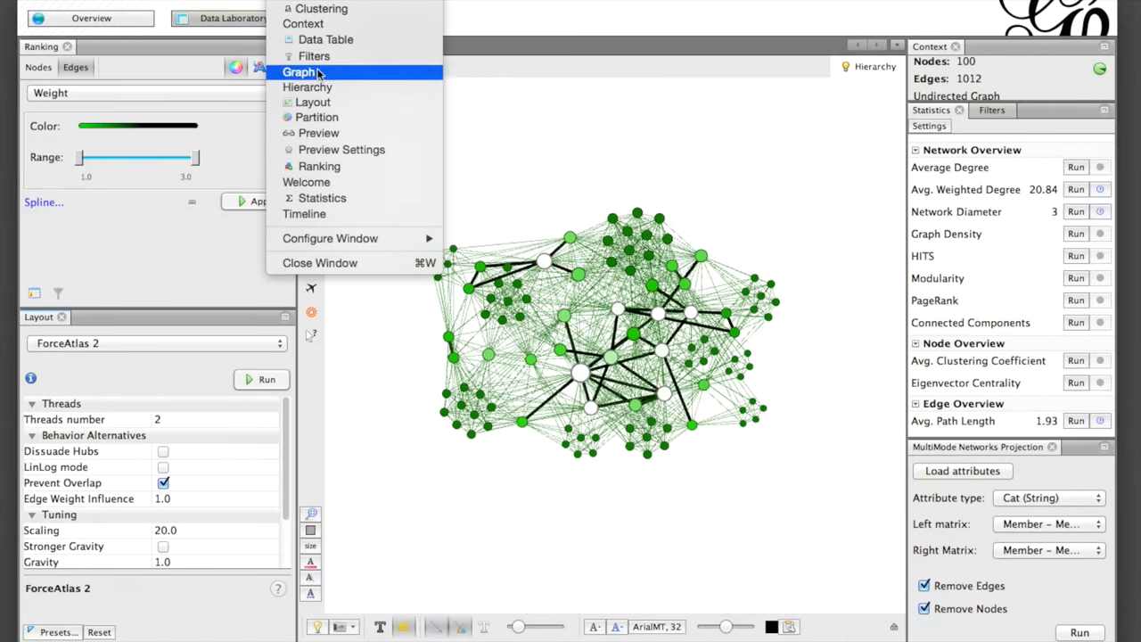
Reset all node colours to grey via Partition and pick the Painter tool.
click(317, 117)
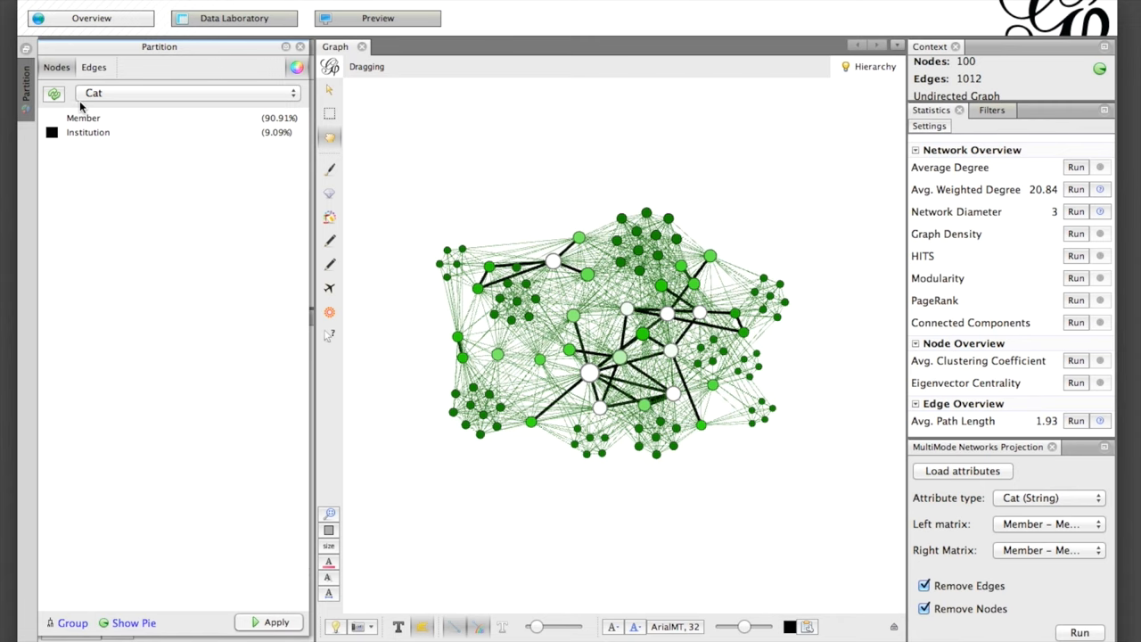
click(185, 93)
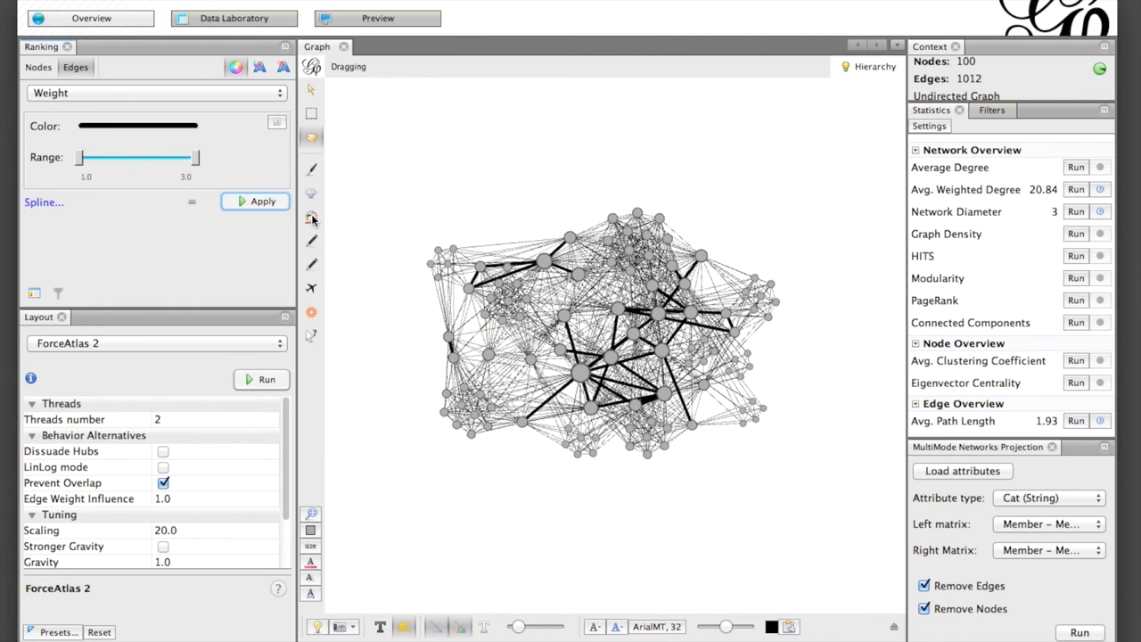
click(310, 217)
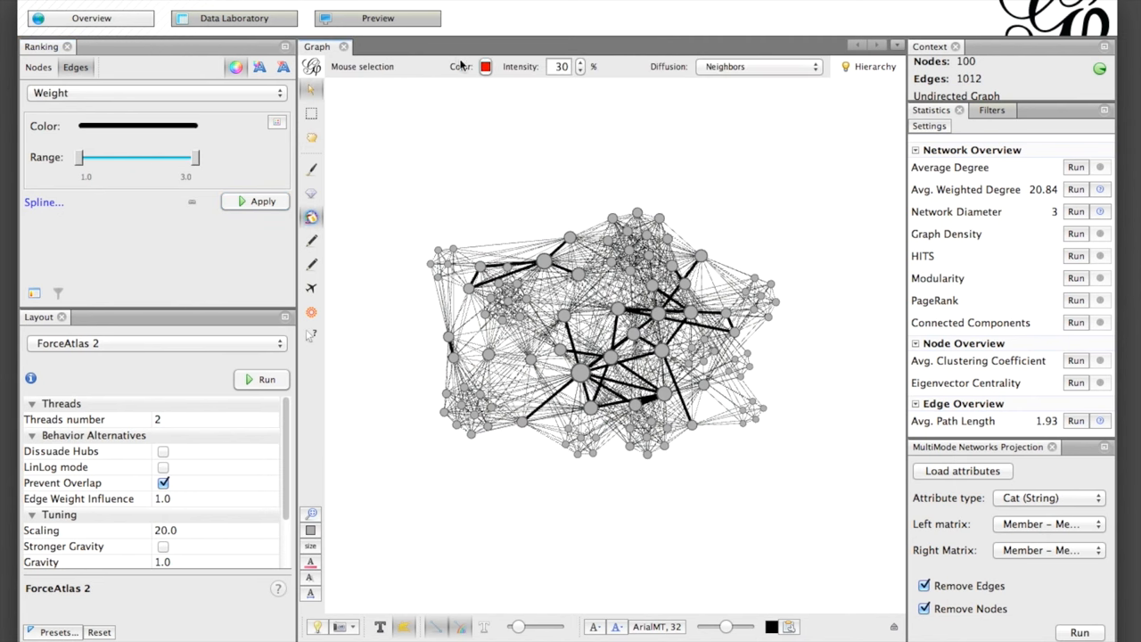
Paint a node blue with diffusion spread to neighbours of neighbours.
click(484, 66)
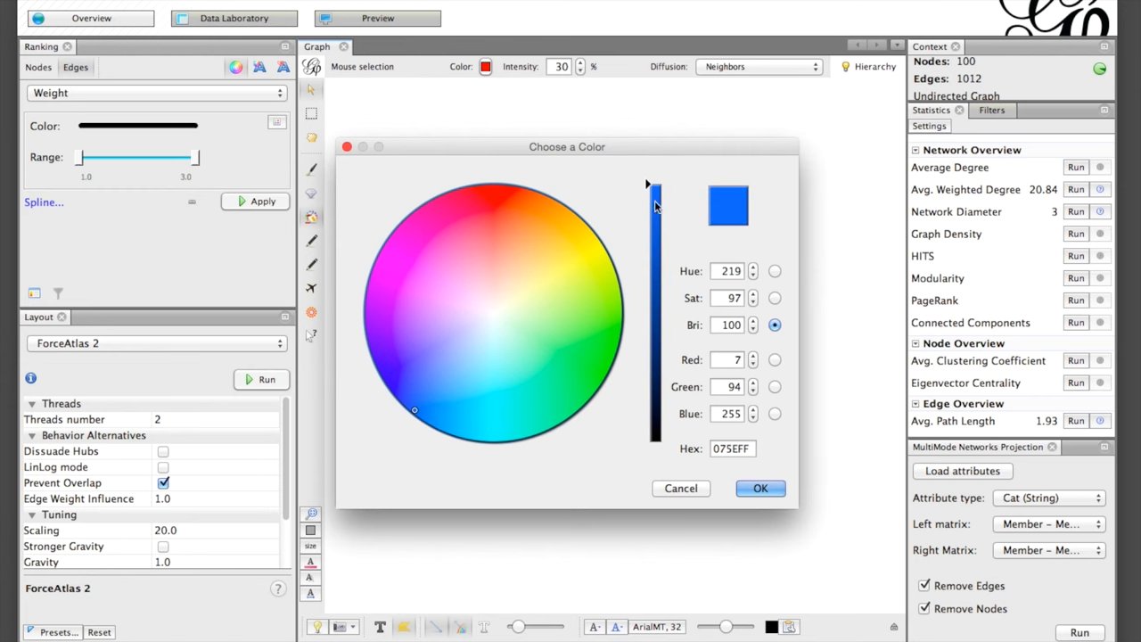
click(759, 489)
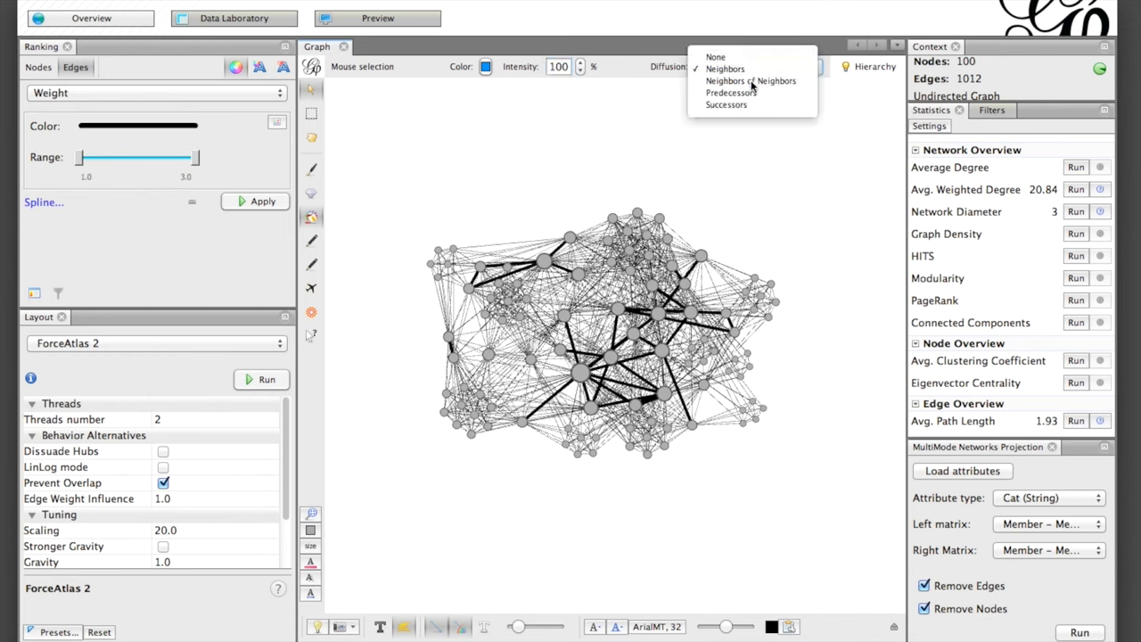
click(750, 80)
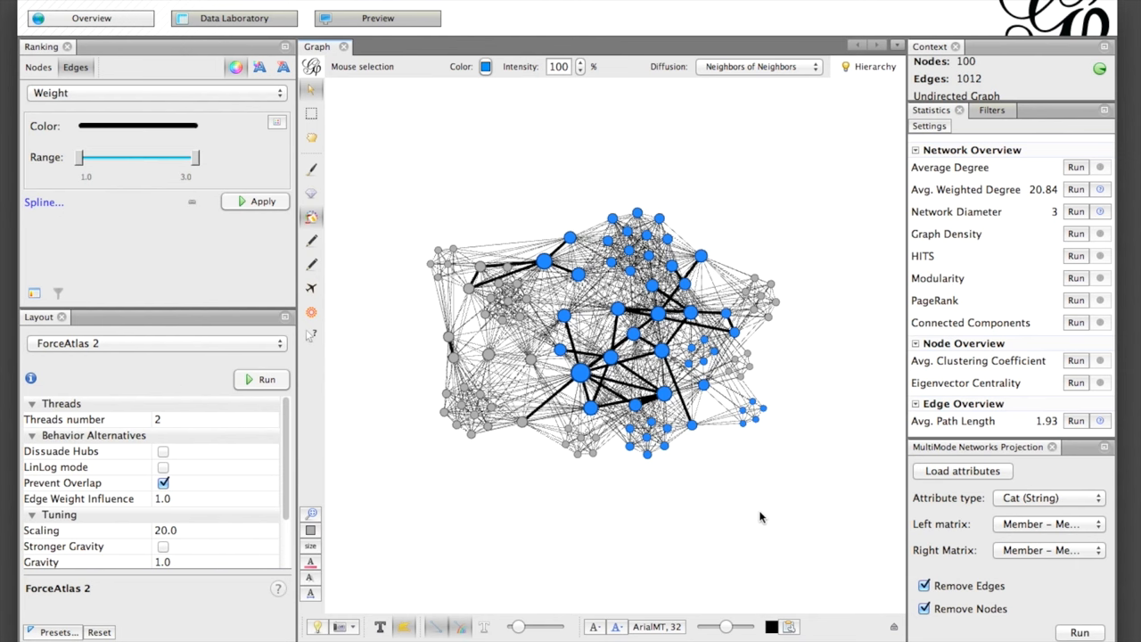
Paint a neighbourhood yellow with direct-neighbour diffusion, then a single node red.
click(485, 66)
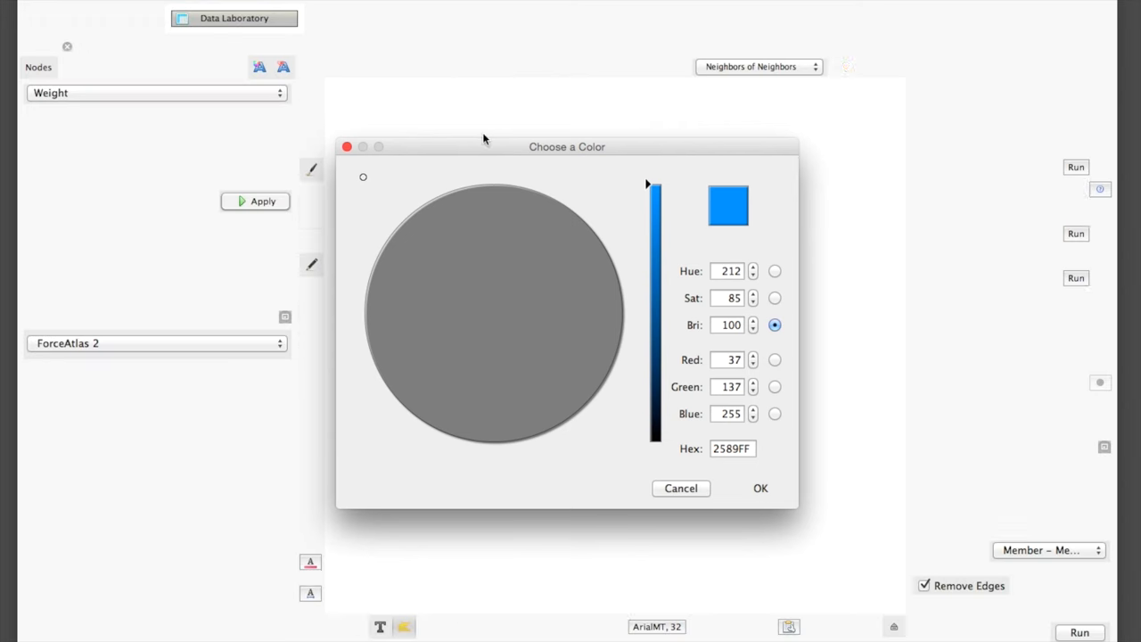
click(610, 247)
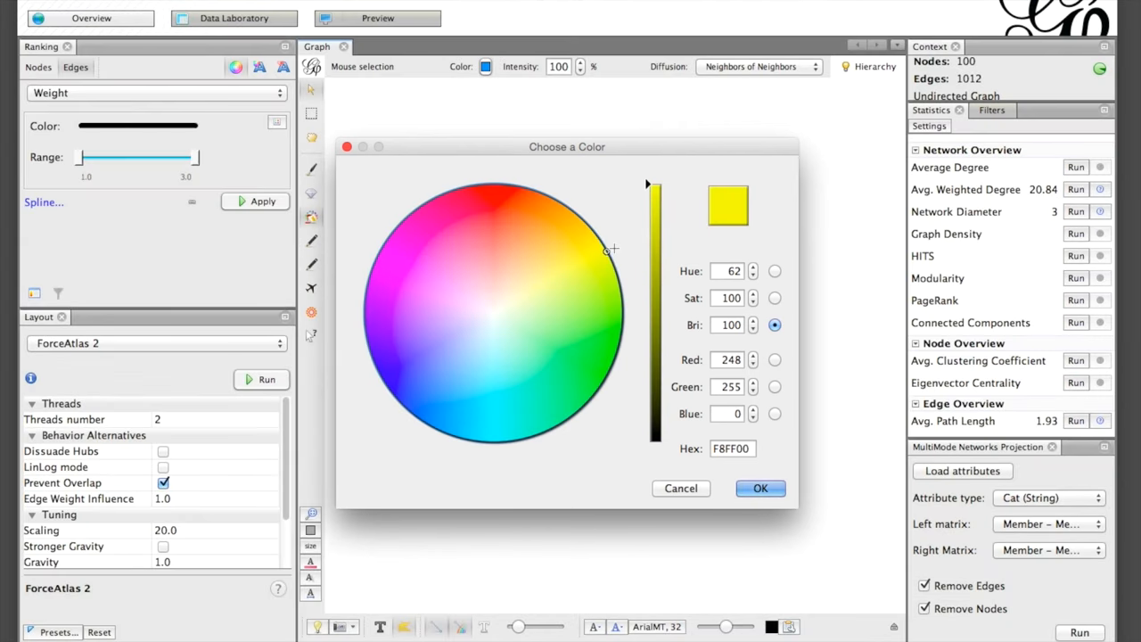
click(759, 489)
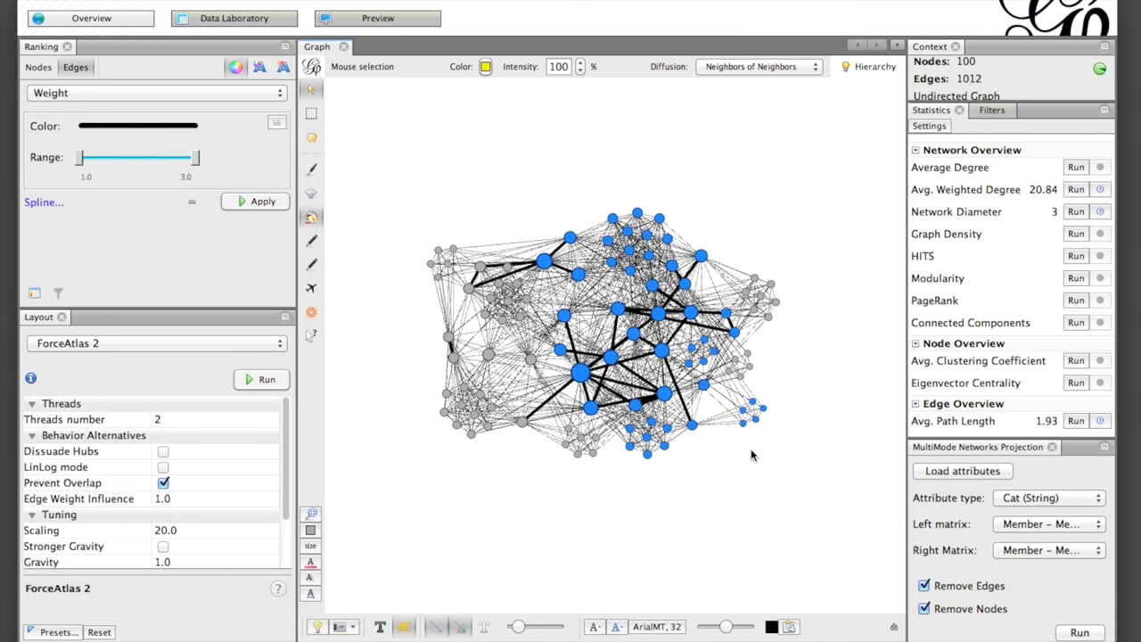
click(758, 66)
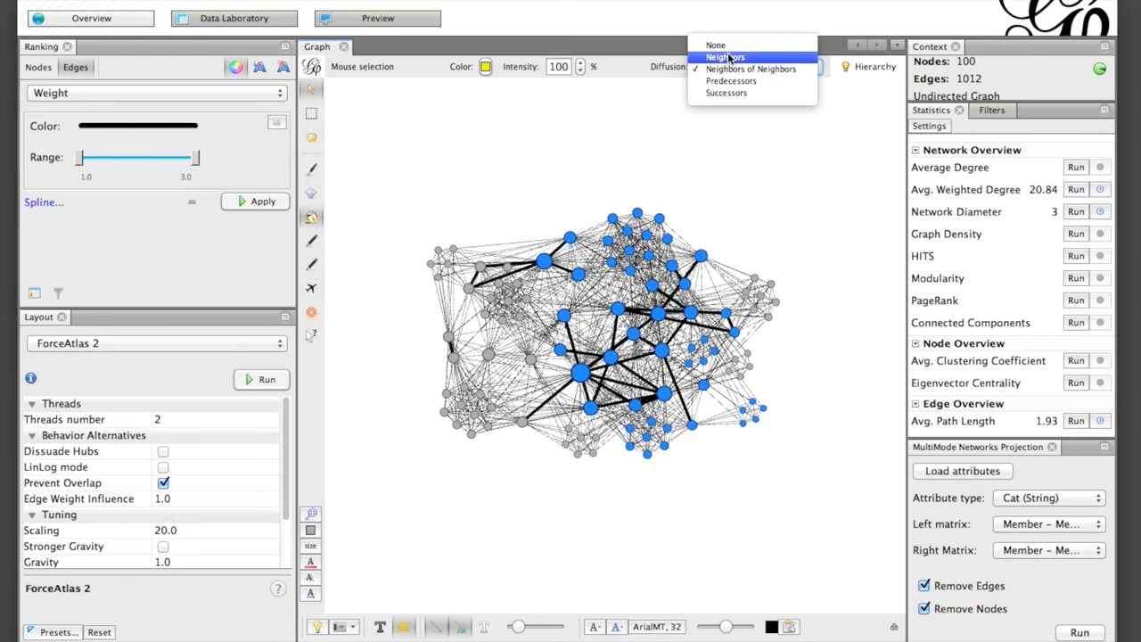
click(723, 57)
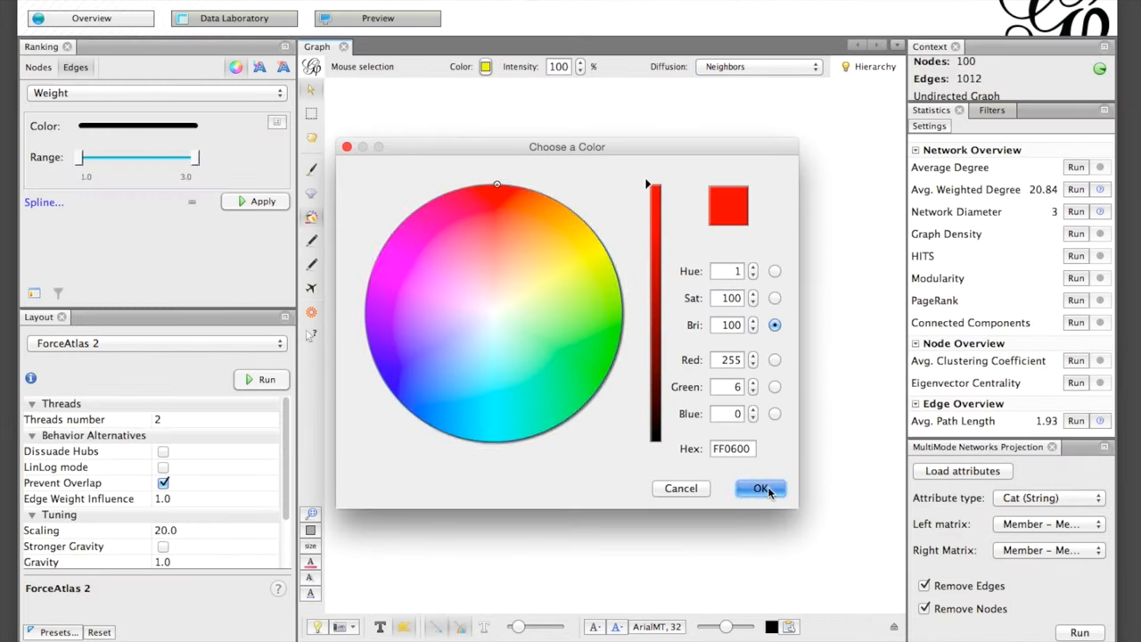
click(759, 488)
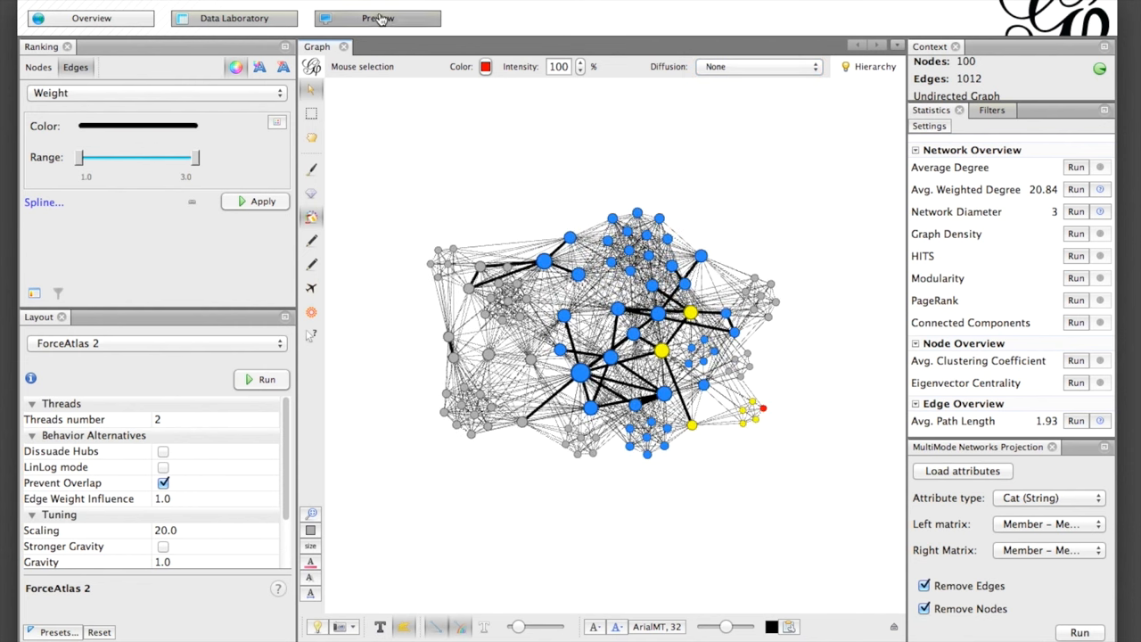
Preview the painted network with Mixed edge colours.
click(378, 18)
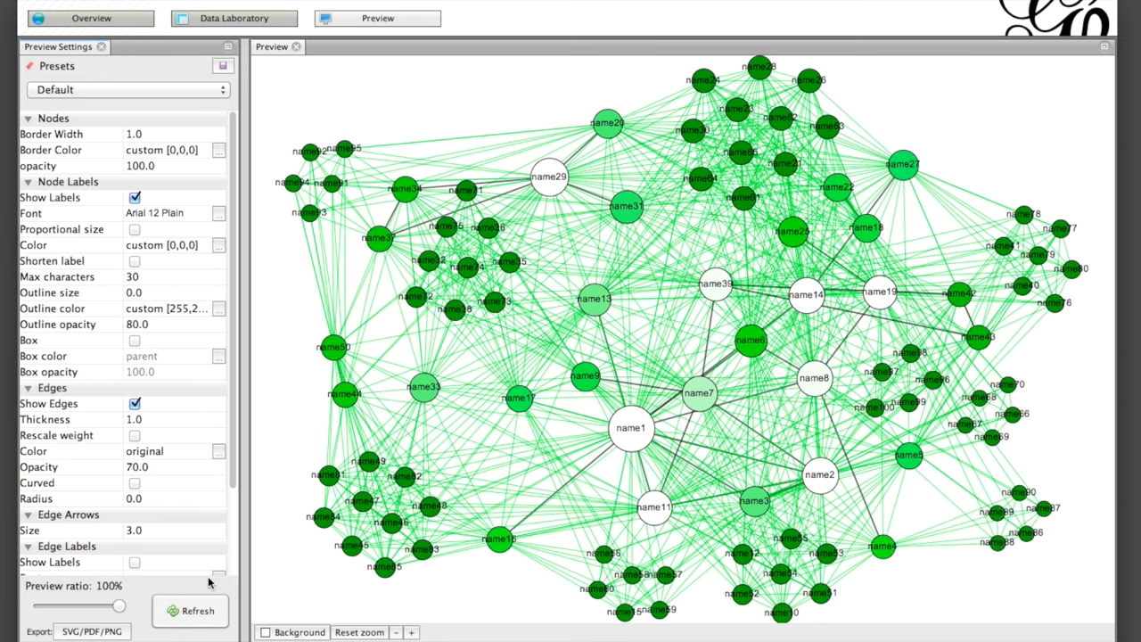
click(189, 610)
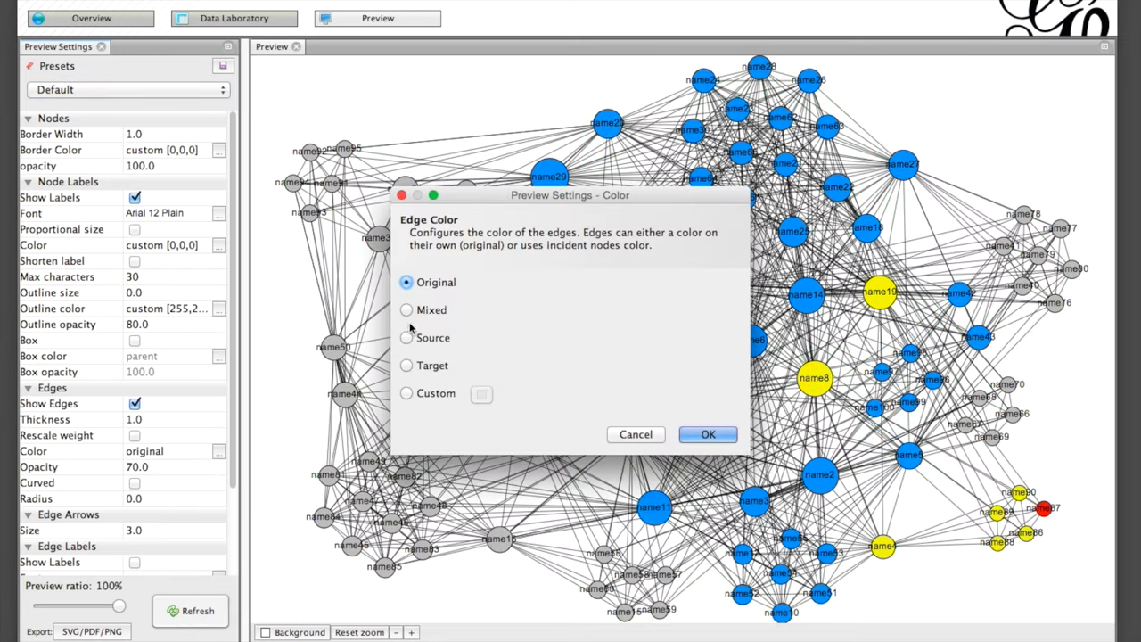
click(707, 435)
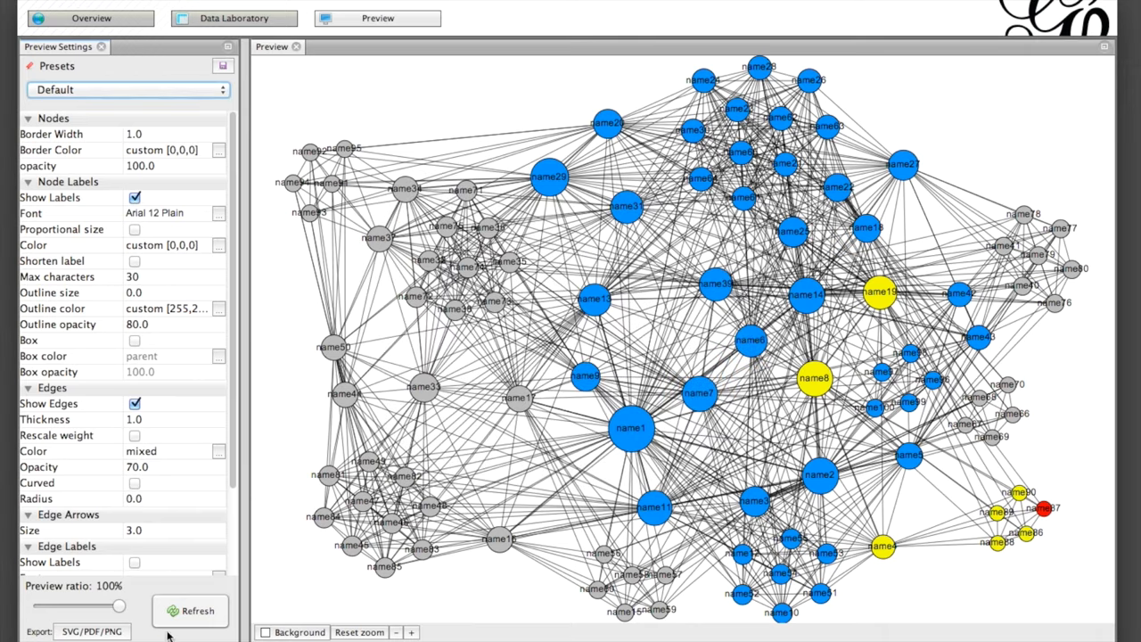
click(196, 610)
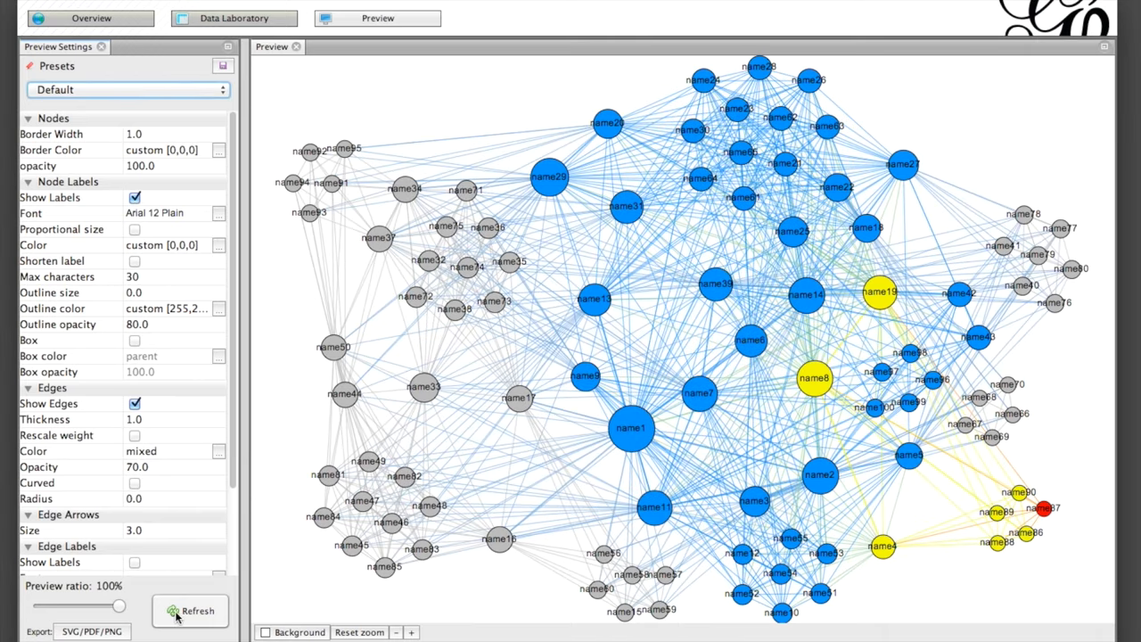
Export the previewed network as an SVG file.
click(89, 630)
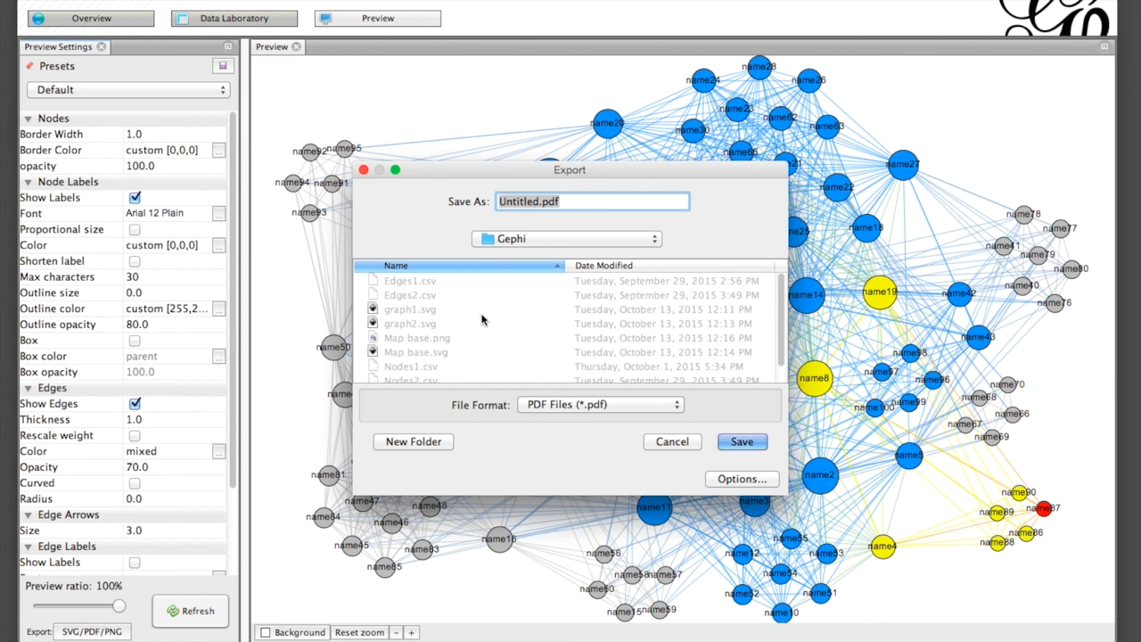
click(599, 403)
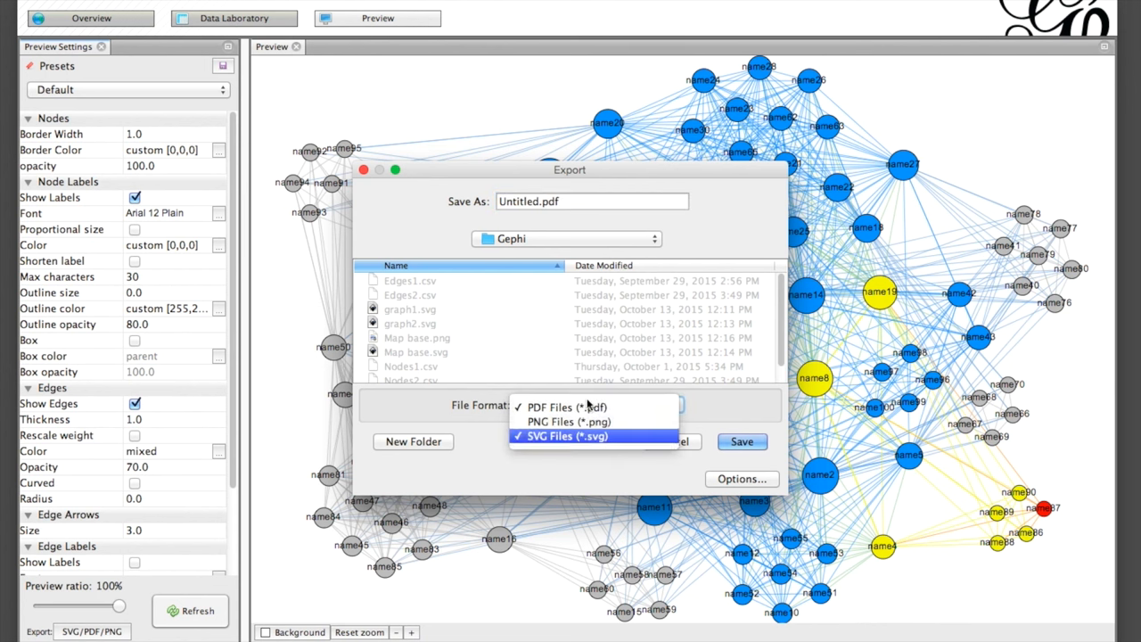
click(564, 435)
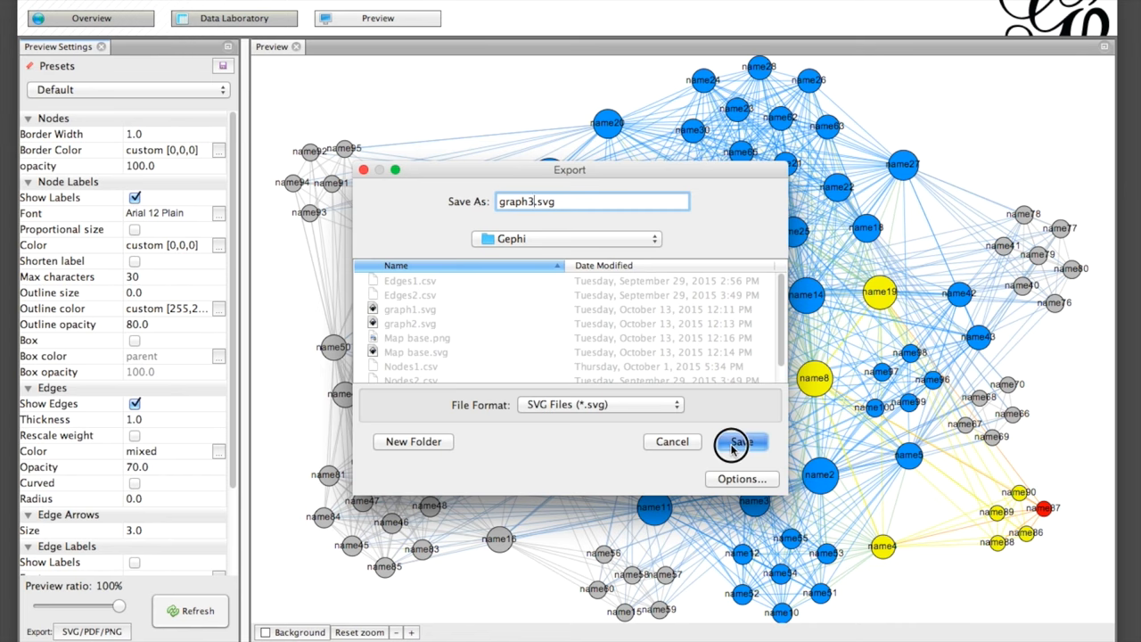
click(740, 442)
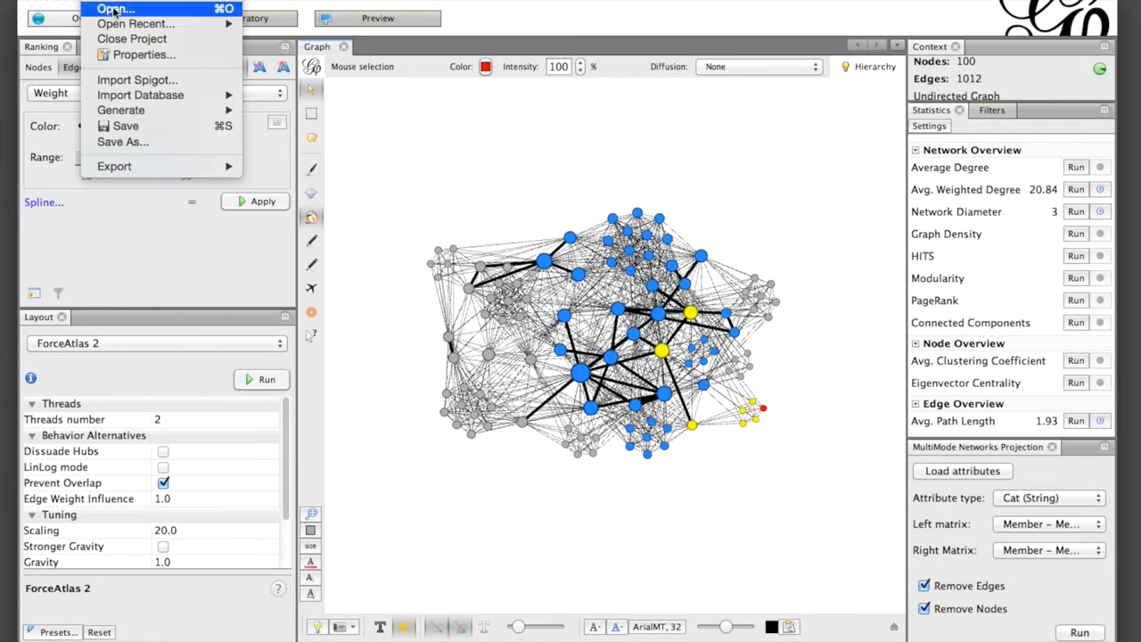
Start Save As and name the project project2 in the Gephi folder.
click(121, 143)
text(proje)
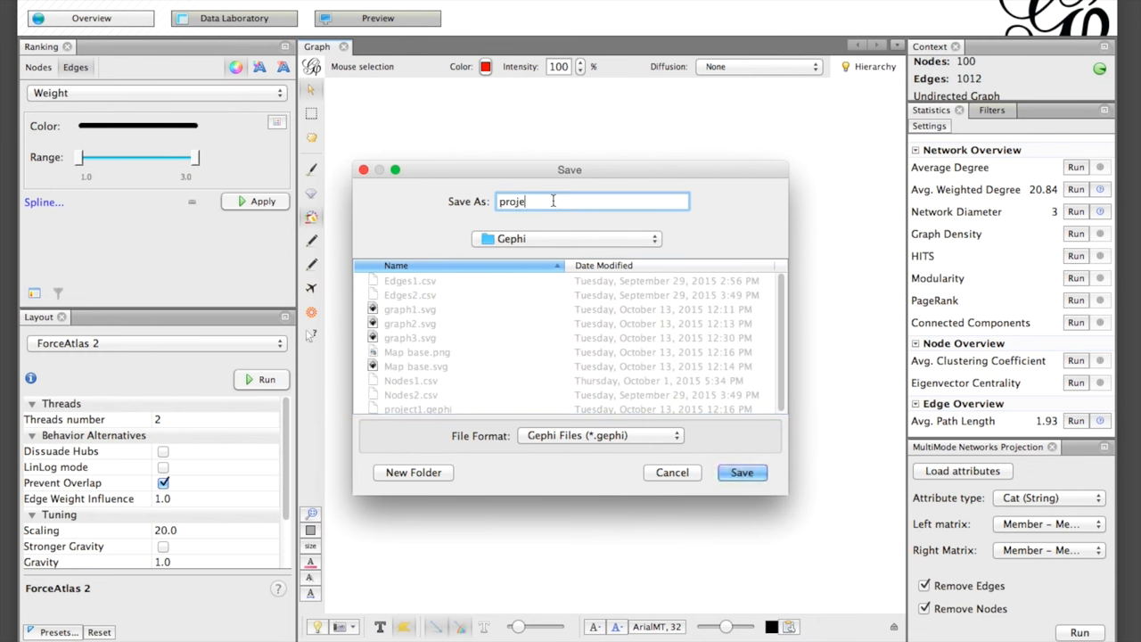
text(ct2)
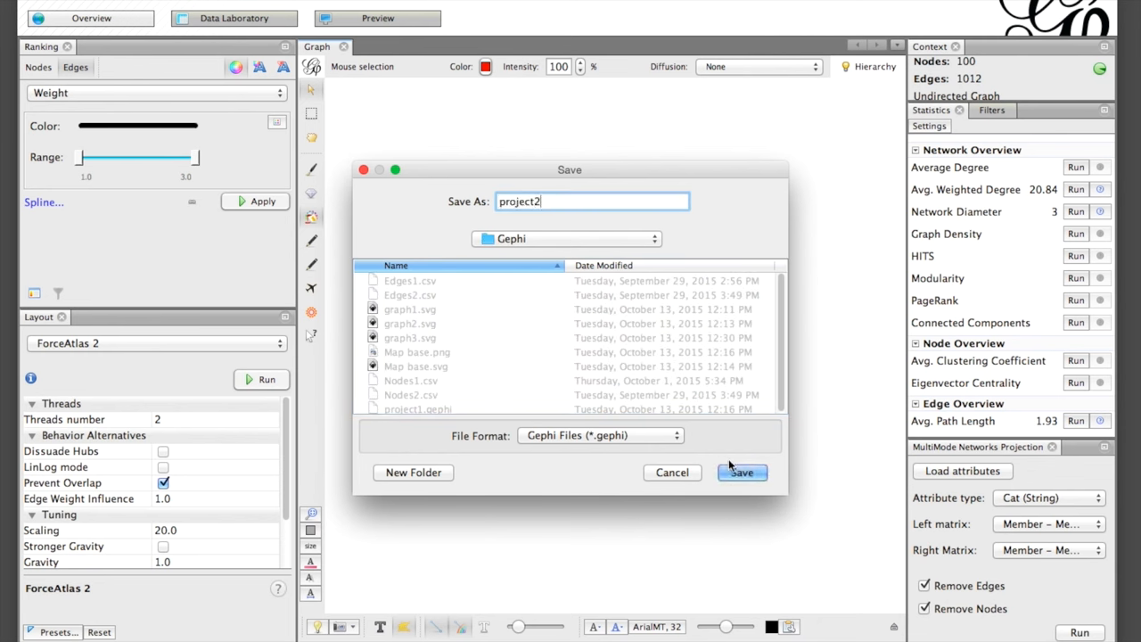